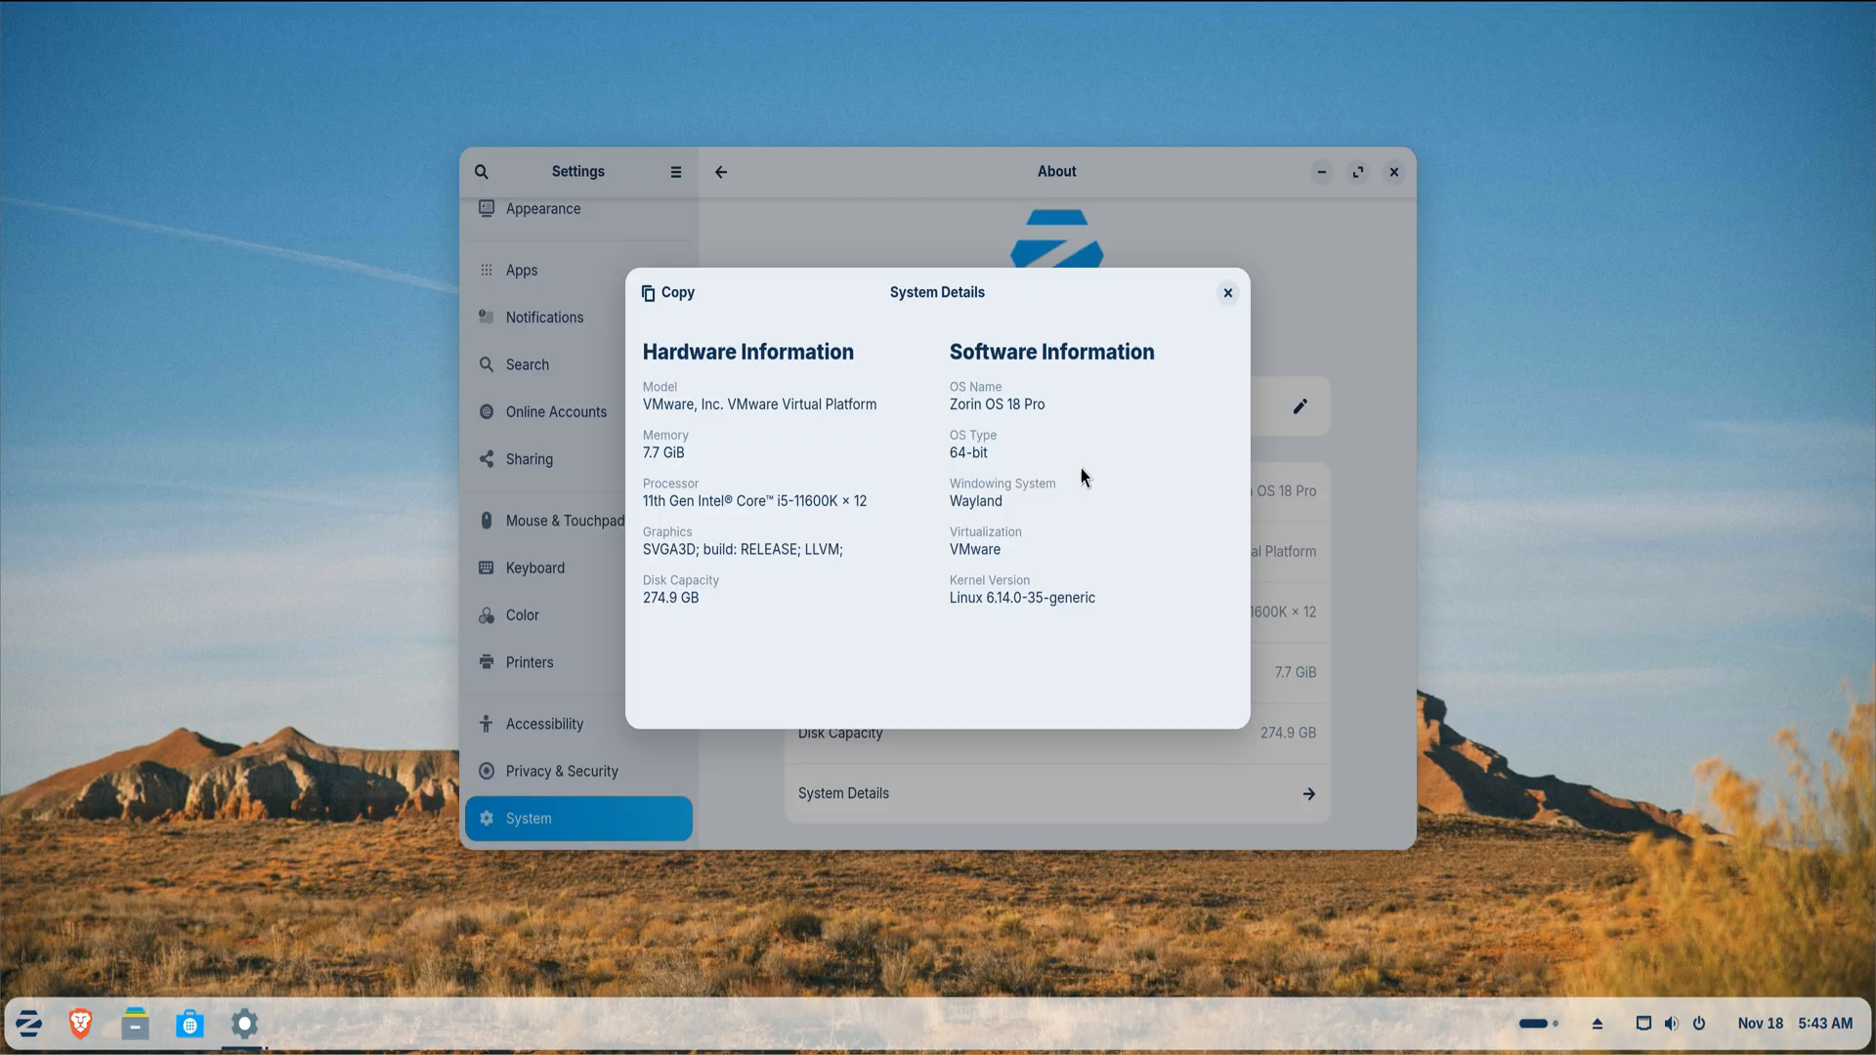
mouse_move(1138, 531)
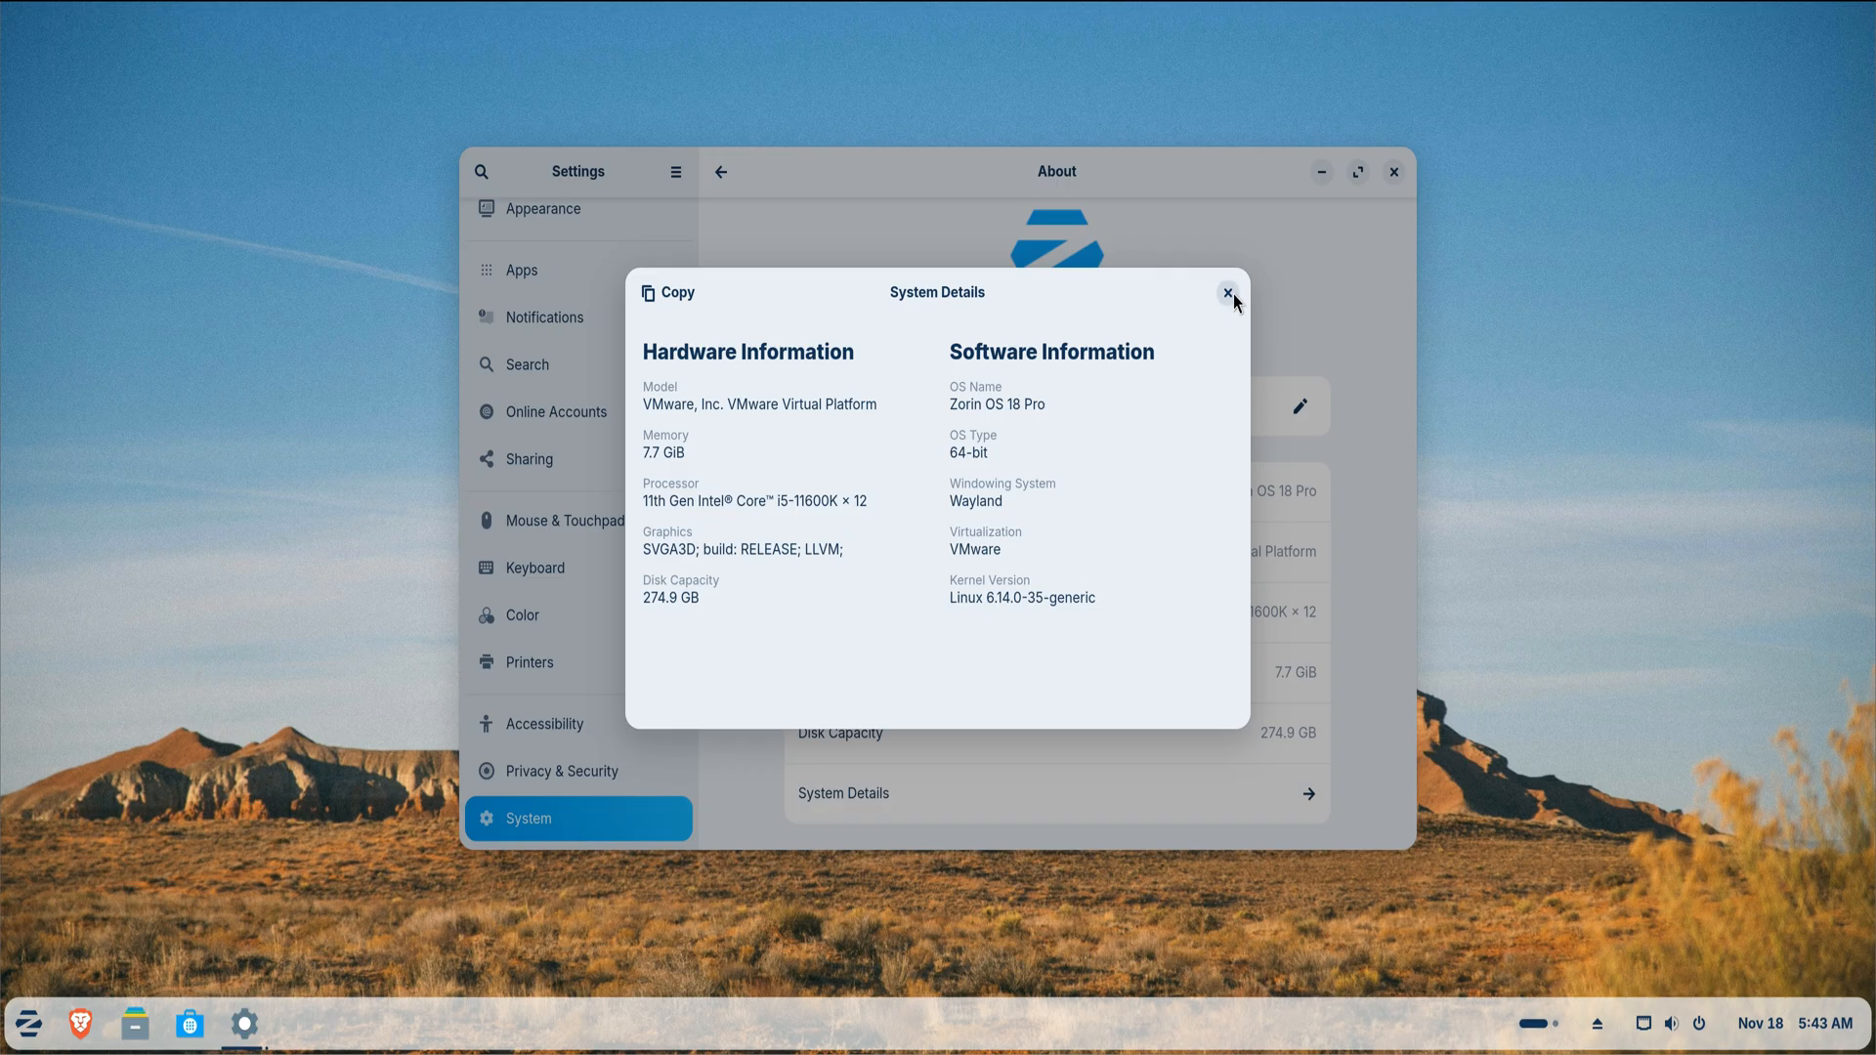
- Dismiss the System Details overview and close Settings, returning to the desktop
left_click(1233, 293)
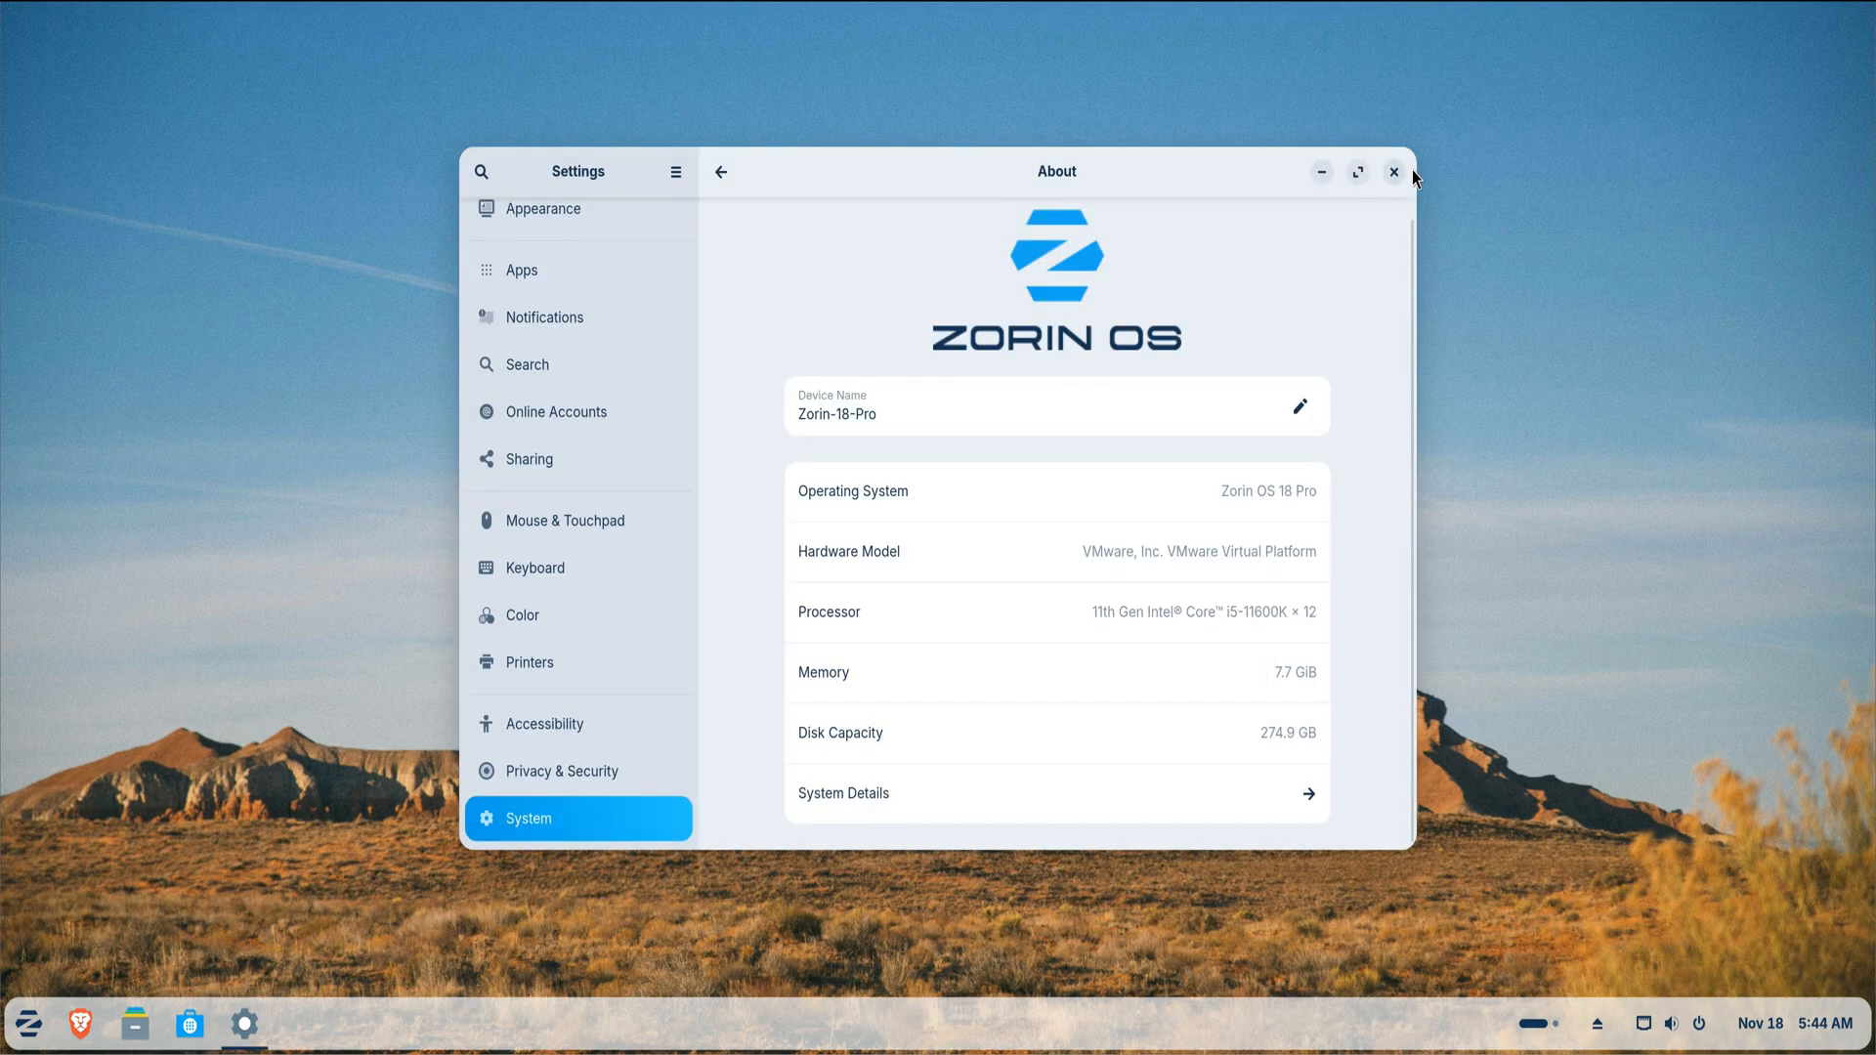
left_click(1391, 172)
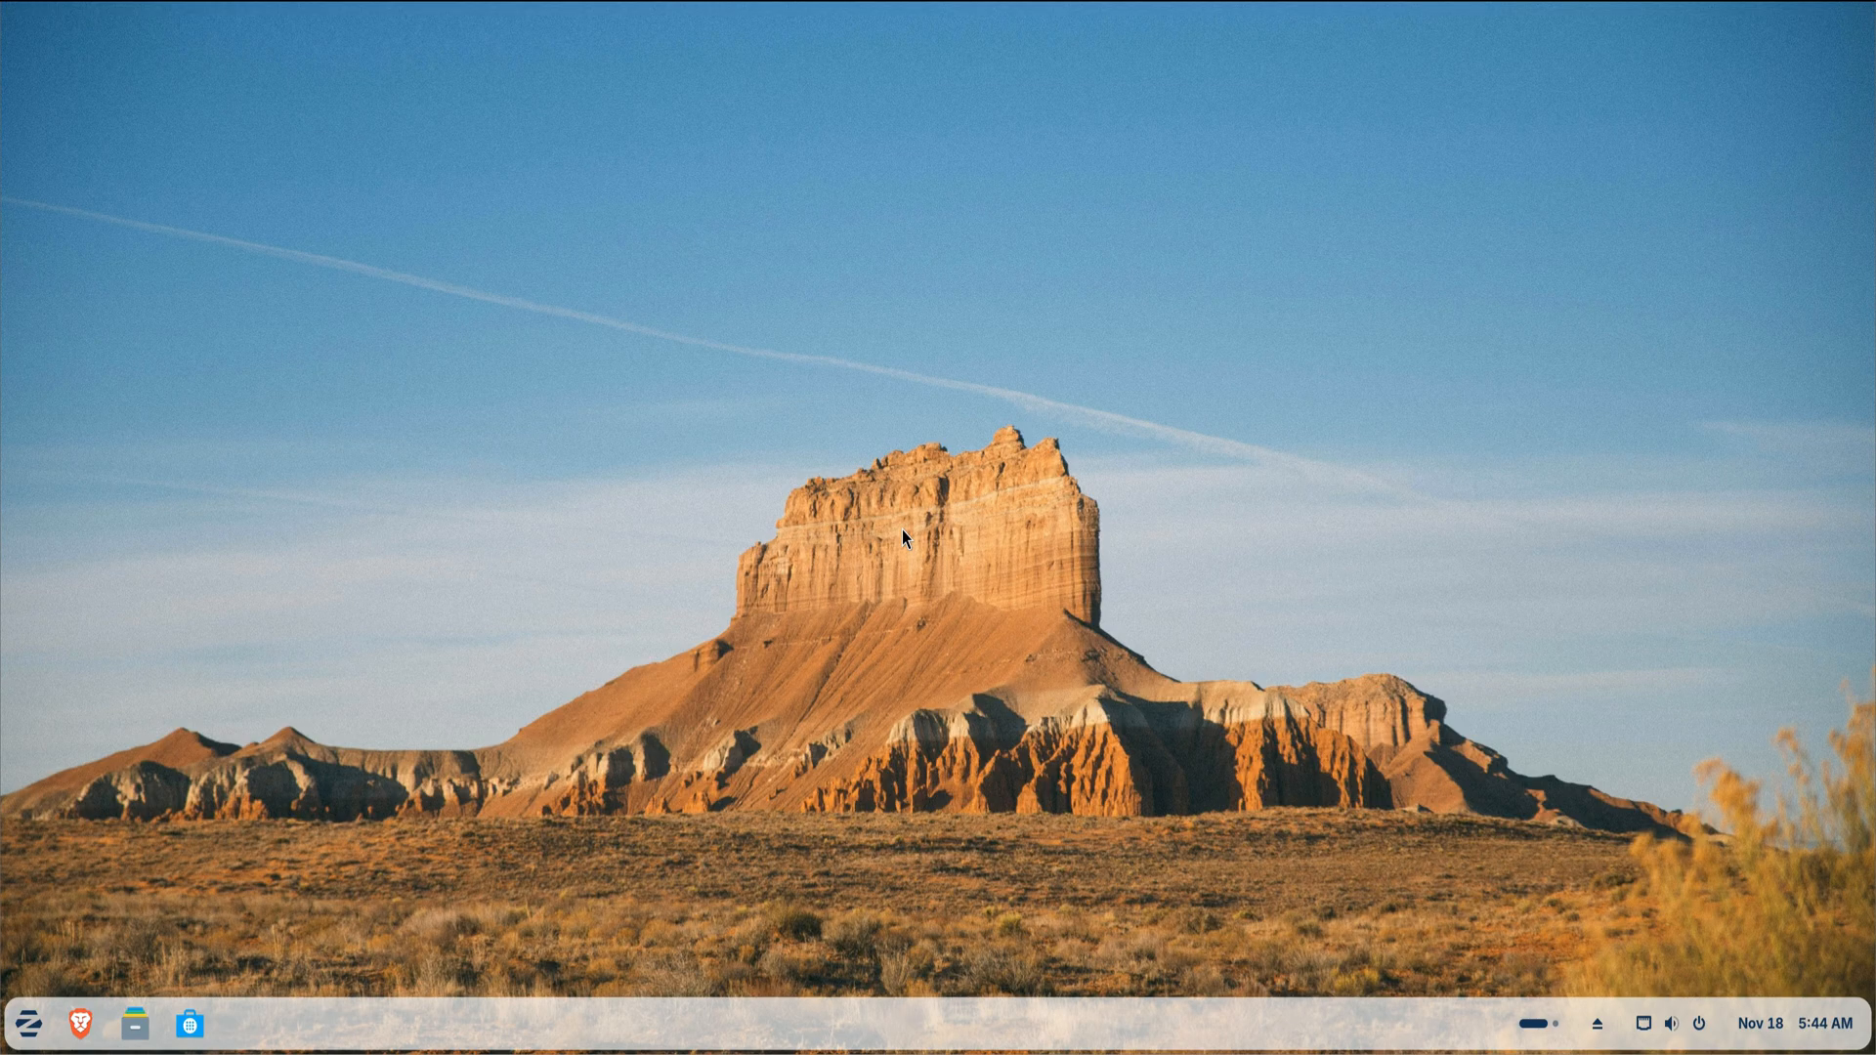
mouse_move(604, 686)
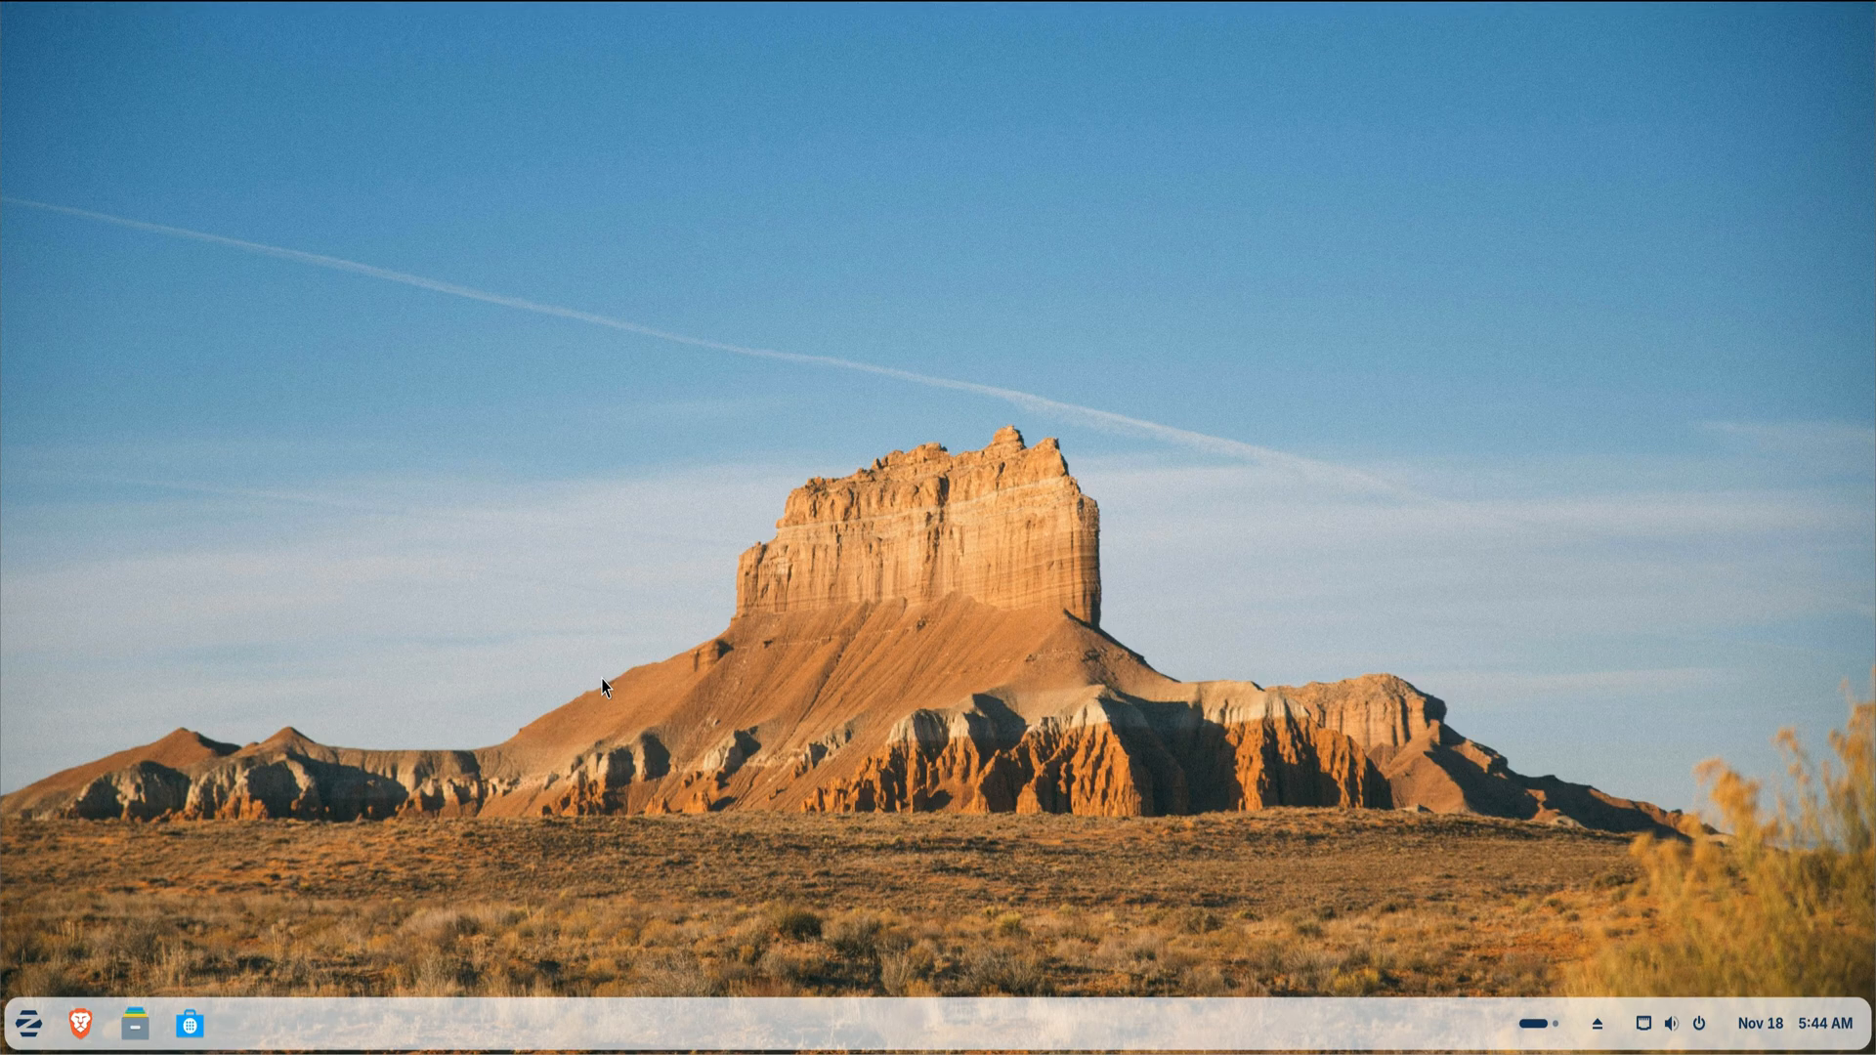
- Launch Software Updater from All Apps, install the pending Zorin OS 18 updates and dismiss the up-to-date notice
left_click(25, 1026)
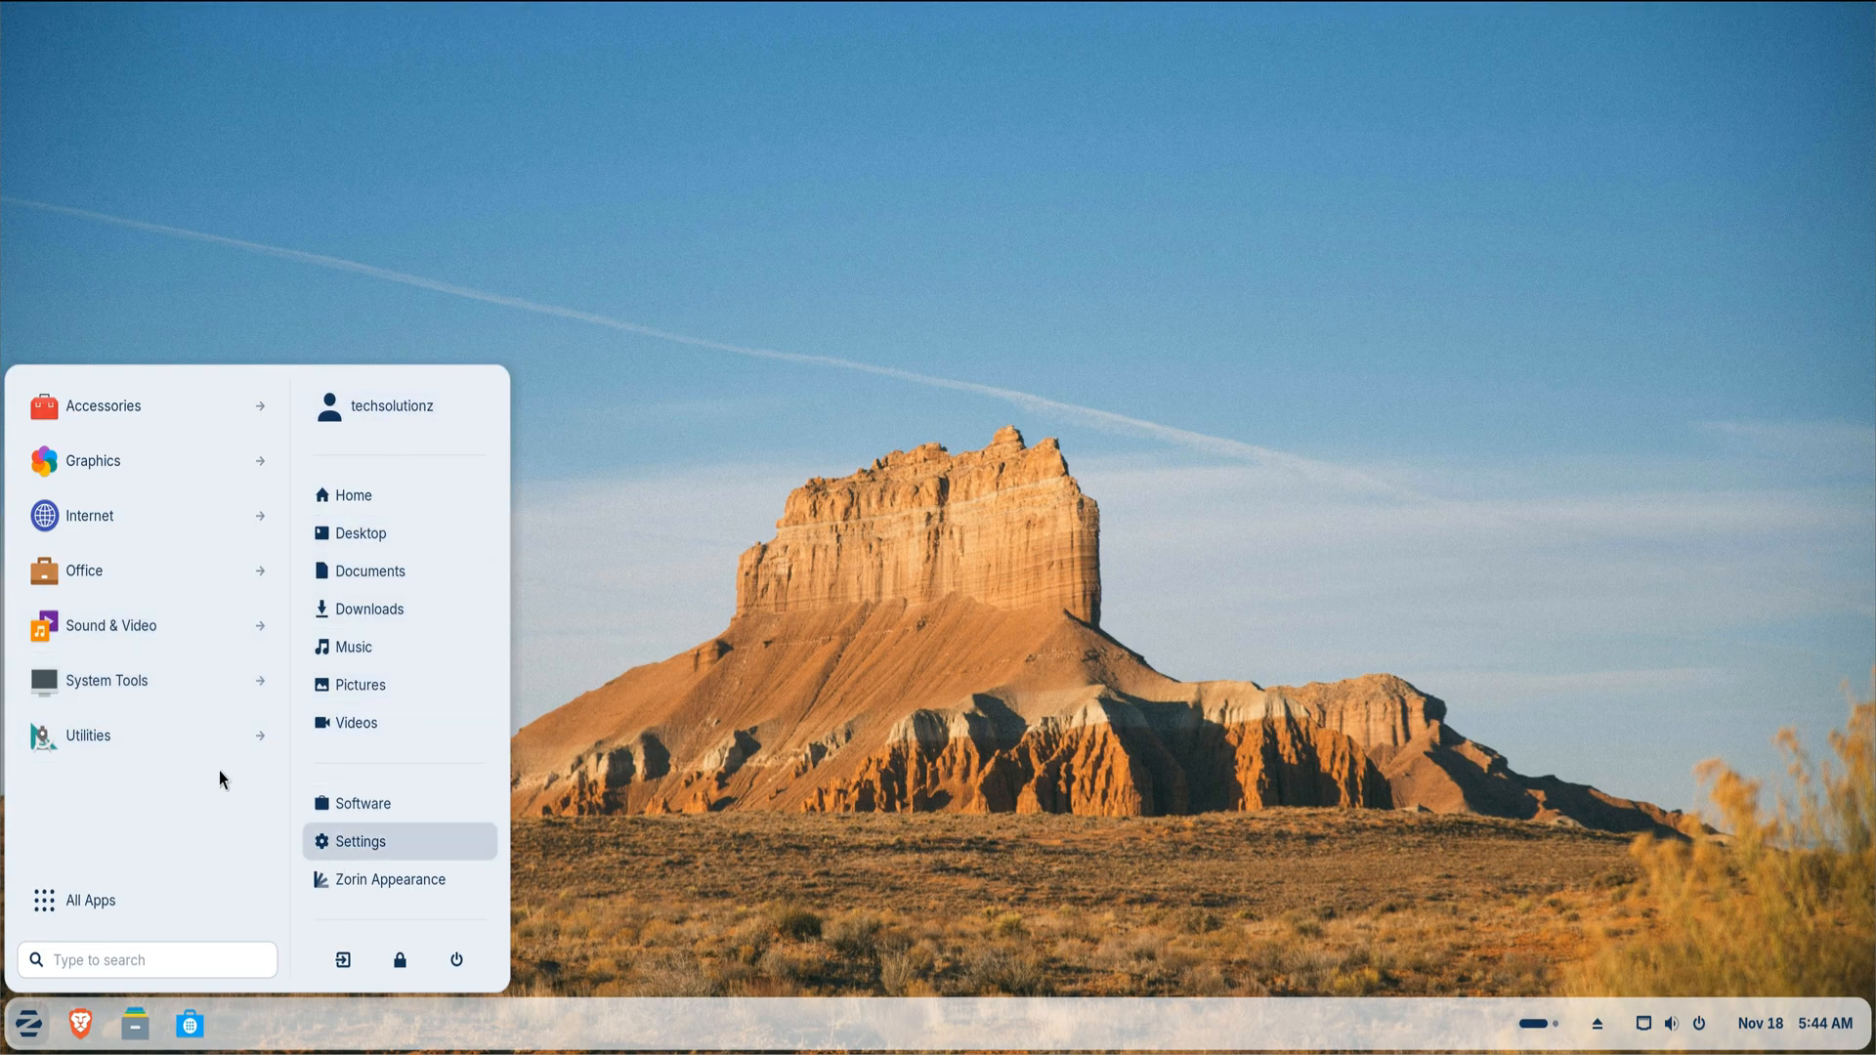
mouse_move(168, 905)
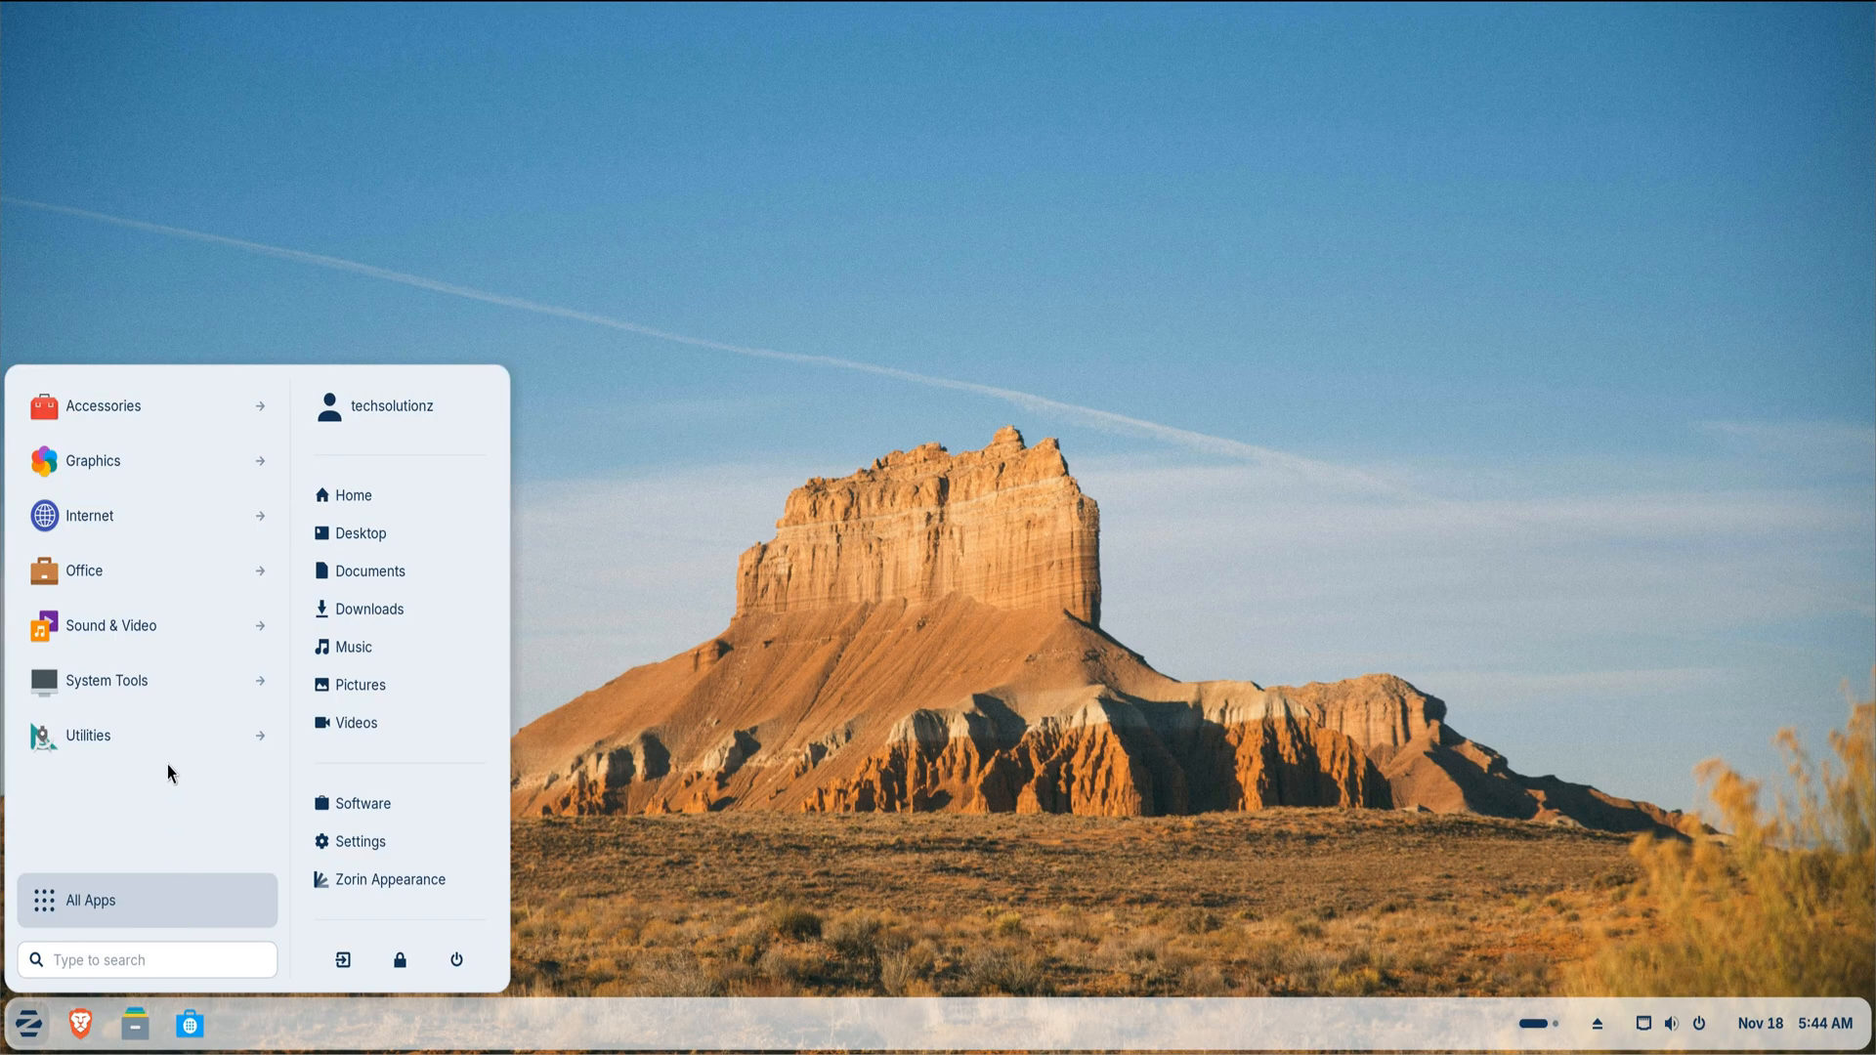
left_click(109, 680)
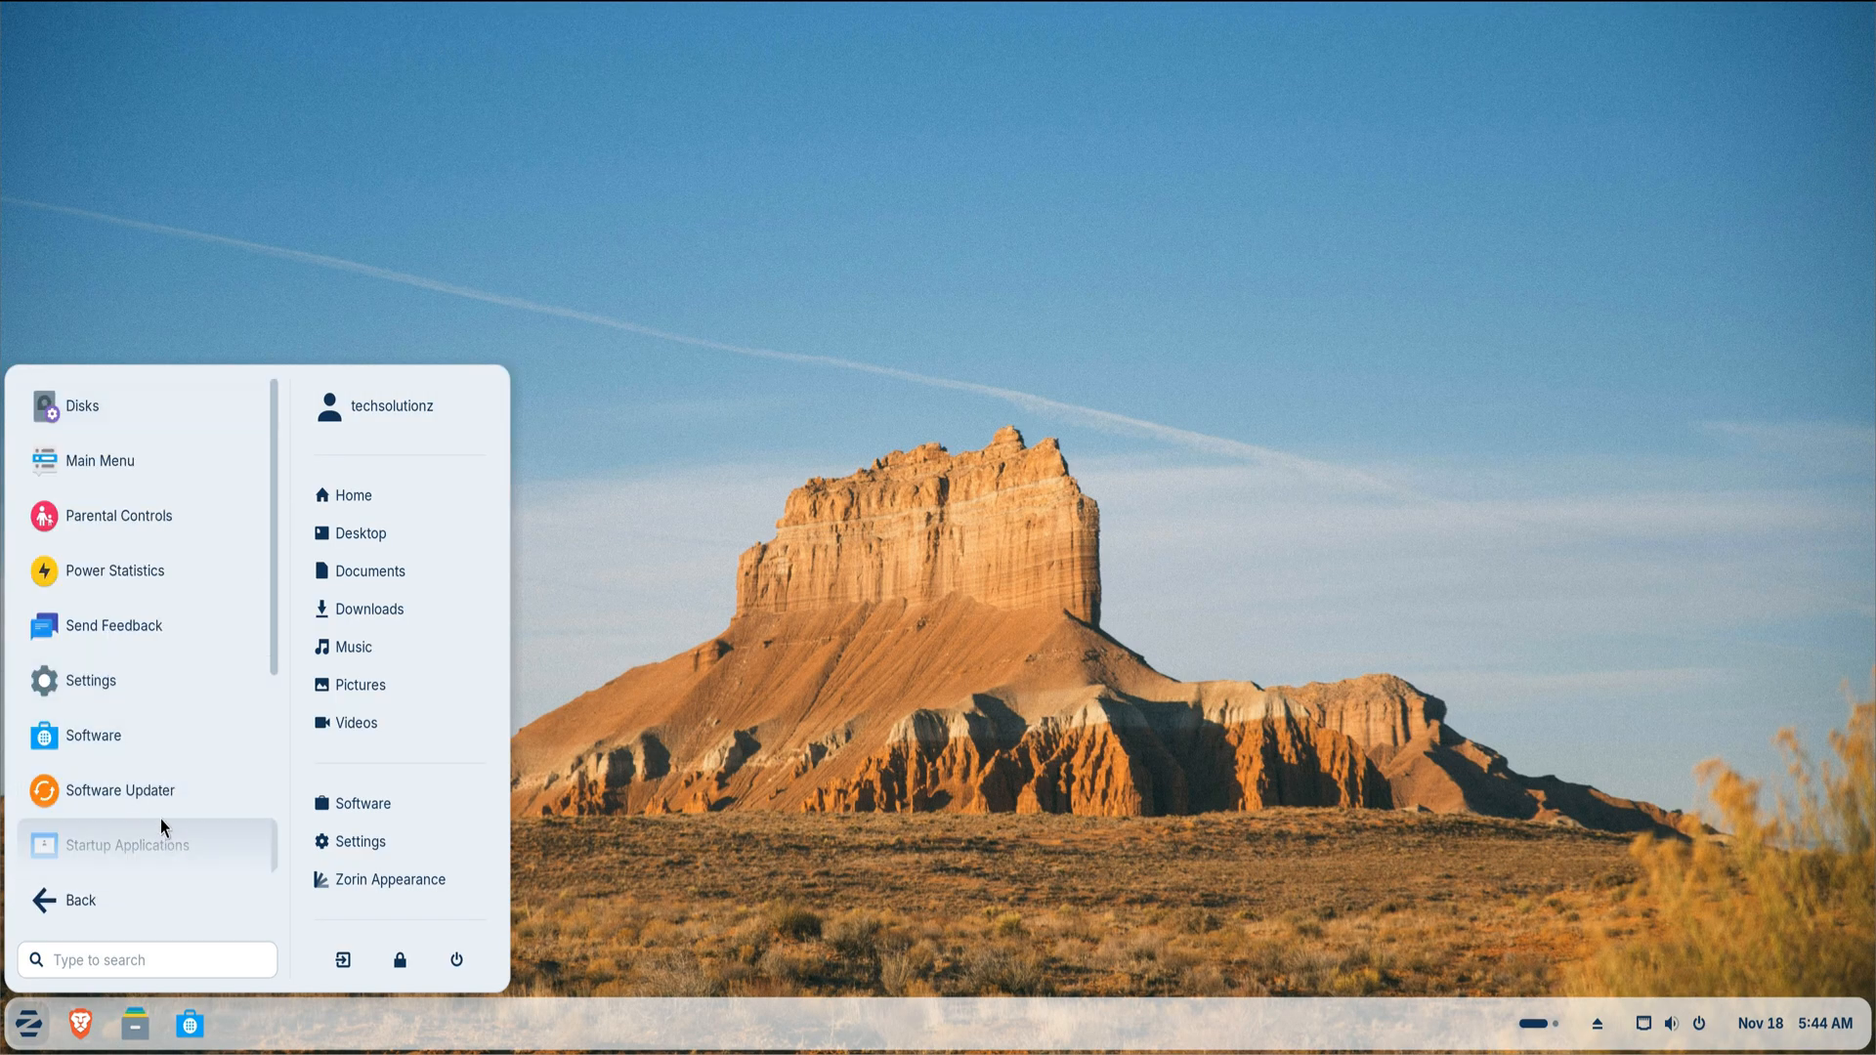
mouse_move(119, 789)
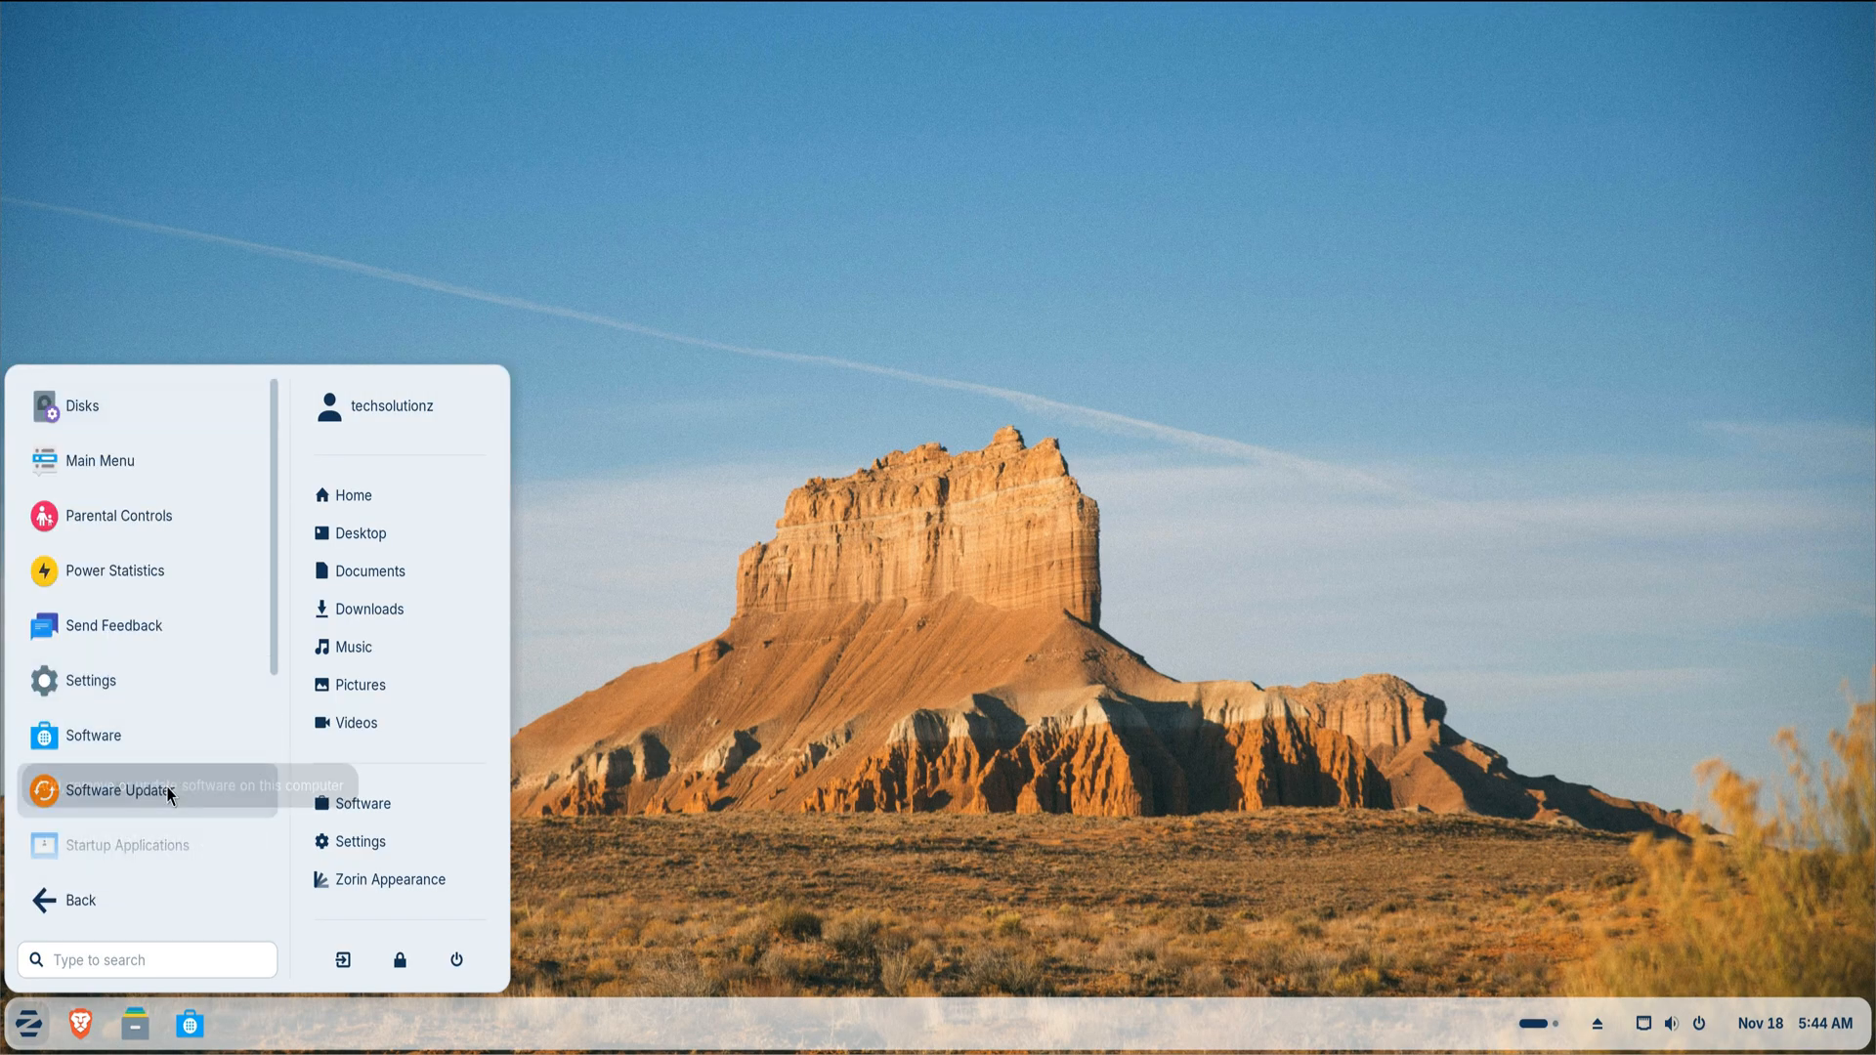
left_click(121, 790)
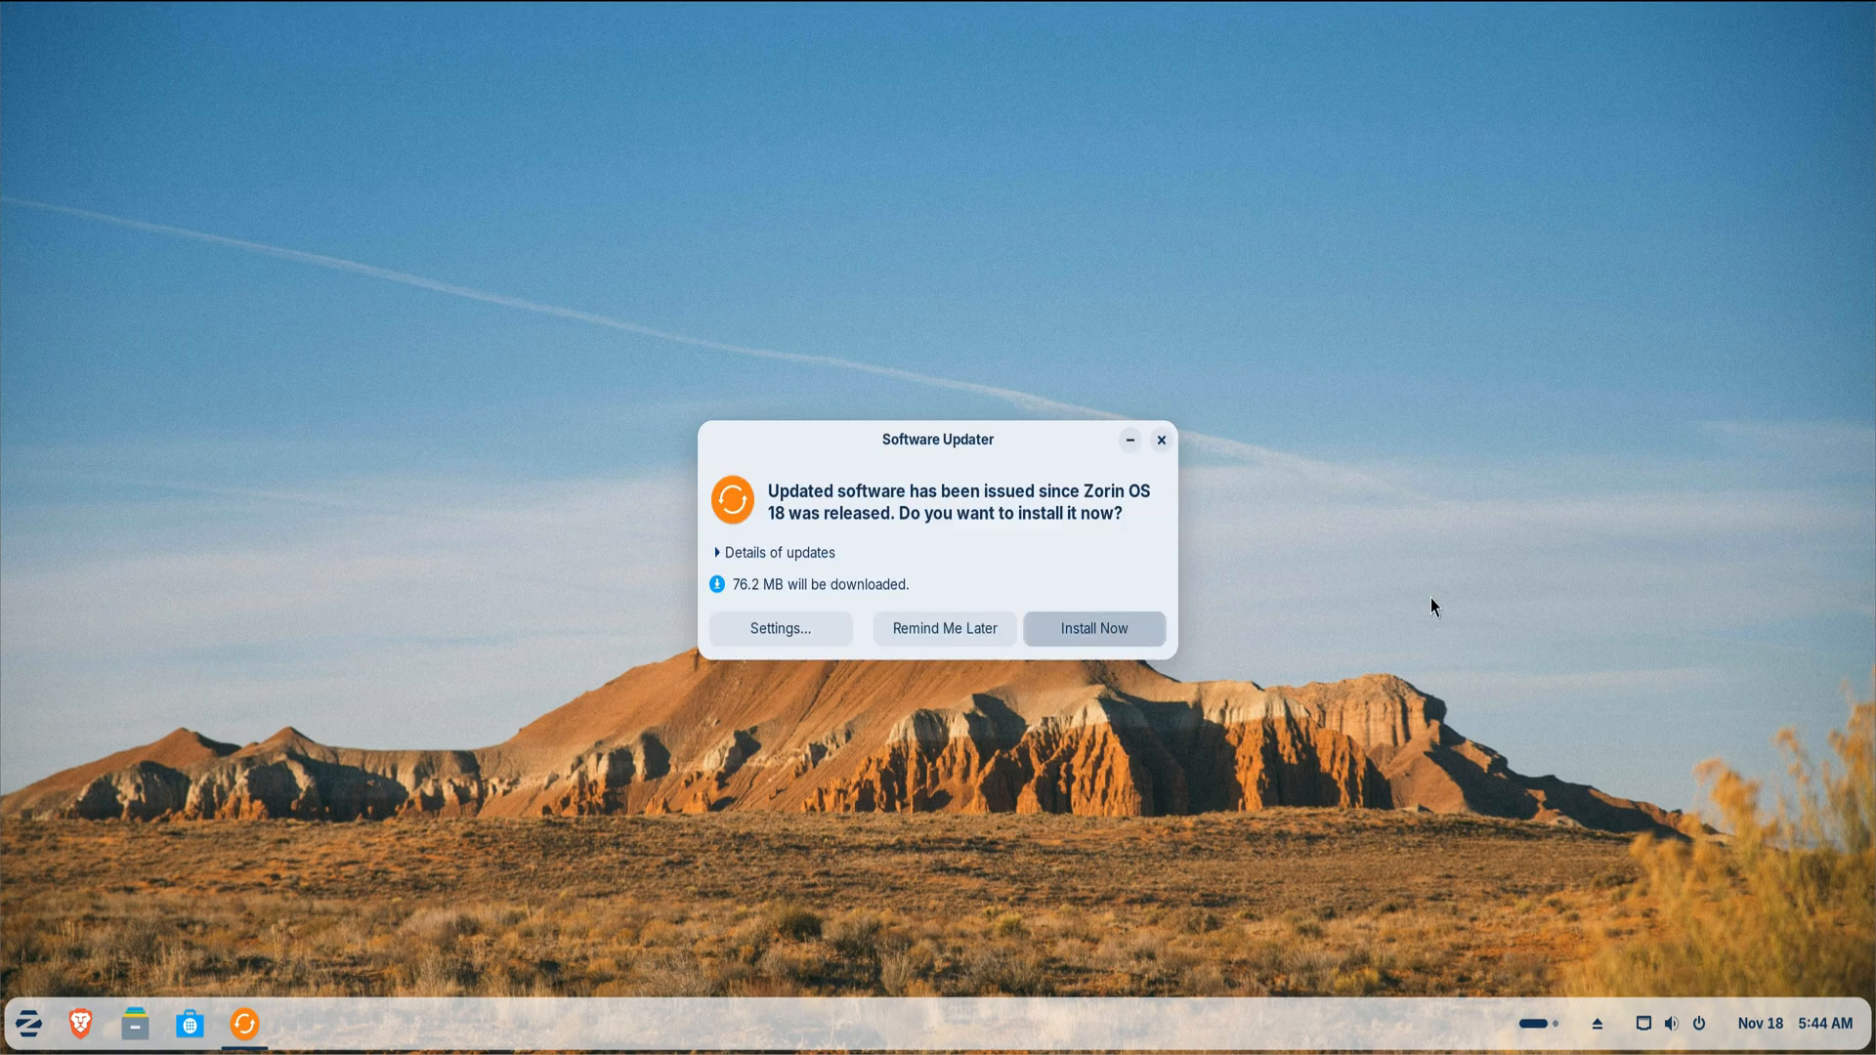
left_click(1090, 627)
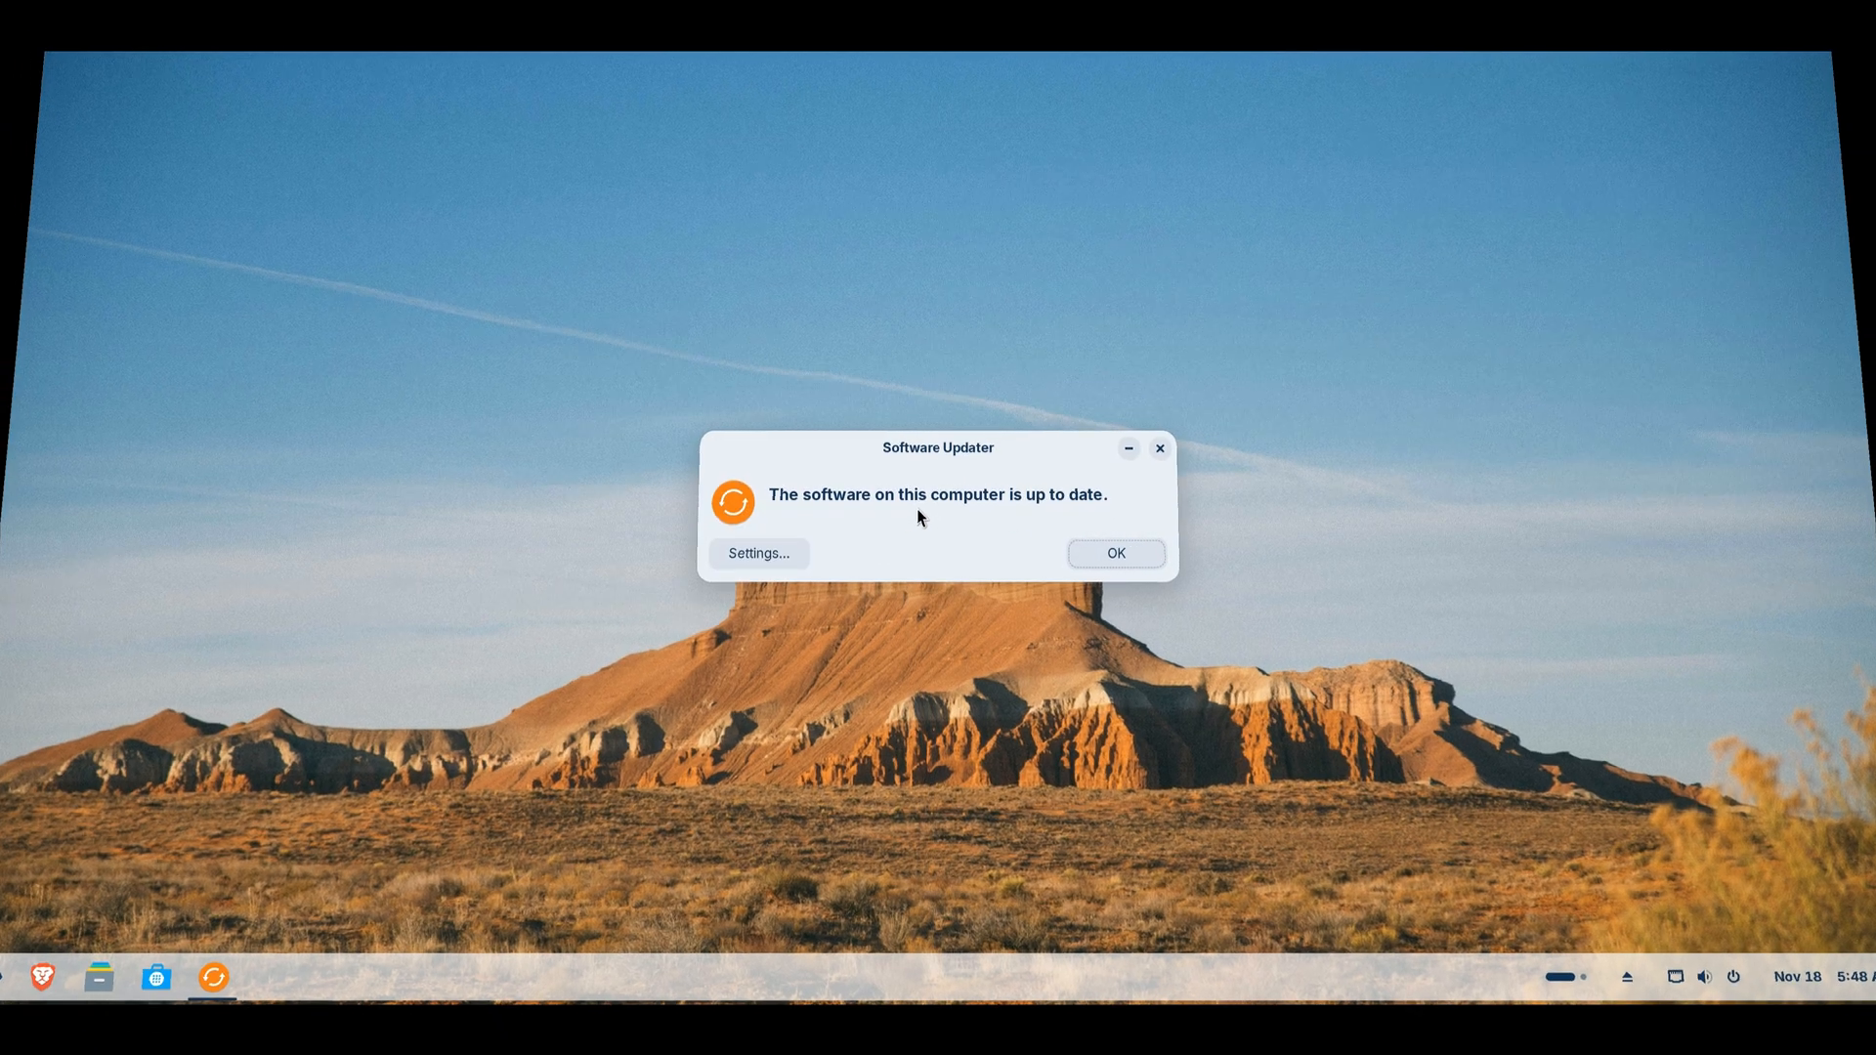
left_click(1112, 553)
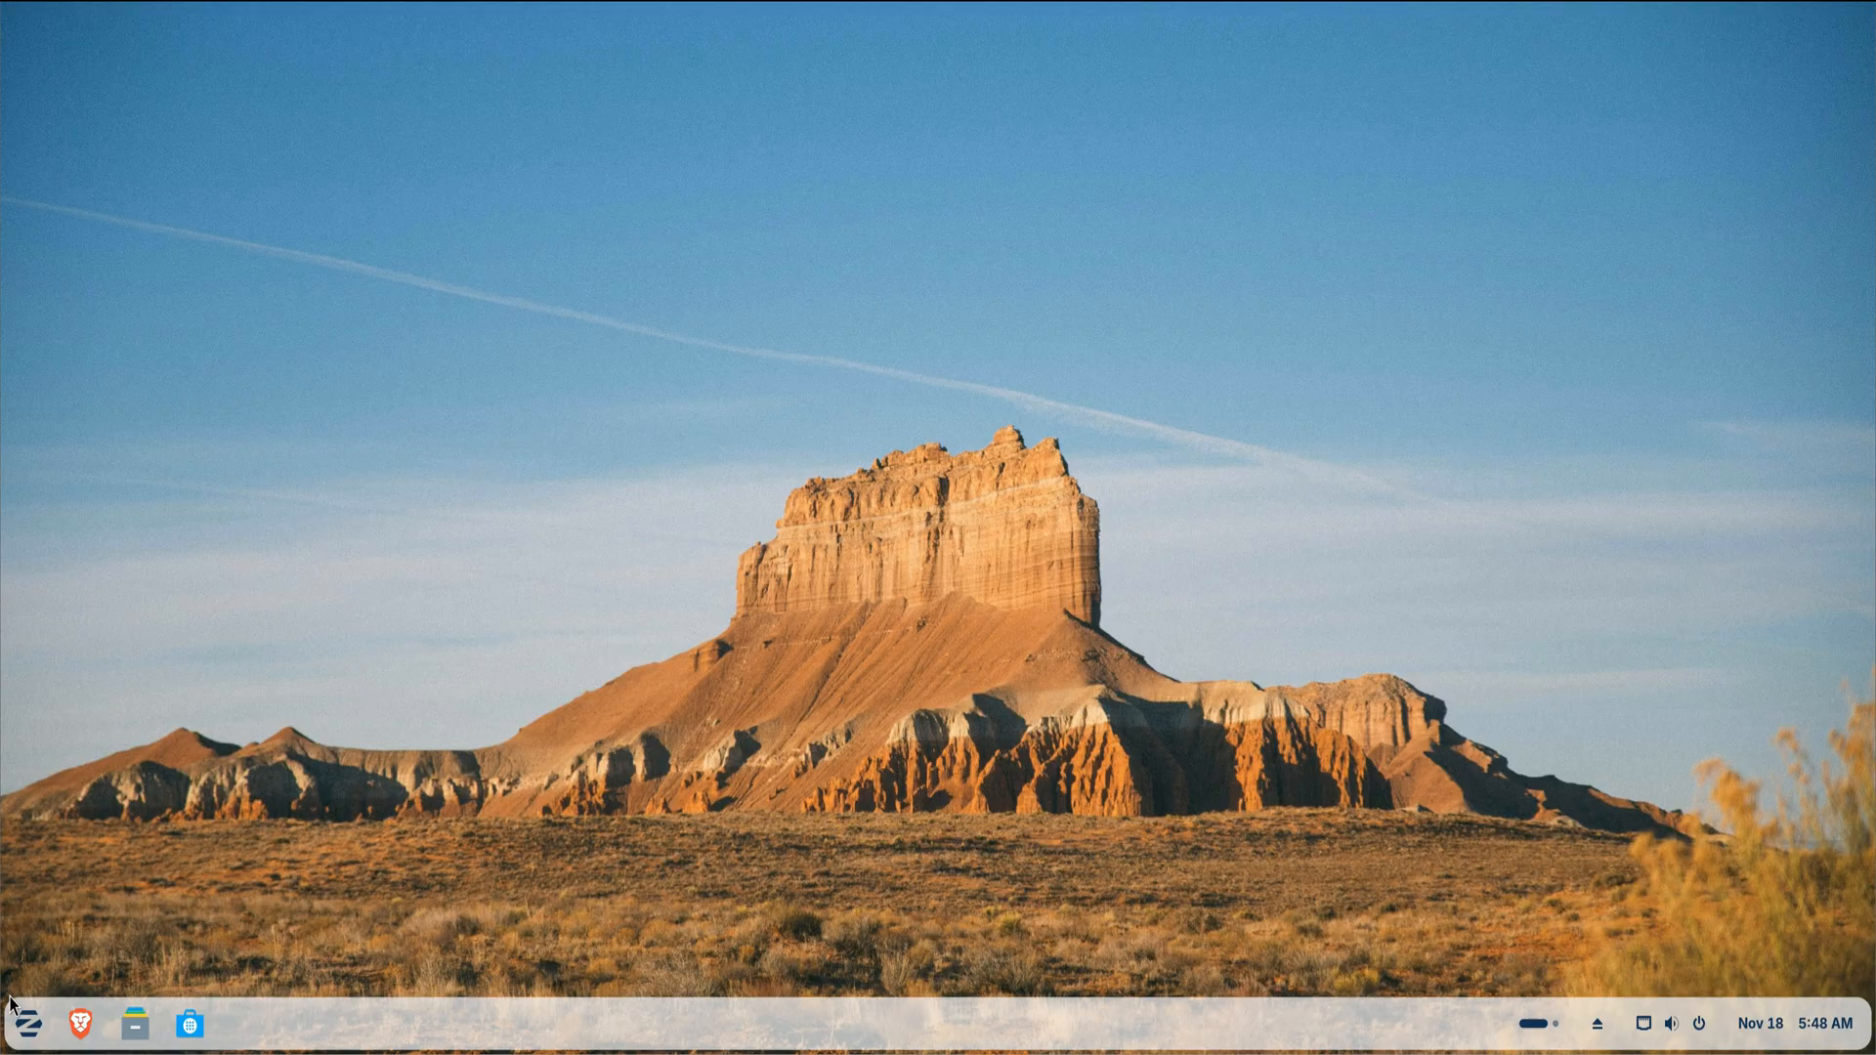
left_click(26, 1022)
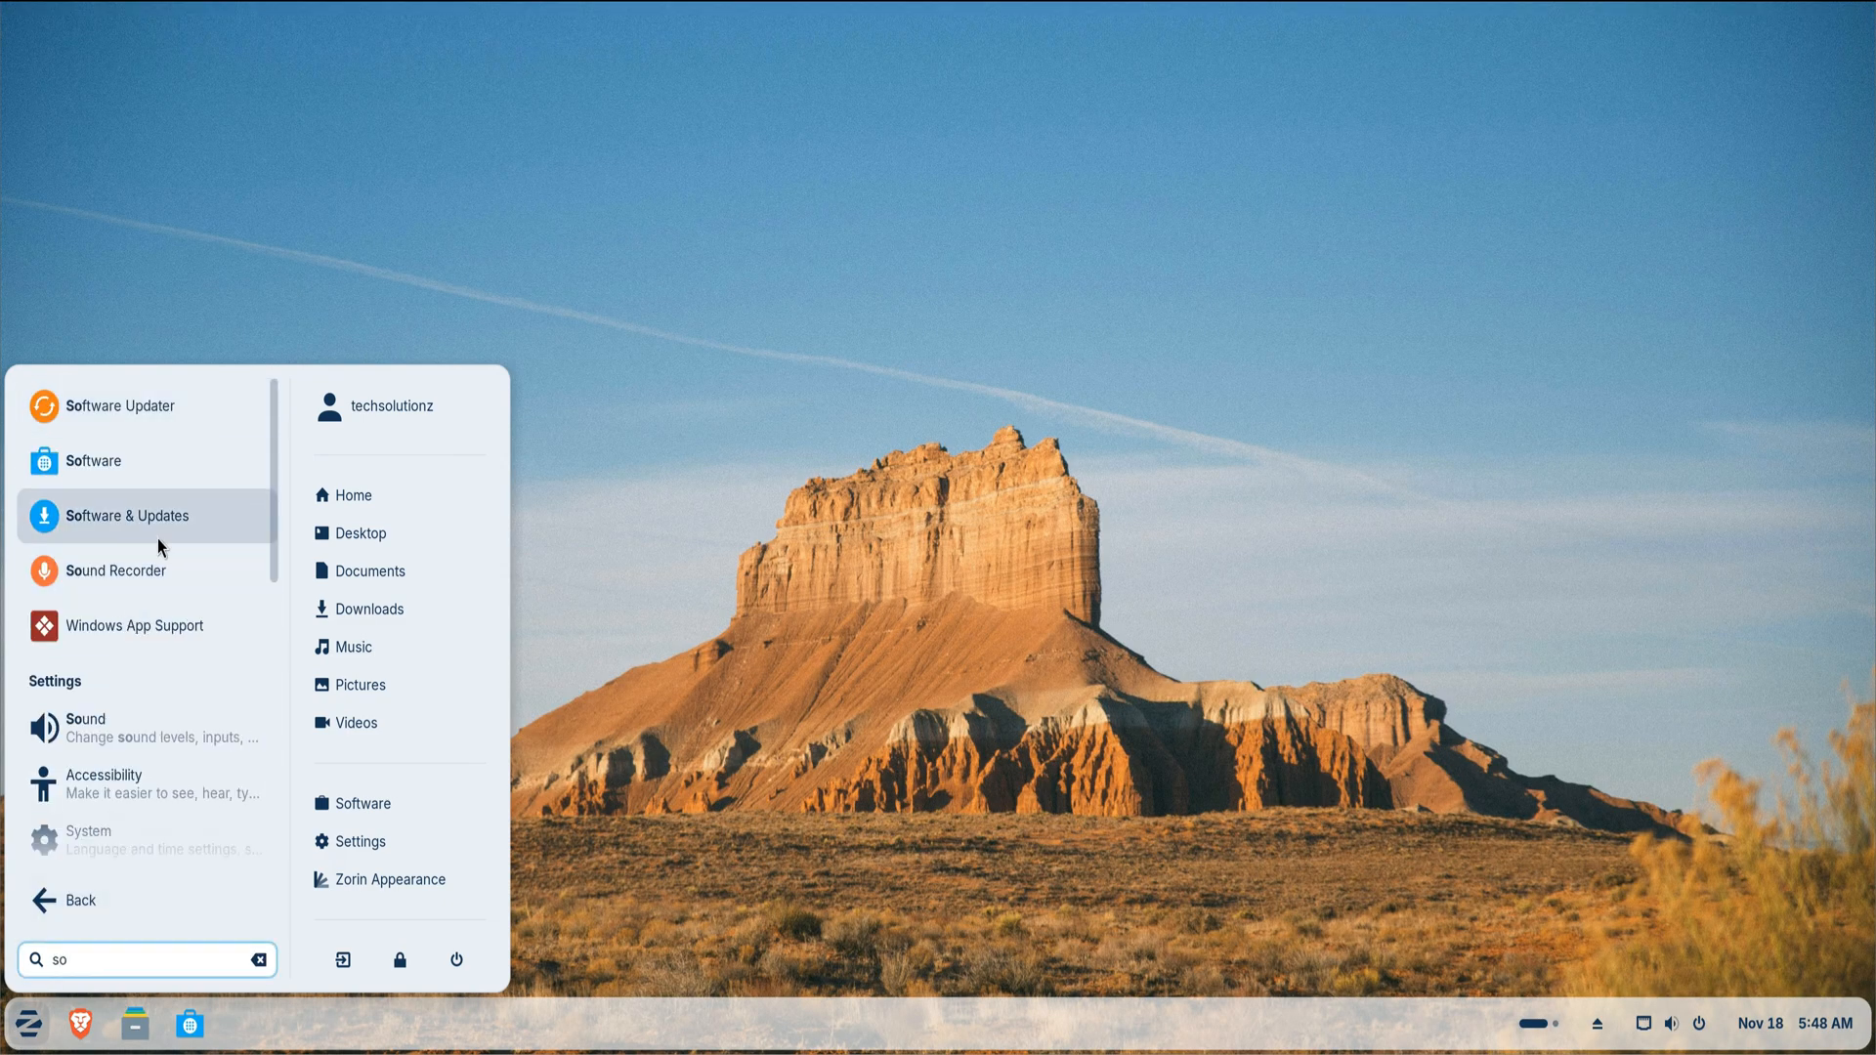
left_click(92, 461)
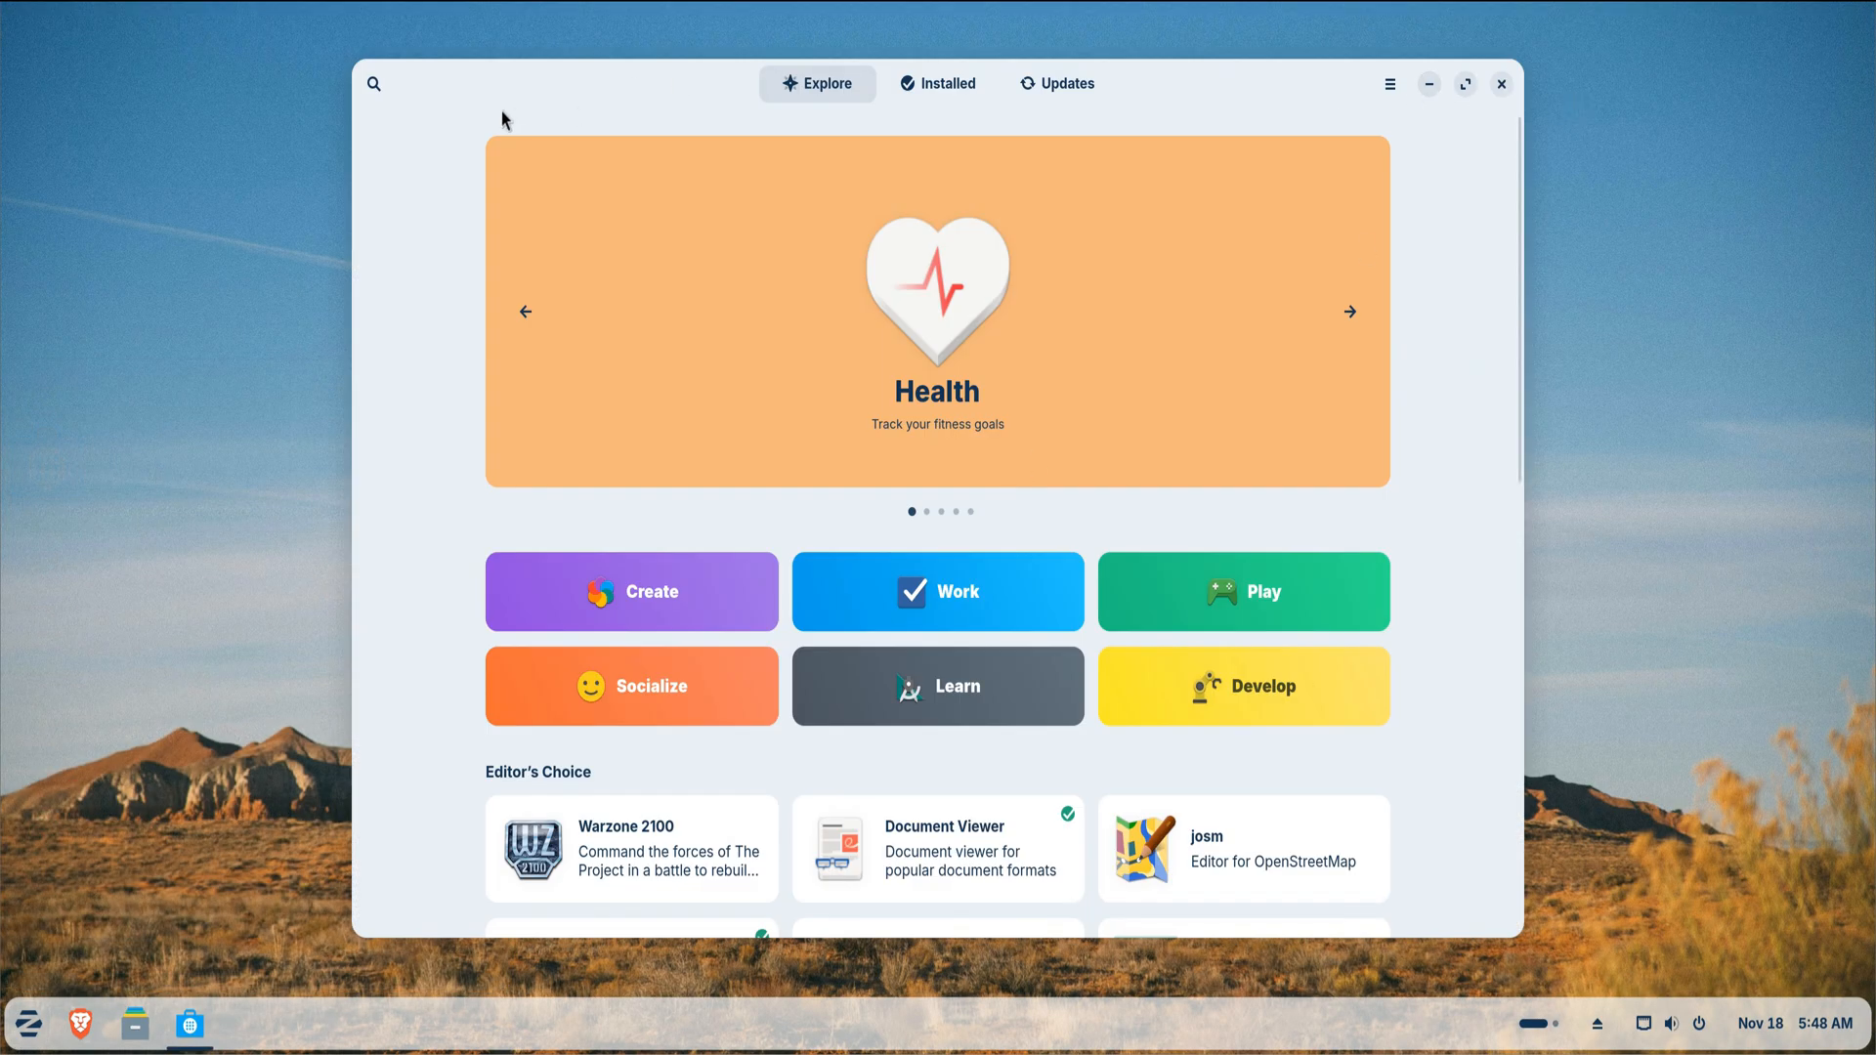
type("codecs")
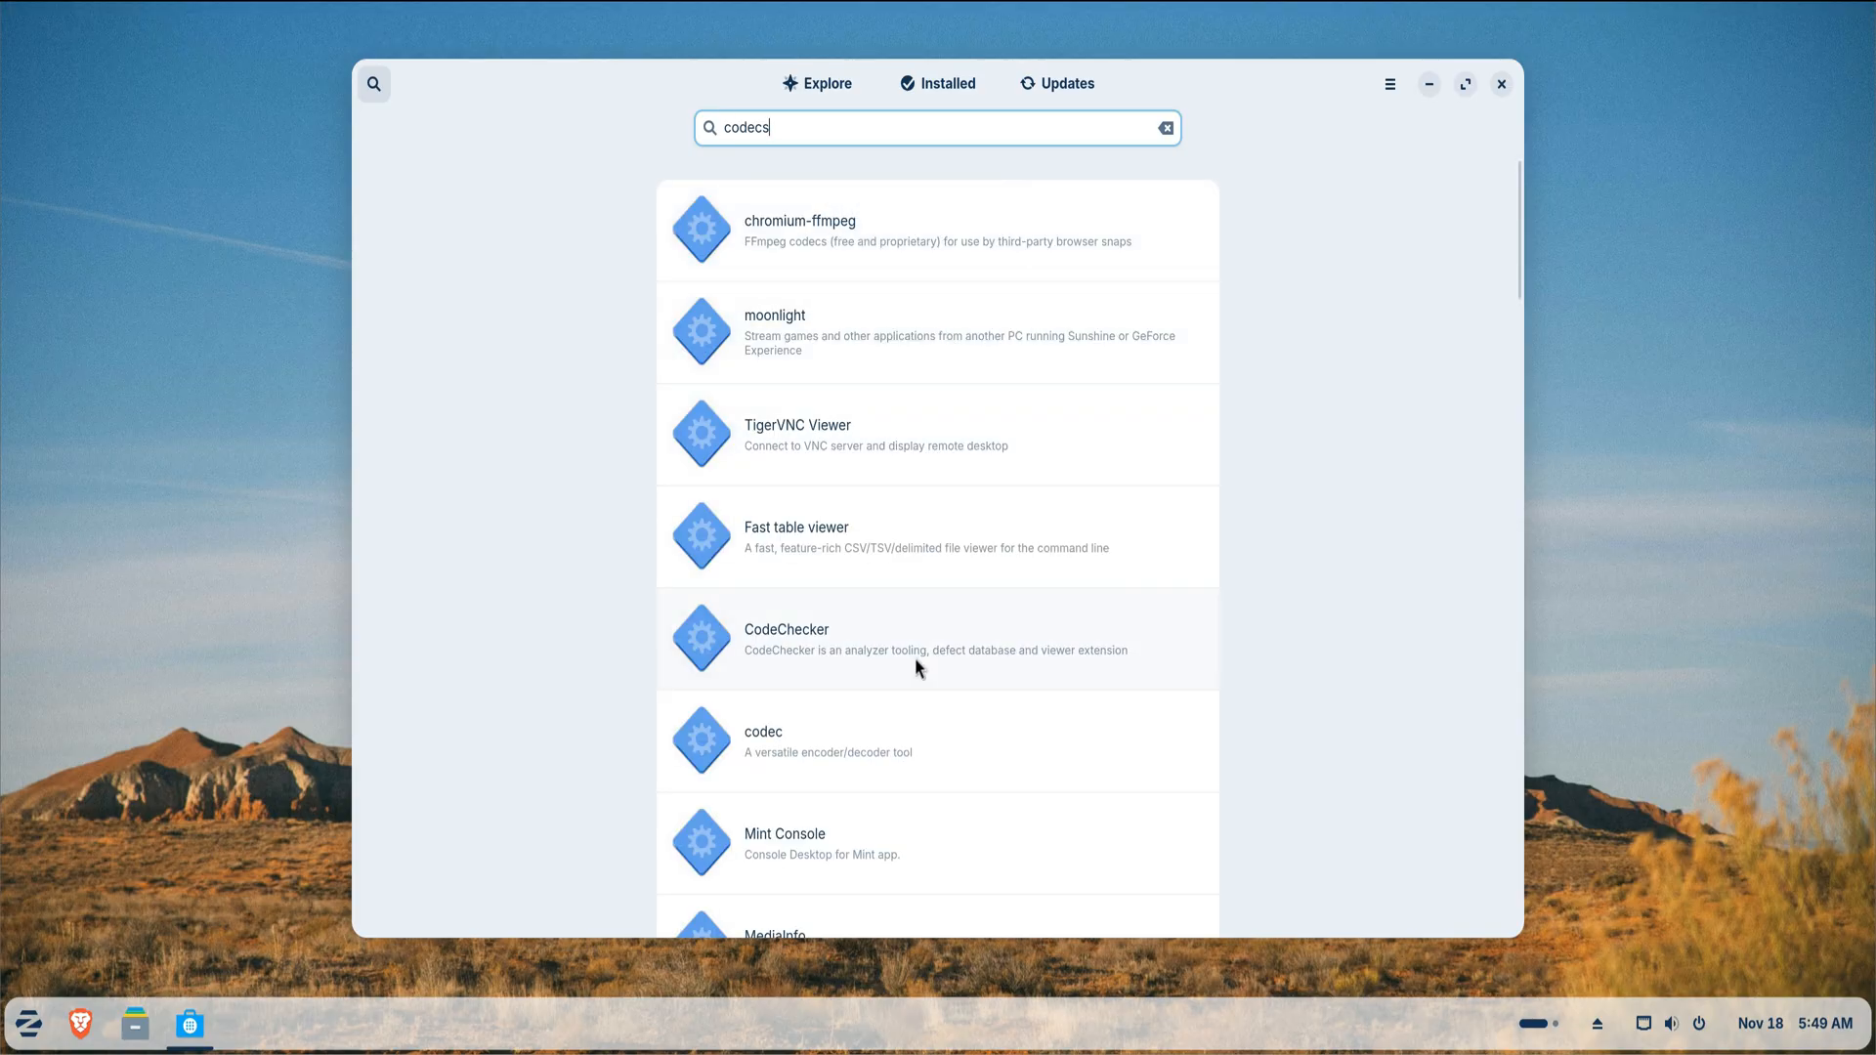
scroll("down", 3)
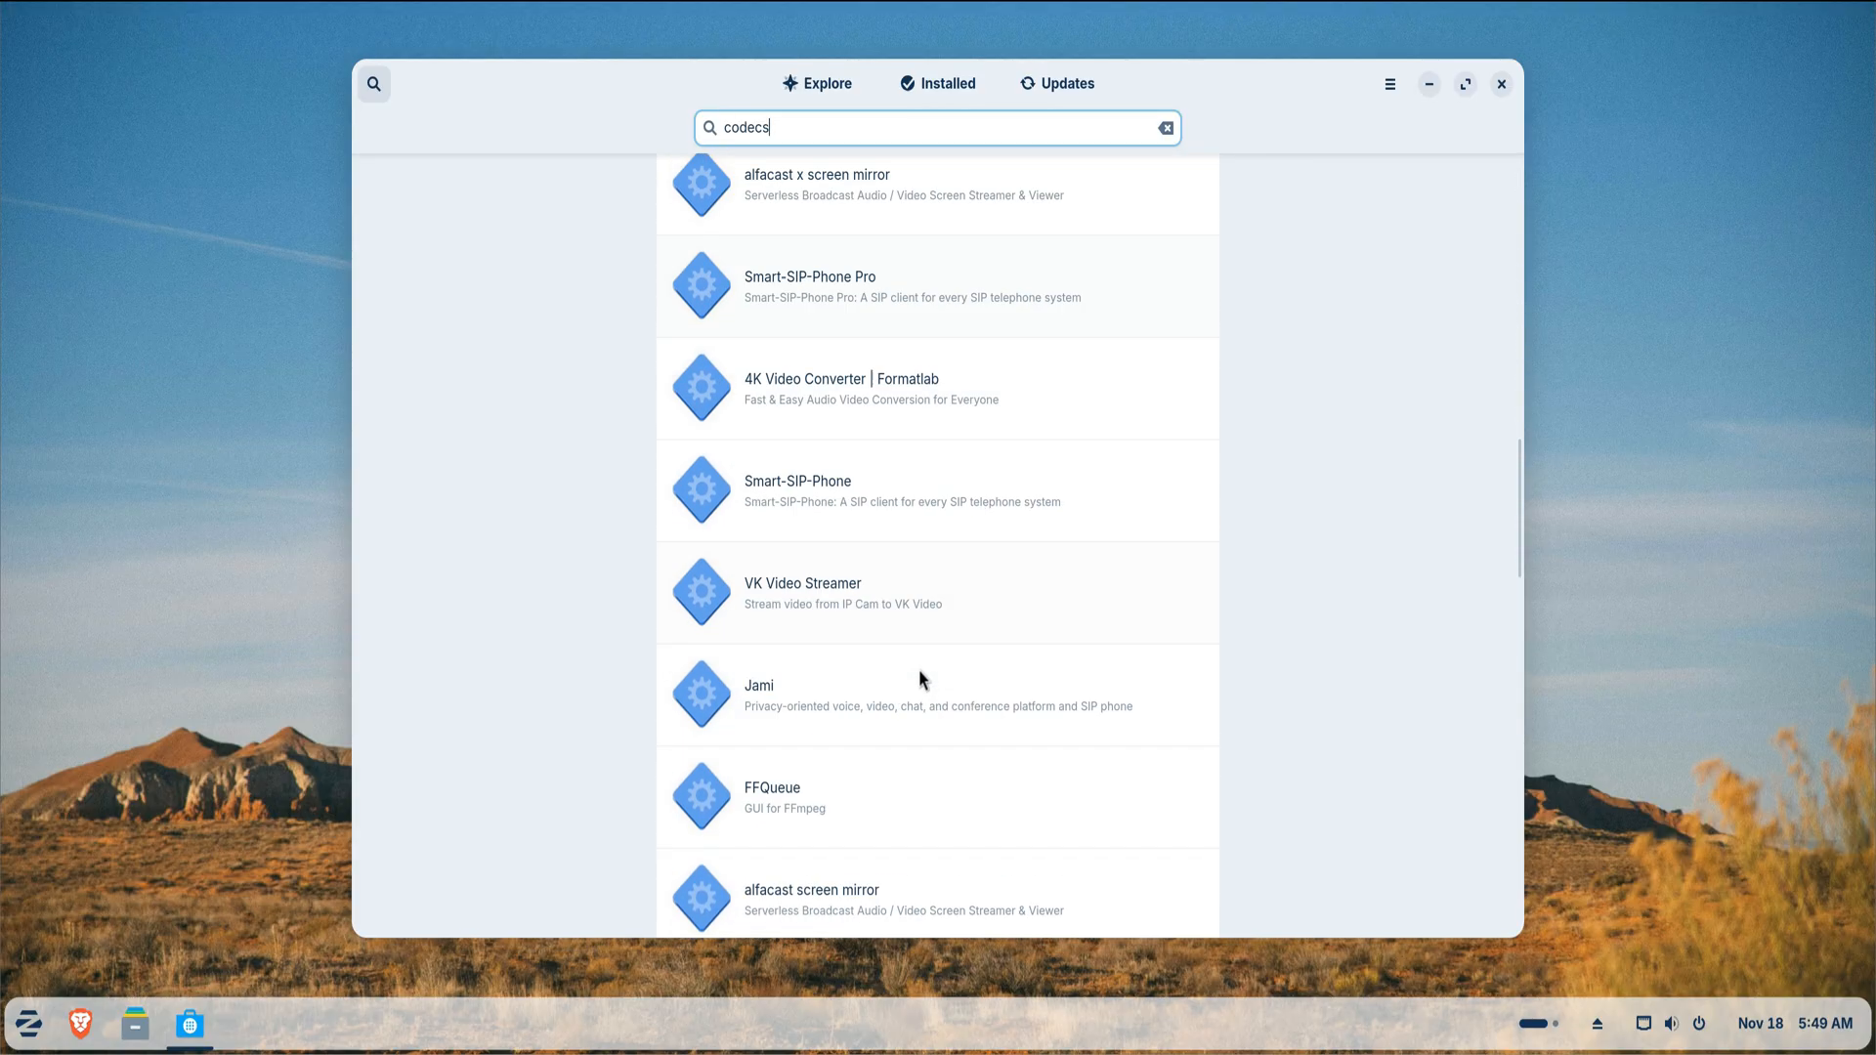
scroll("down", 3)
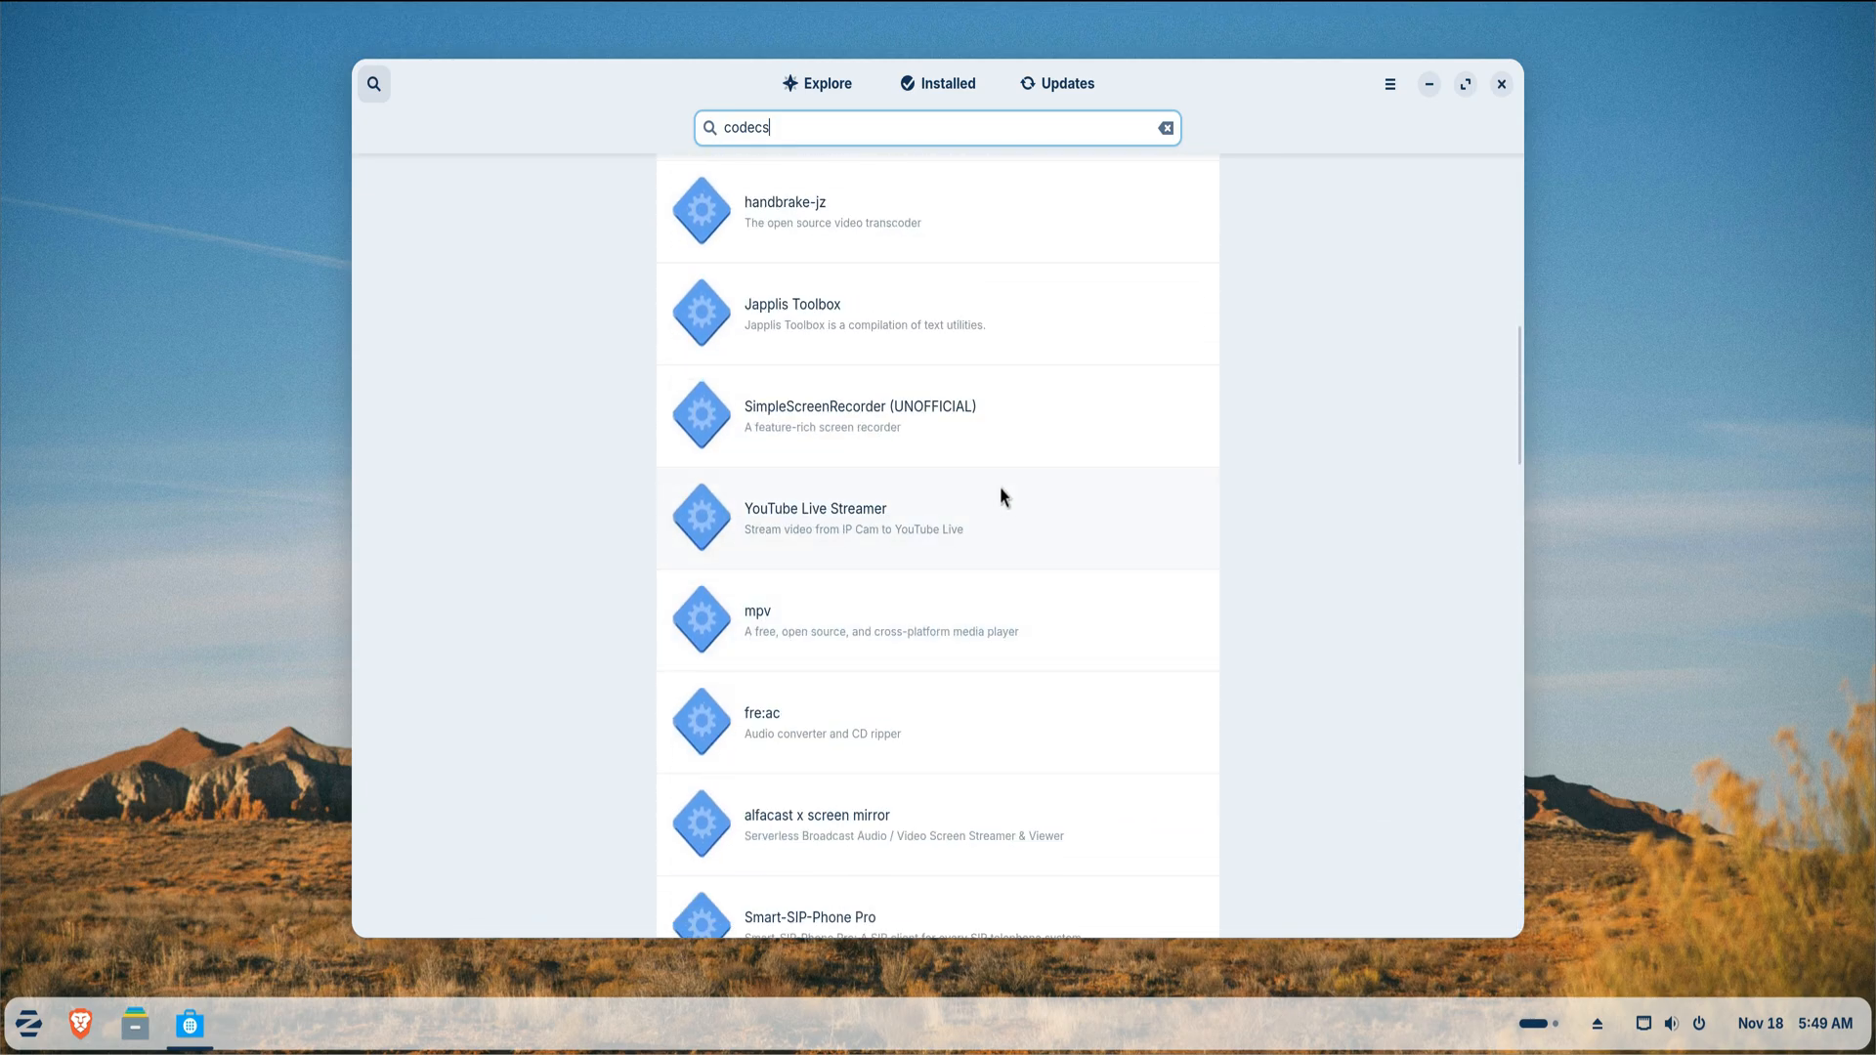
left_click(1500, 84)
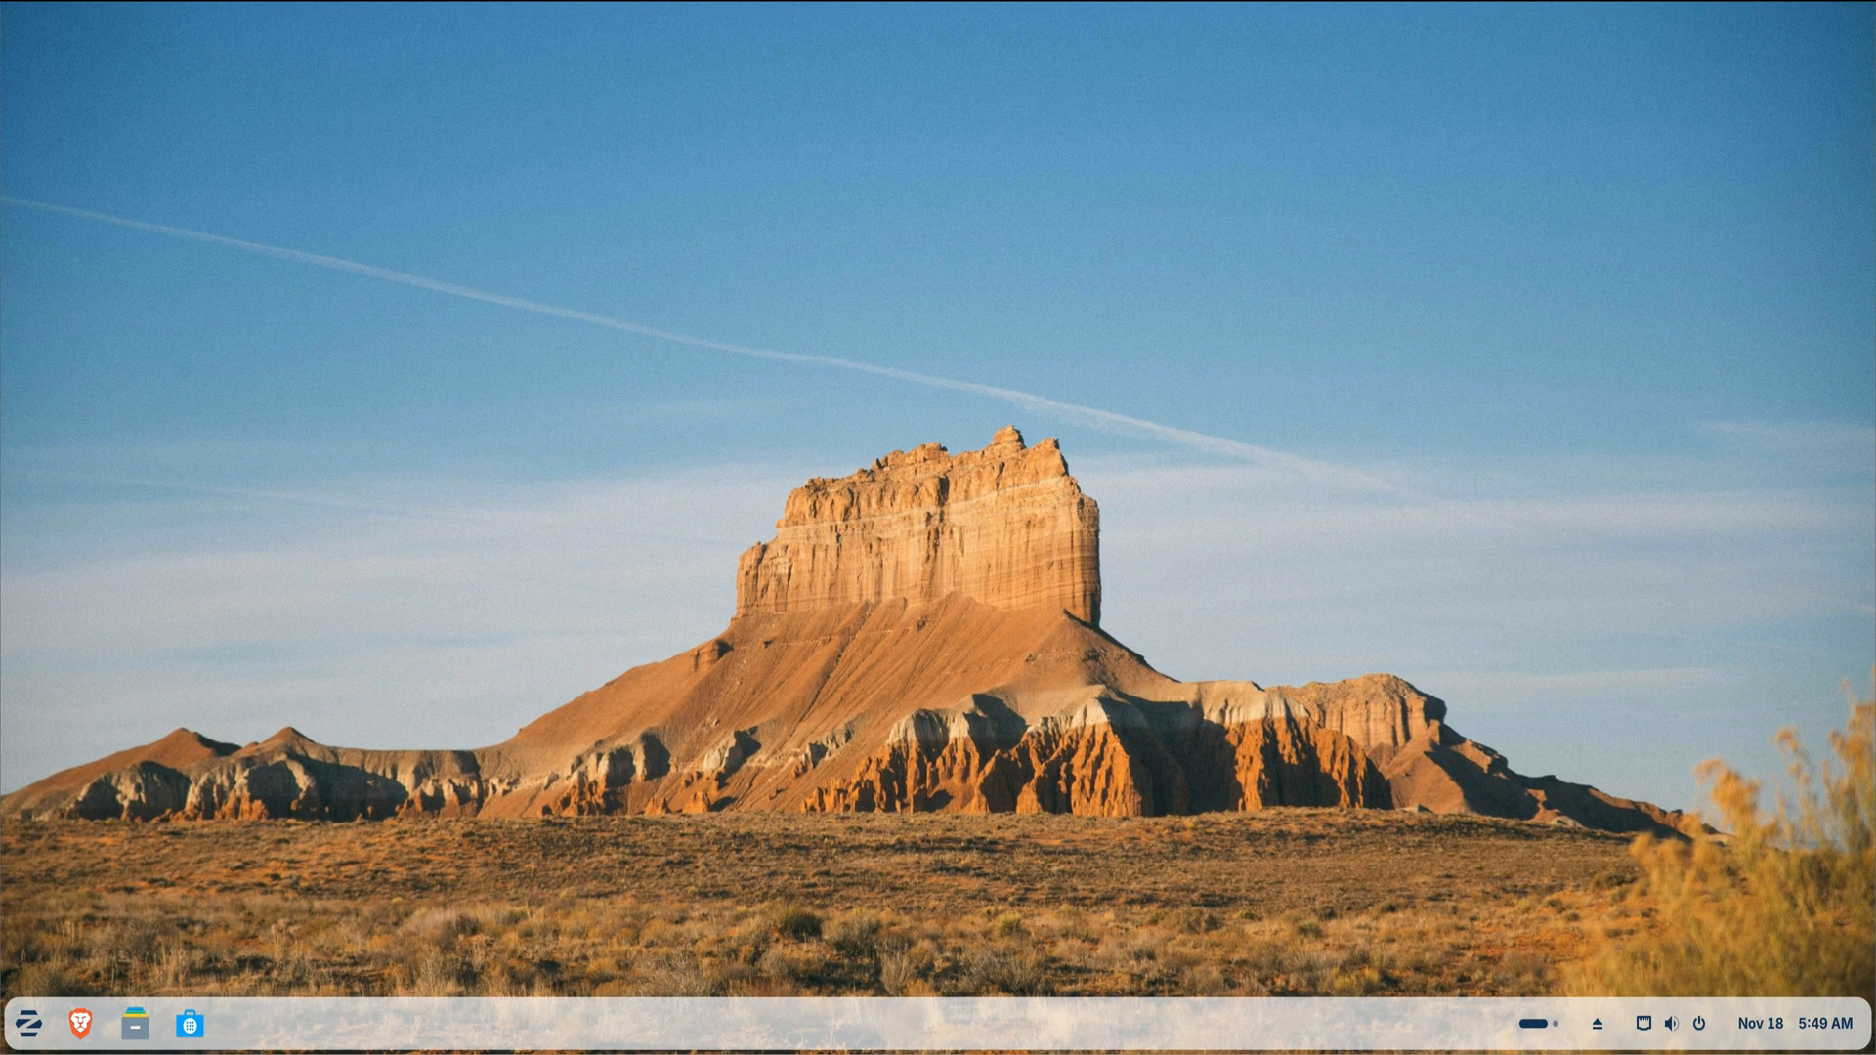
mouse_move(1866, 350)
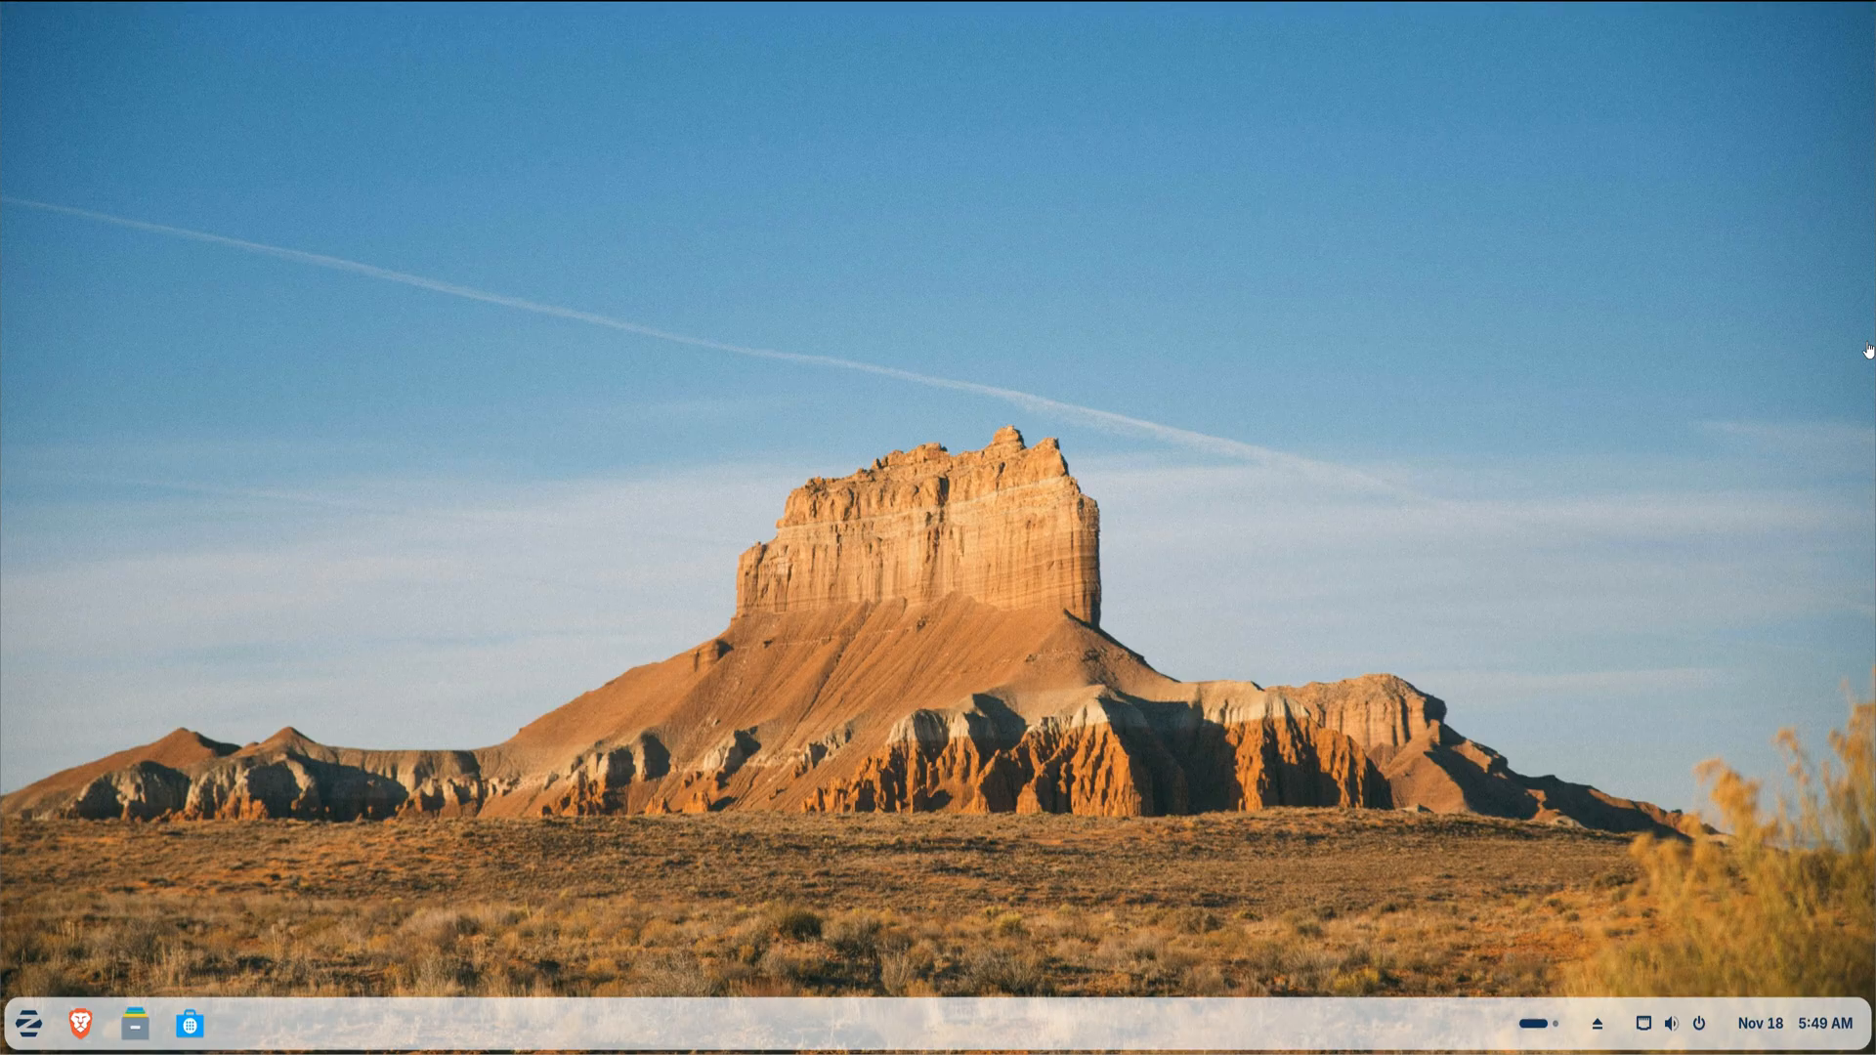
mouse_move(47, 975)
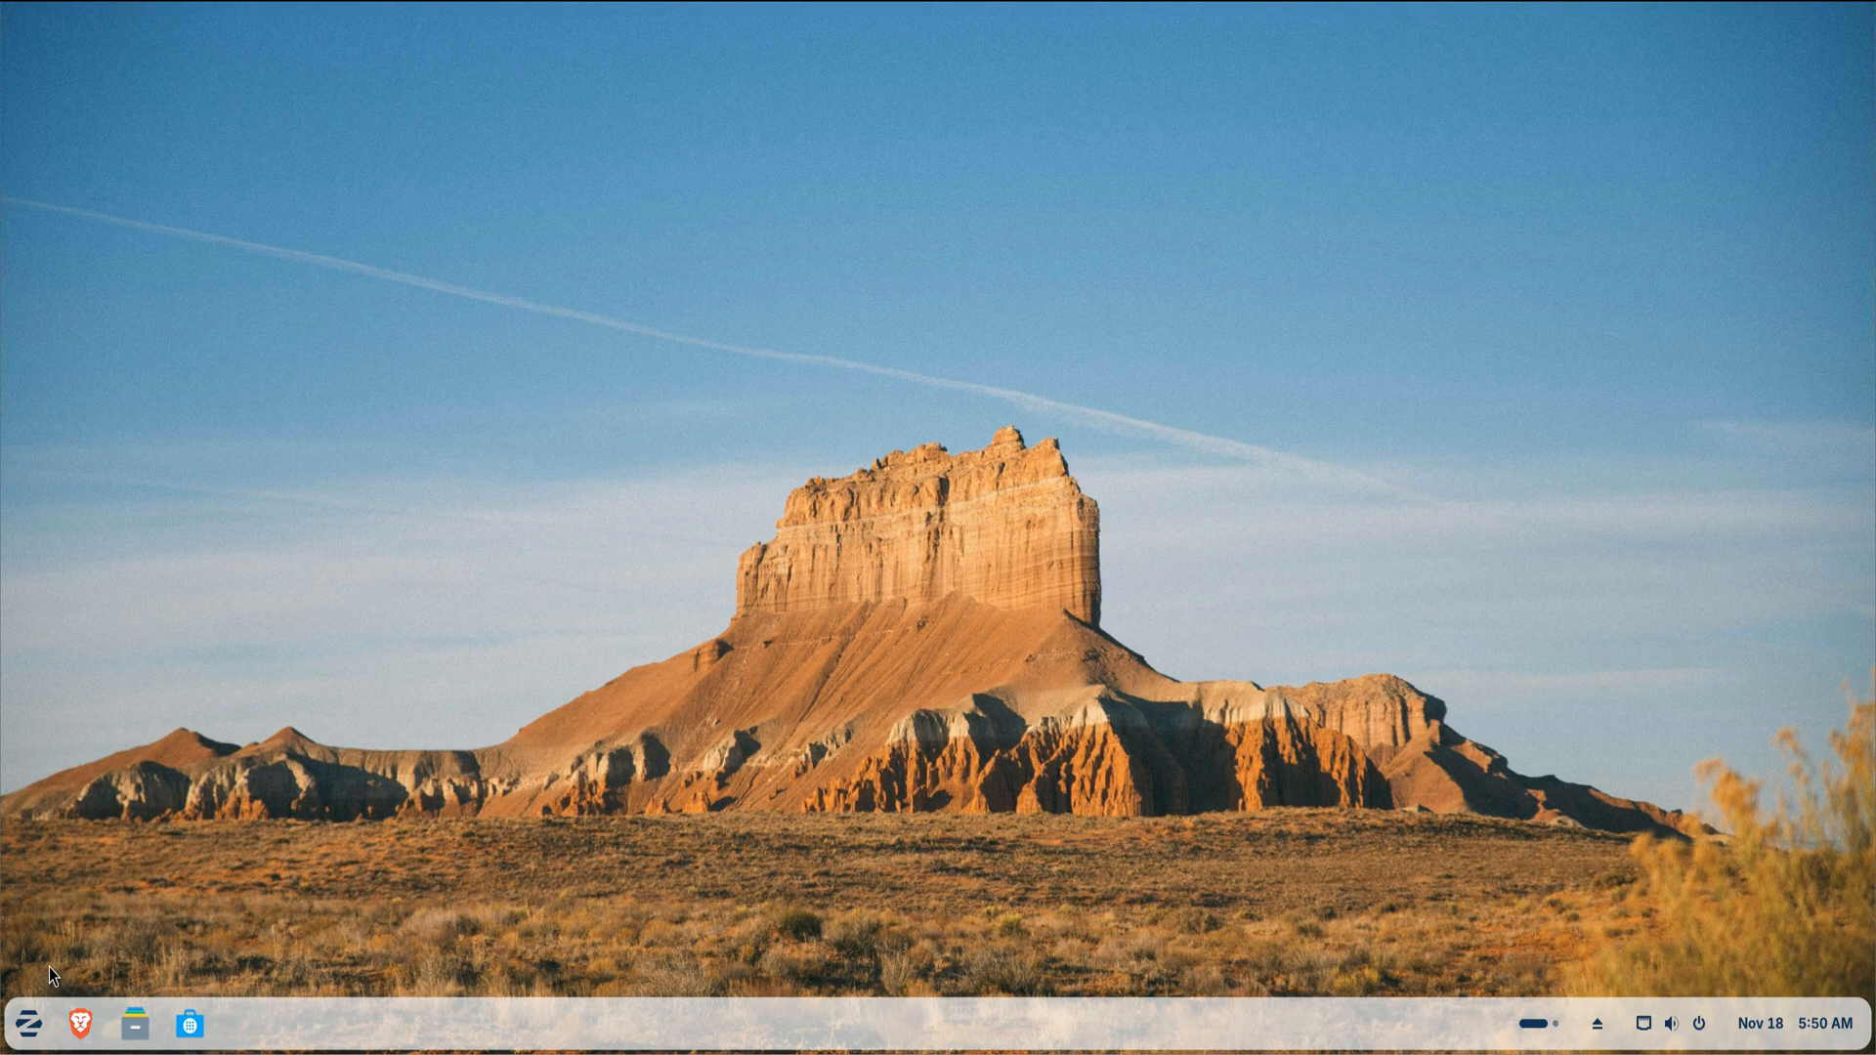
- Launch Zorin Appearance and apply a Windows-style layout with centred taskbar icons
left_click(25, 1021)
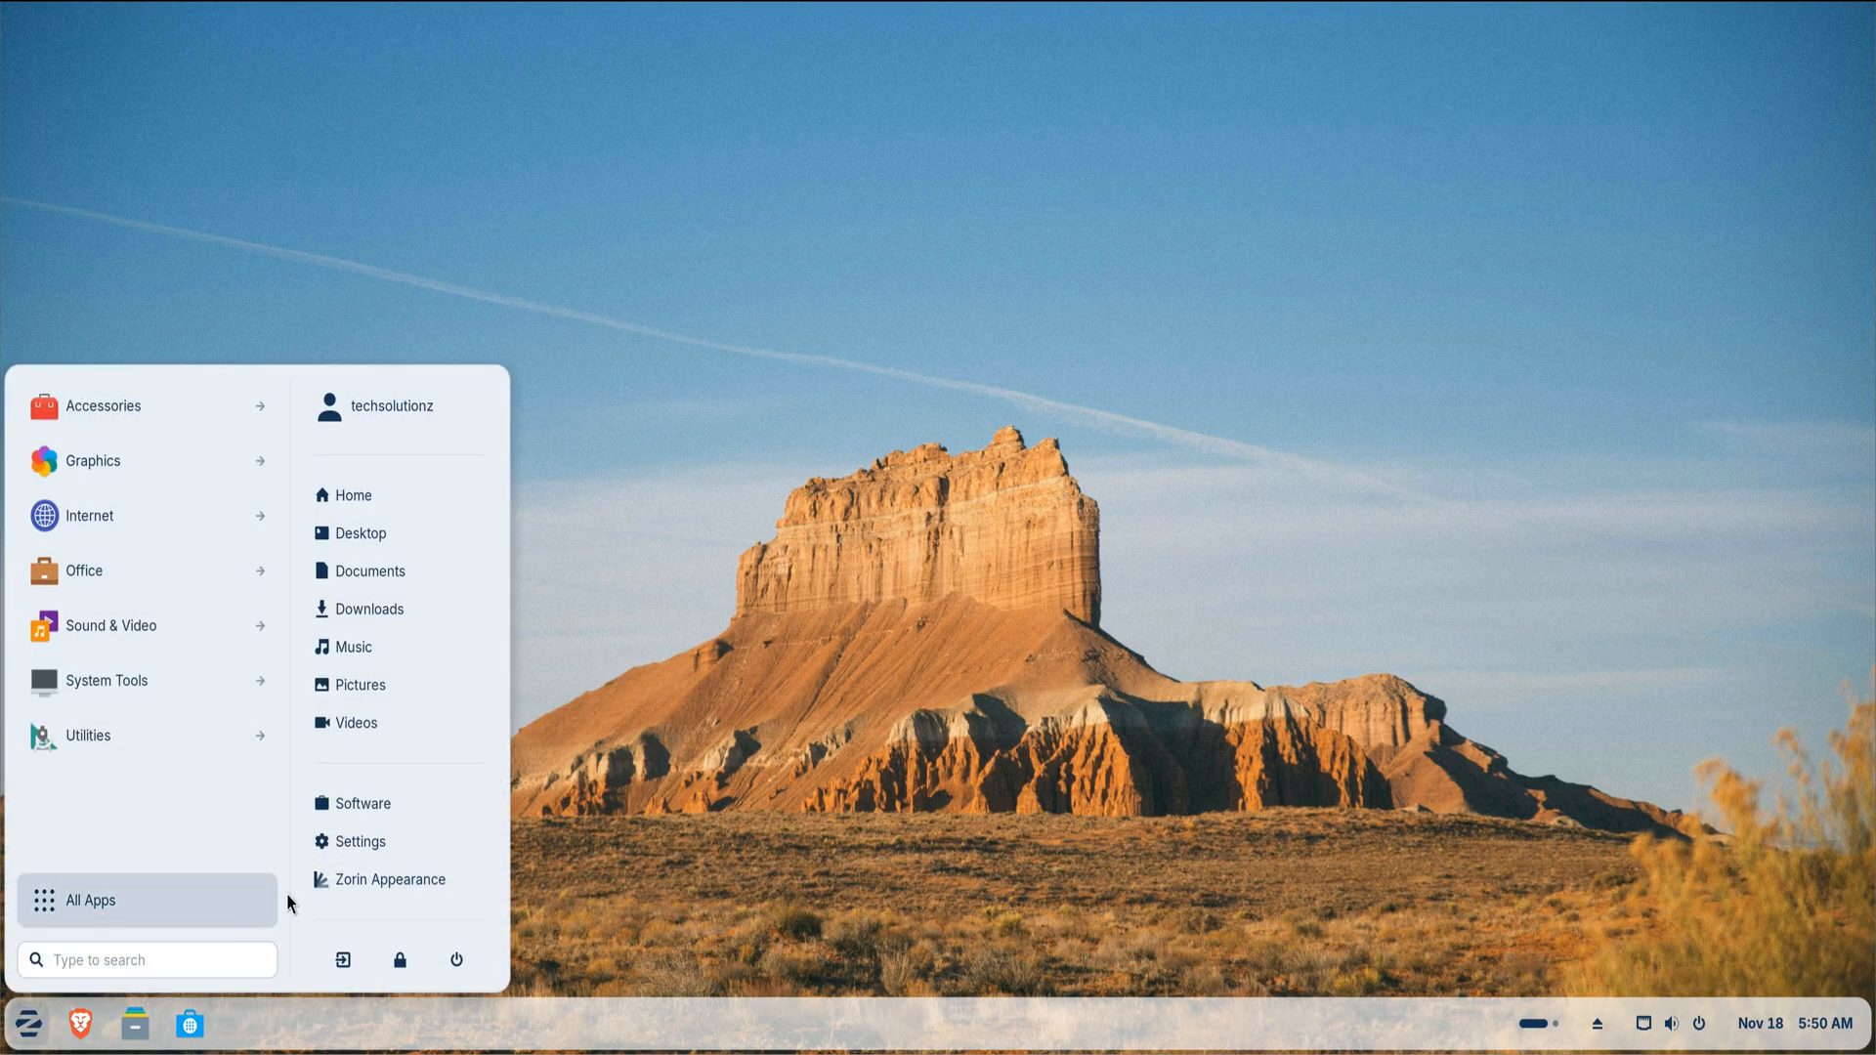
left_click(389, 879)
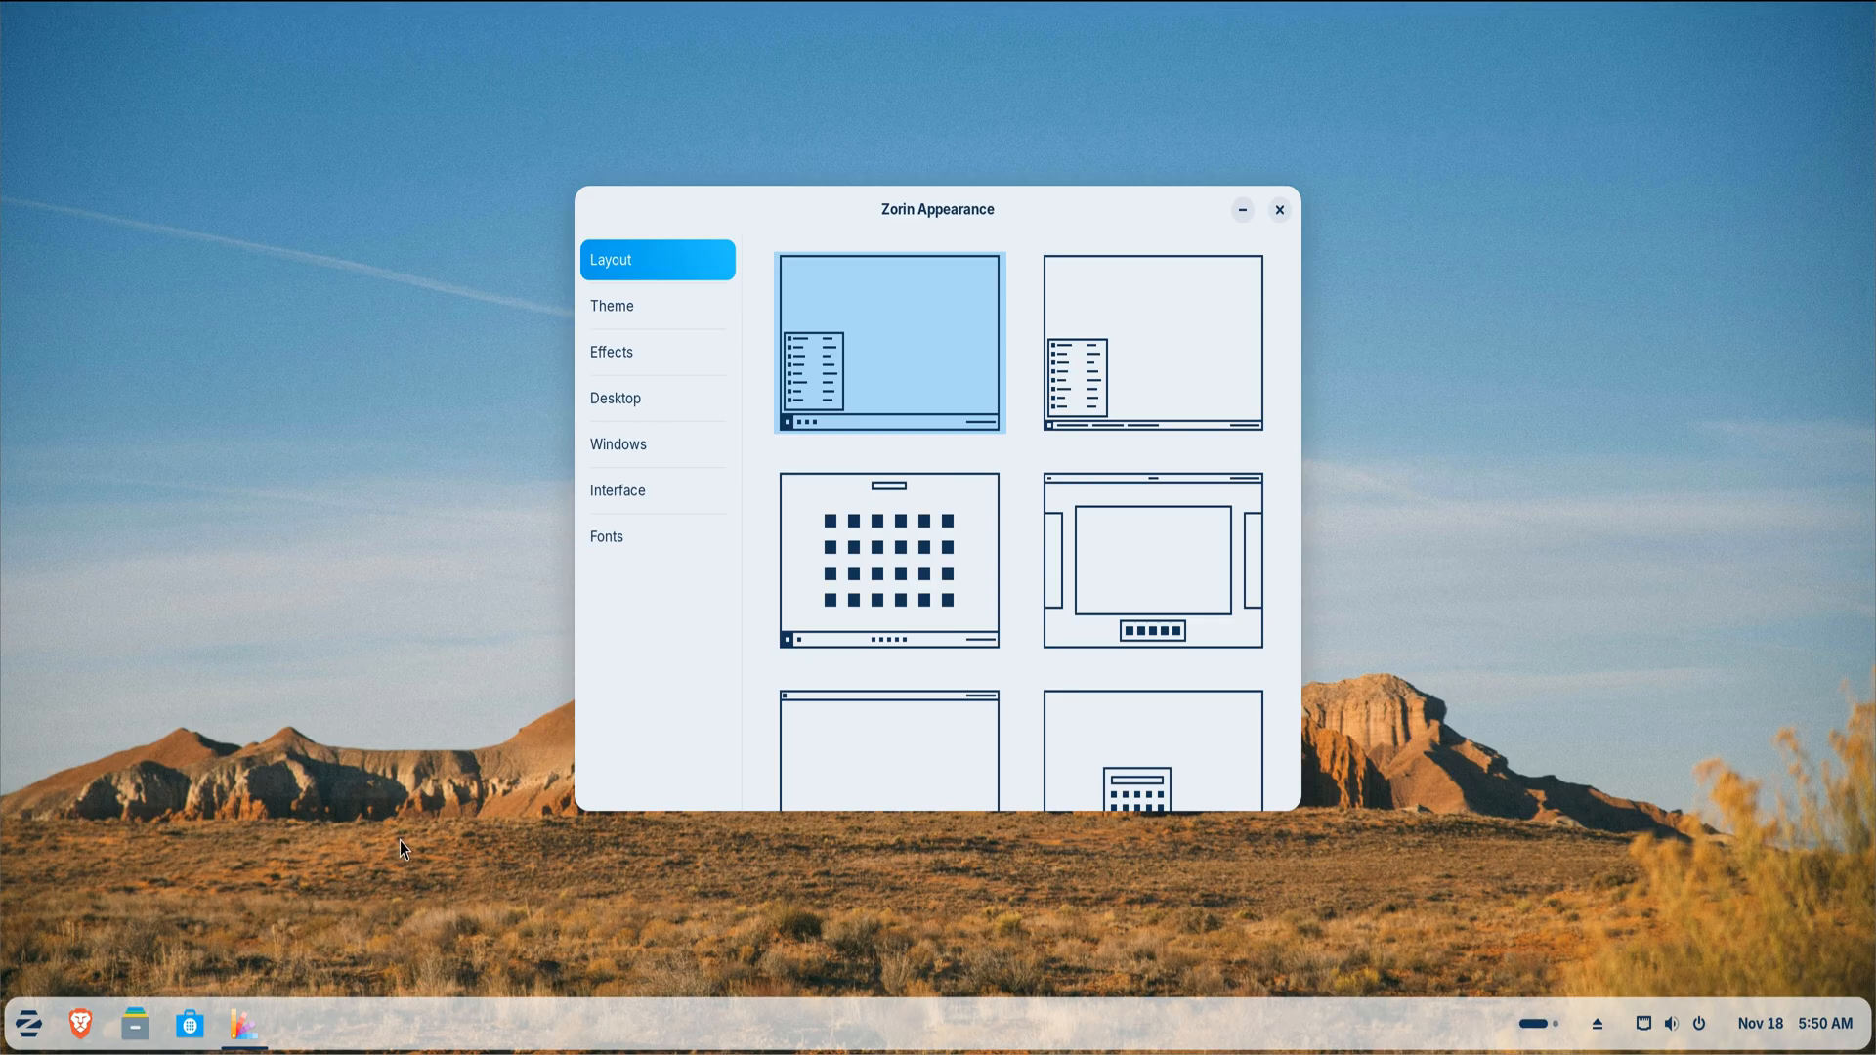
mouse_move(473, 801)
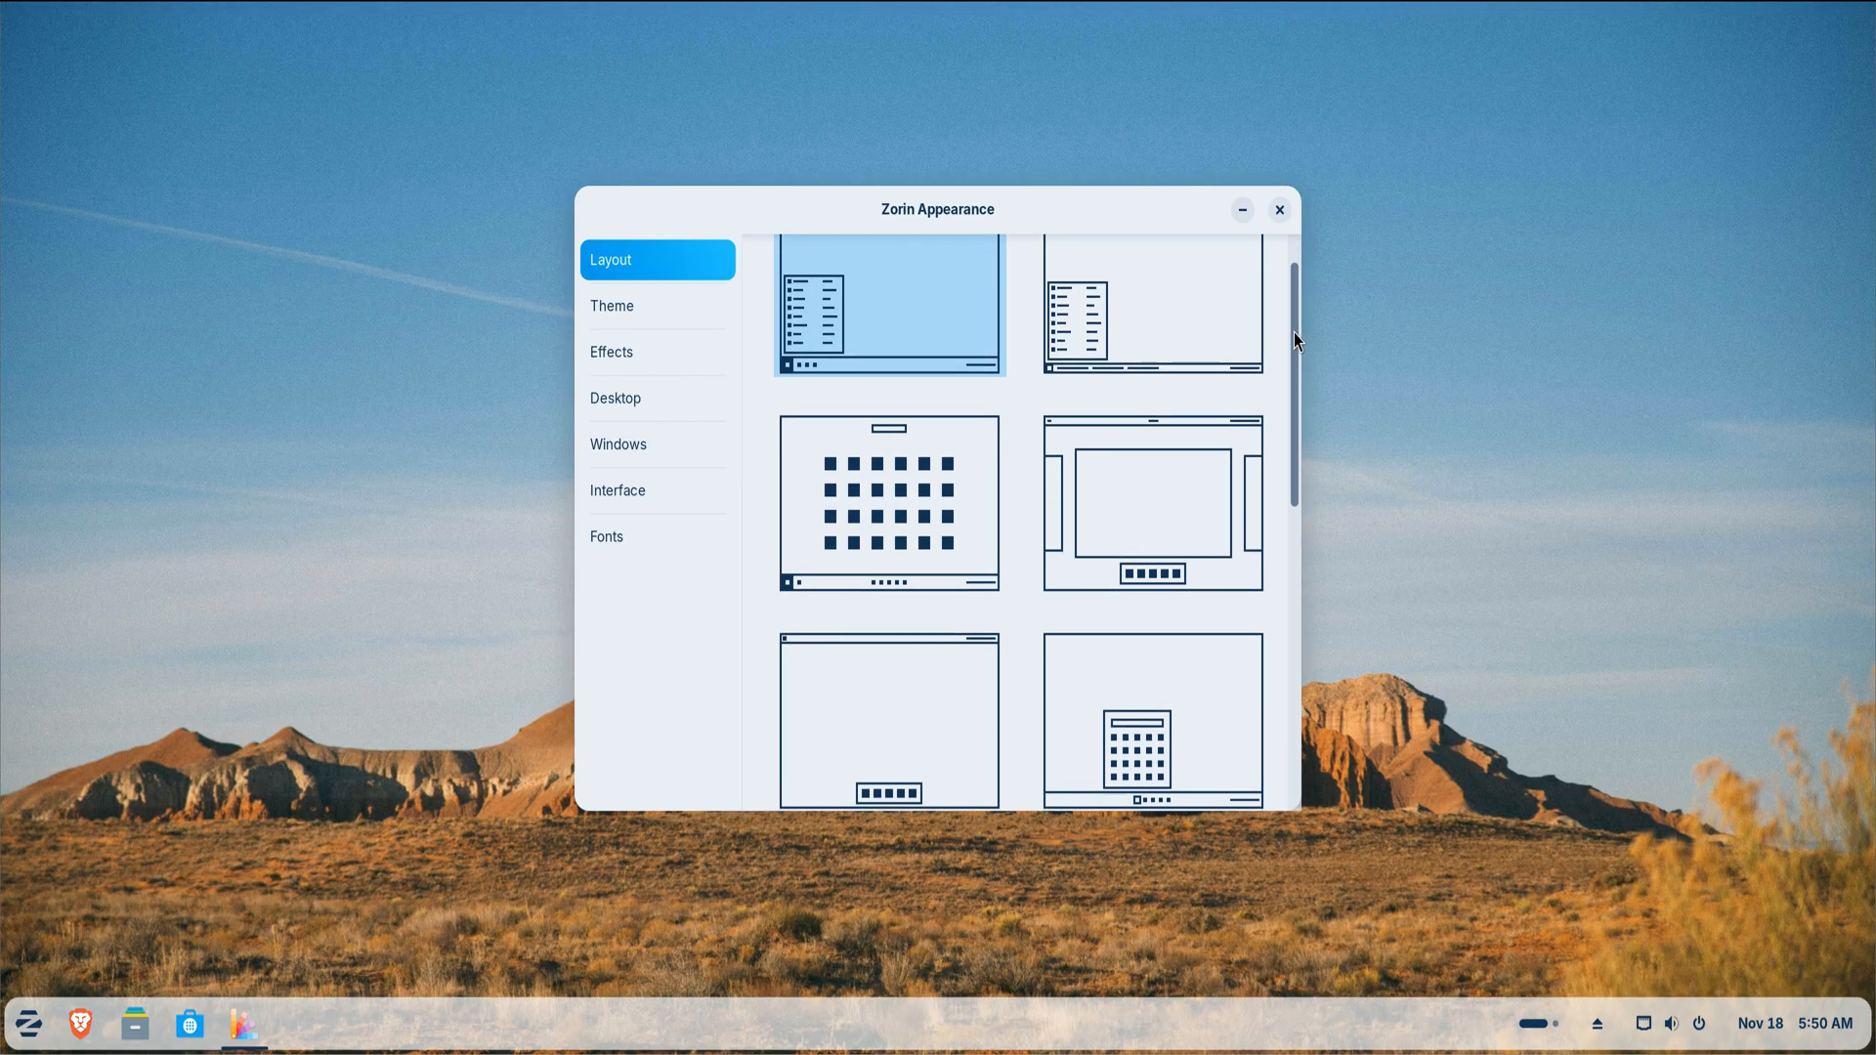
scroll("down", 3)
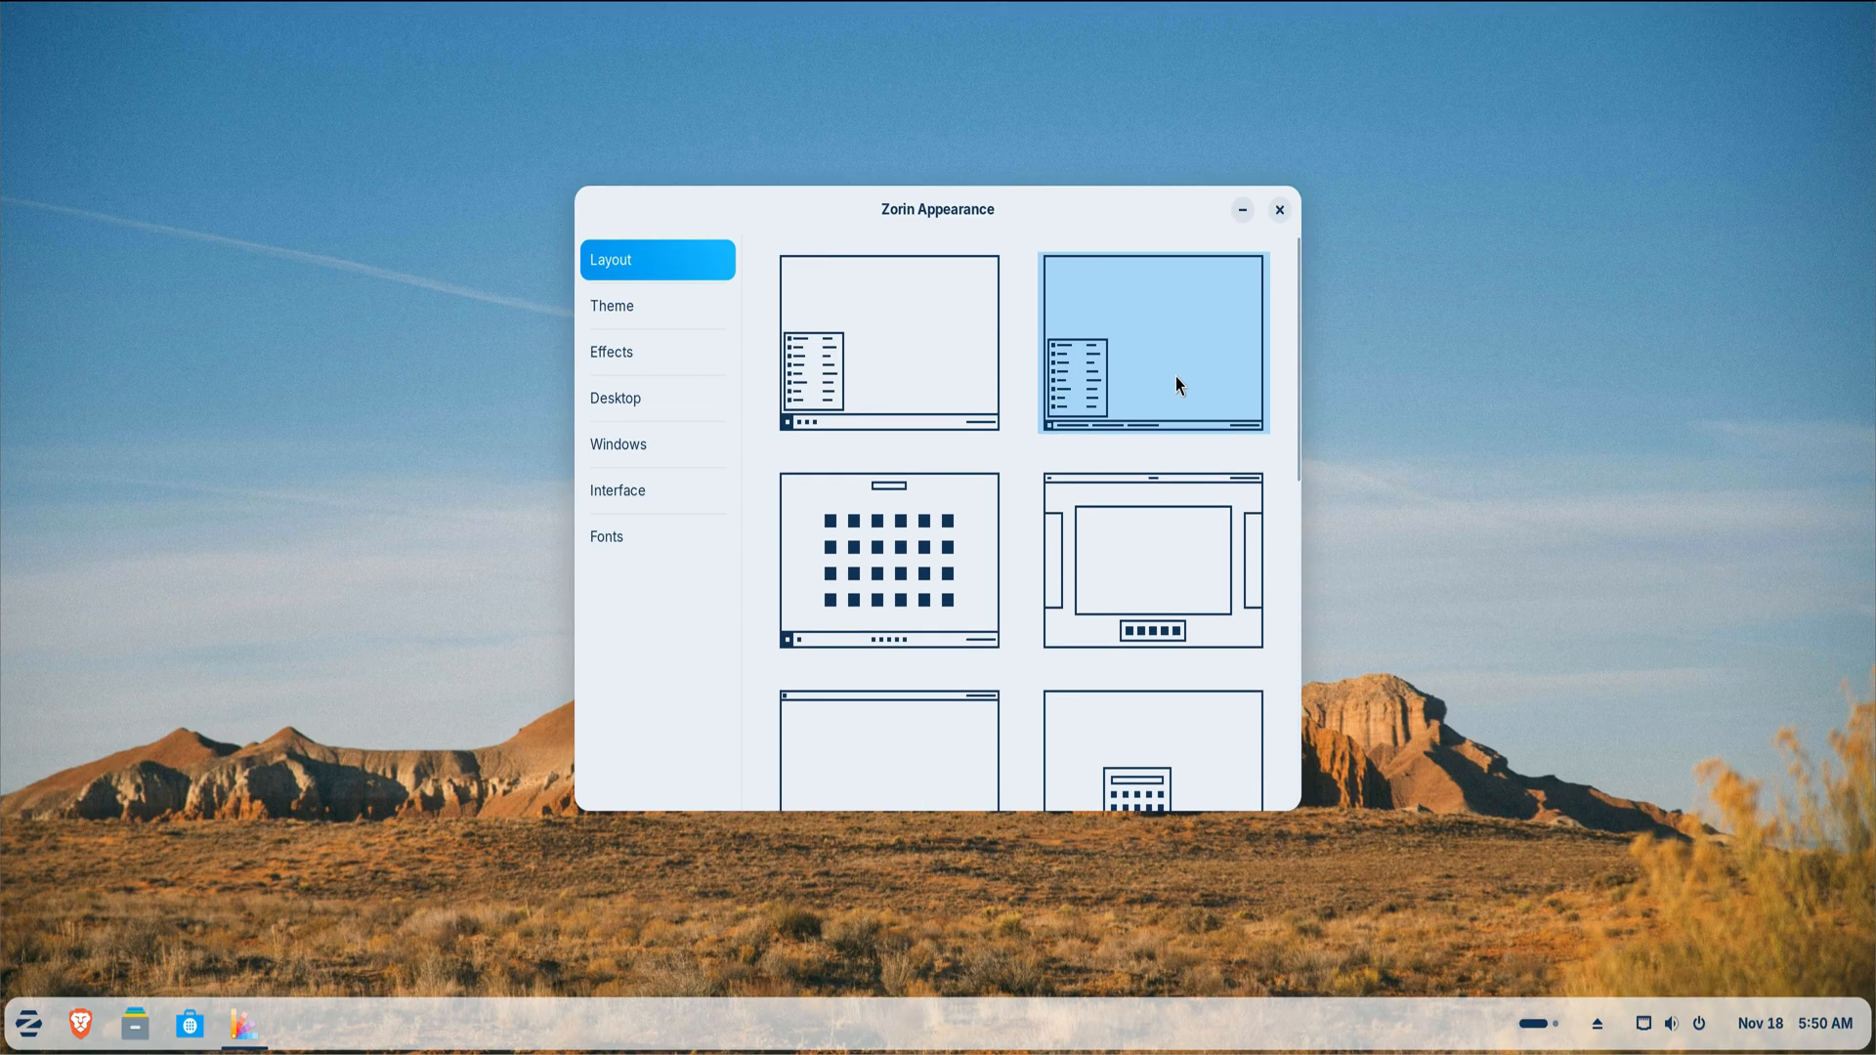
left_click(1150, 561)
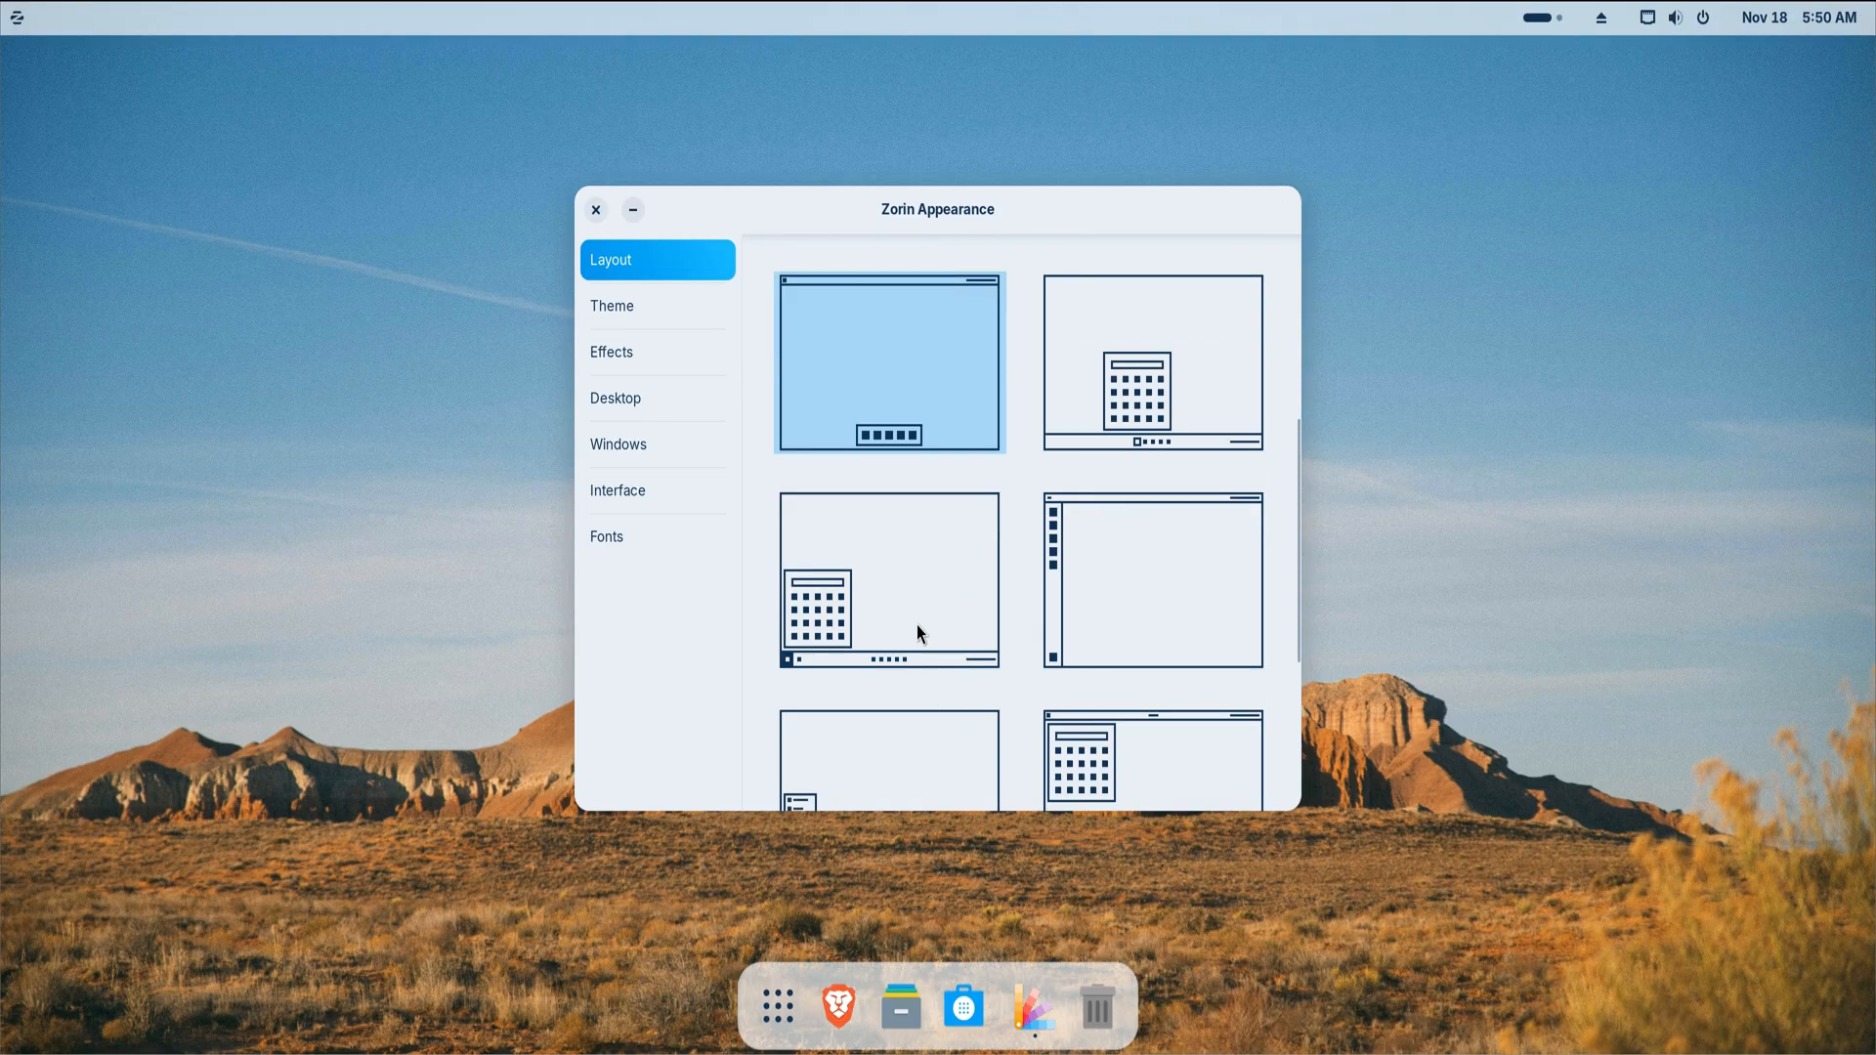
left_click(890, 579)
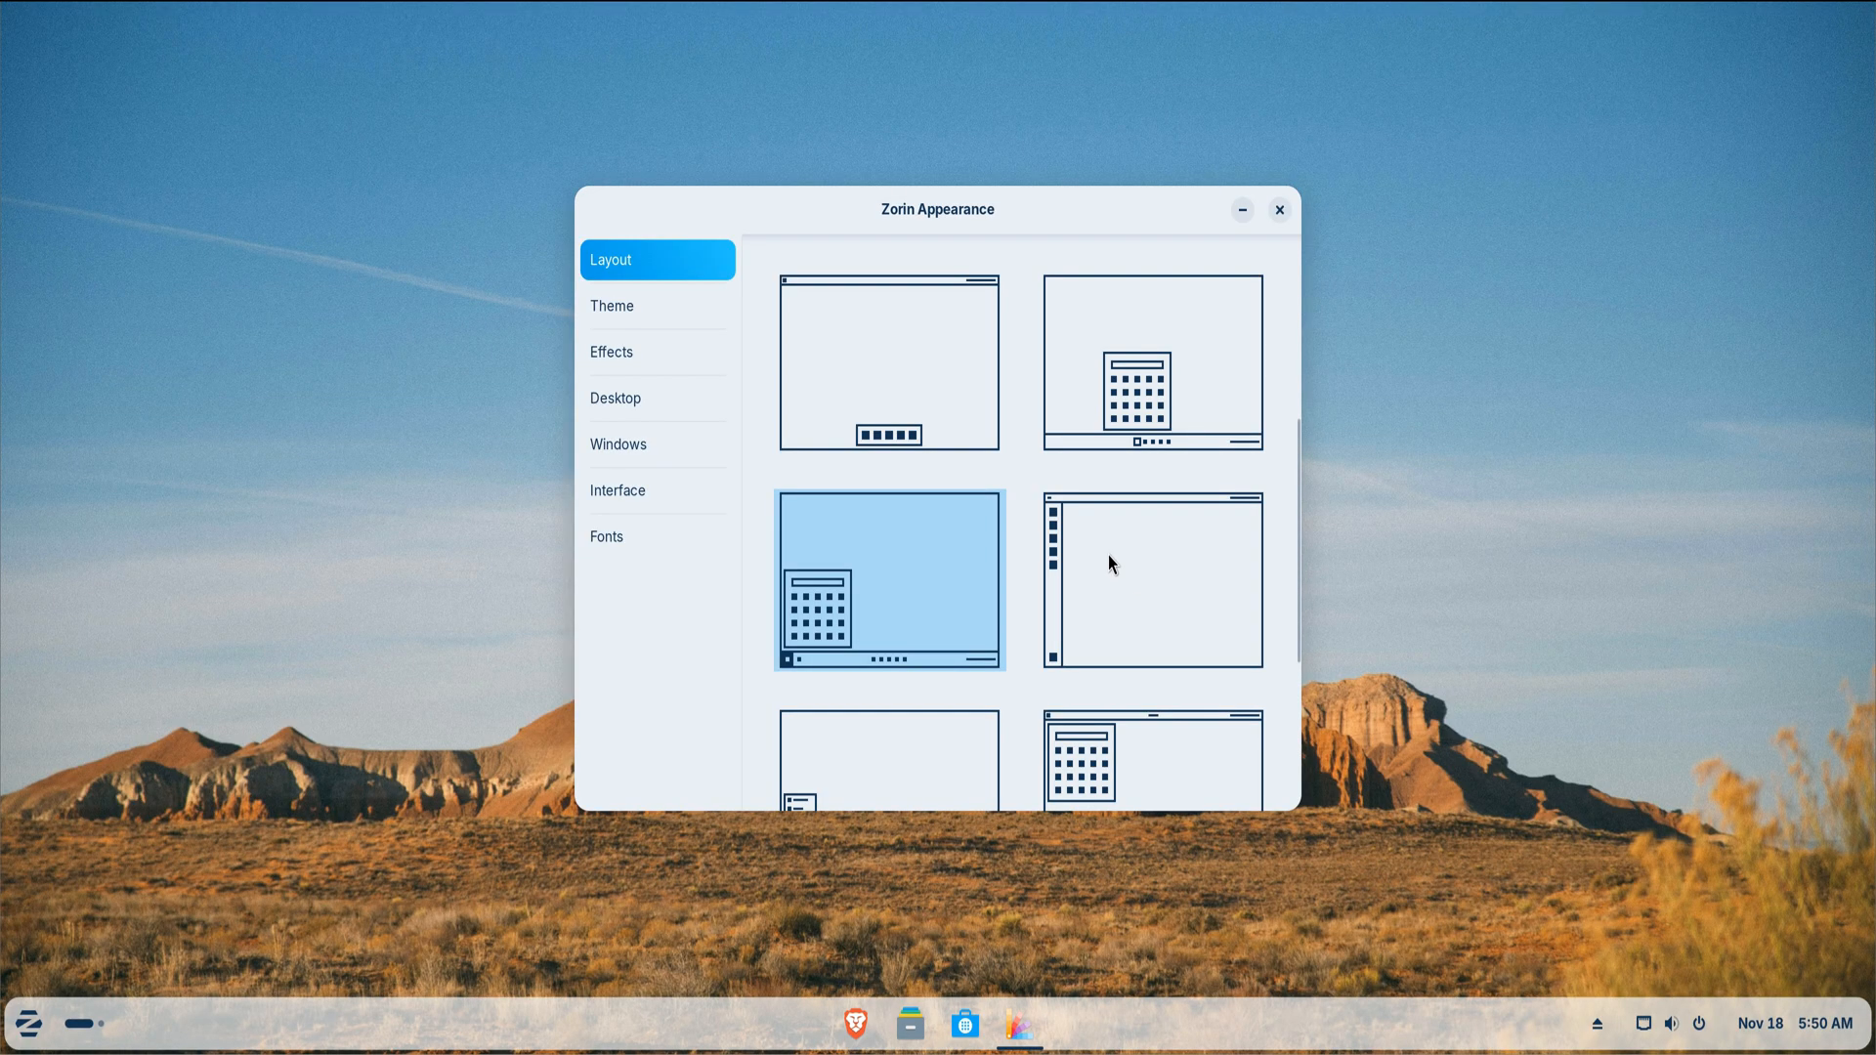
- Switch the system style to light, enable Jelly Mode under Effects, and close Zorin Appearance
scroll("down", 3)
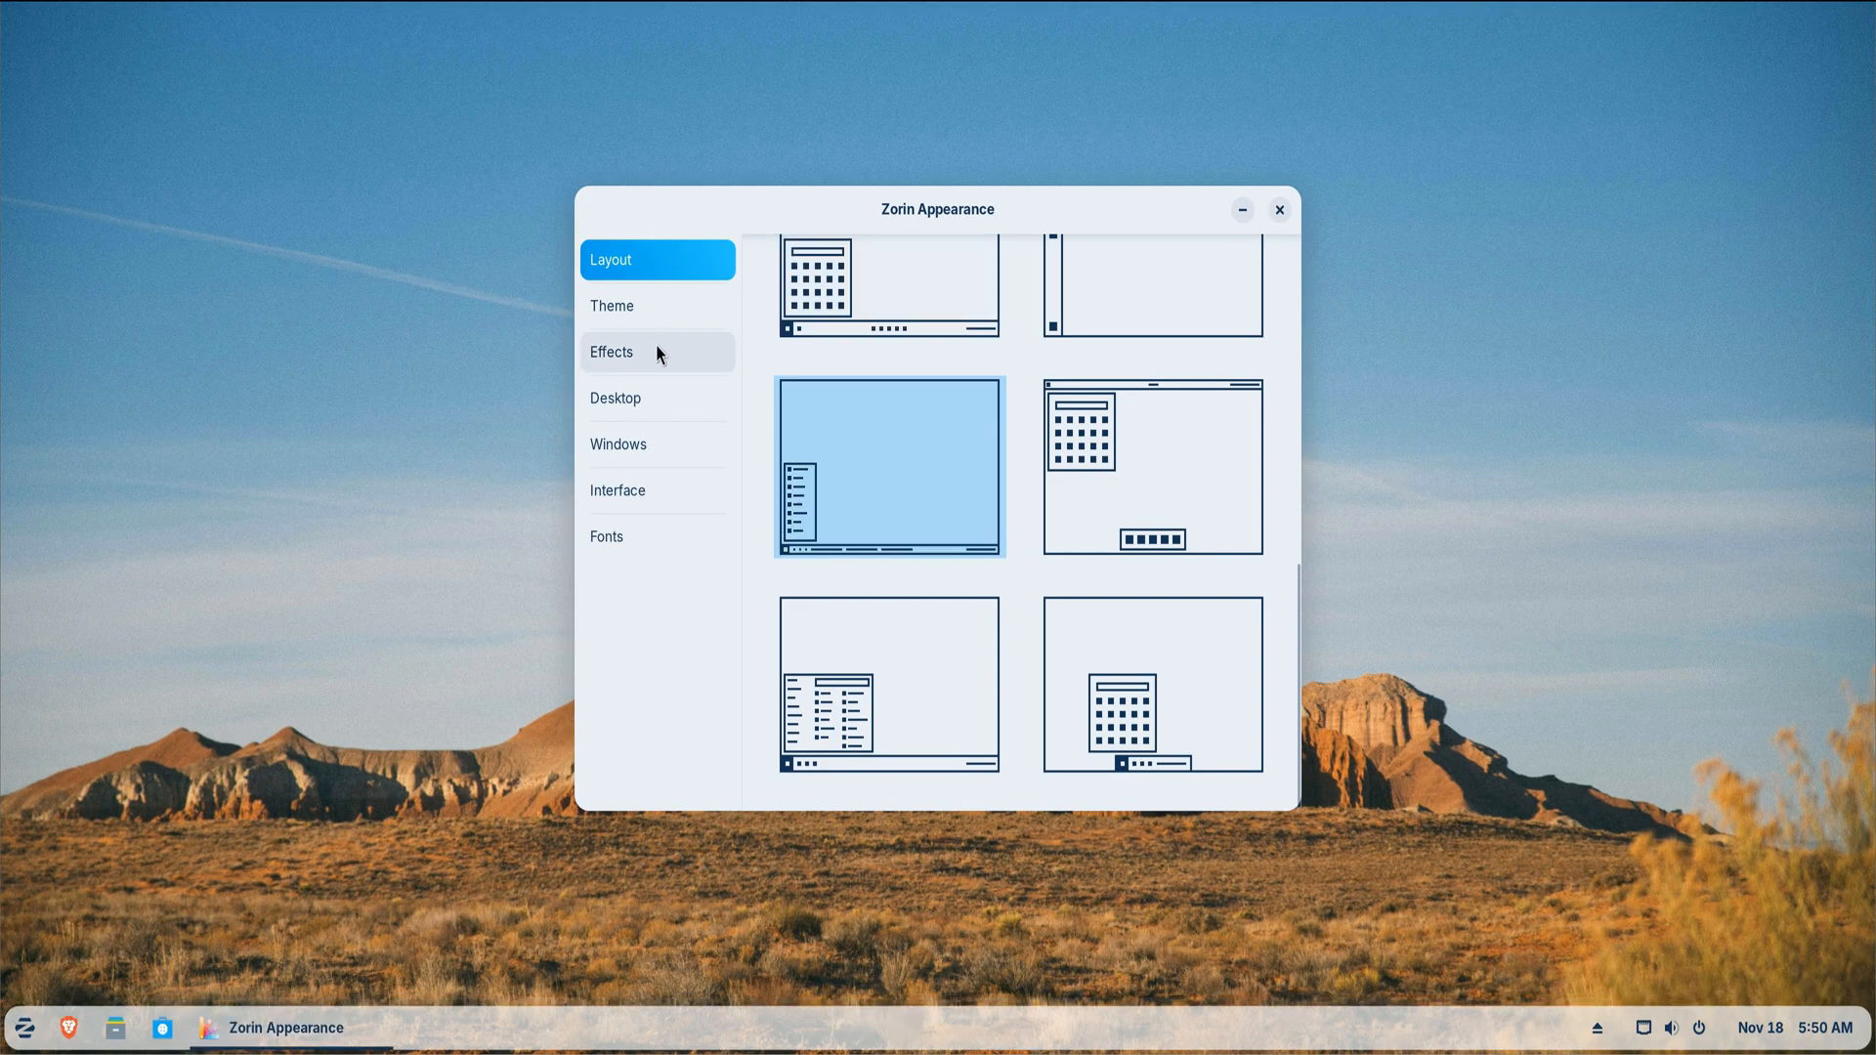
left_click(612, 305)
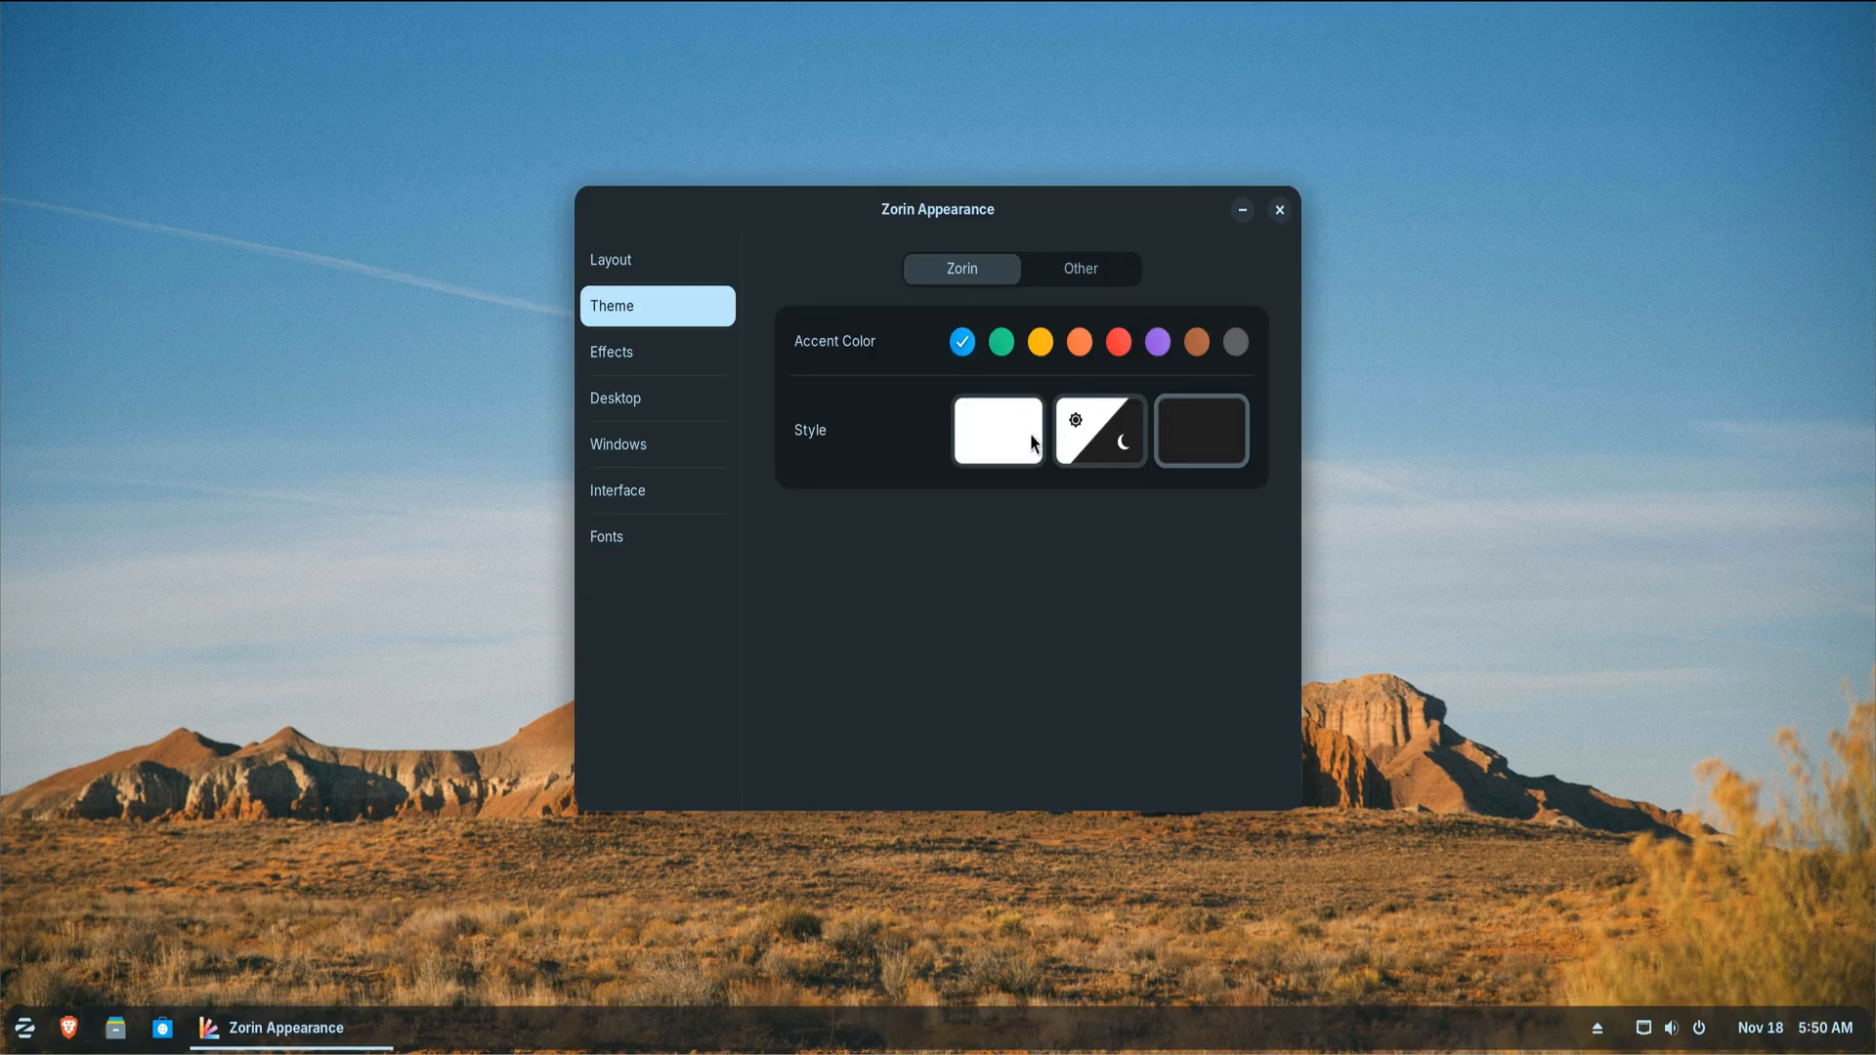
left_click(997, 429)
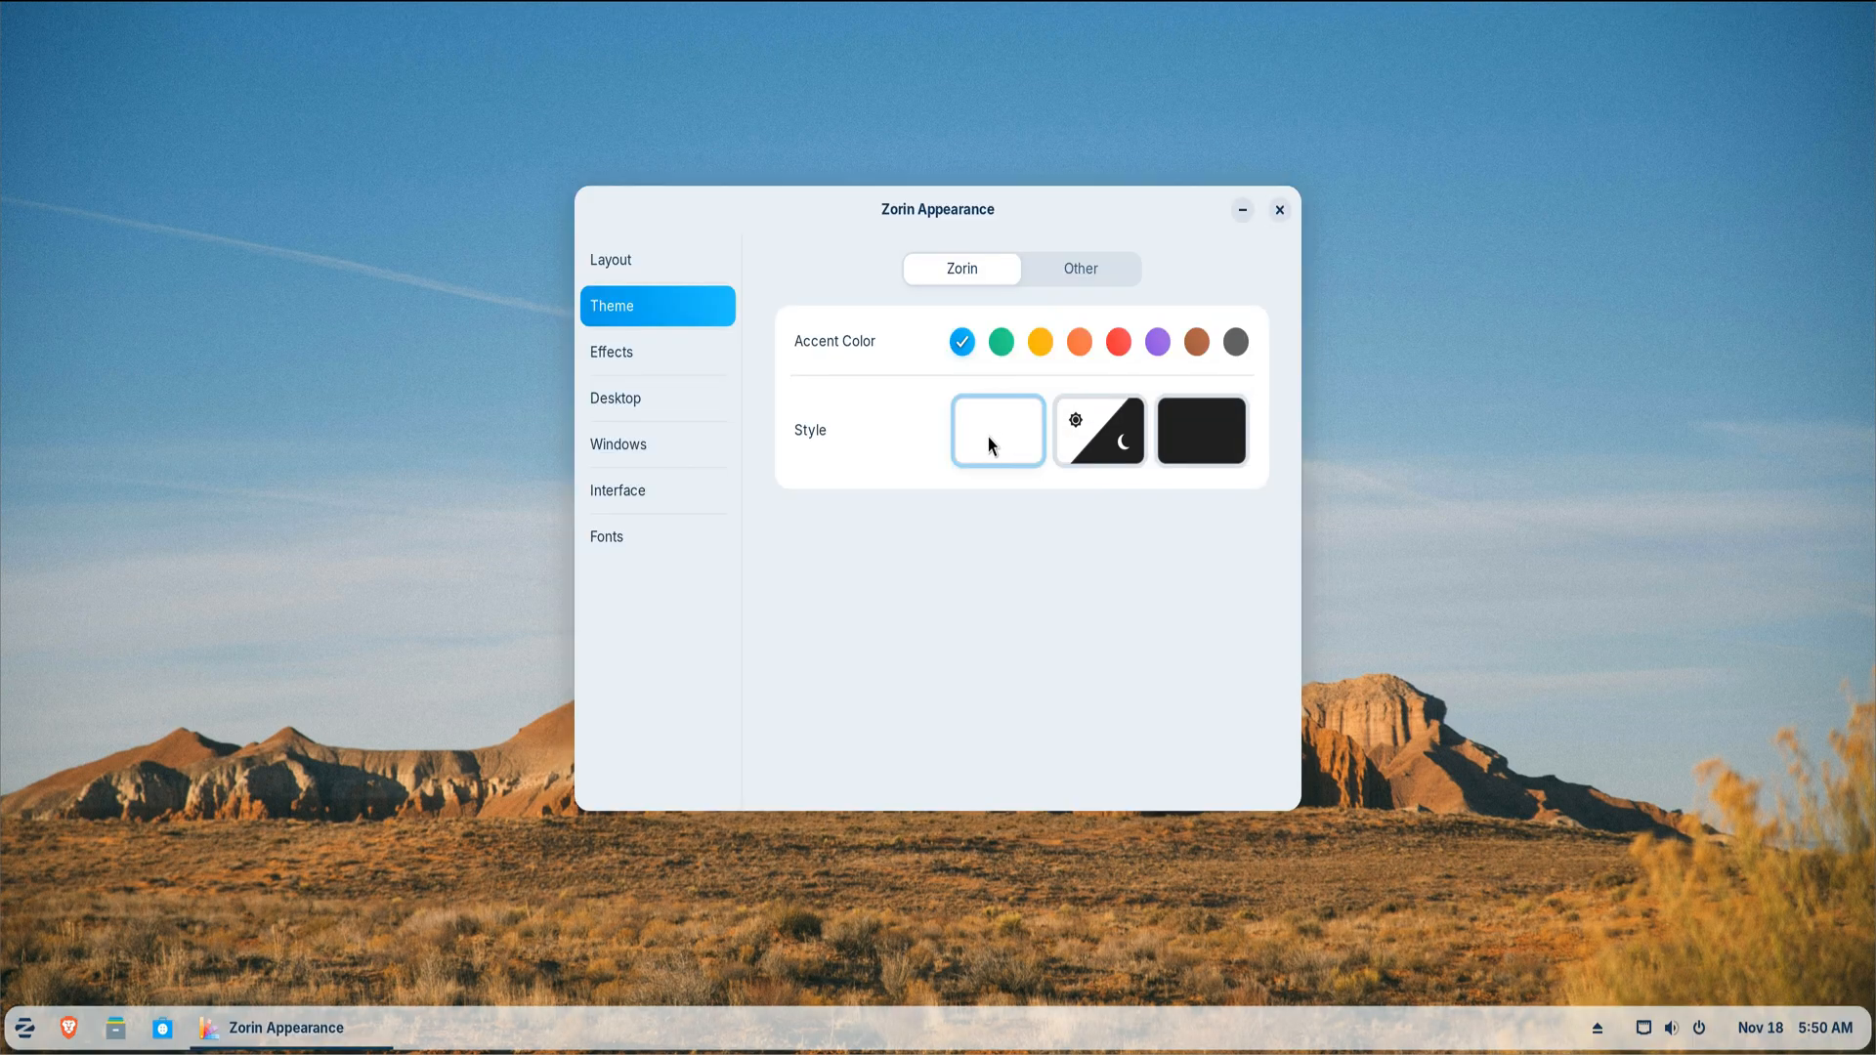
left_click(612, 352)
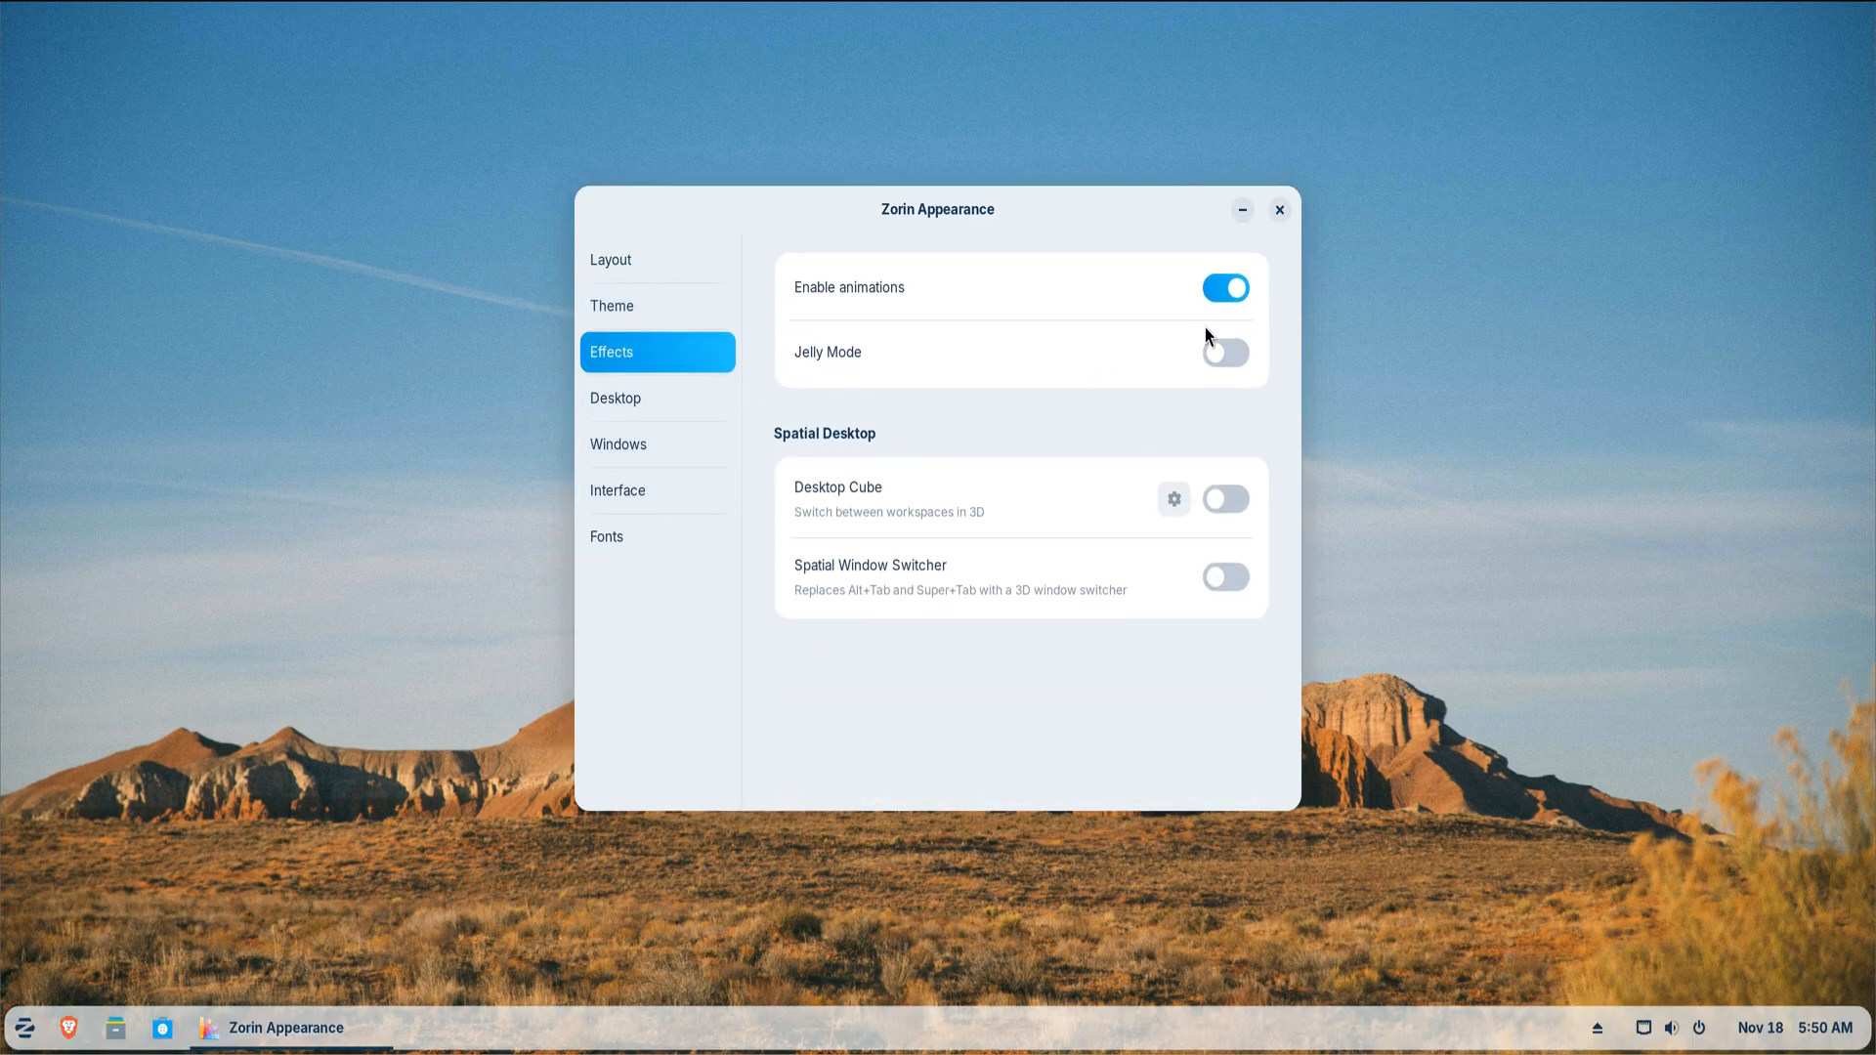
left_click(1223, 352)
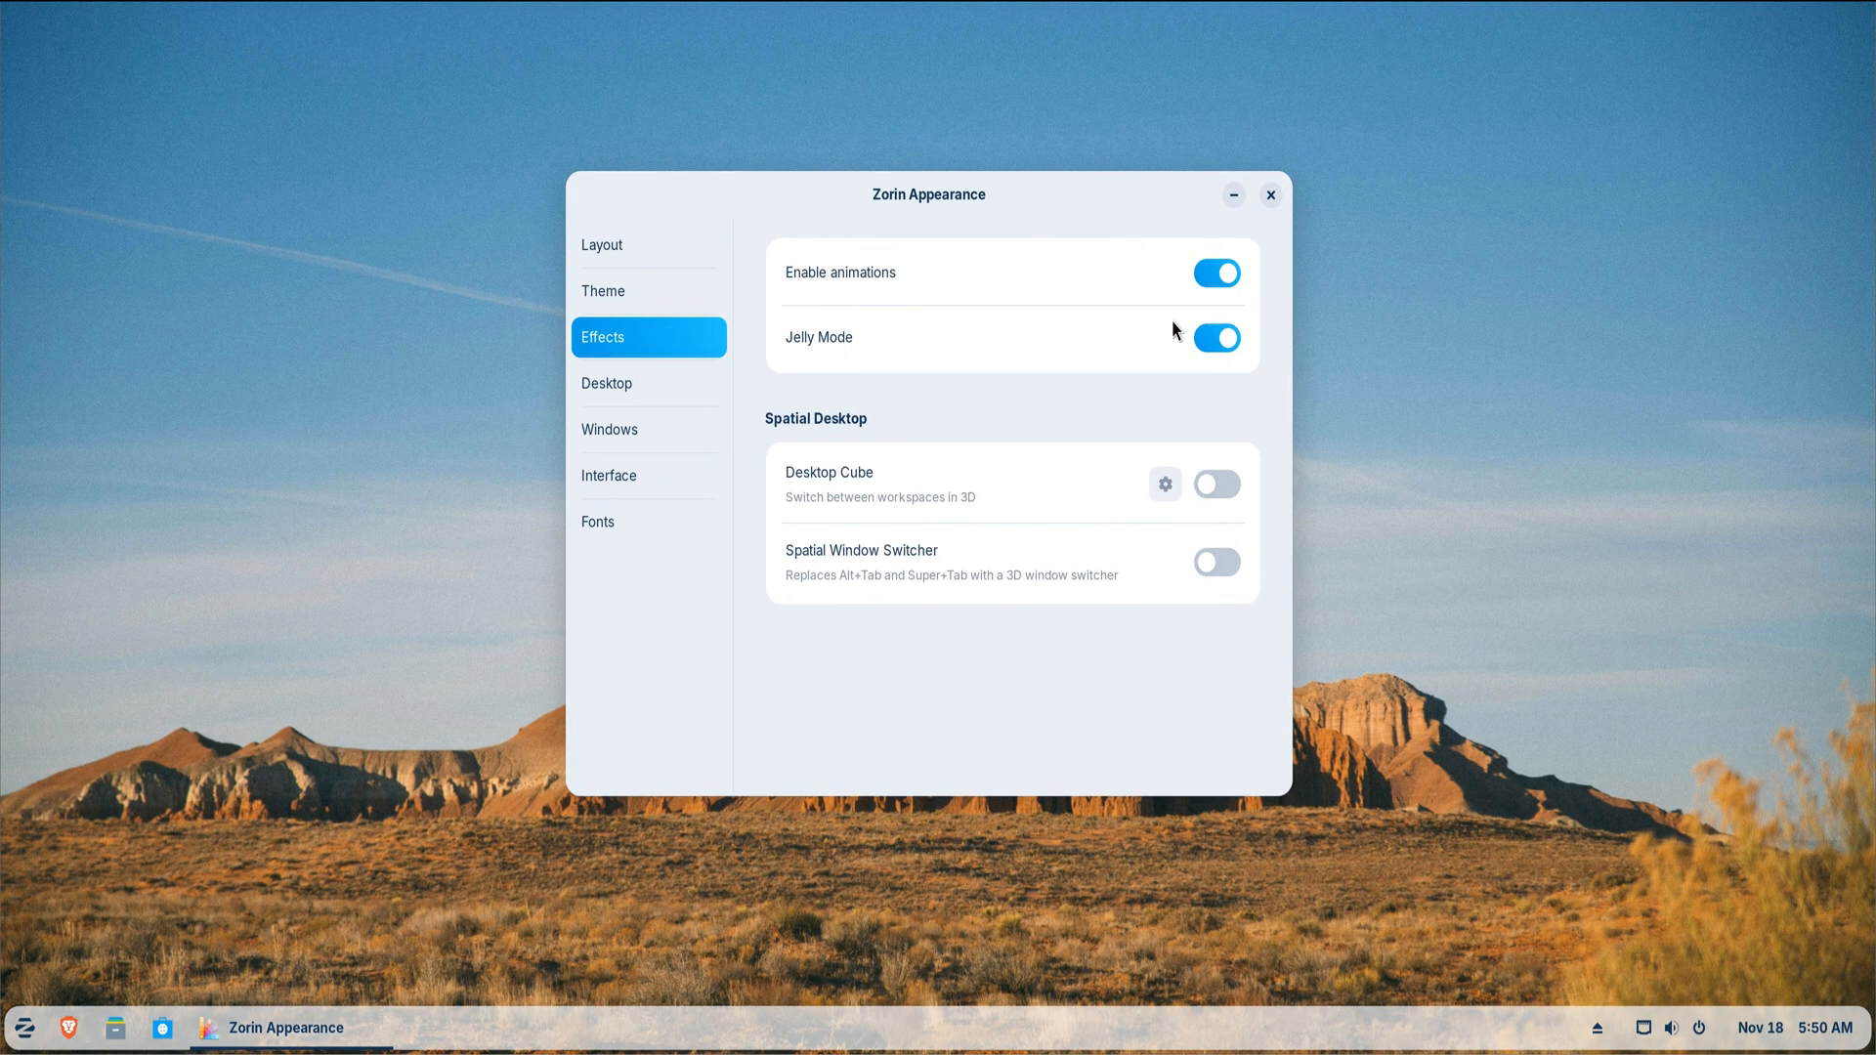
left_click(1270, 193)
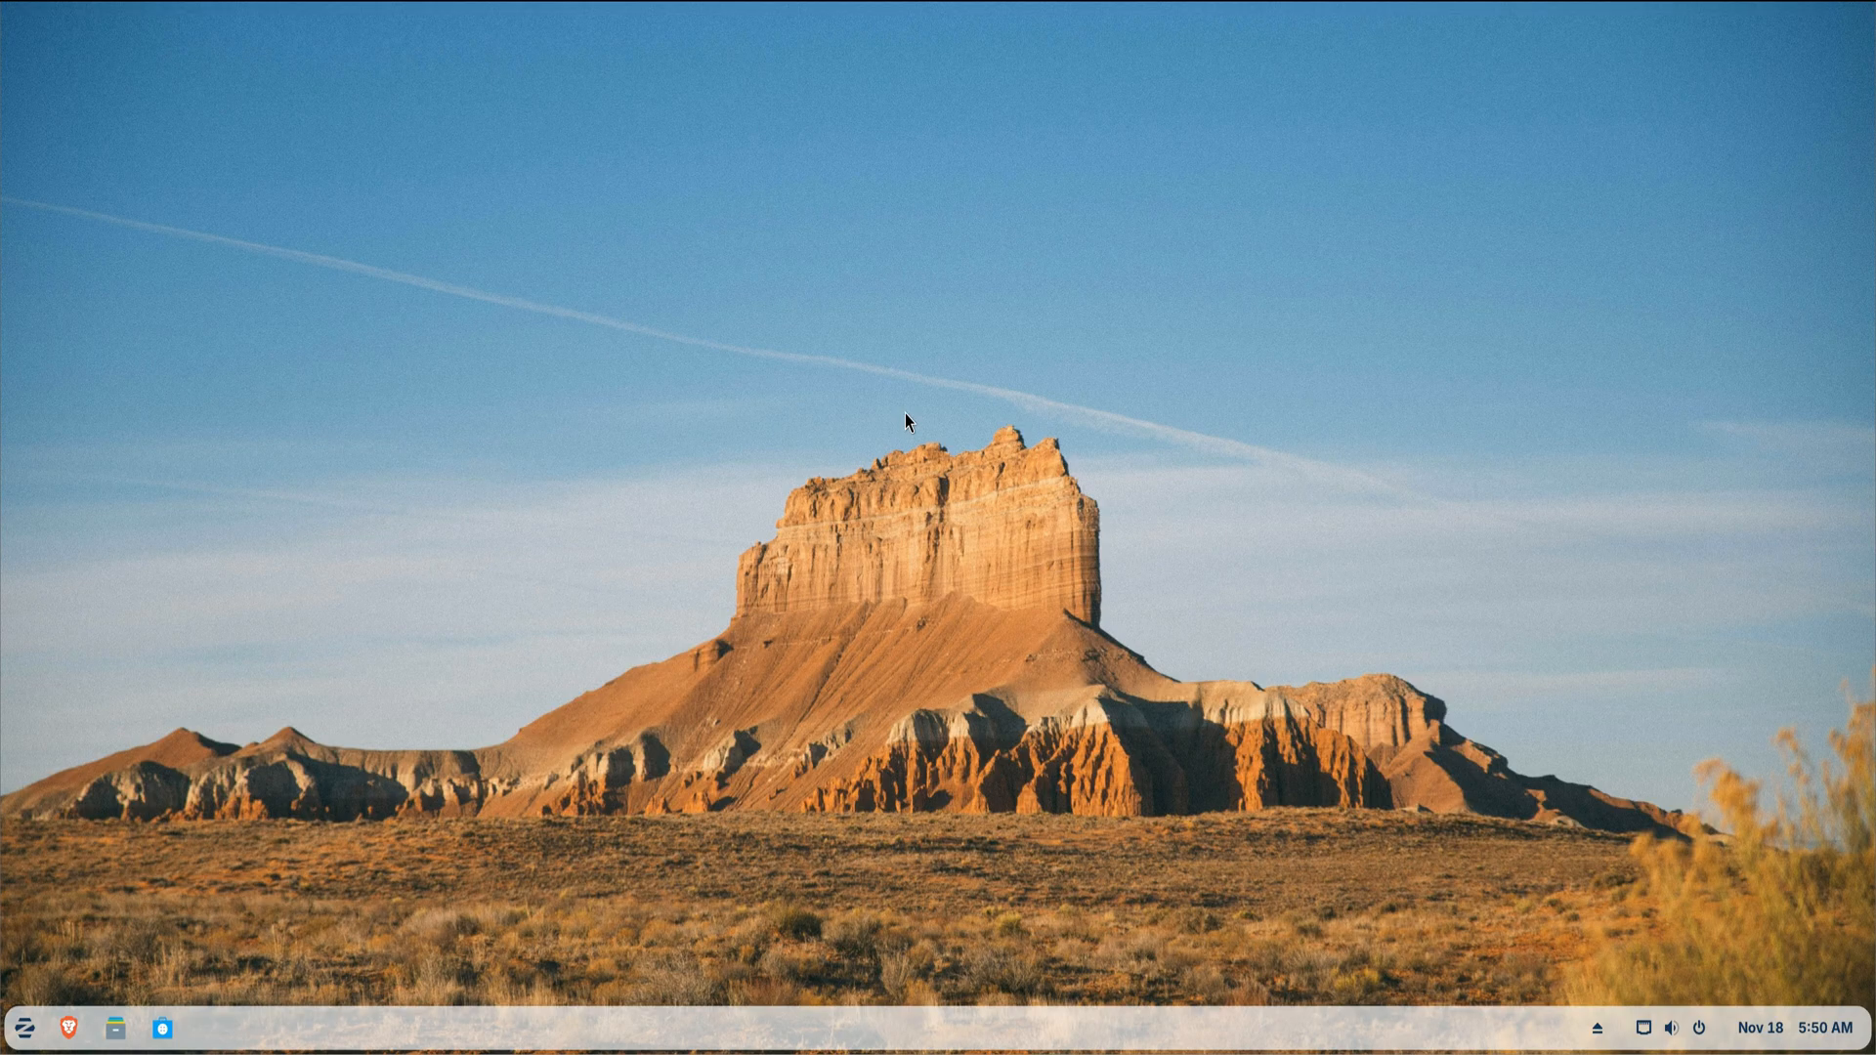
- Launch Startup Applications Preferences and remove SSH Key Agent from the startup programs
left_click(23, 1027)
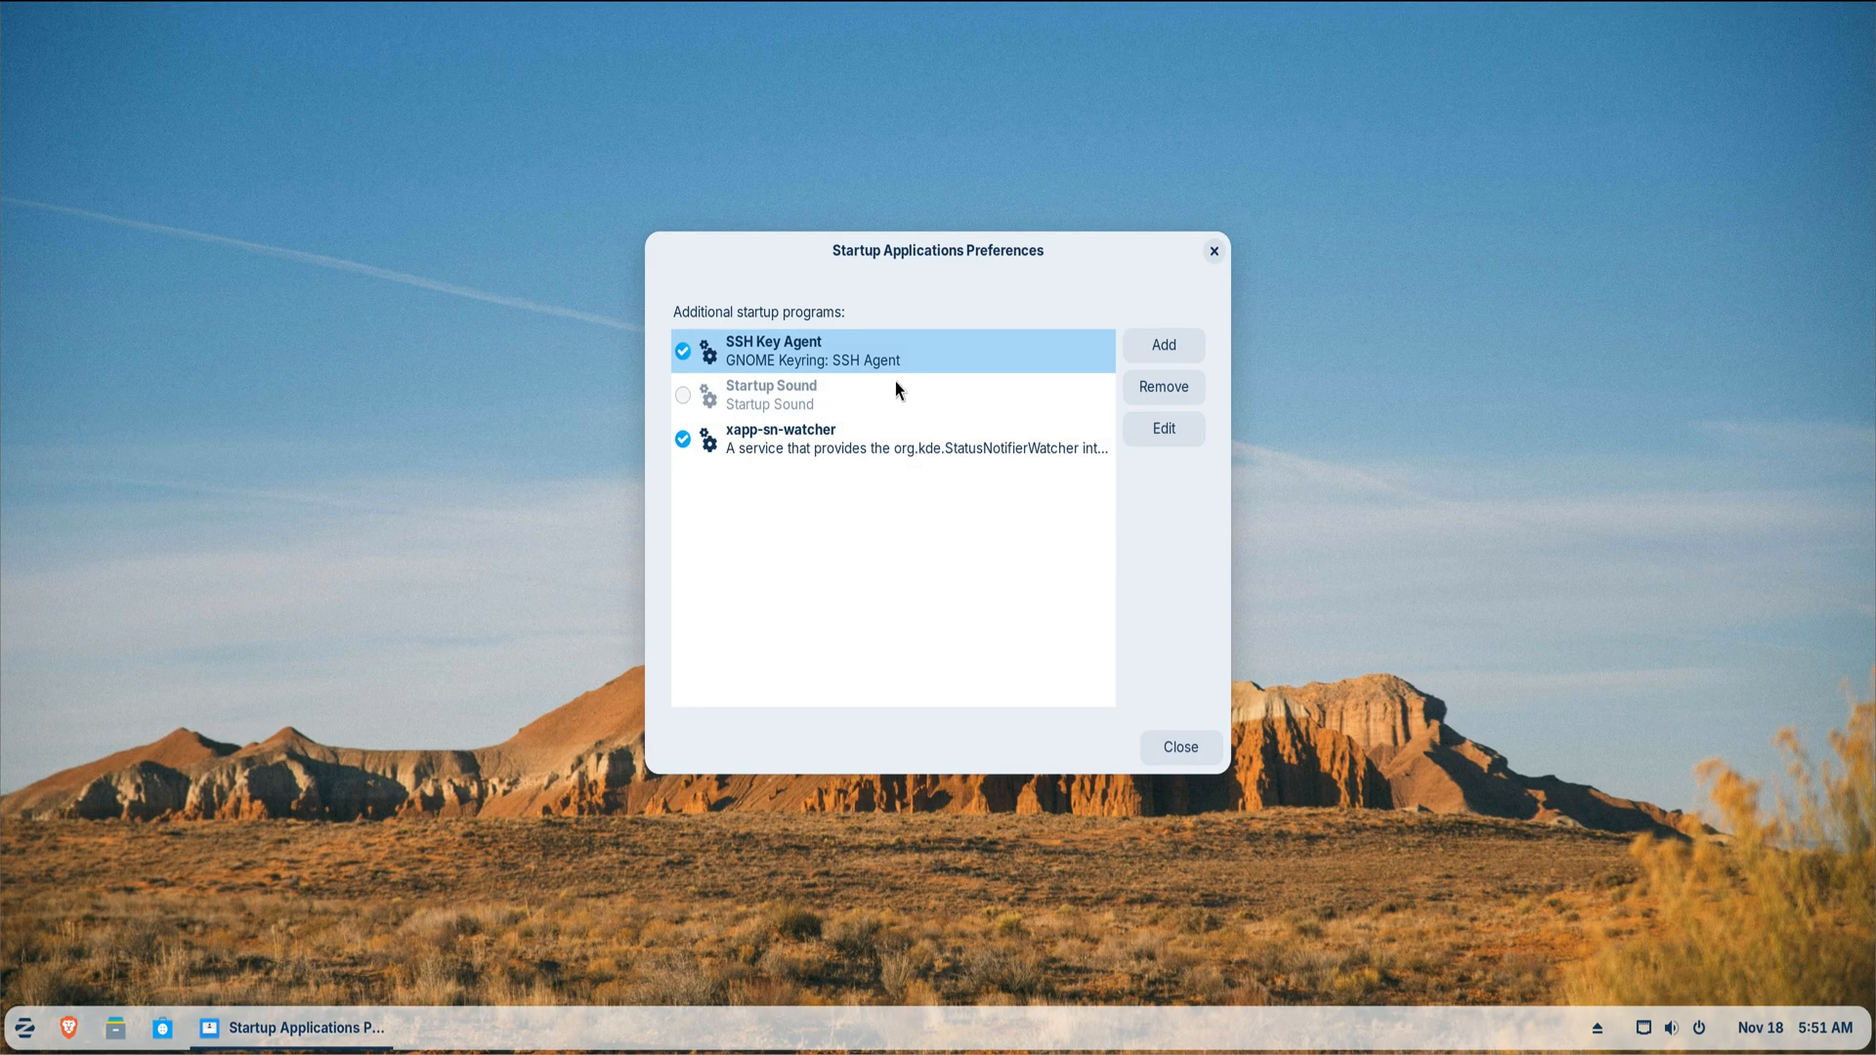
mouse_move(746, 461)
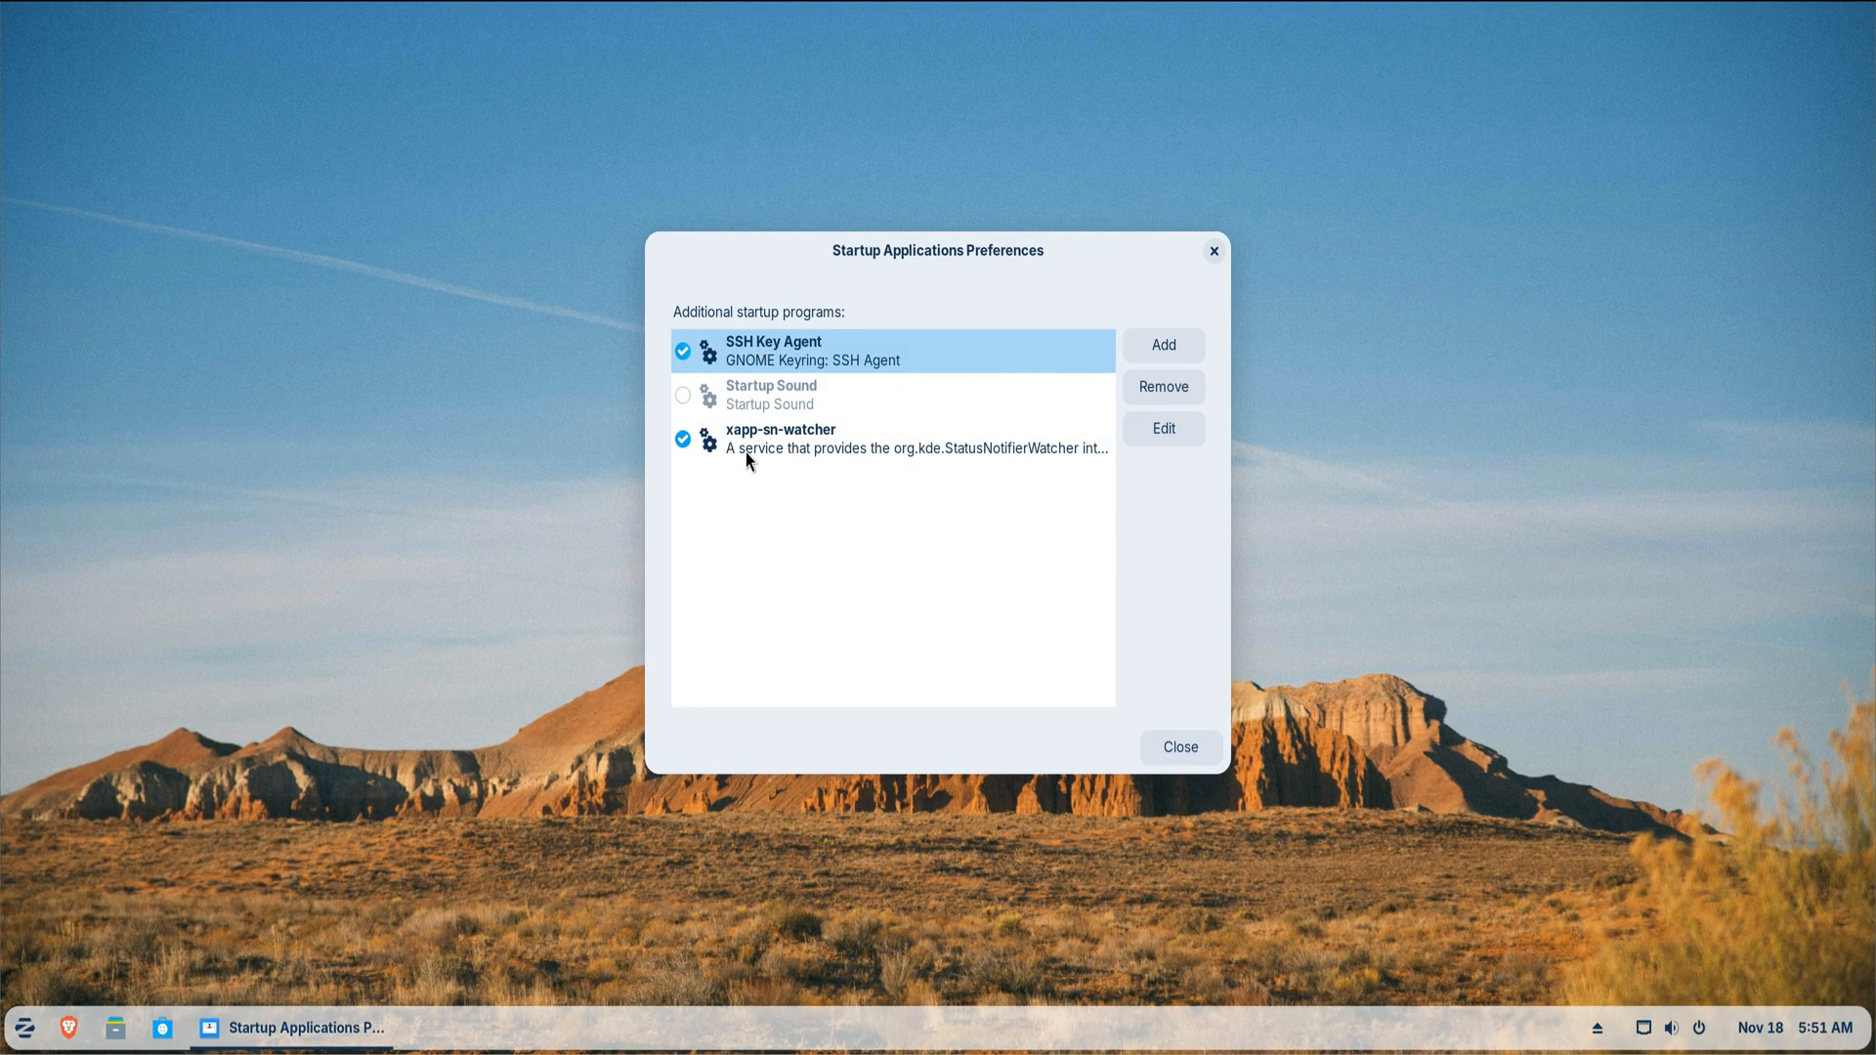
mouse_move(1161, 386)
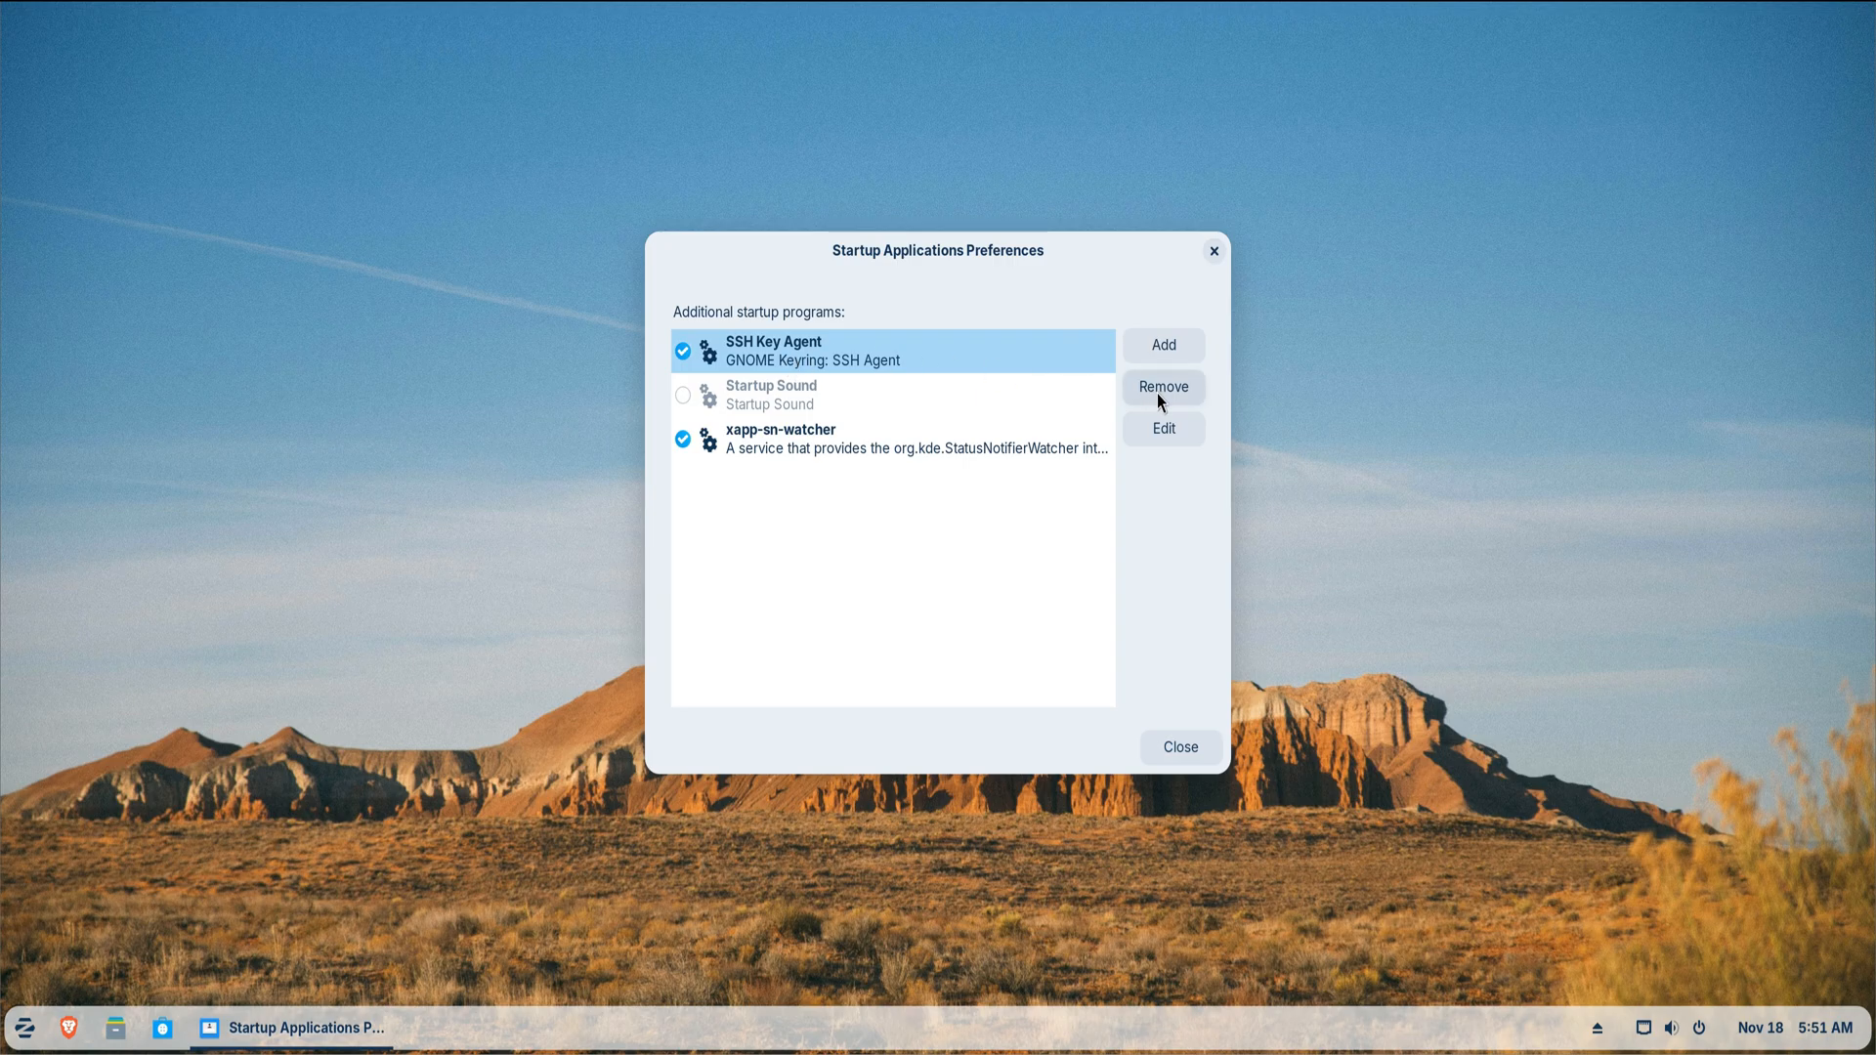
left_click(1161, 387)
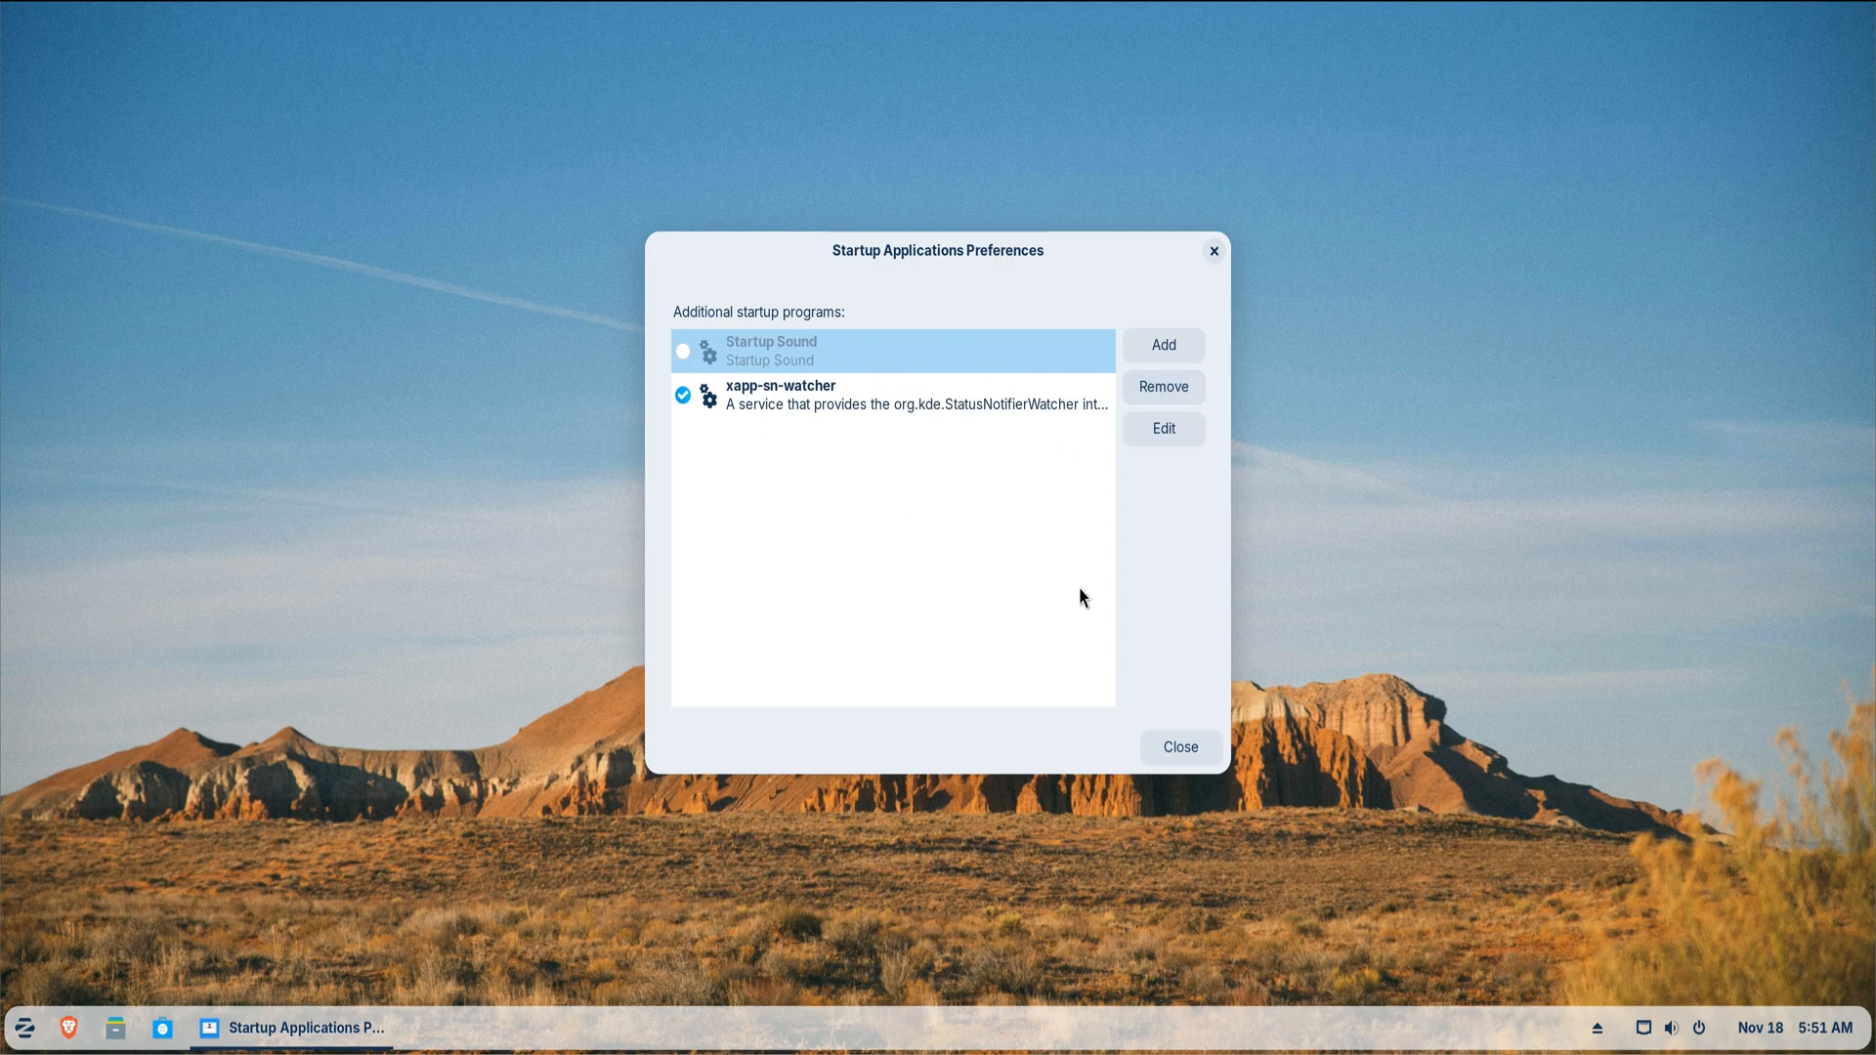
mouse_move(1135, 748)
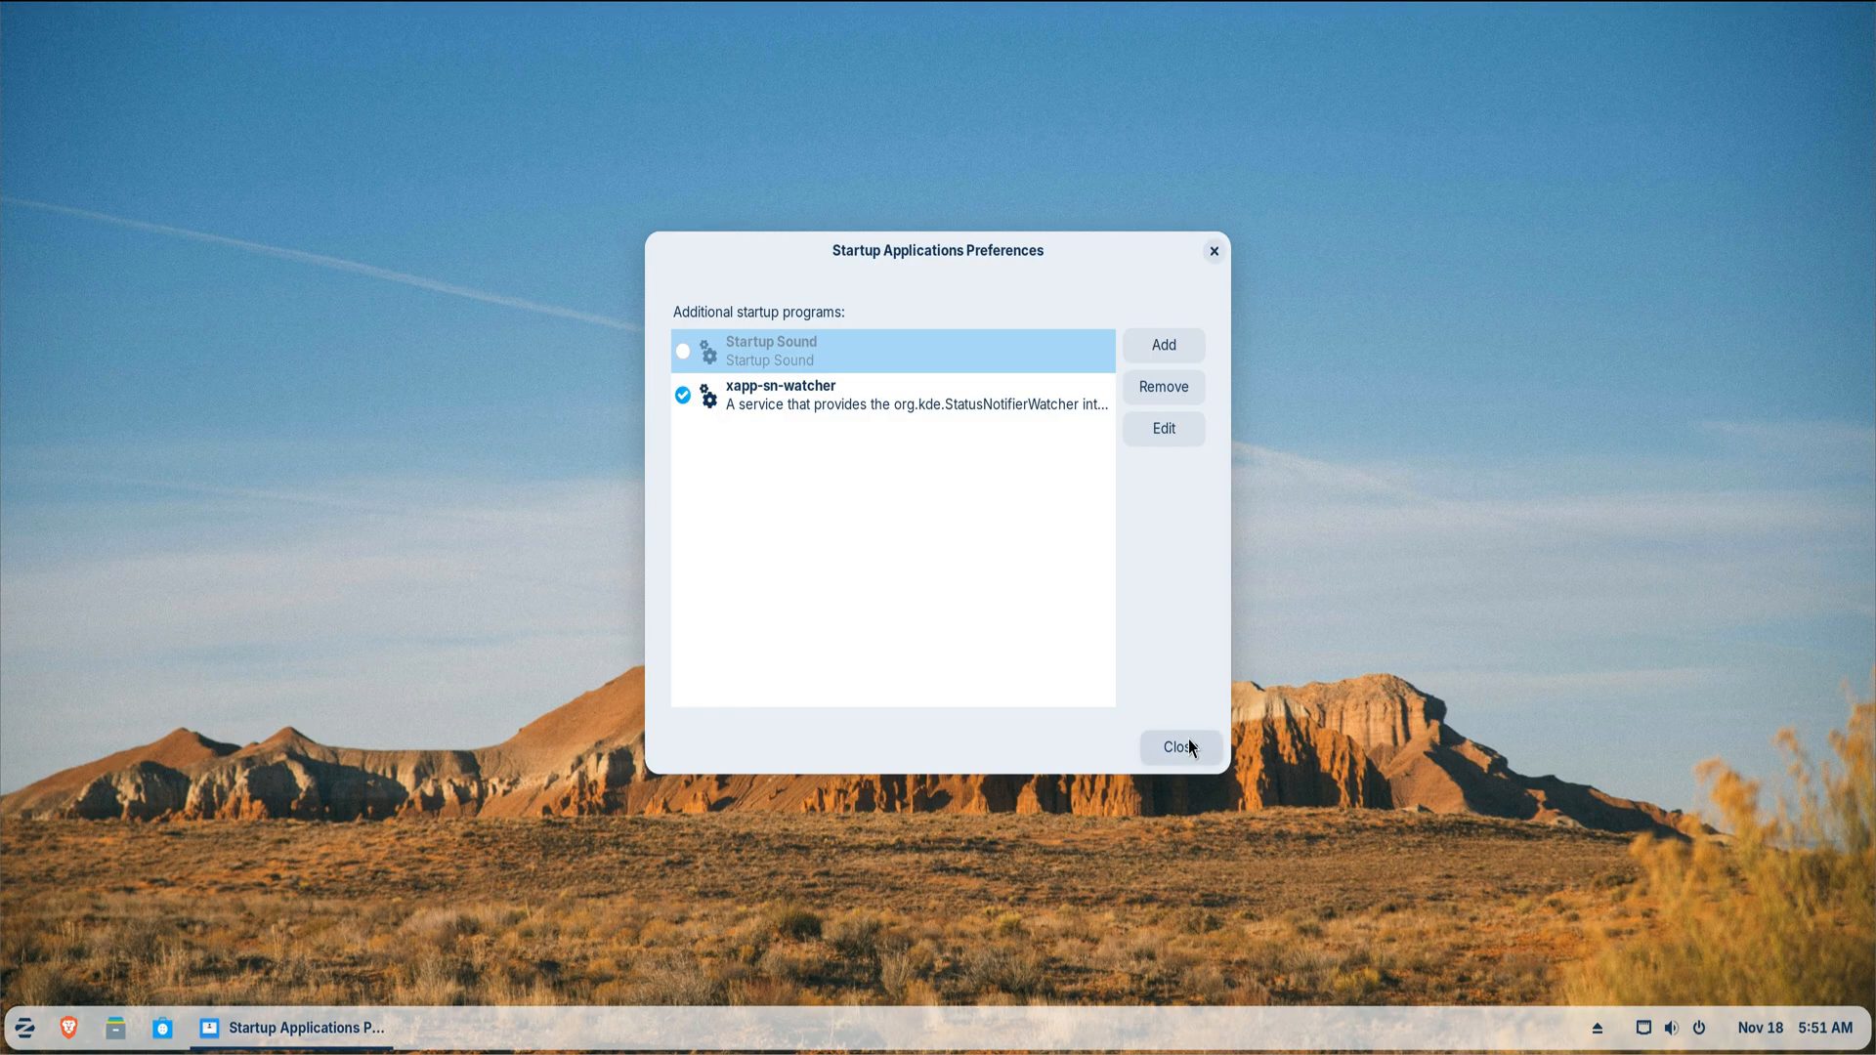
- Turn off fractional scaling in Displays at 200% scale, keep the changes and close Settings
left_click(1178, 746)
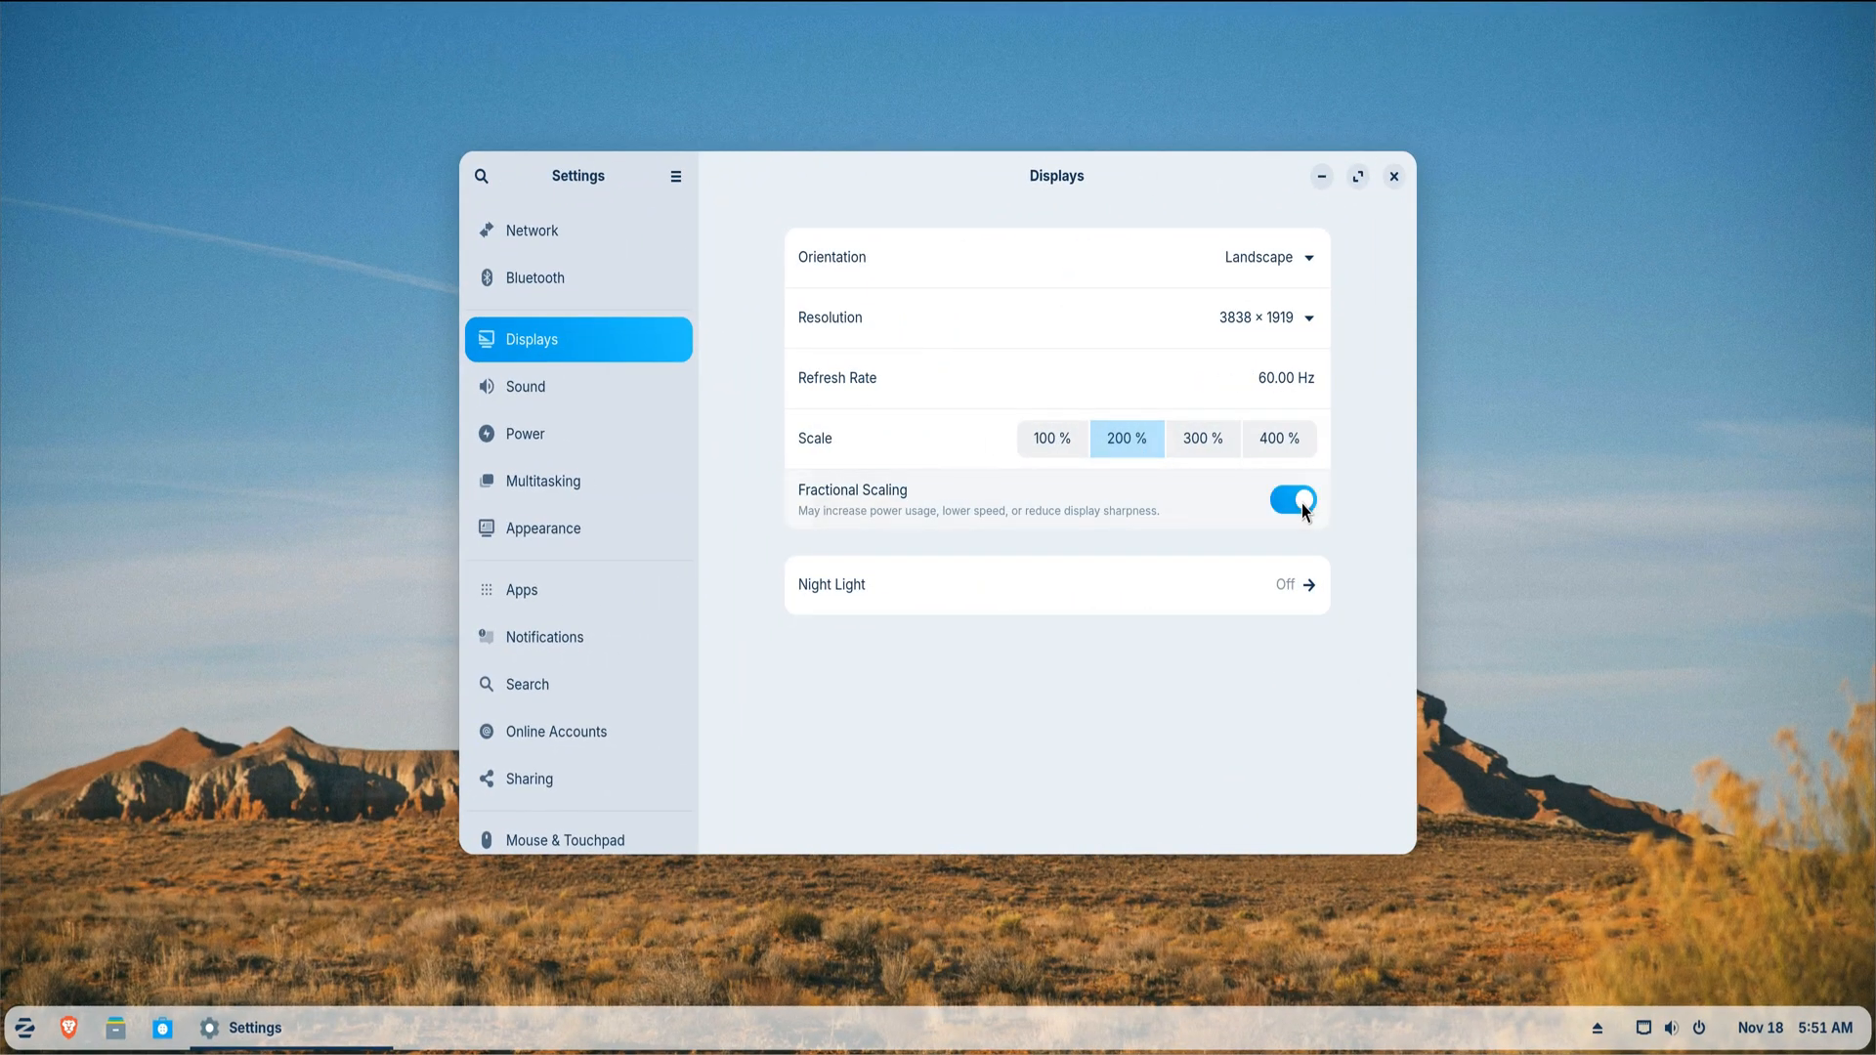
left_click(1292, 498)
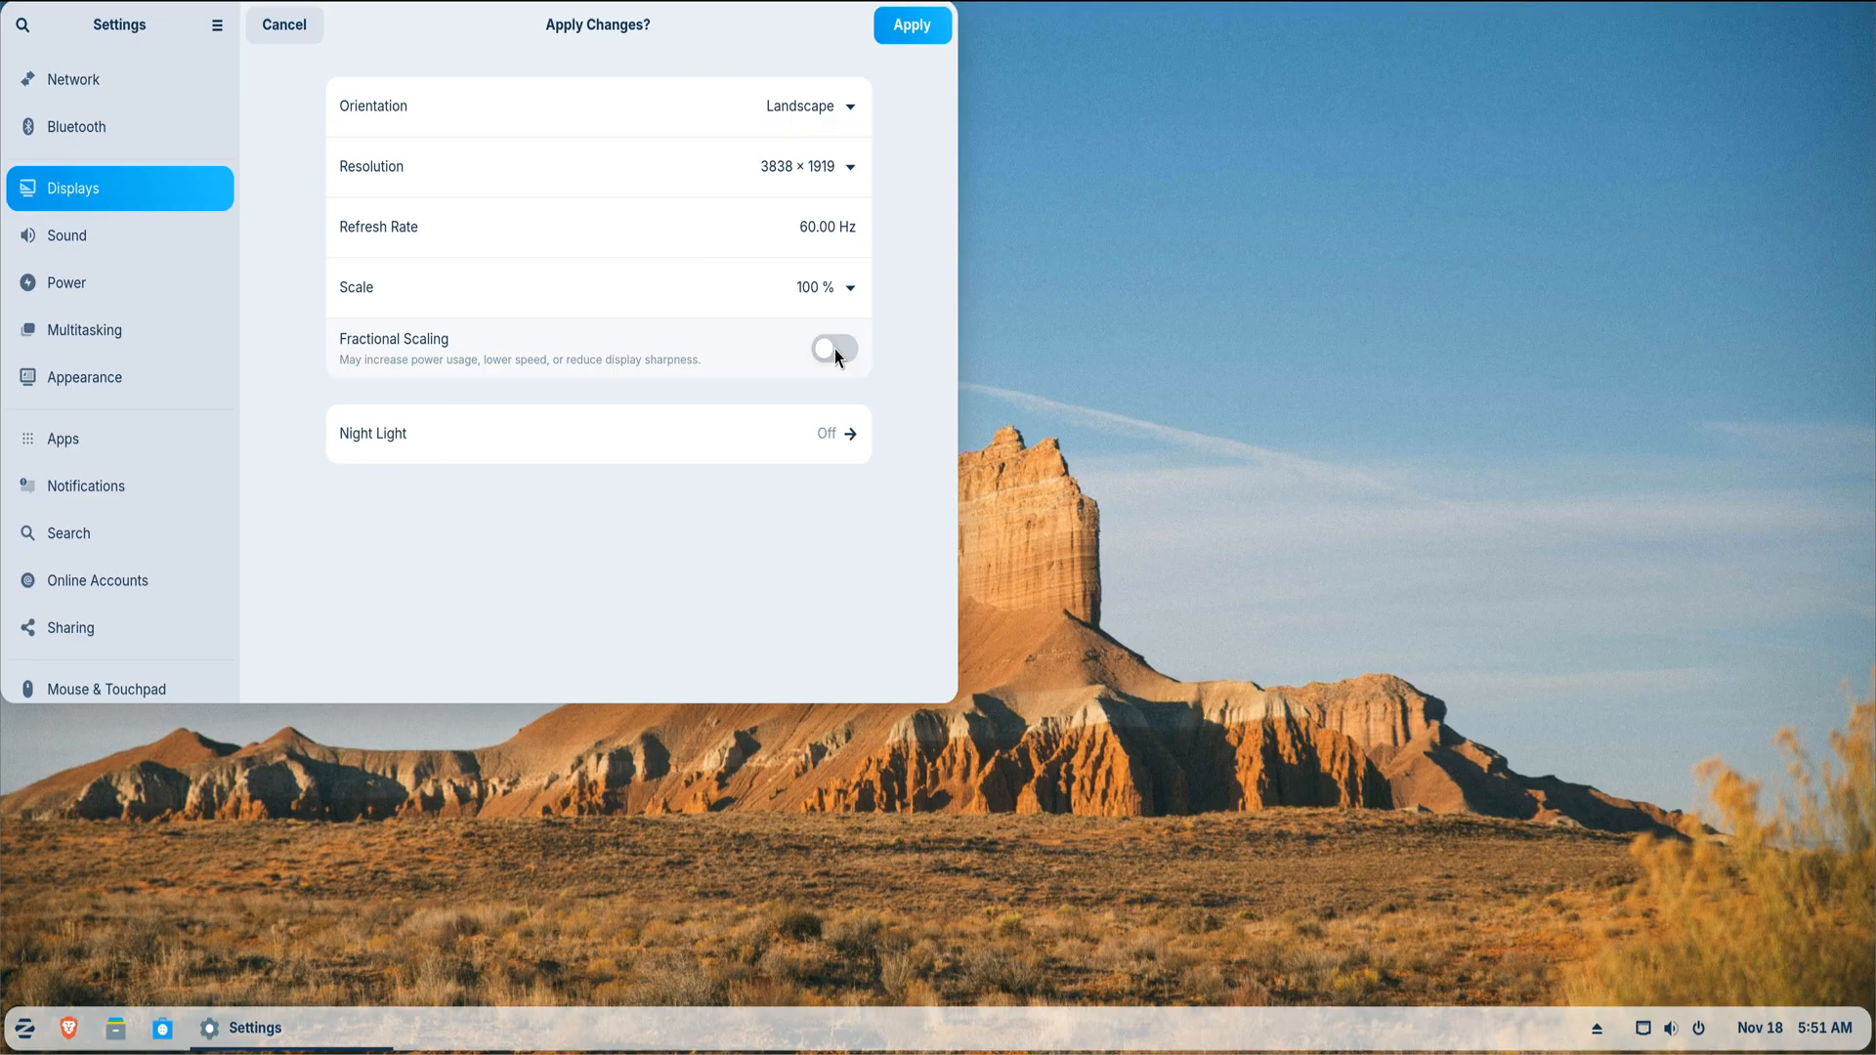
left_click(912, 24)
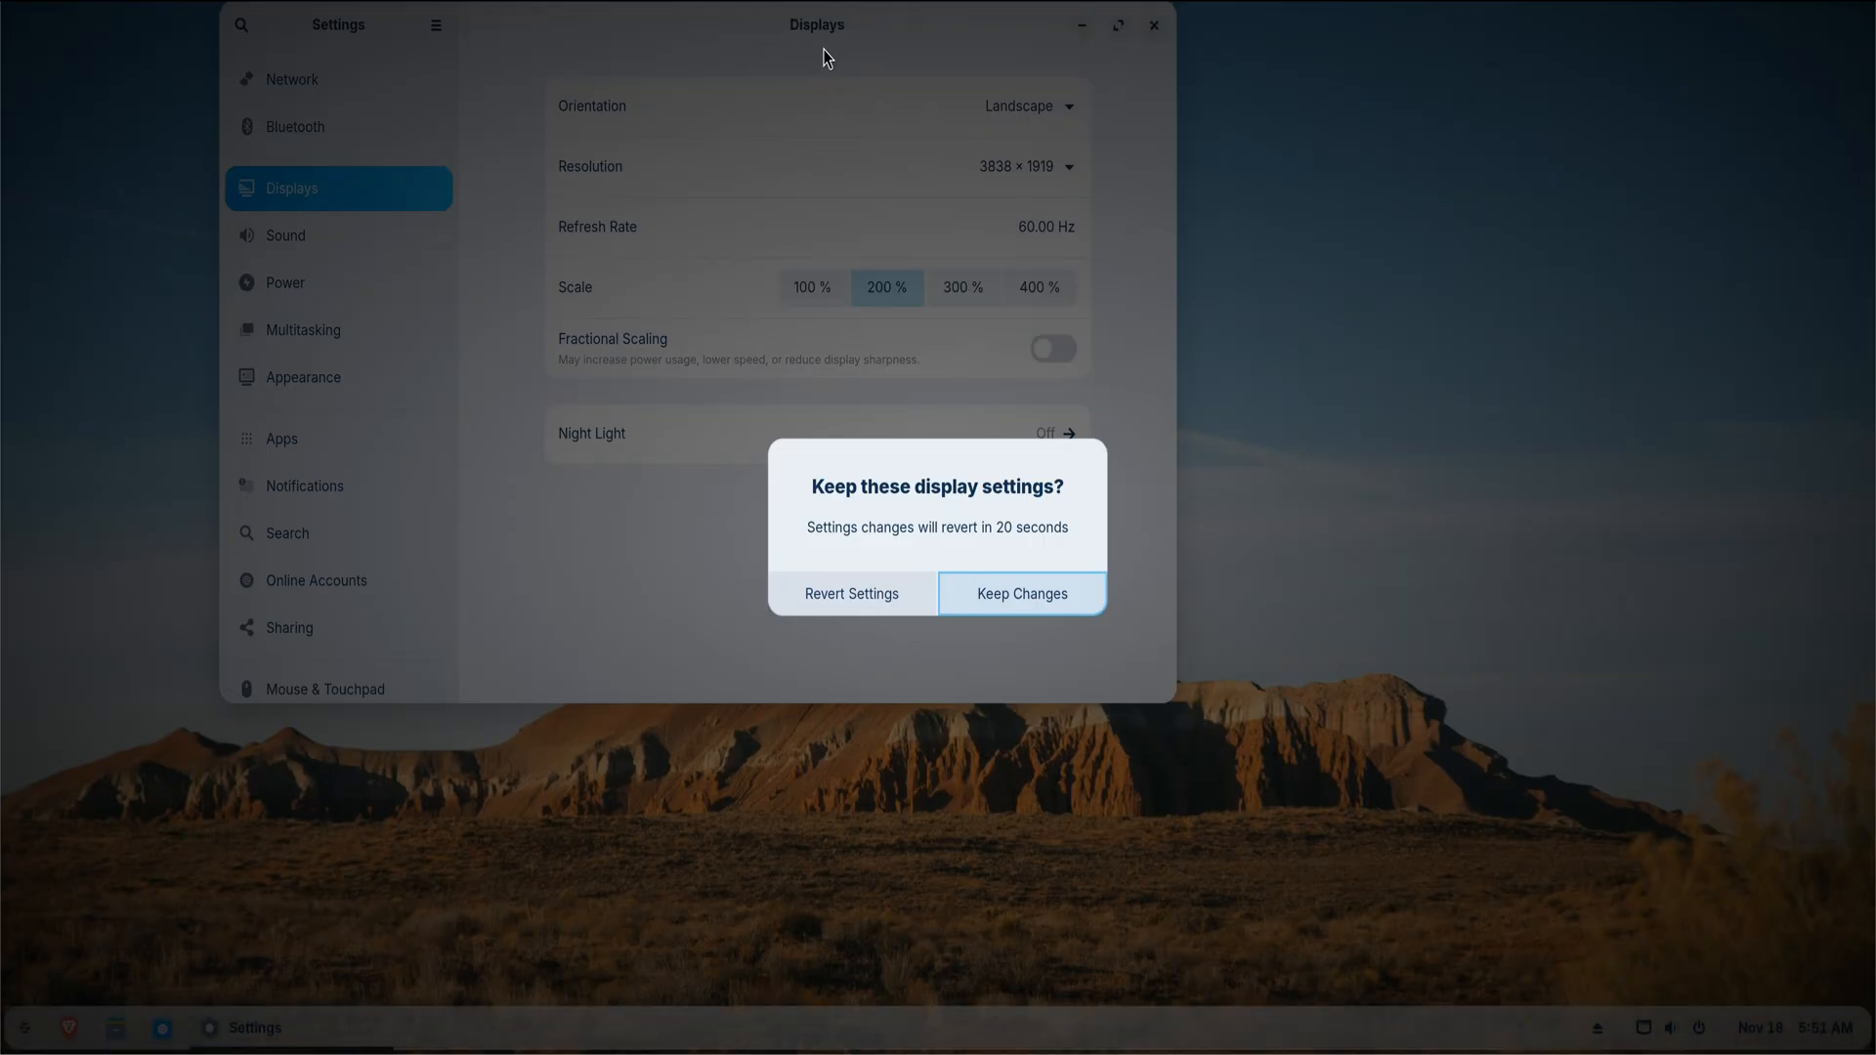
left_click(1020, 594)
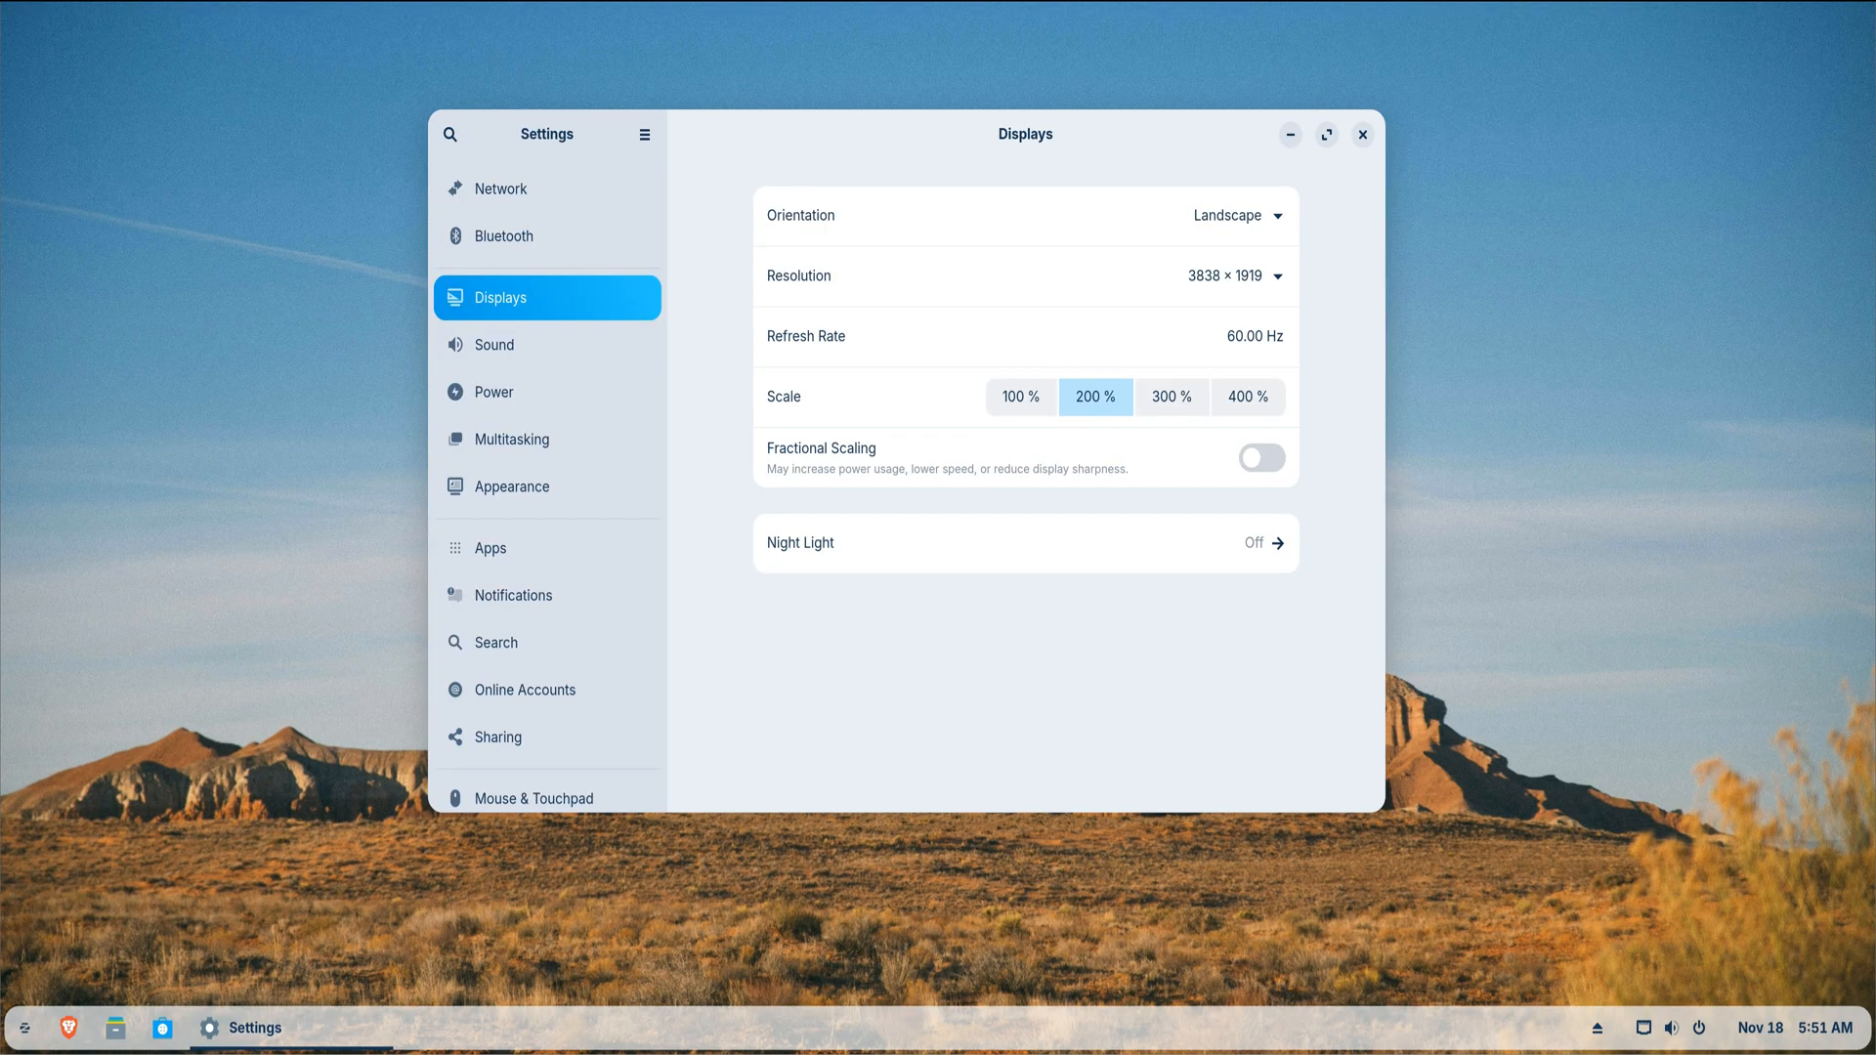
left_click(1362, 134)
type("s")
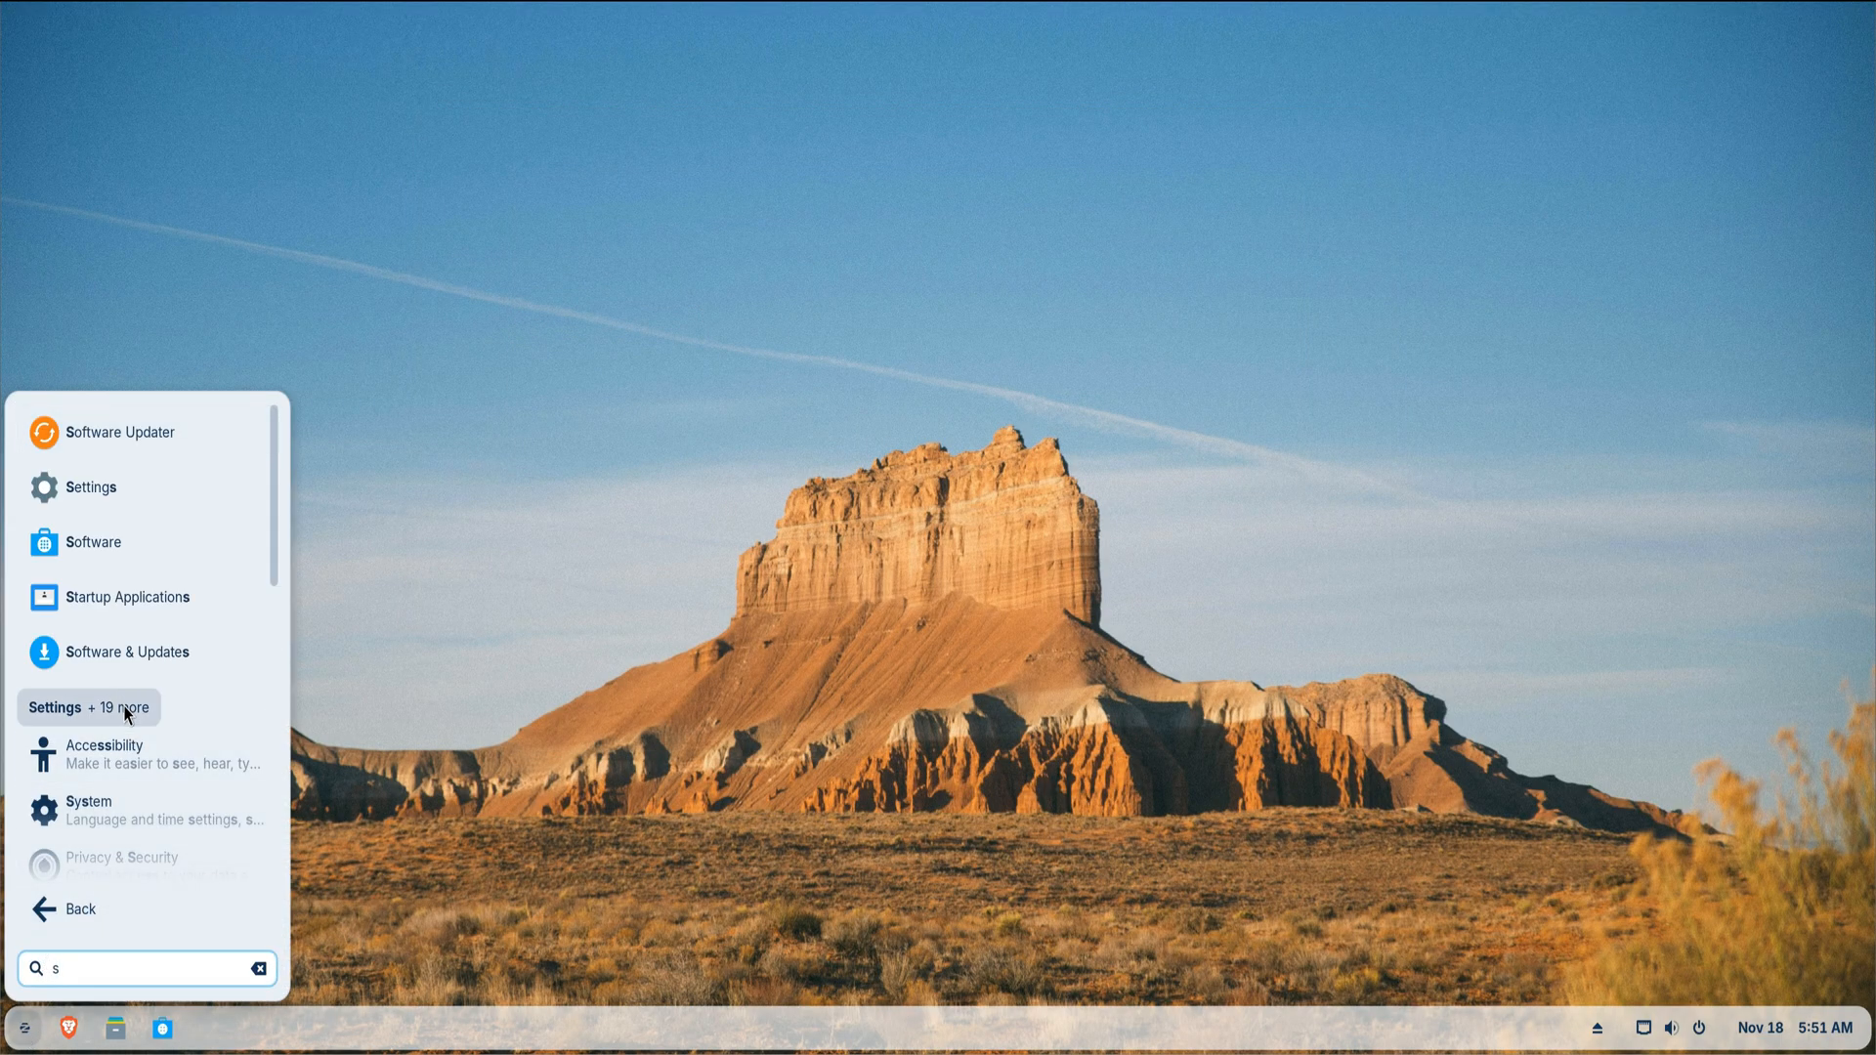
- Launch Software, browse the Explore page and view Brave's details, returning from the Work category
left_click(92, 541)
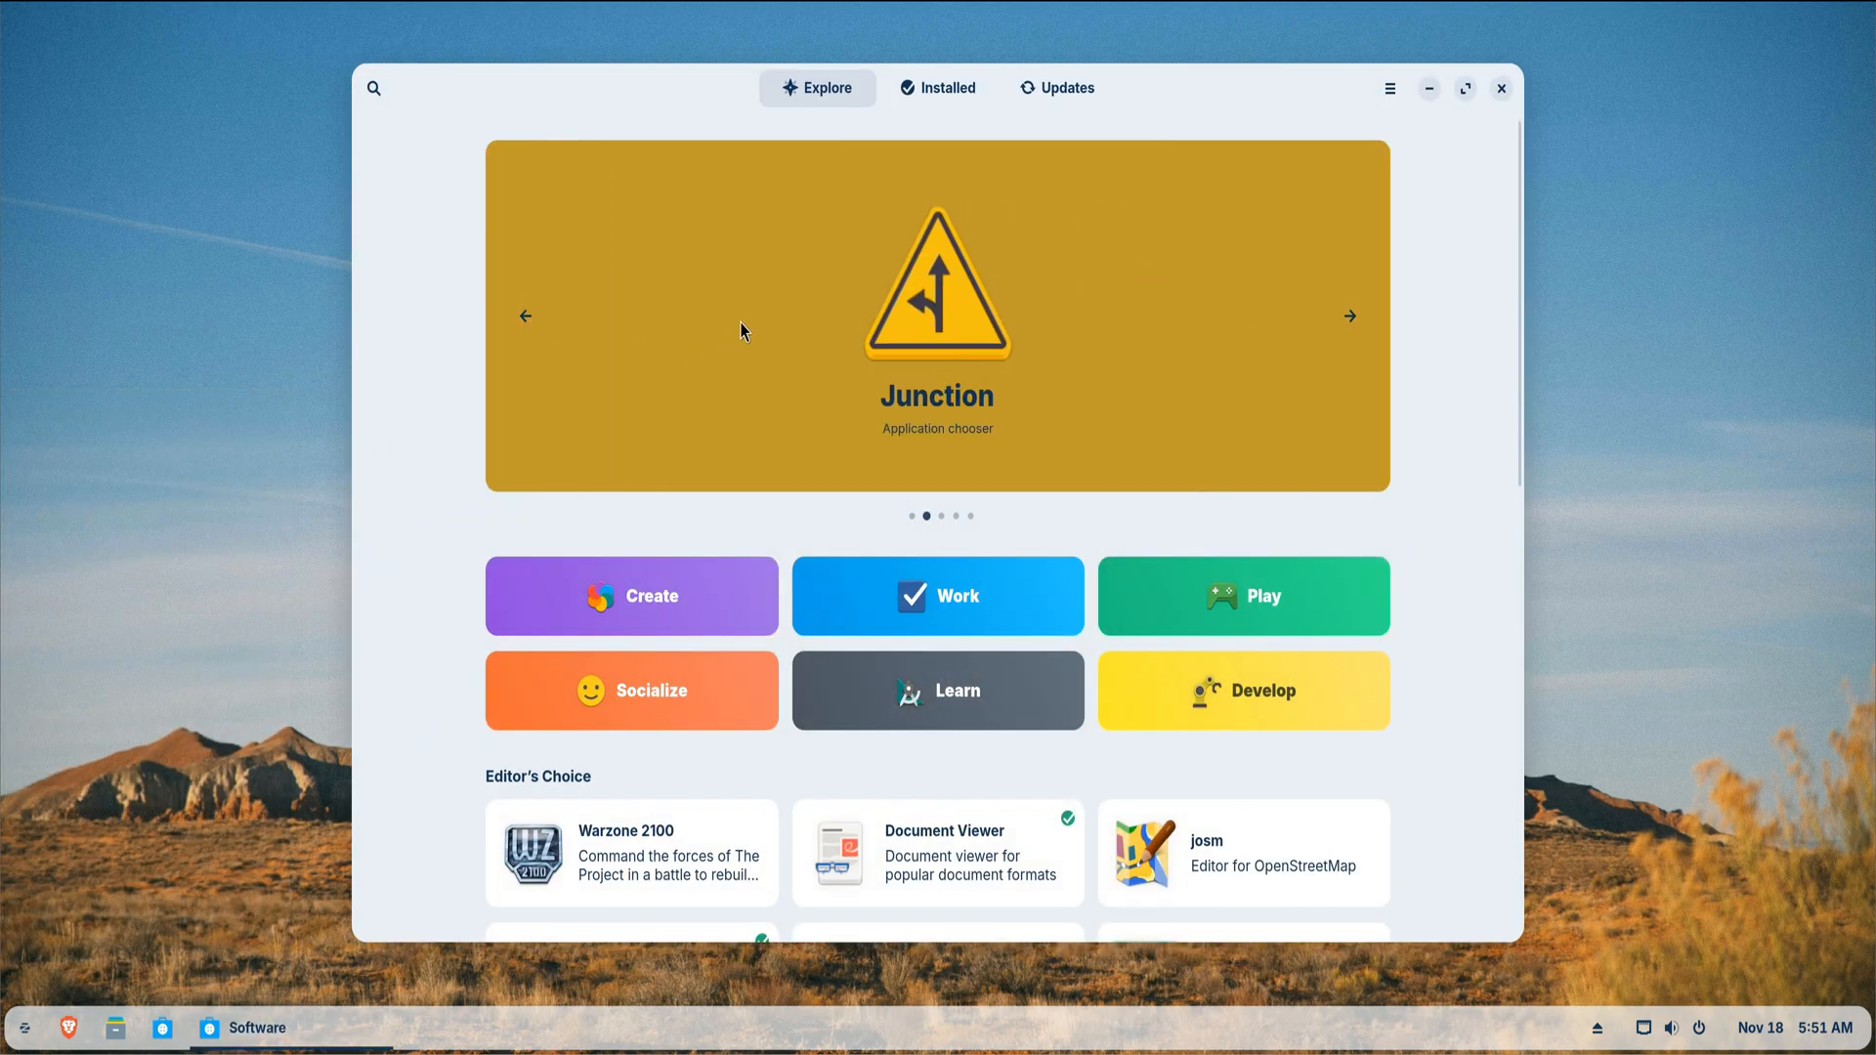
mouse_move(950, 667)
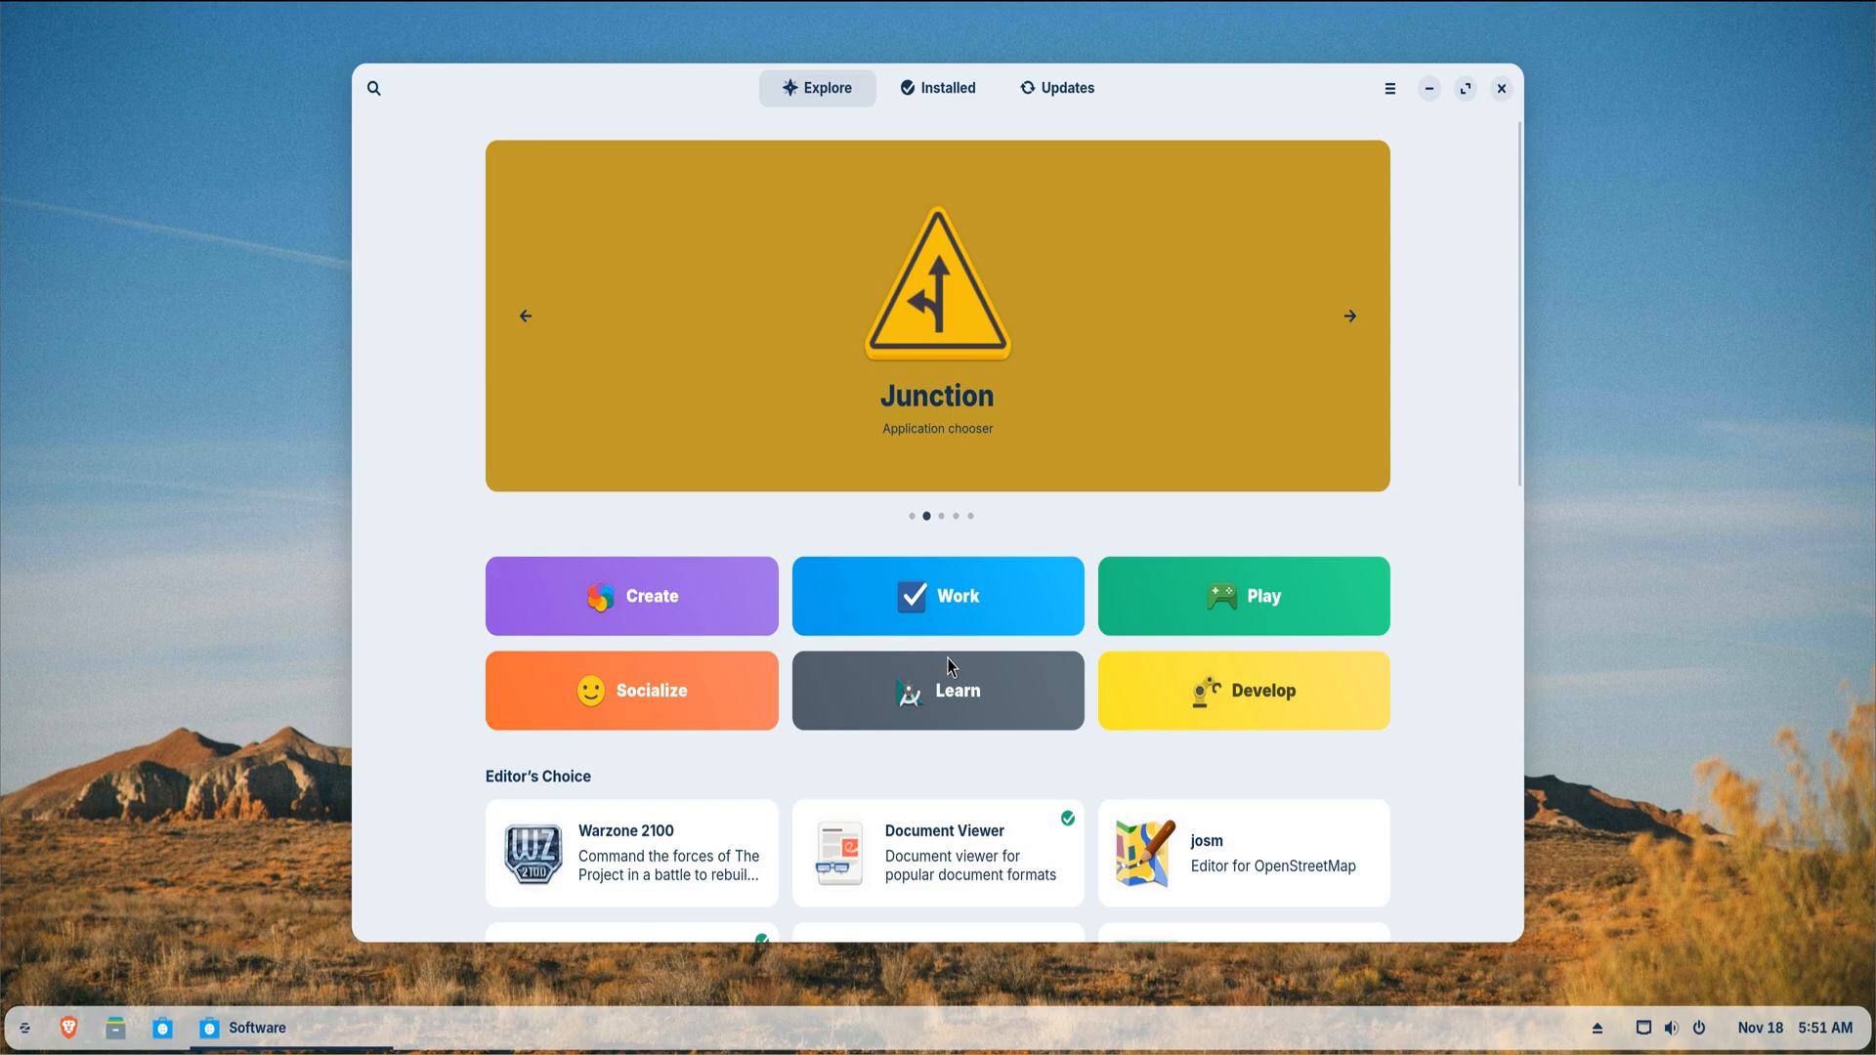
scroll("down", 3)
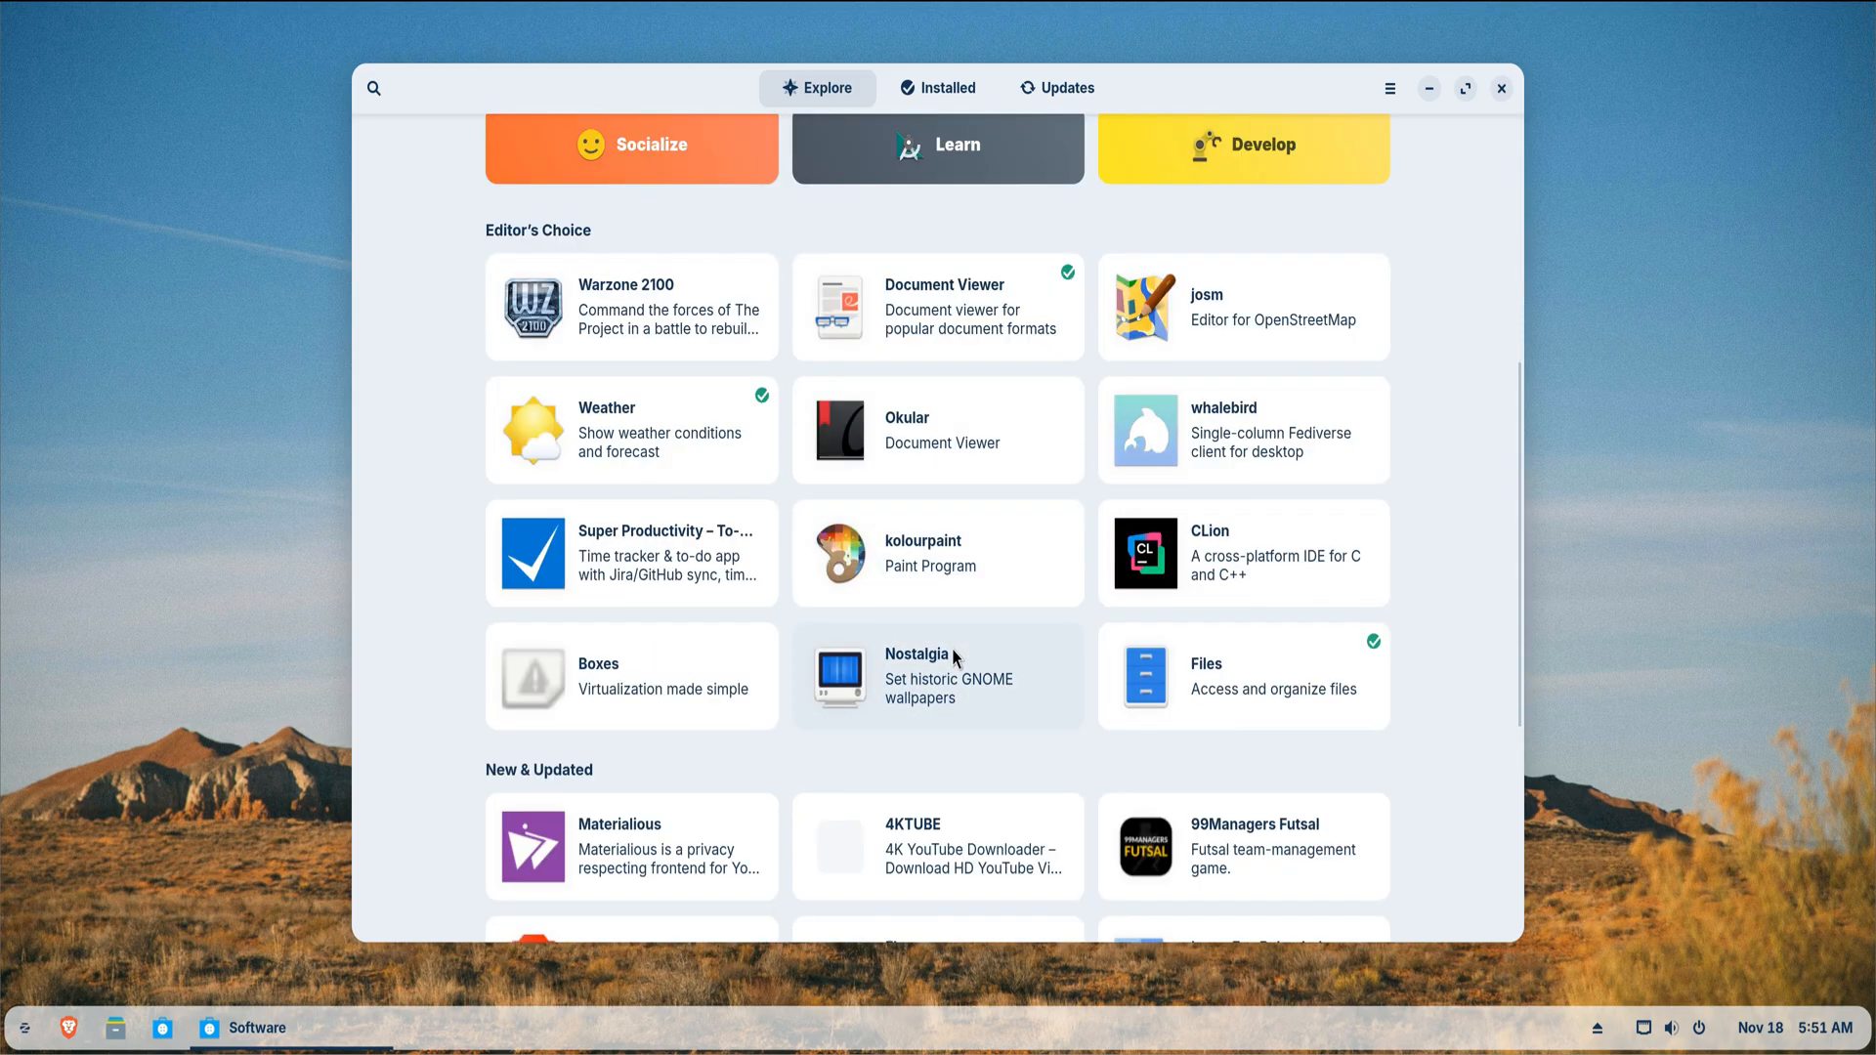
mouse_move(883, 707)
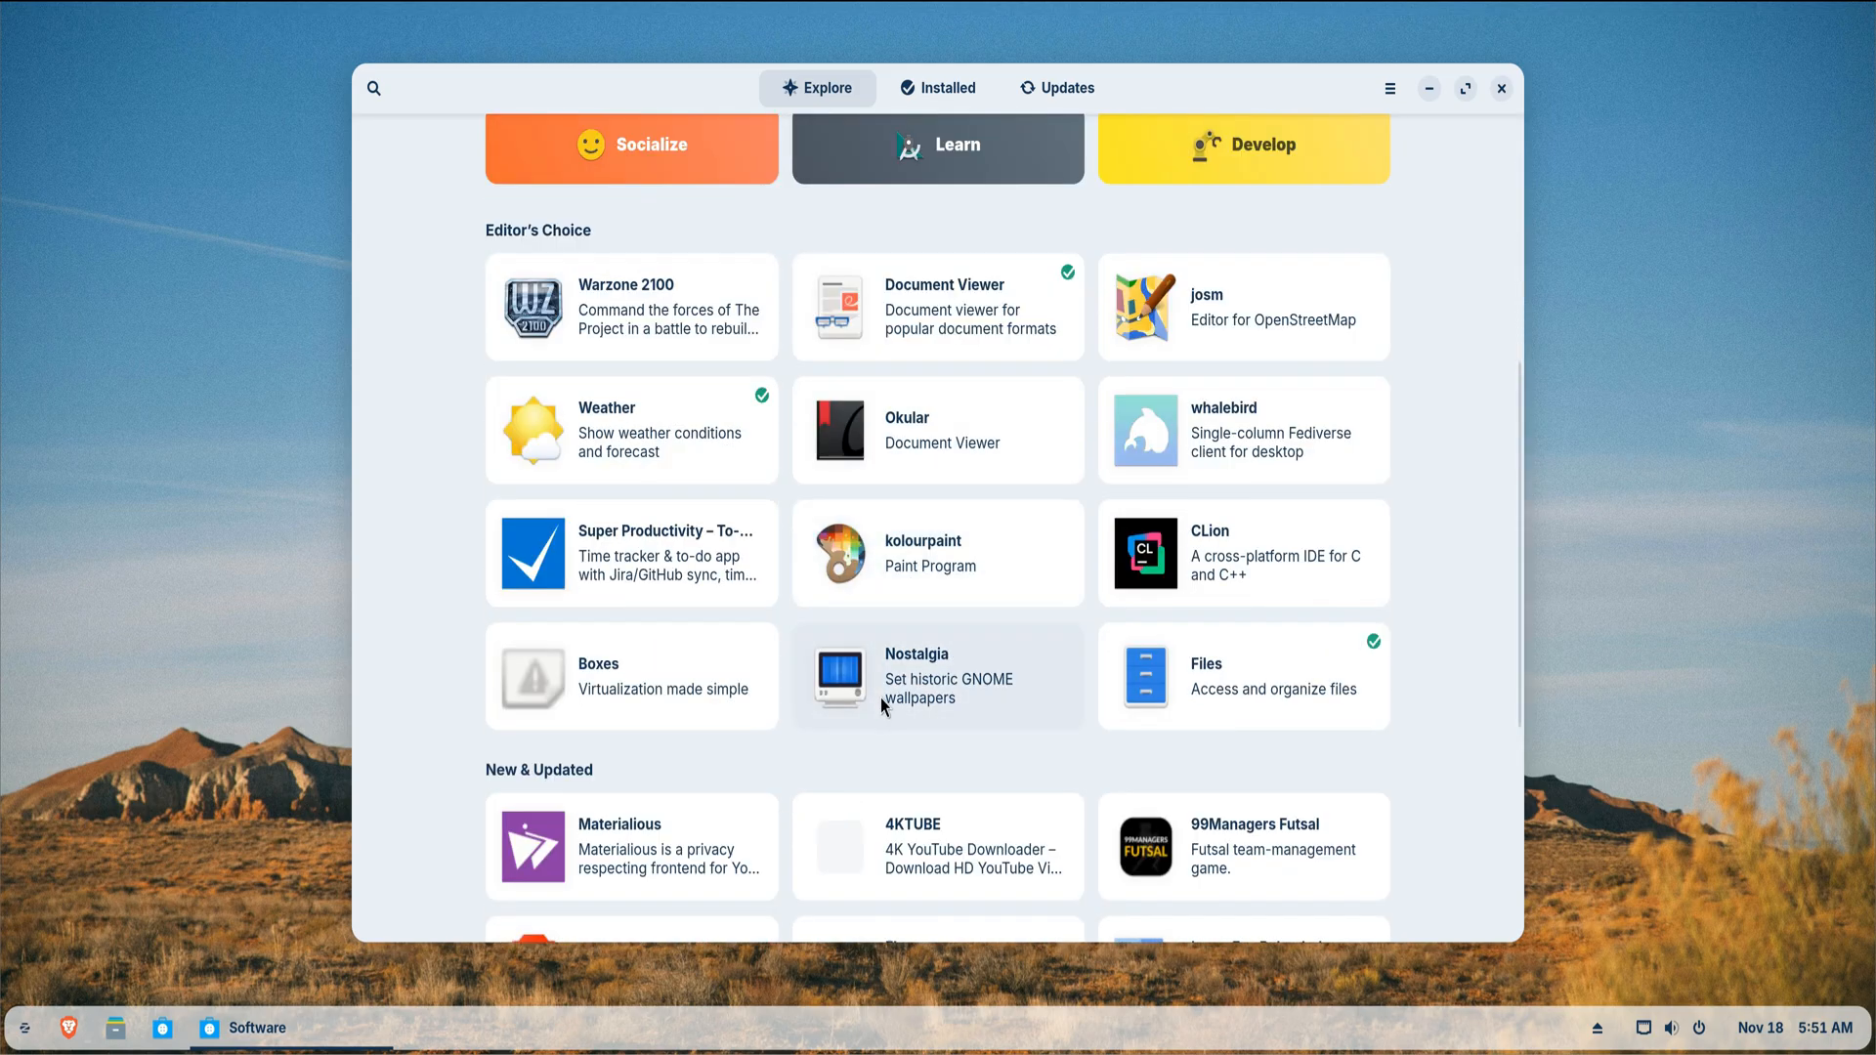
scroll("down", 3)
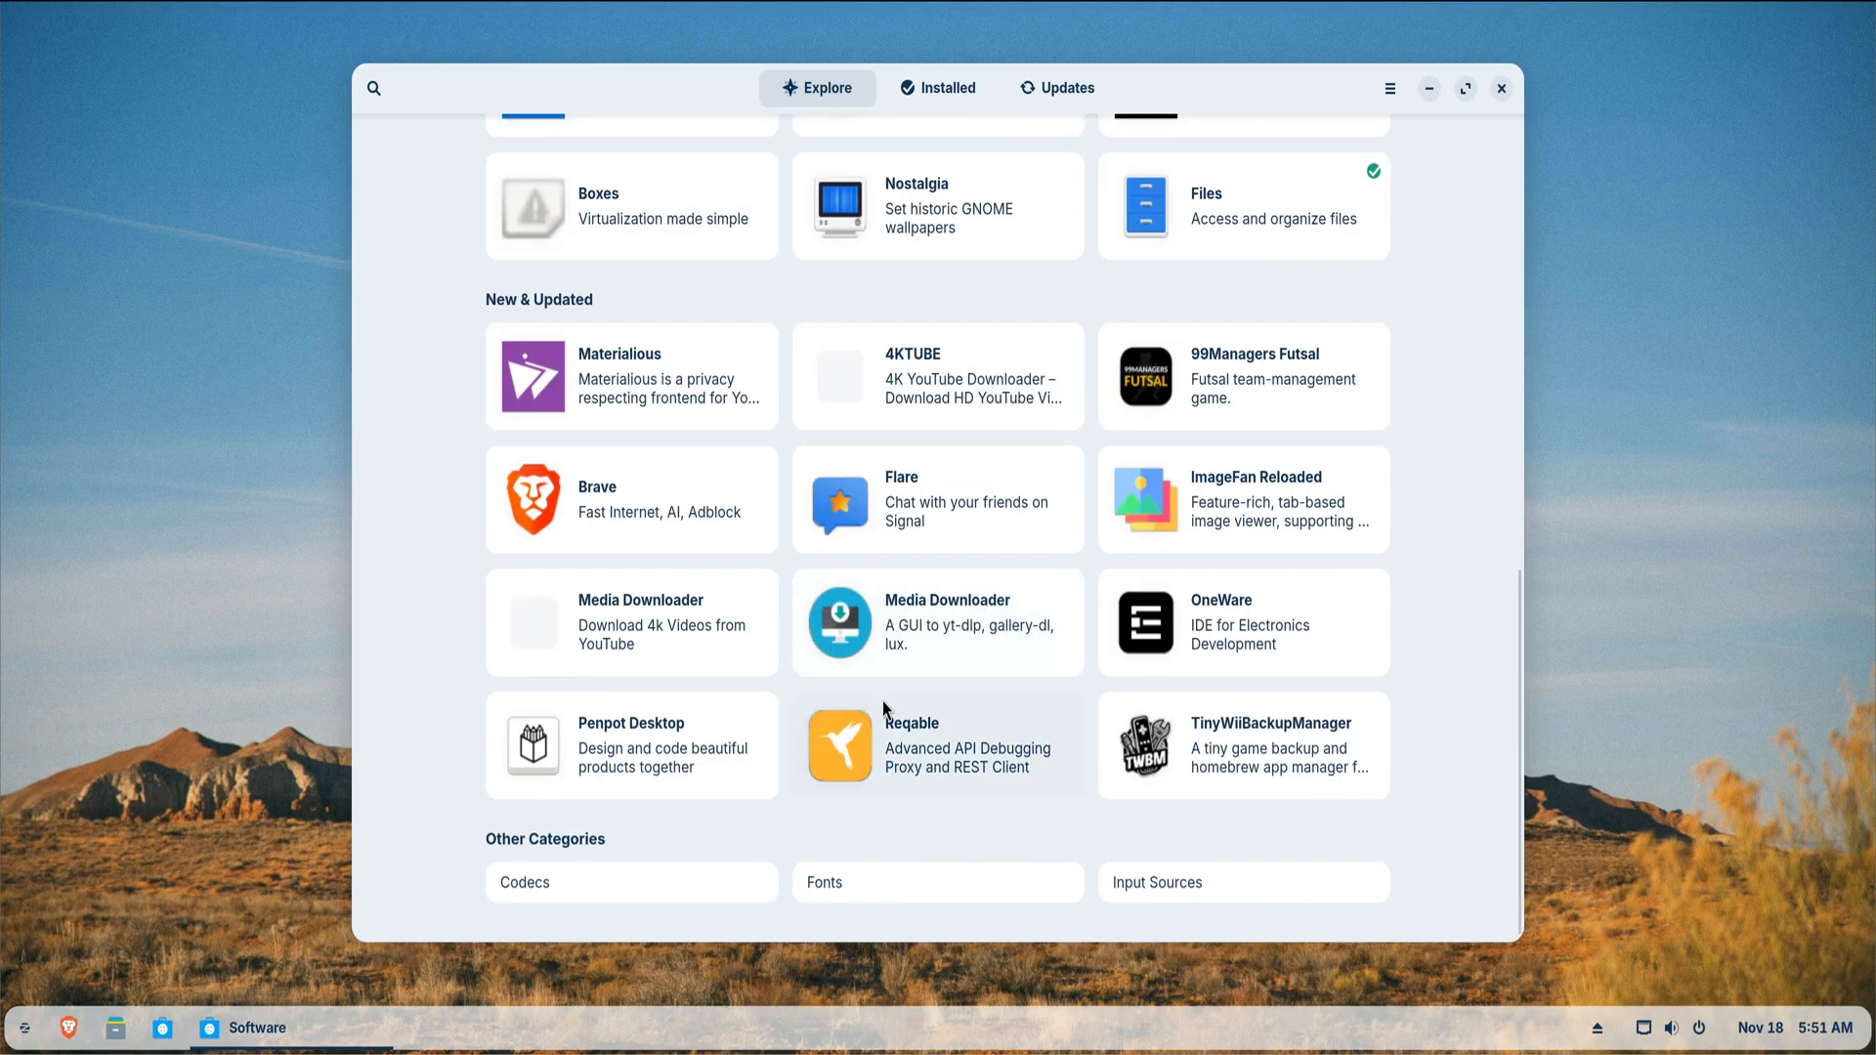
left_click(631, 499)
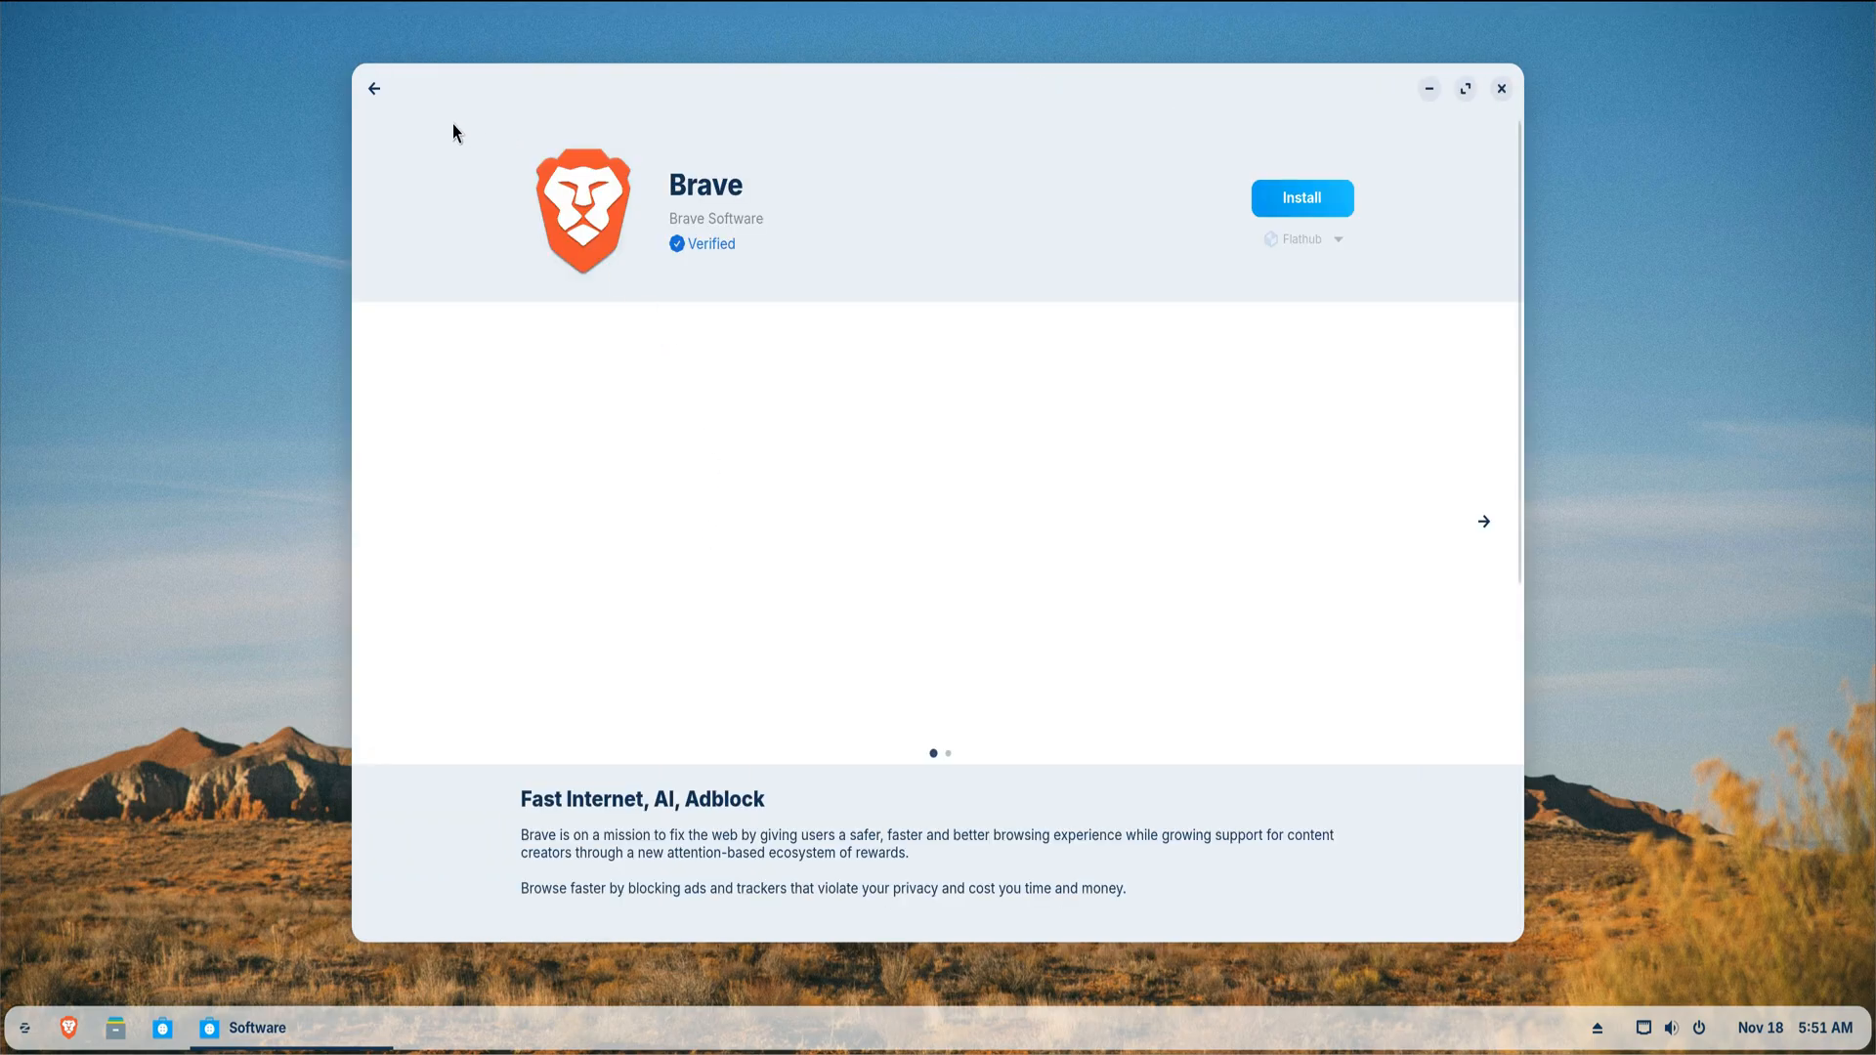
left_click(373, 88)
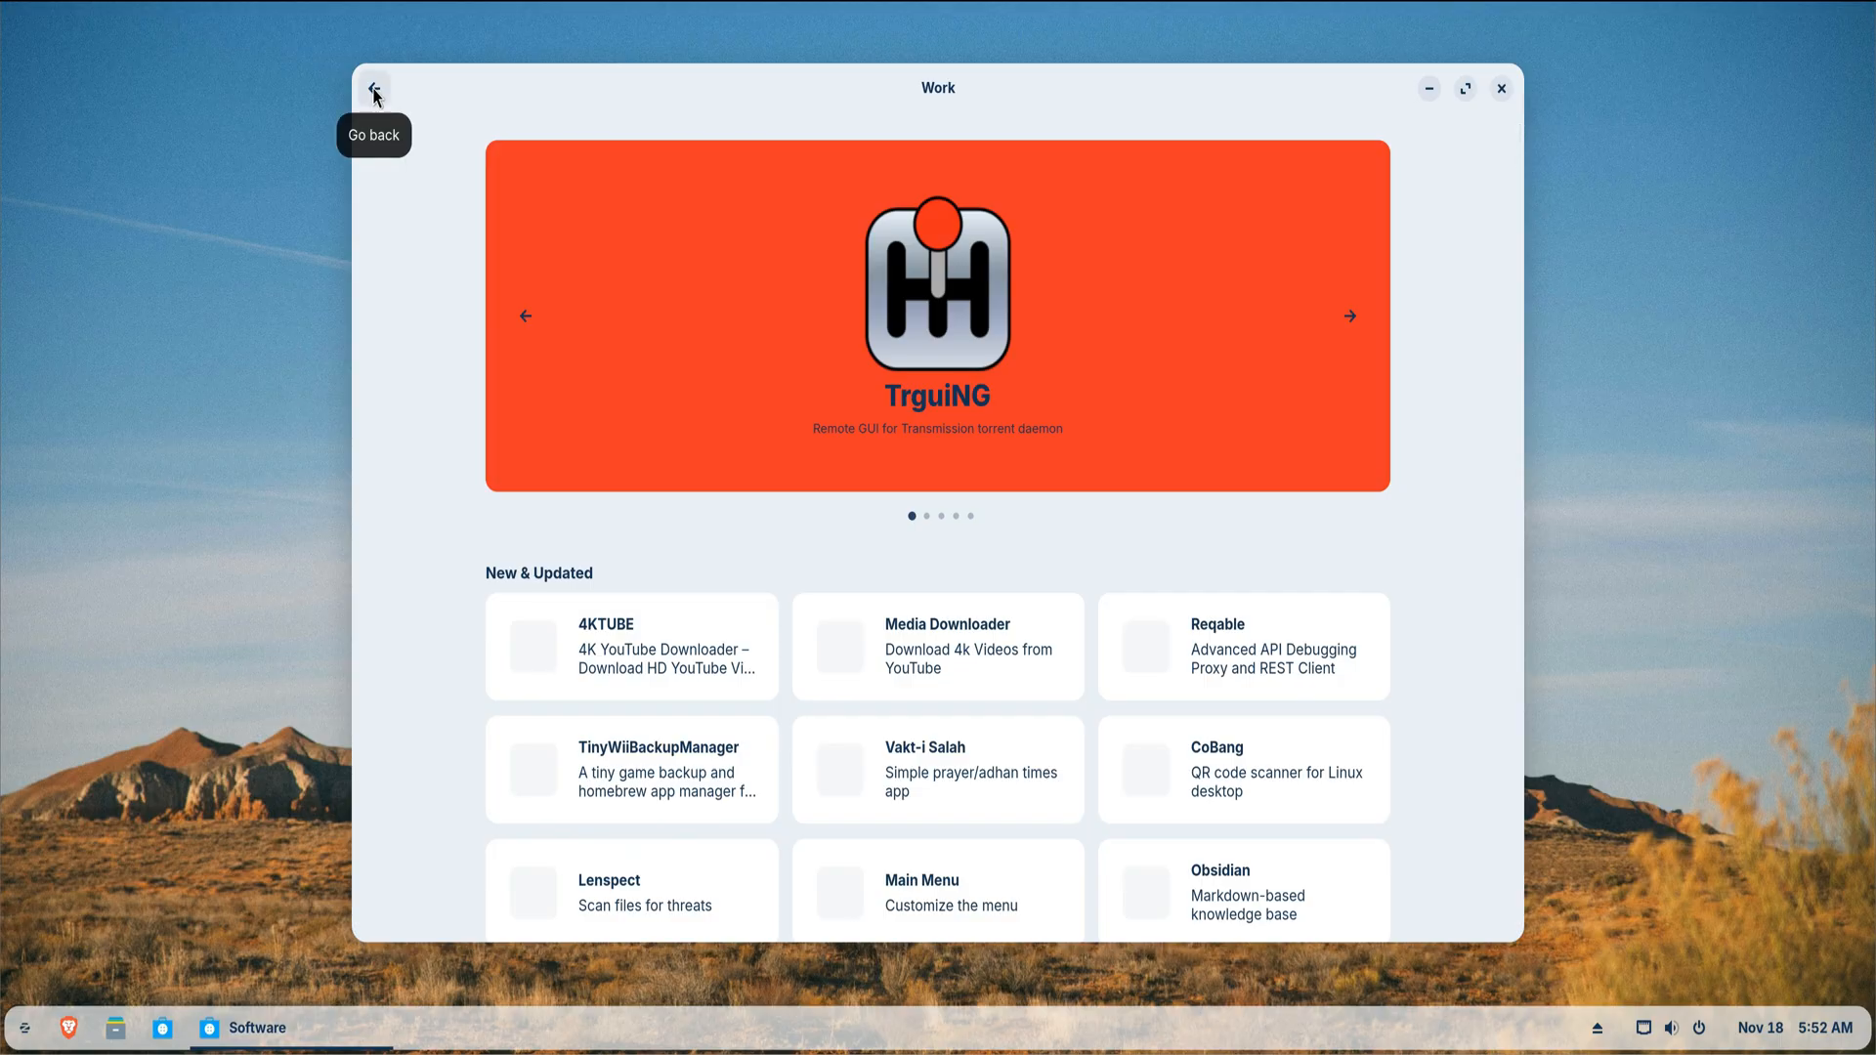
left_click(373, 87)
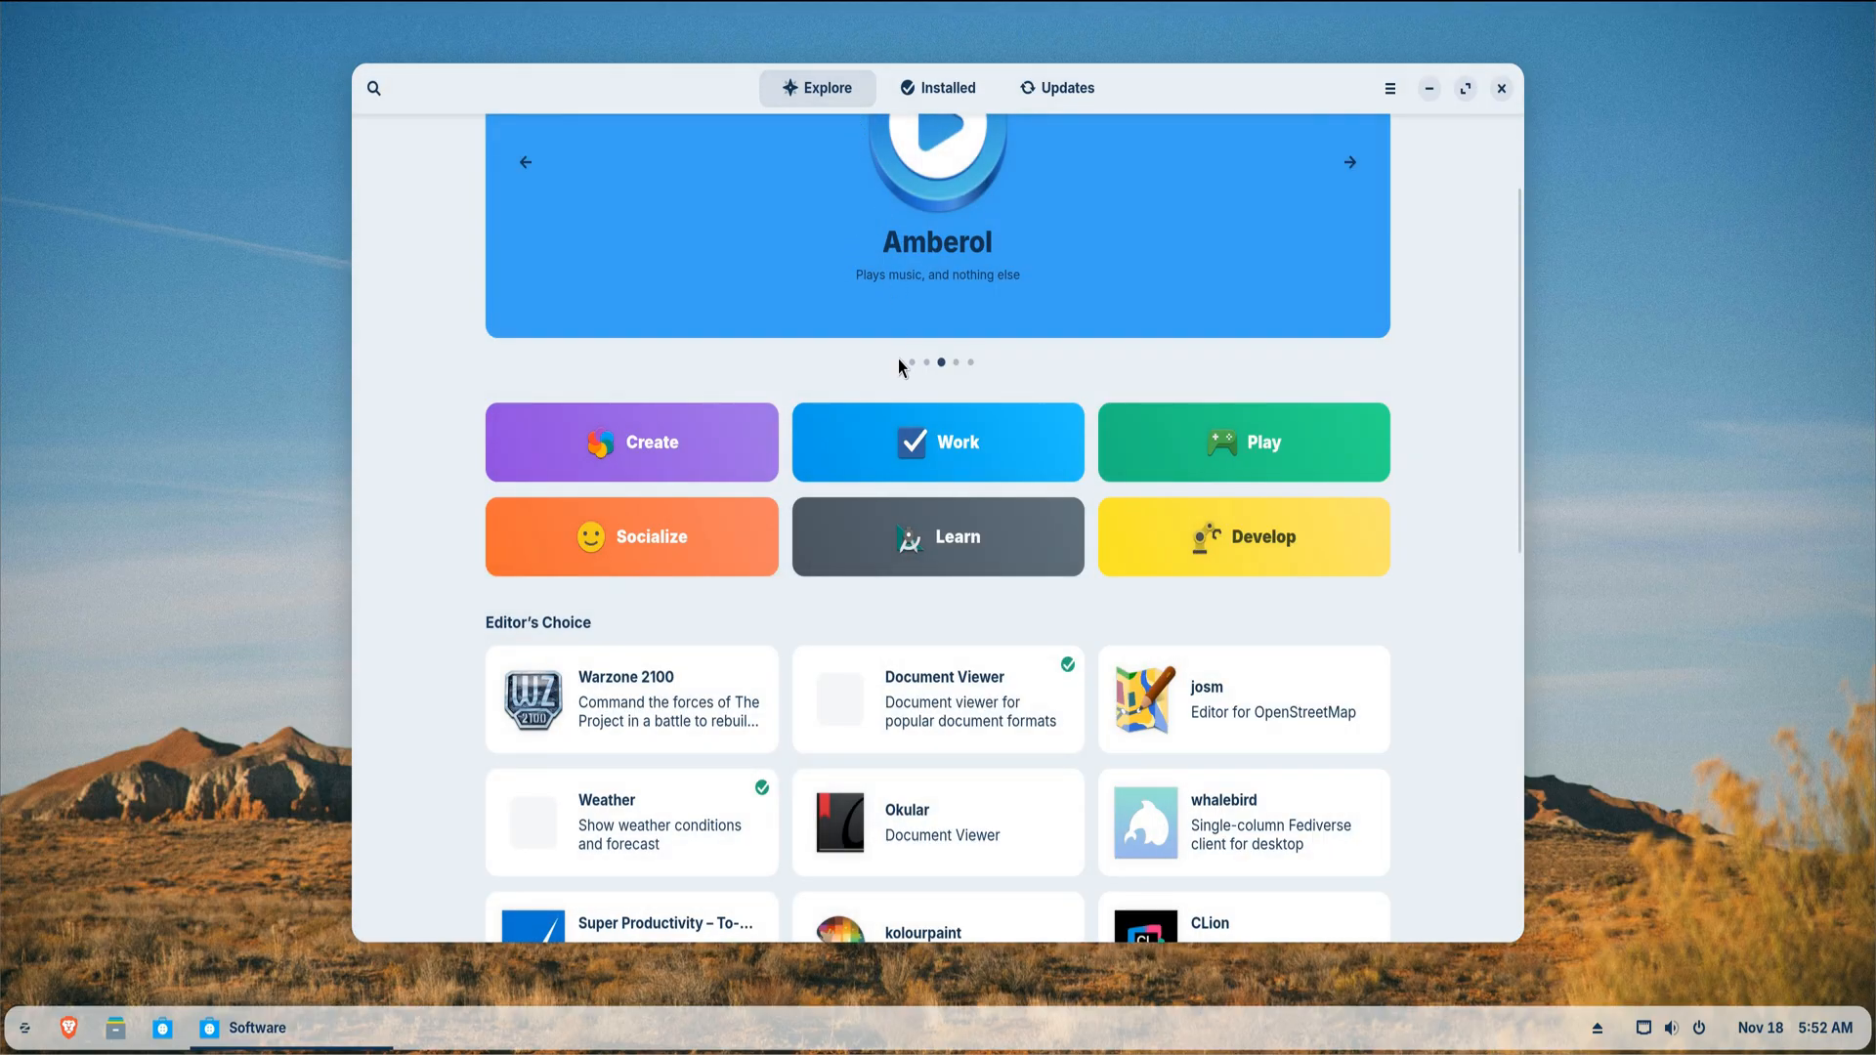
- Browse the Play games category and return to the Explore page
scroll("down", 3)
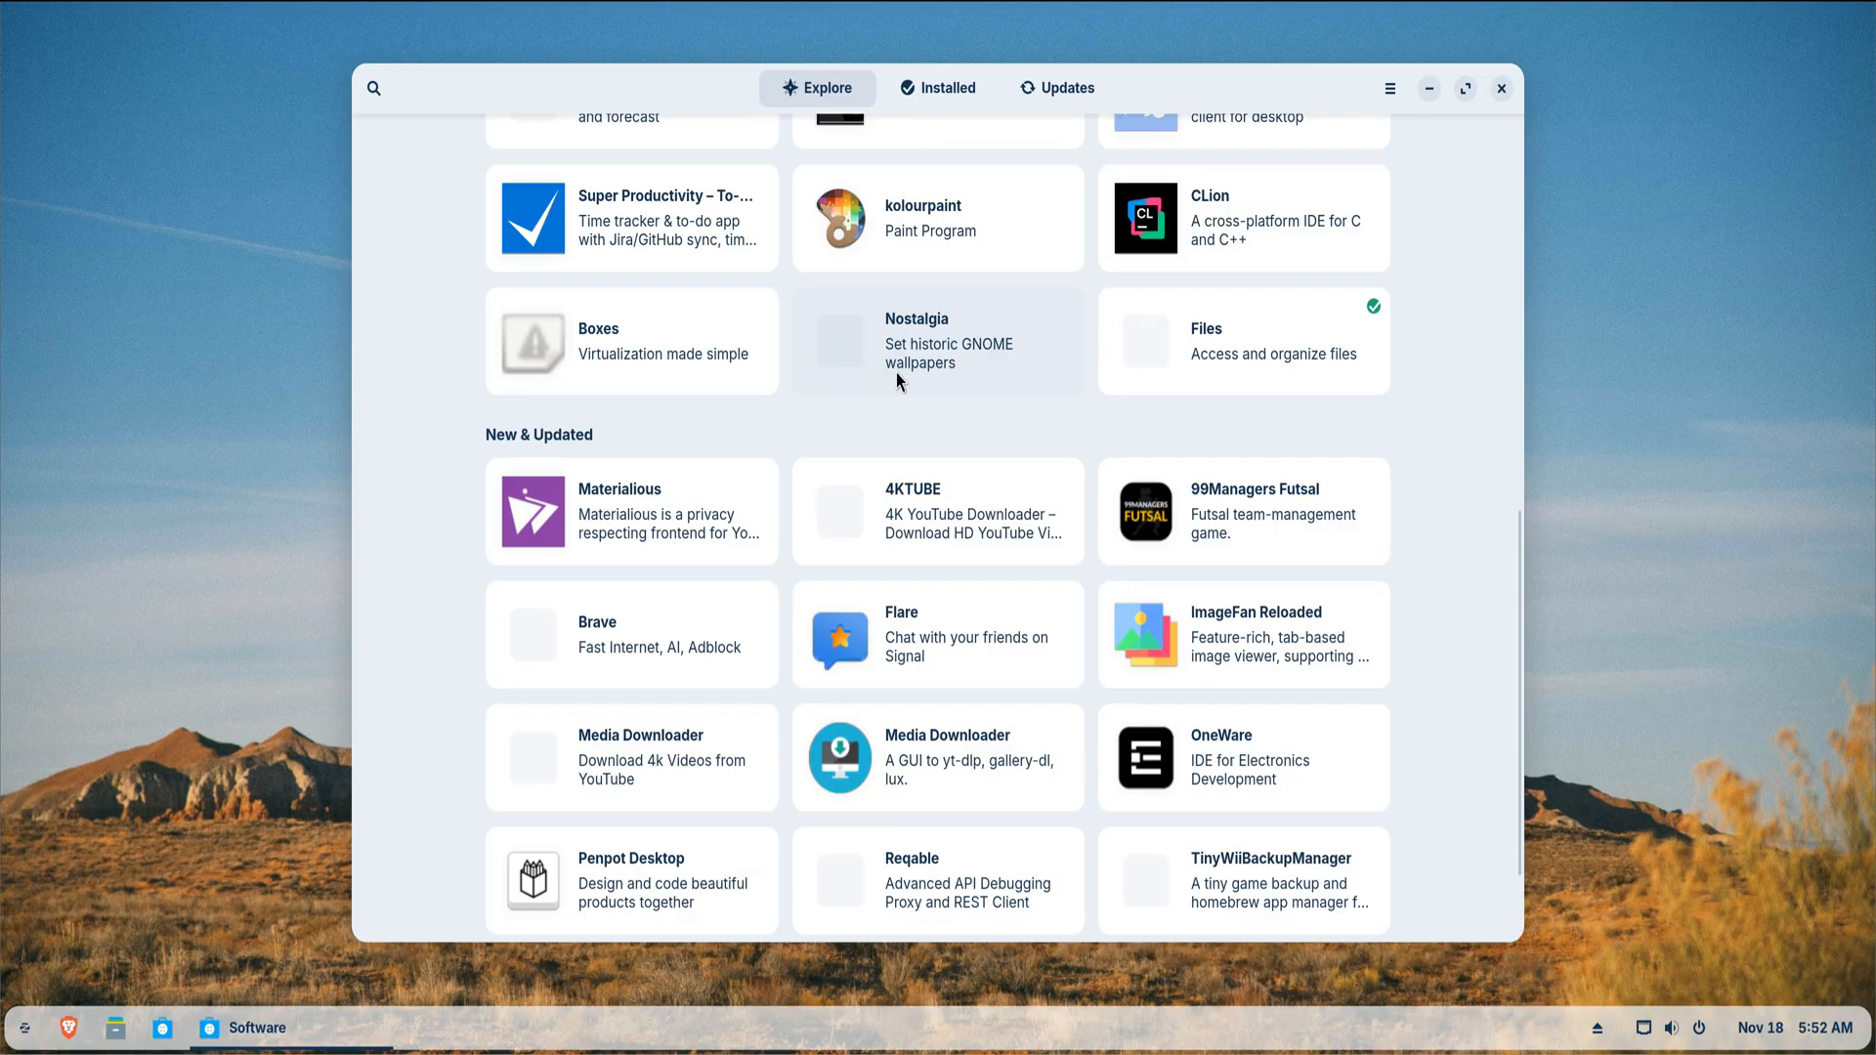
scroll("down", 3)
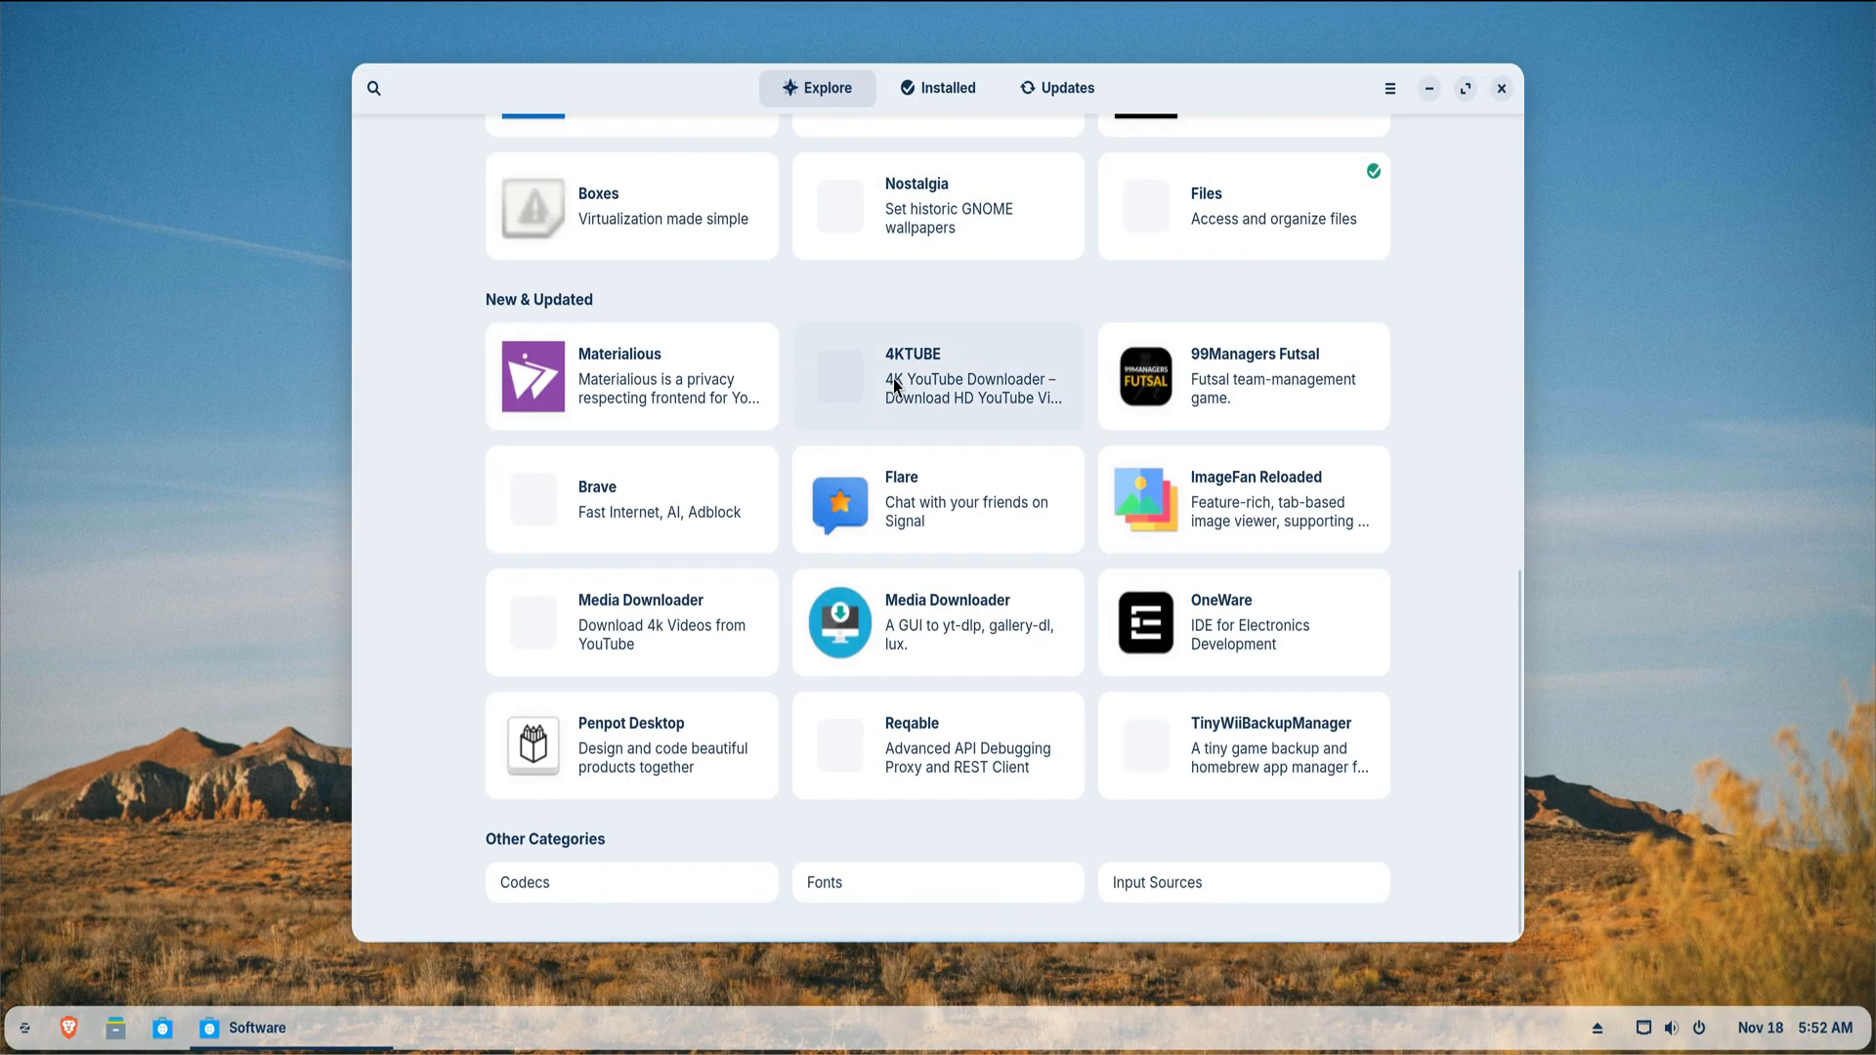
scroll("up", 3)
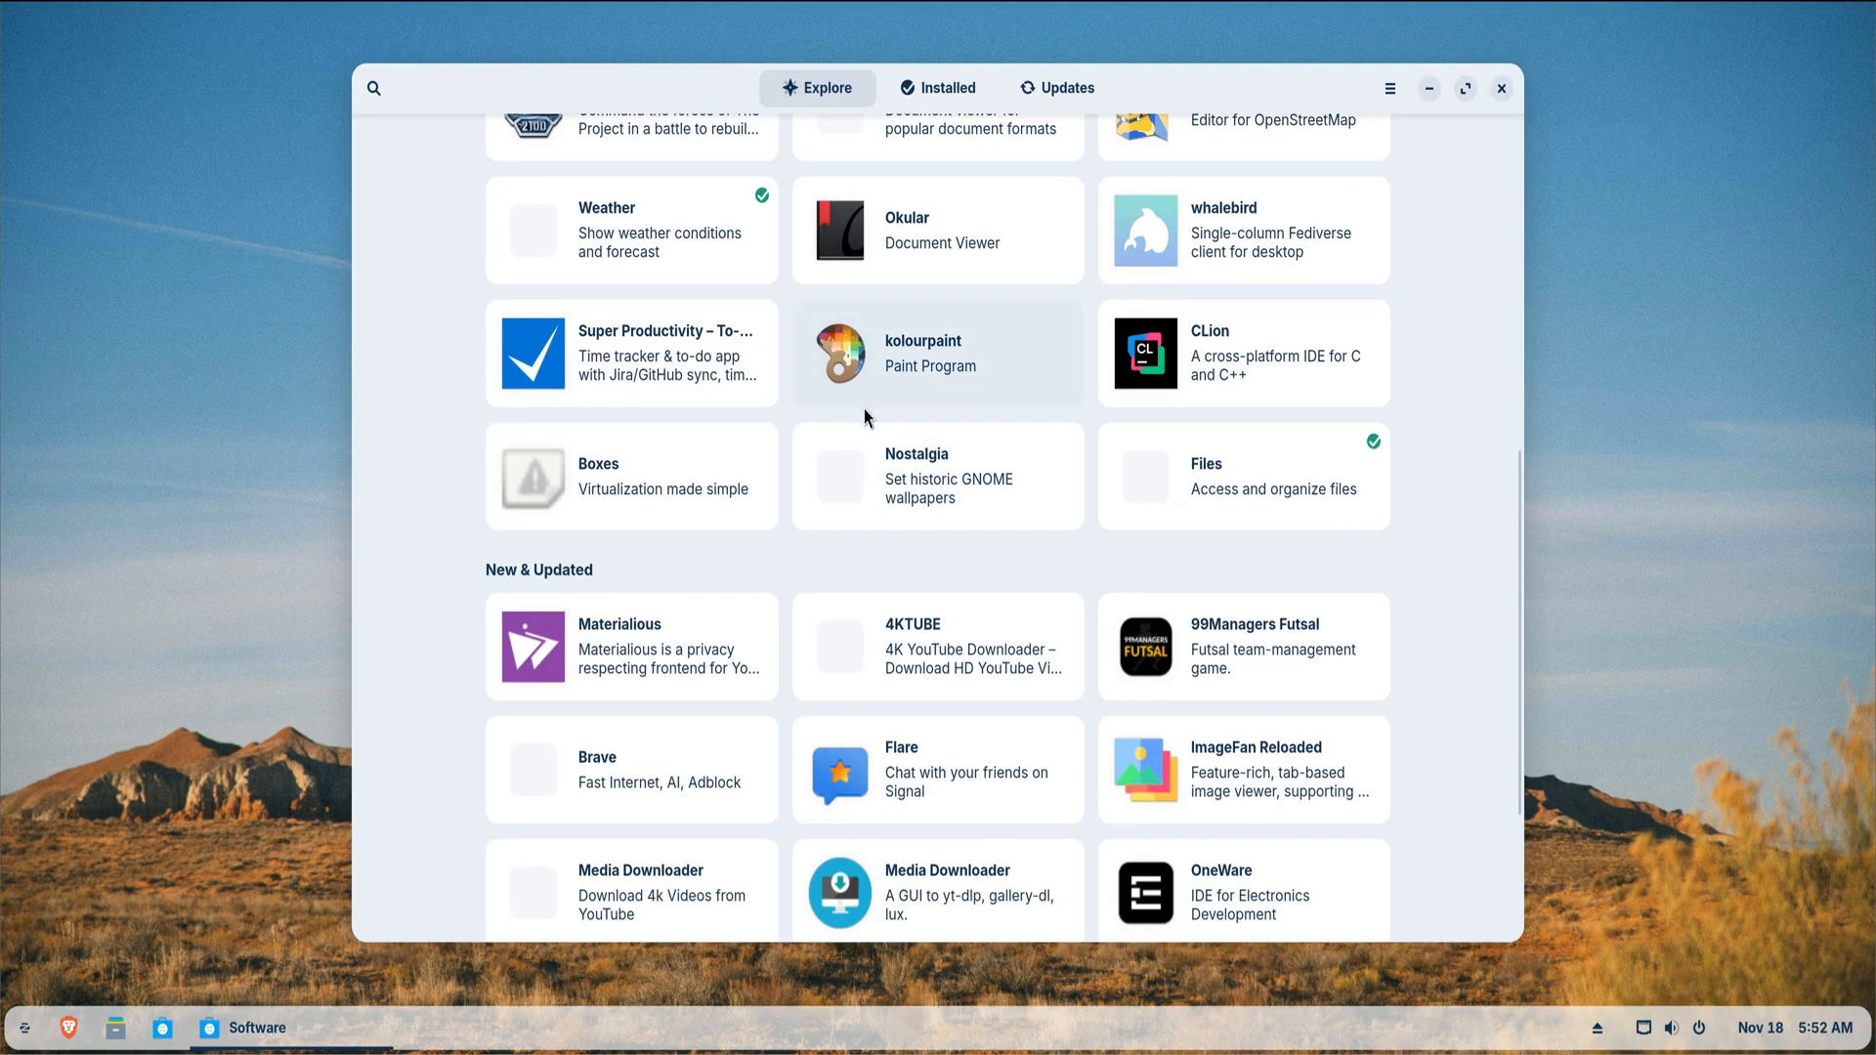
scroll("up", 3)
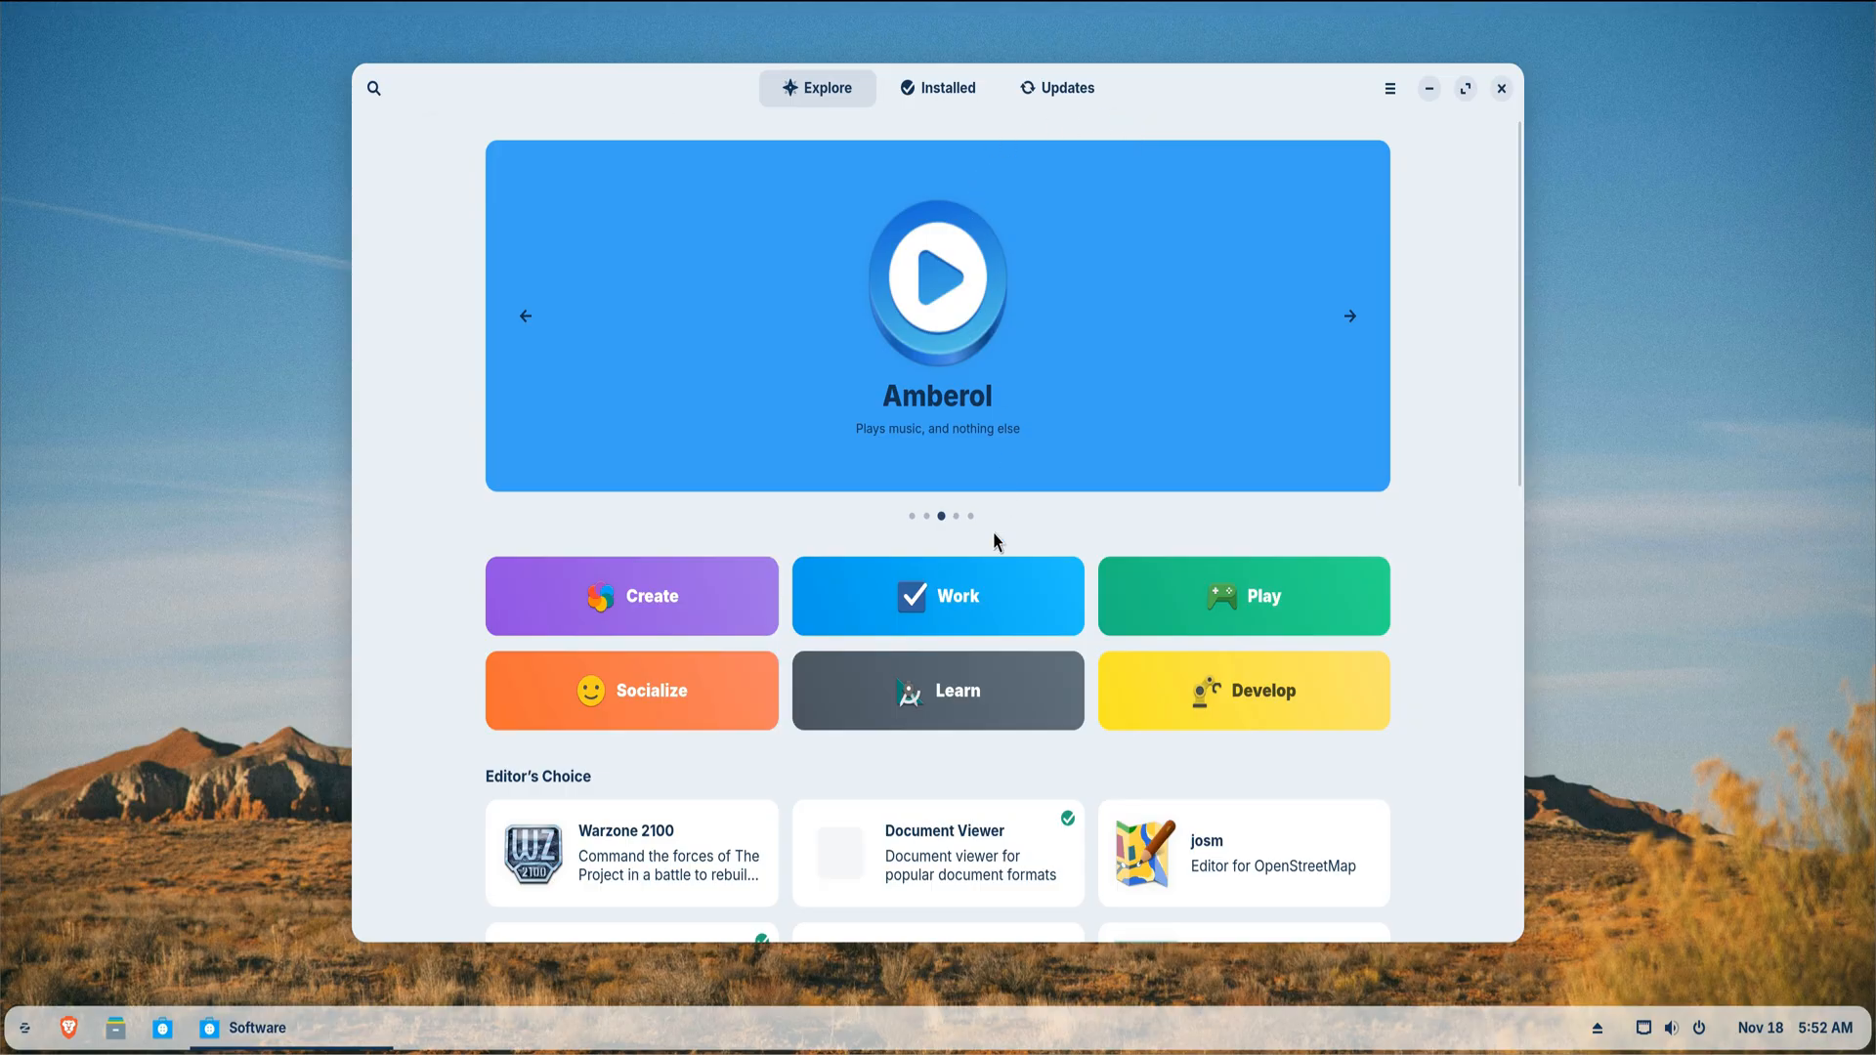
left_click(1243, 596)
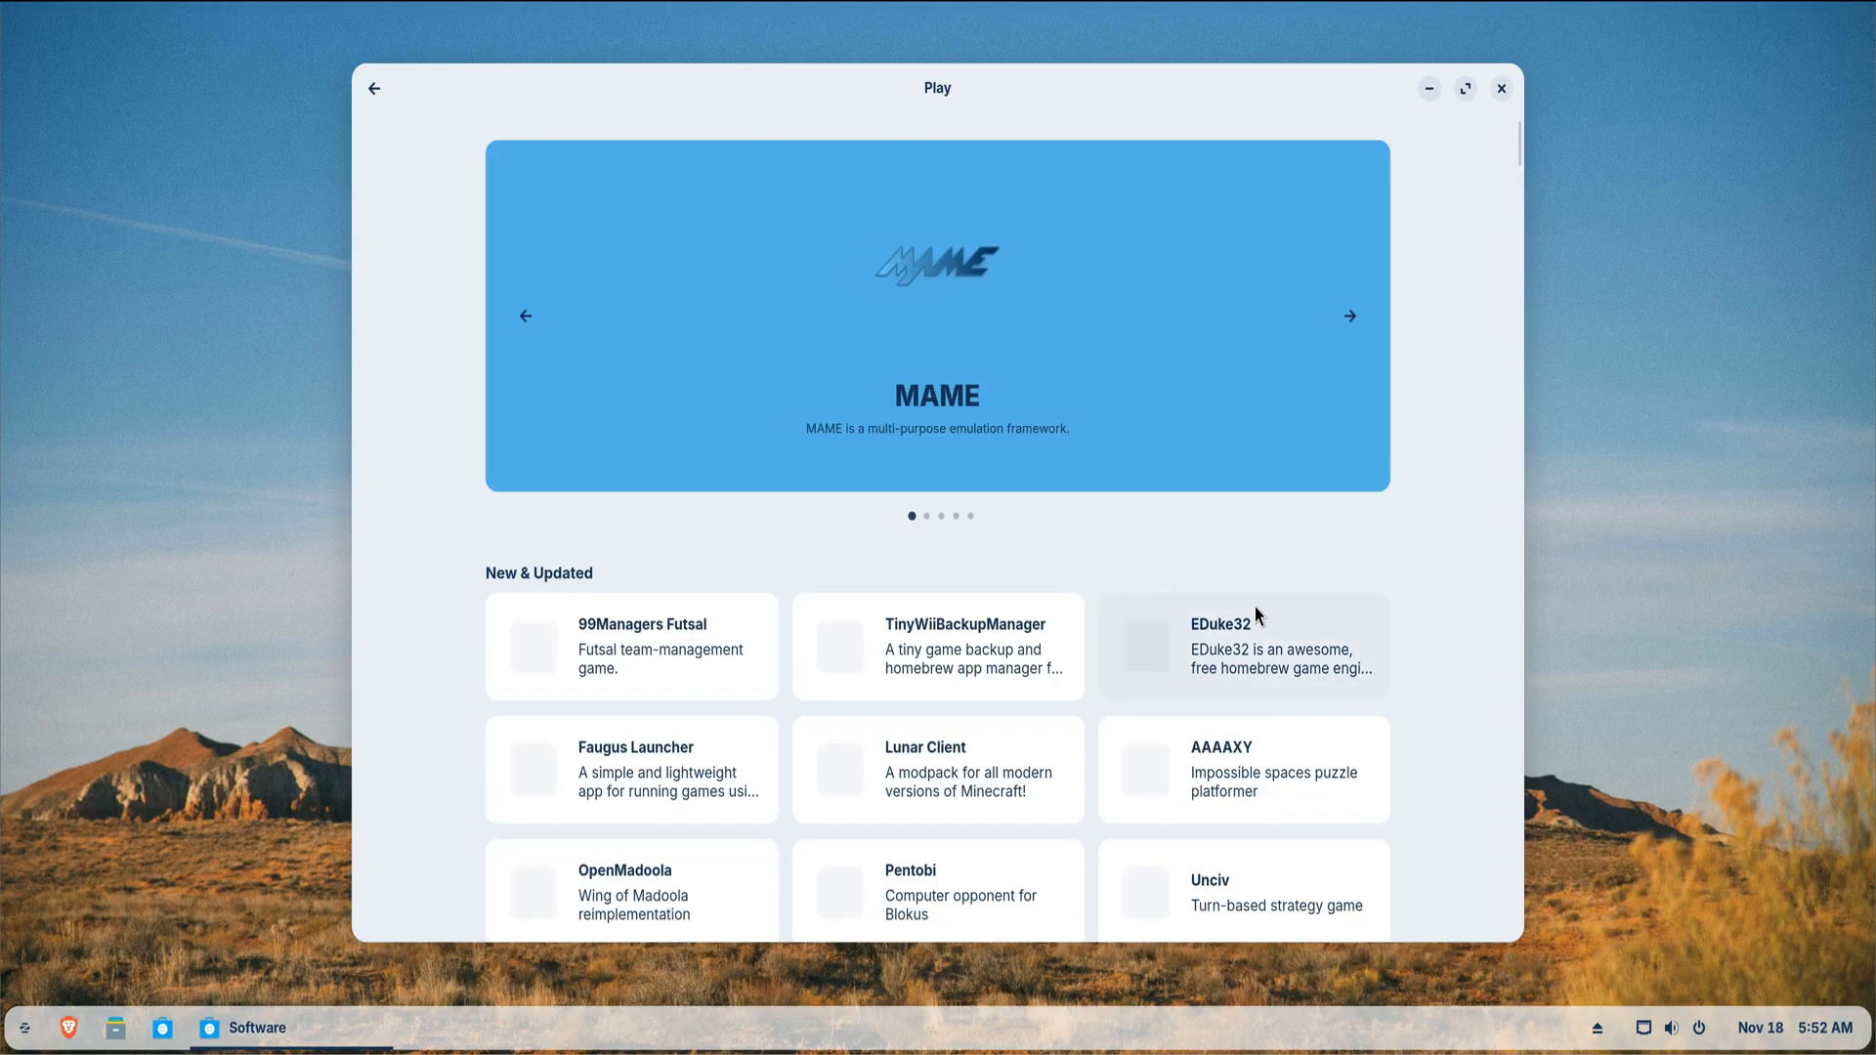
scroll("down", 3)
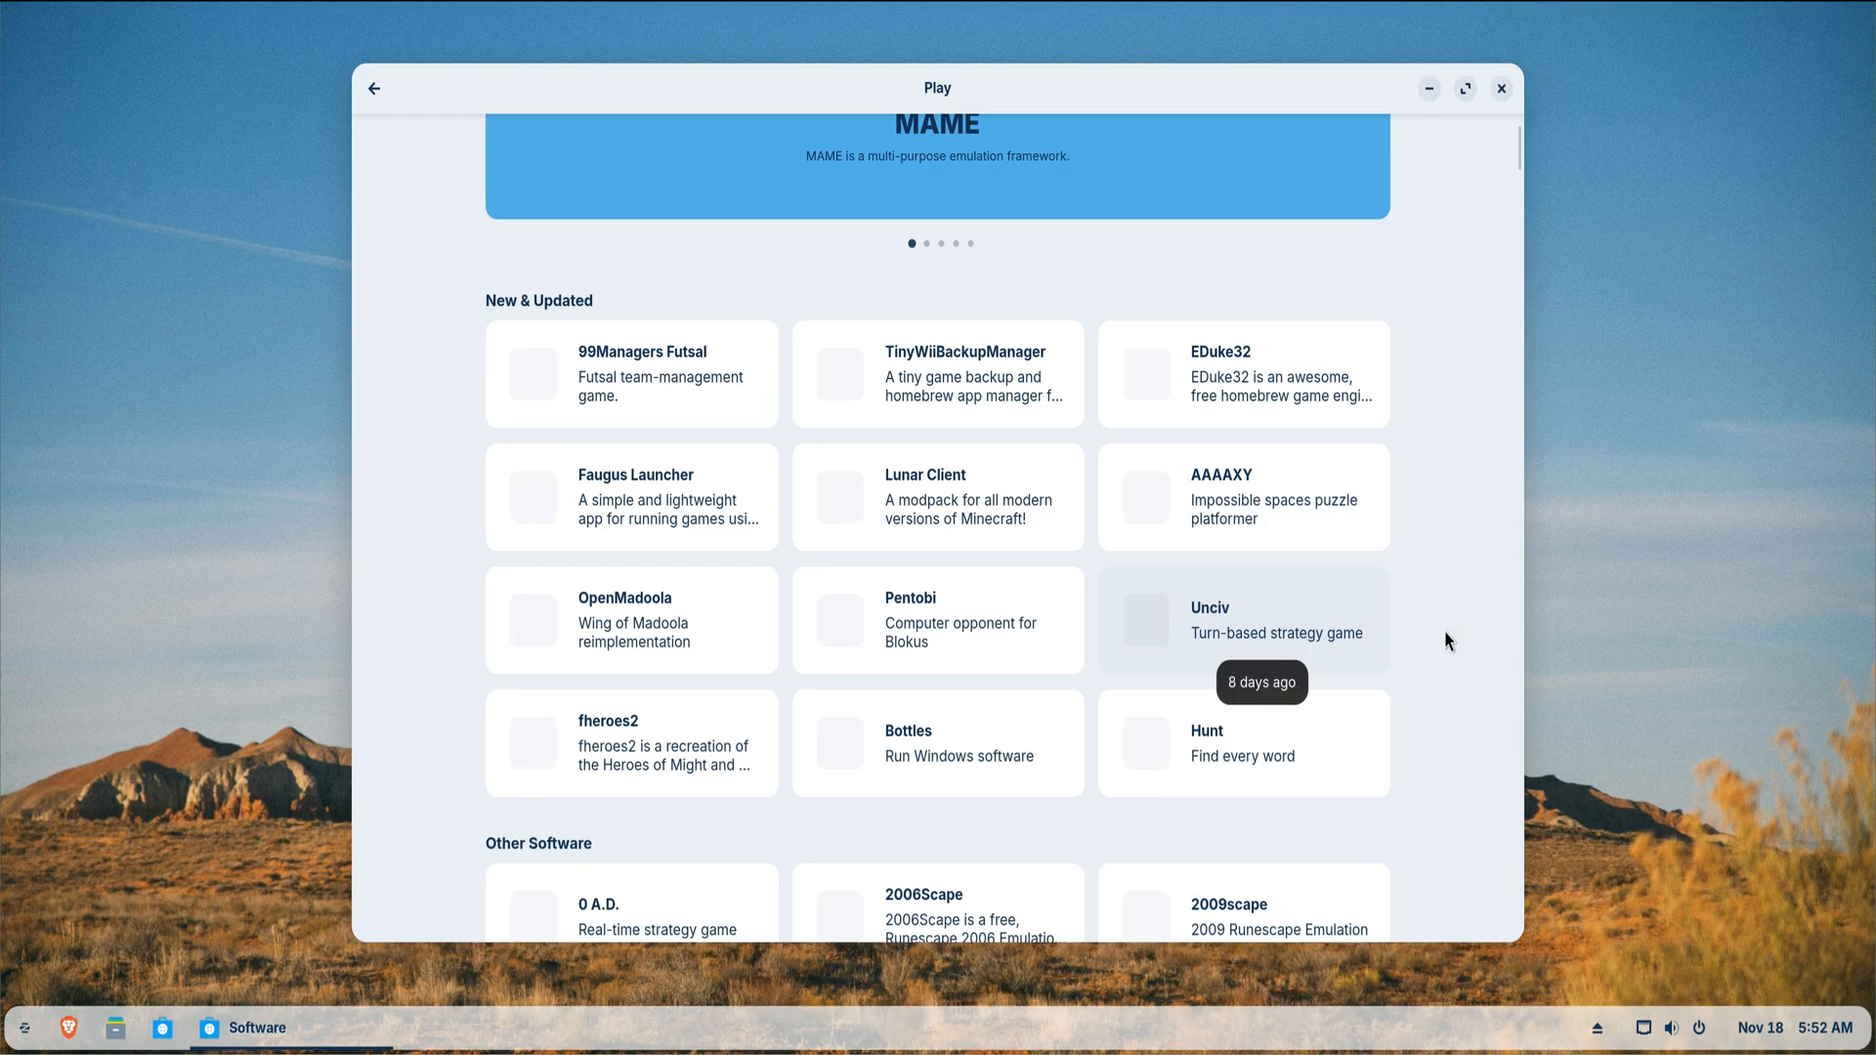
scroll("down", 3)
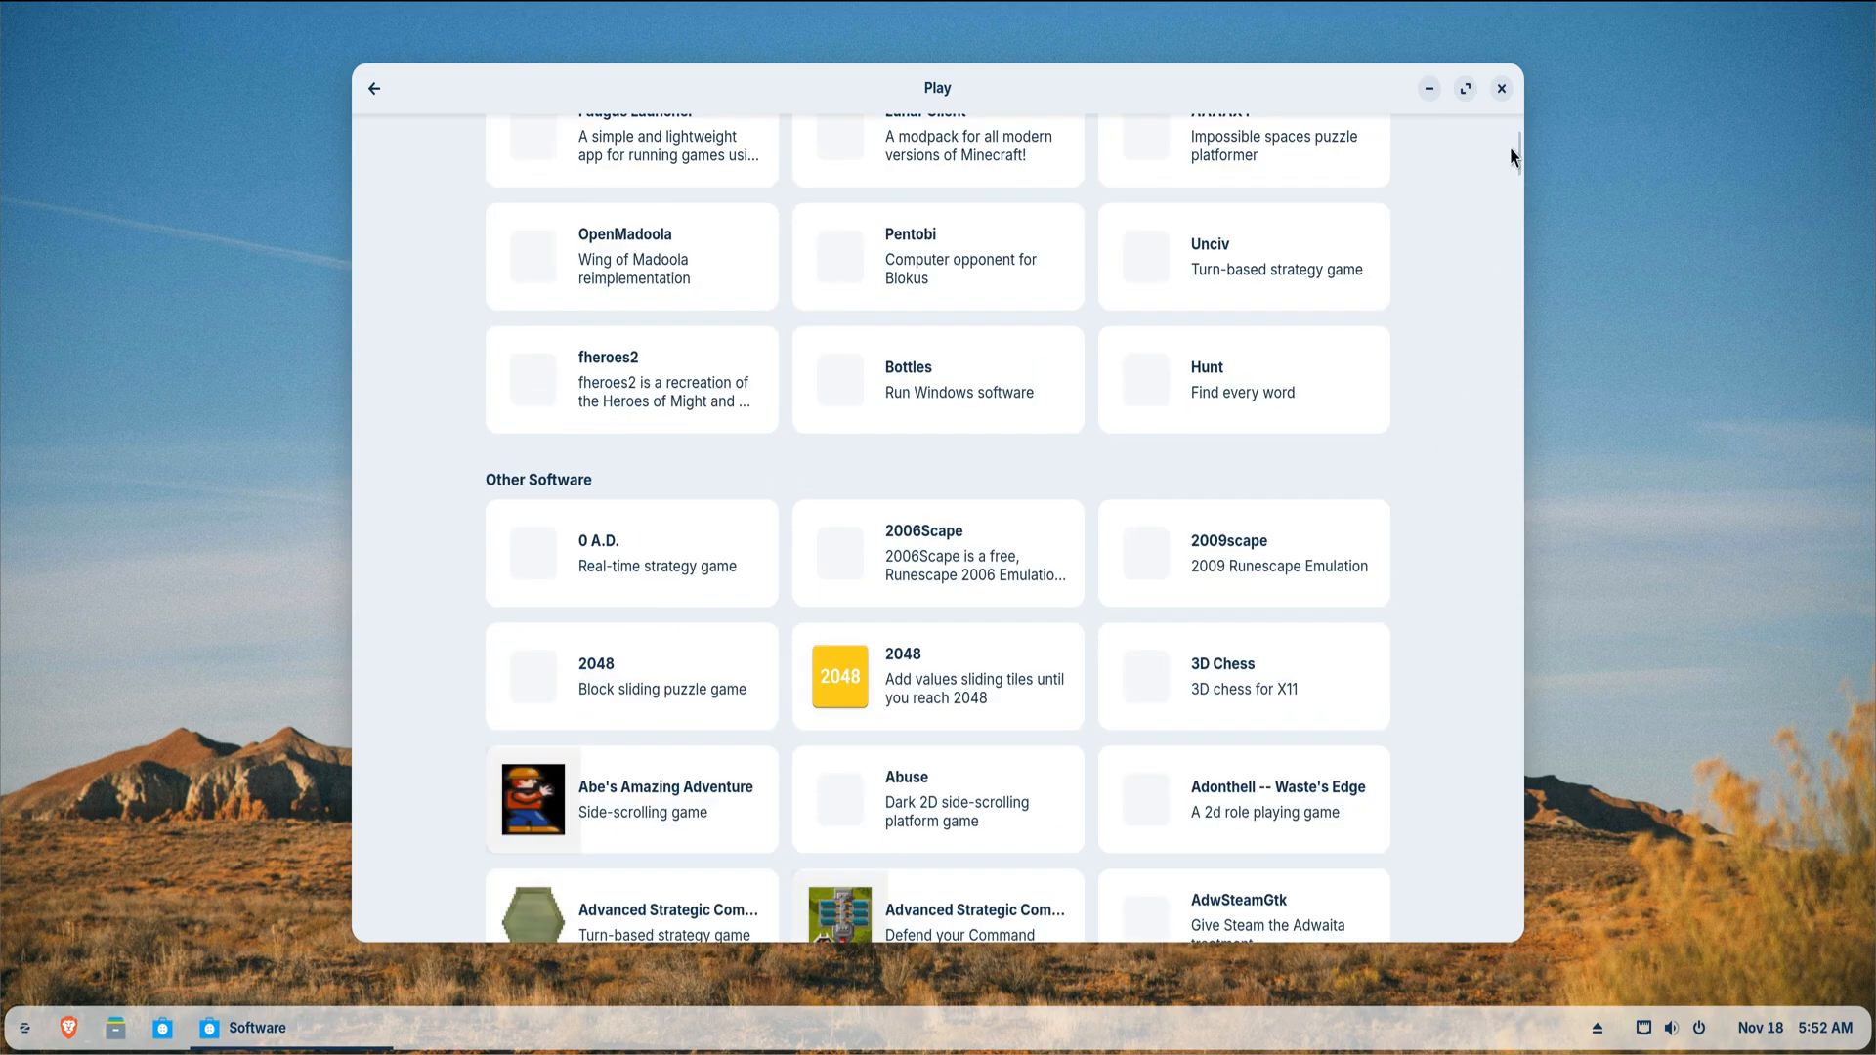
mouse_move(1515, 201)
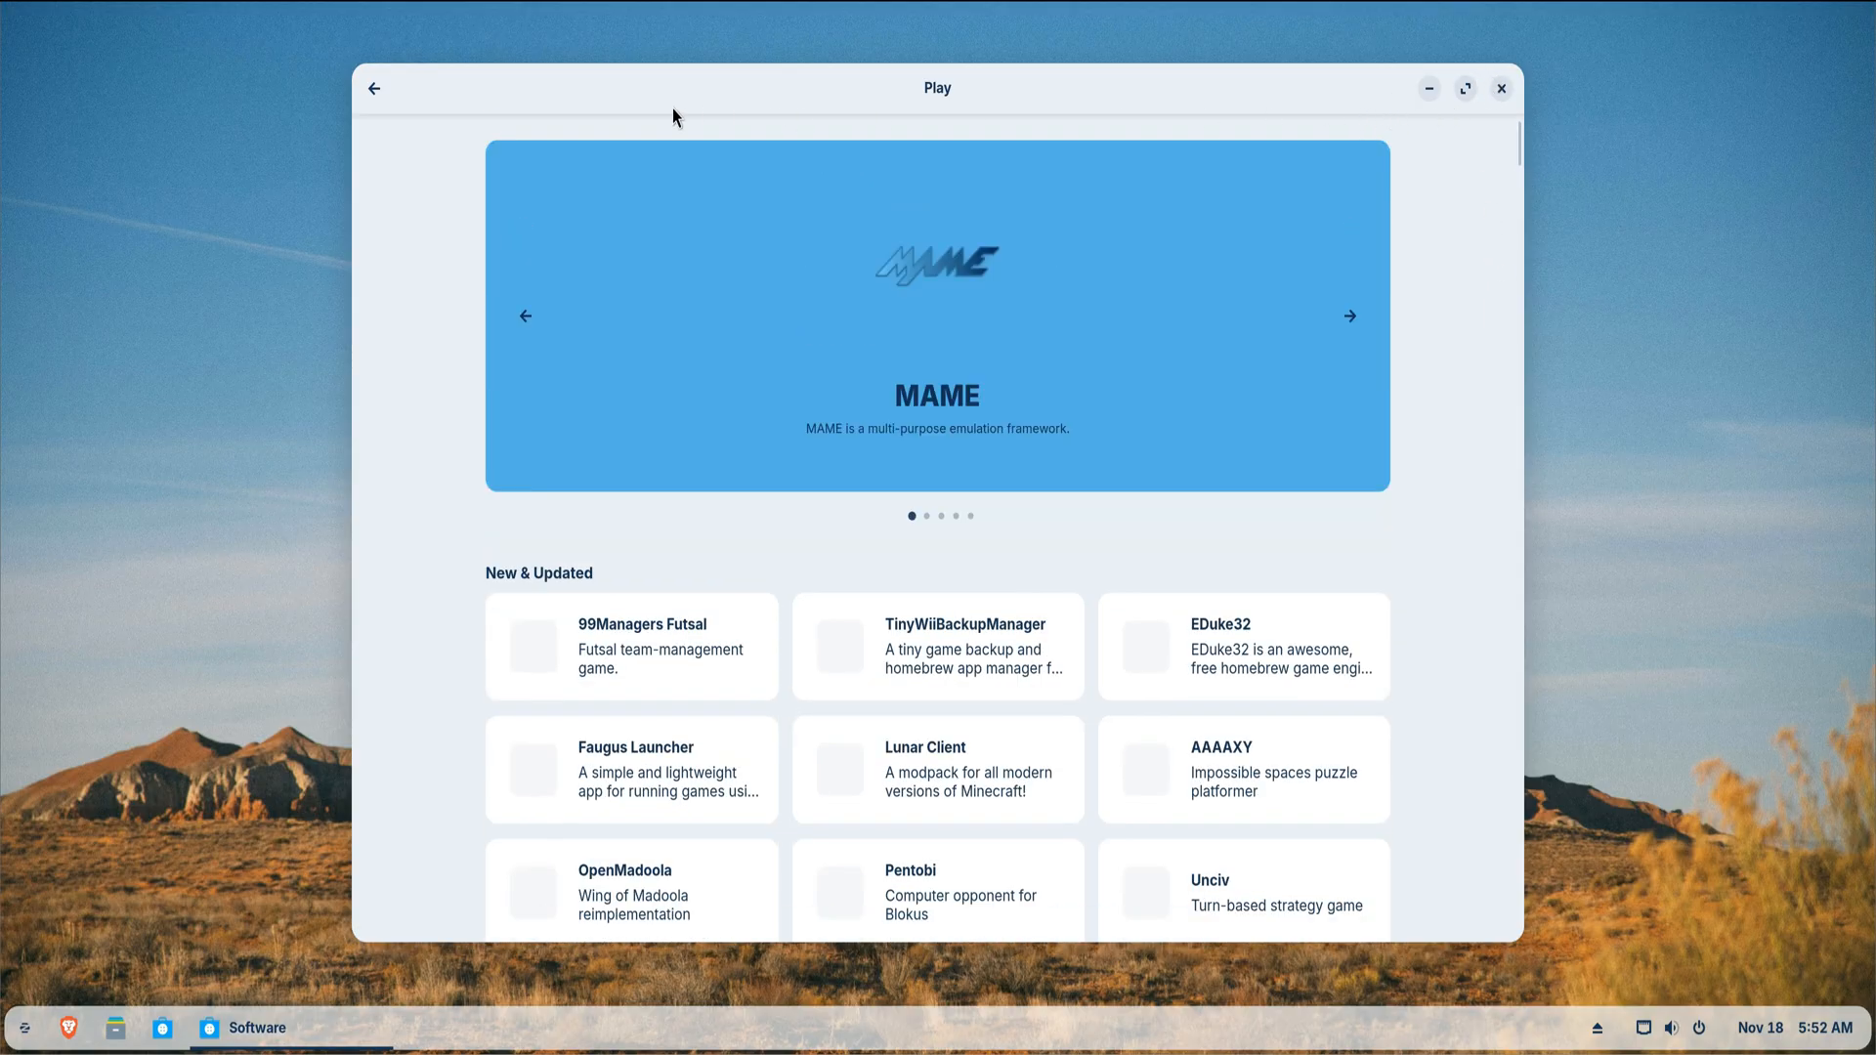
left_click(375, 88)
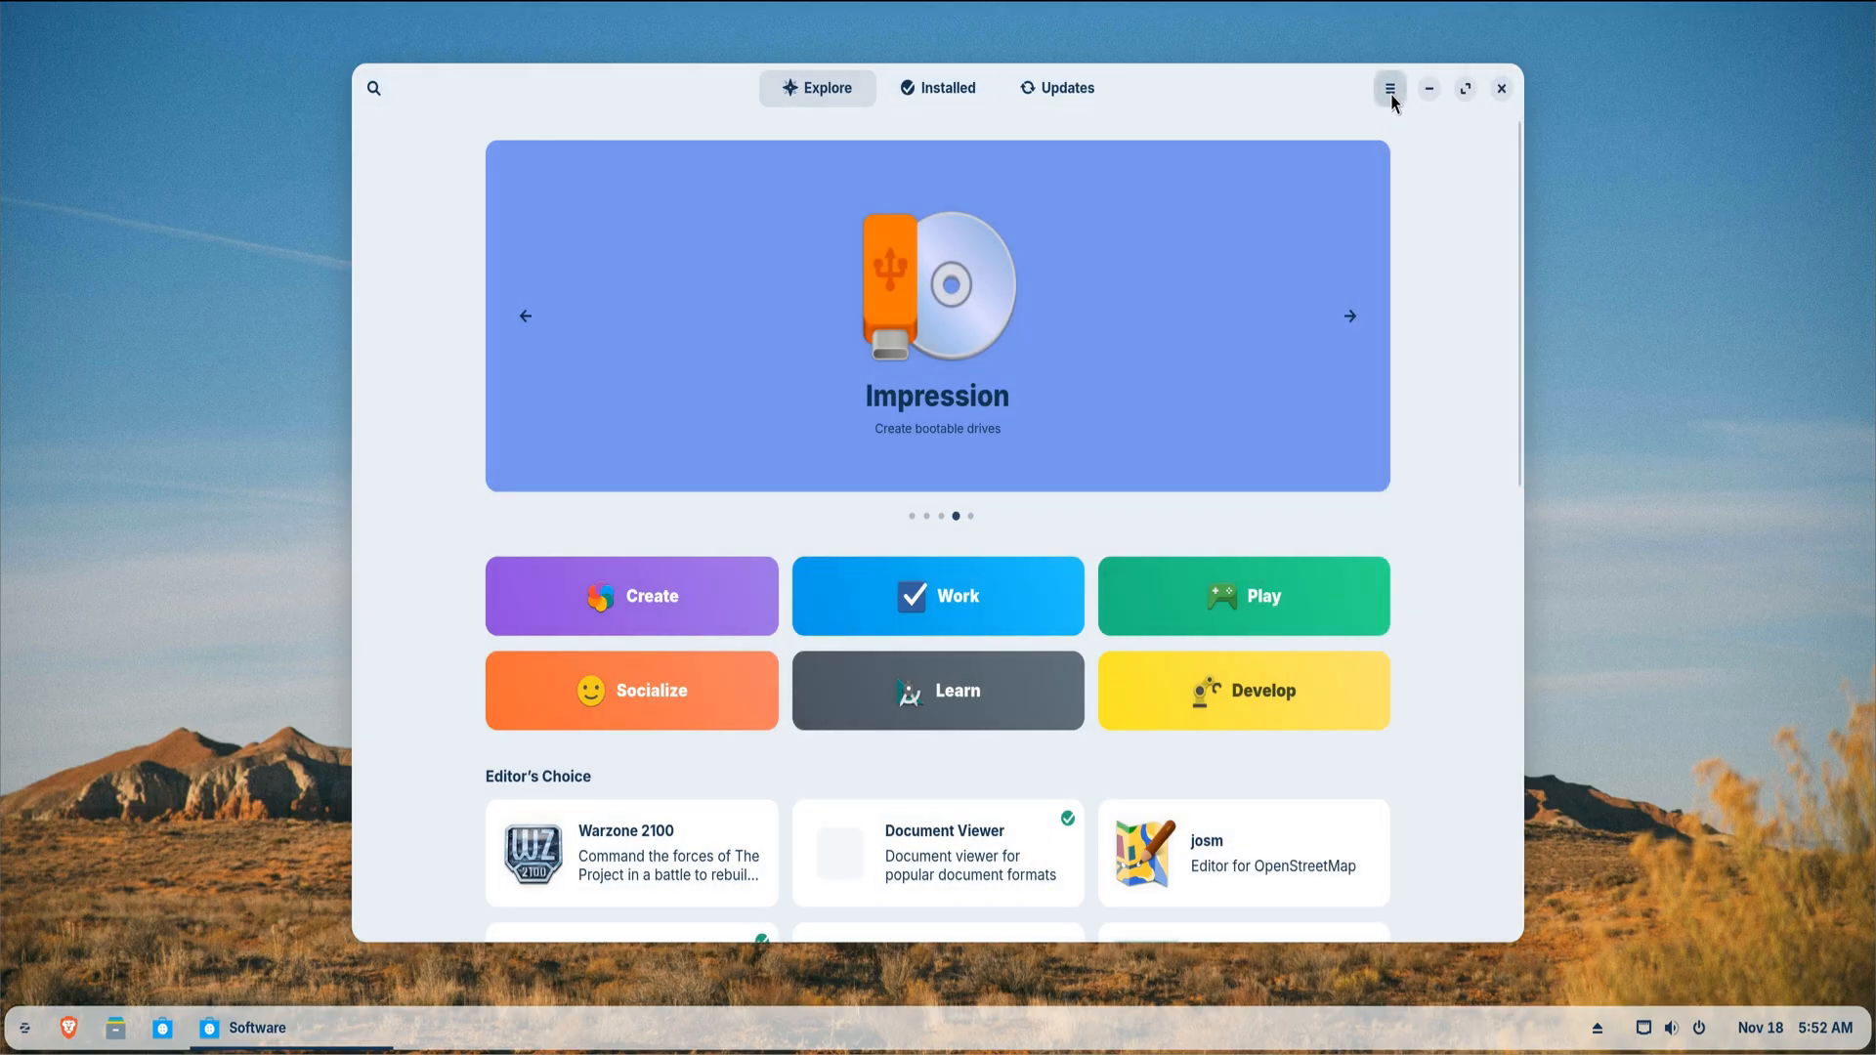
- Reach Software & Updates' Additional Drivers tab showing the VMware SVGA II Adapter with no proprietary drivers
left_click(1389, 88)
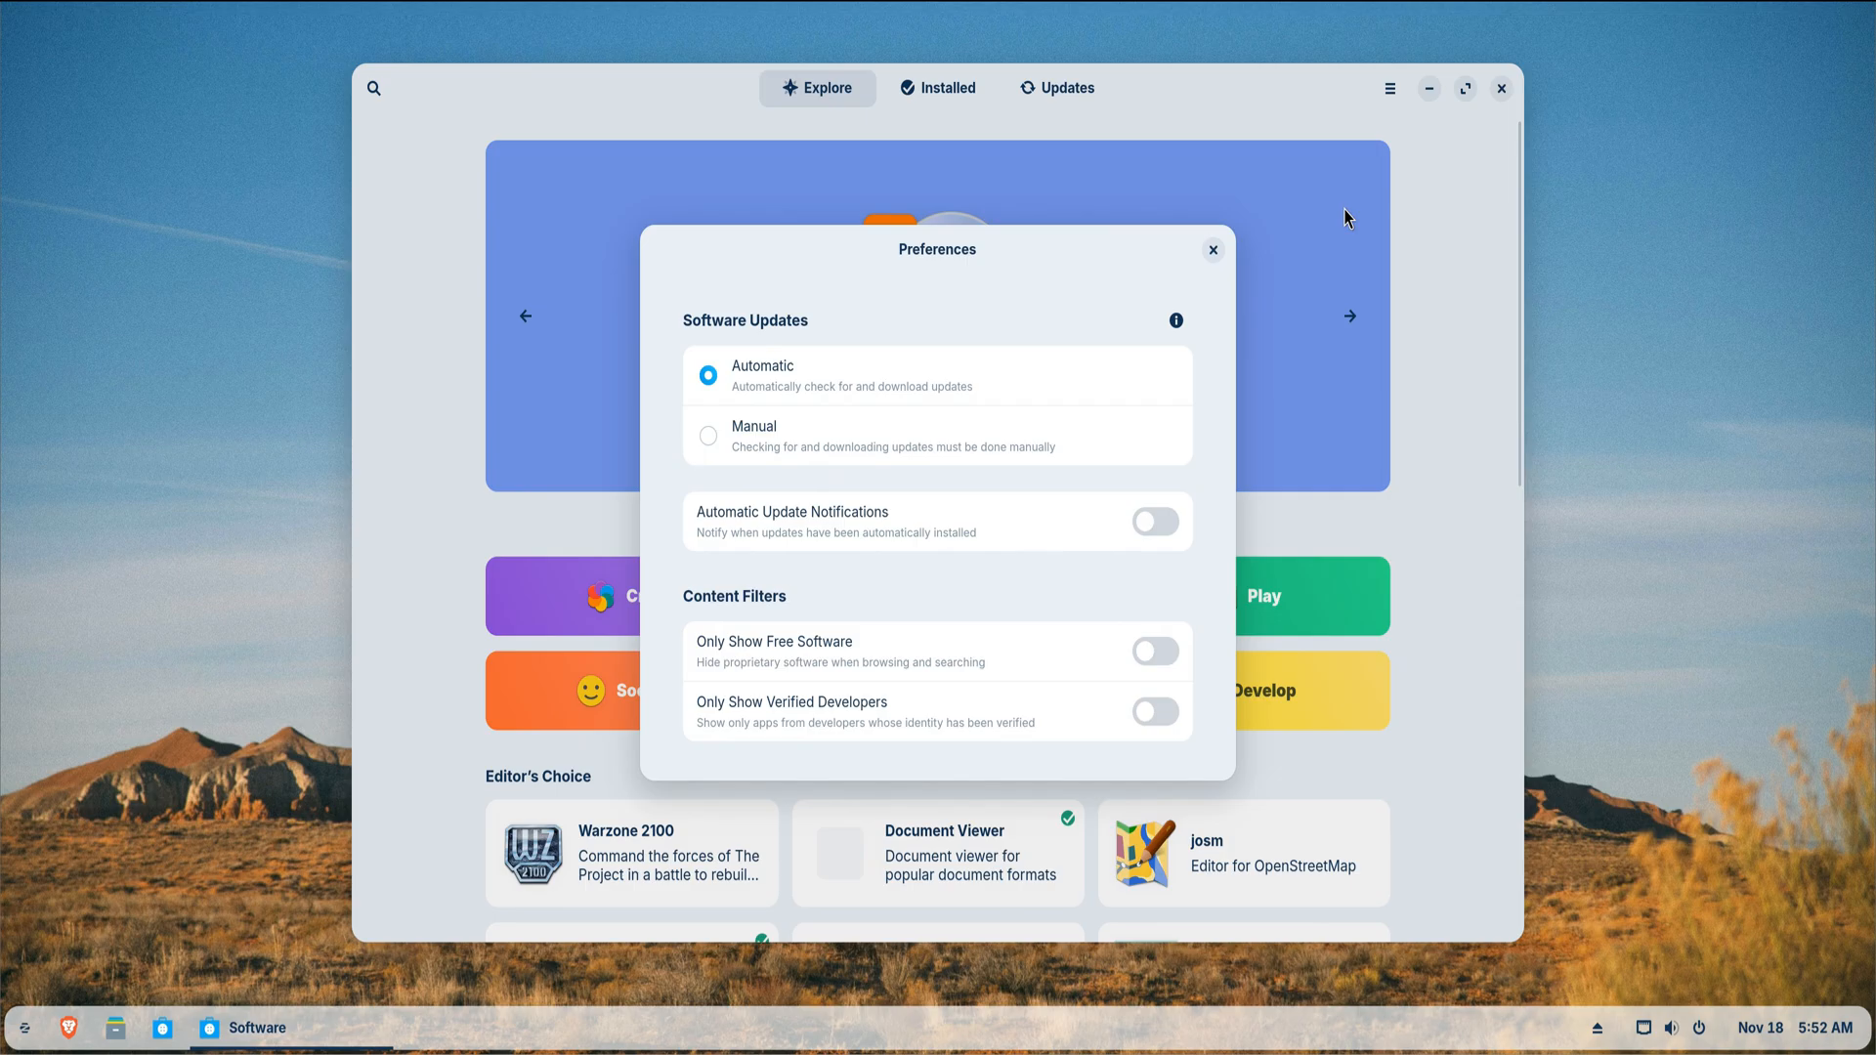
left_click(1211, 248)
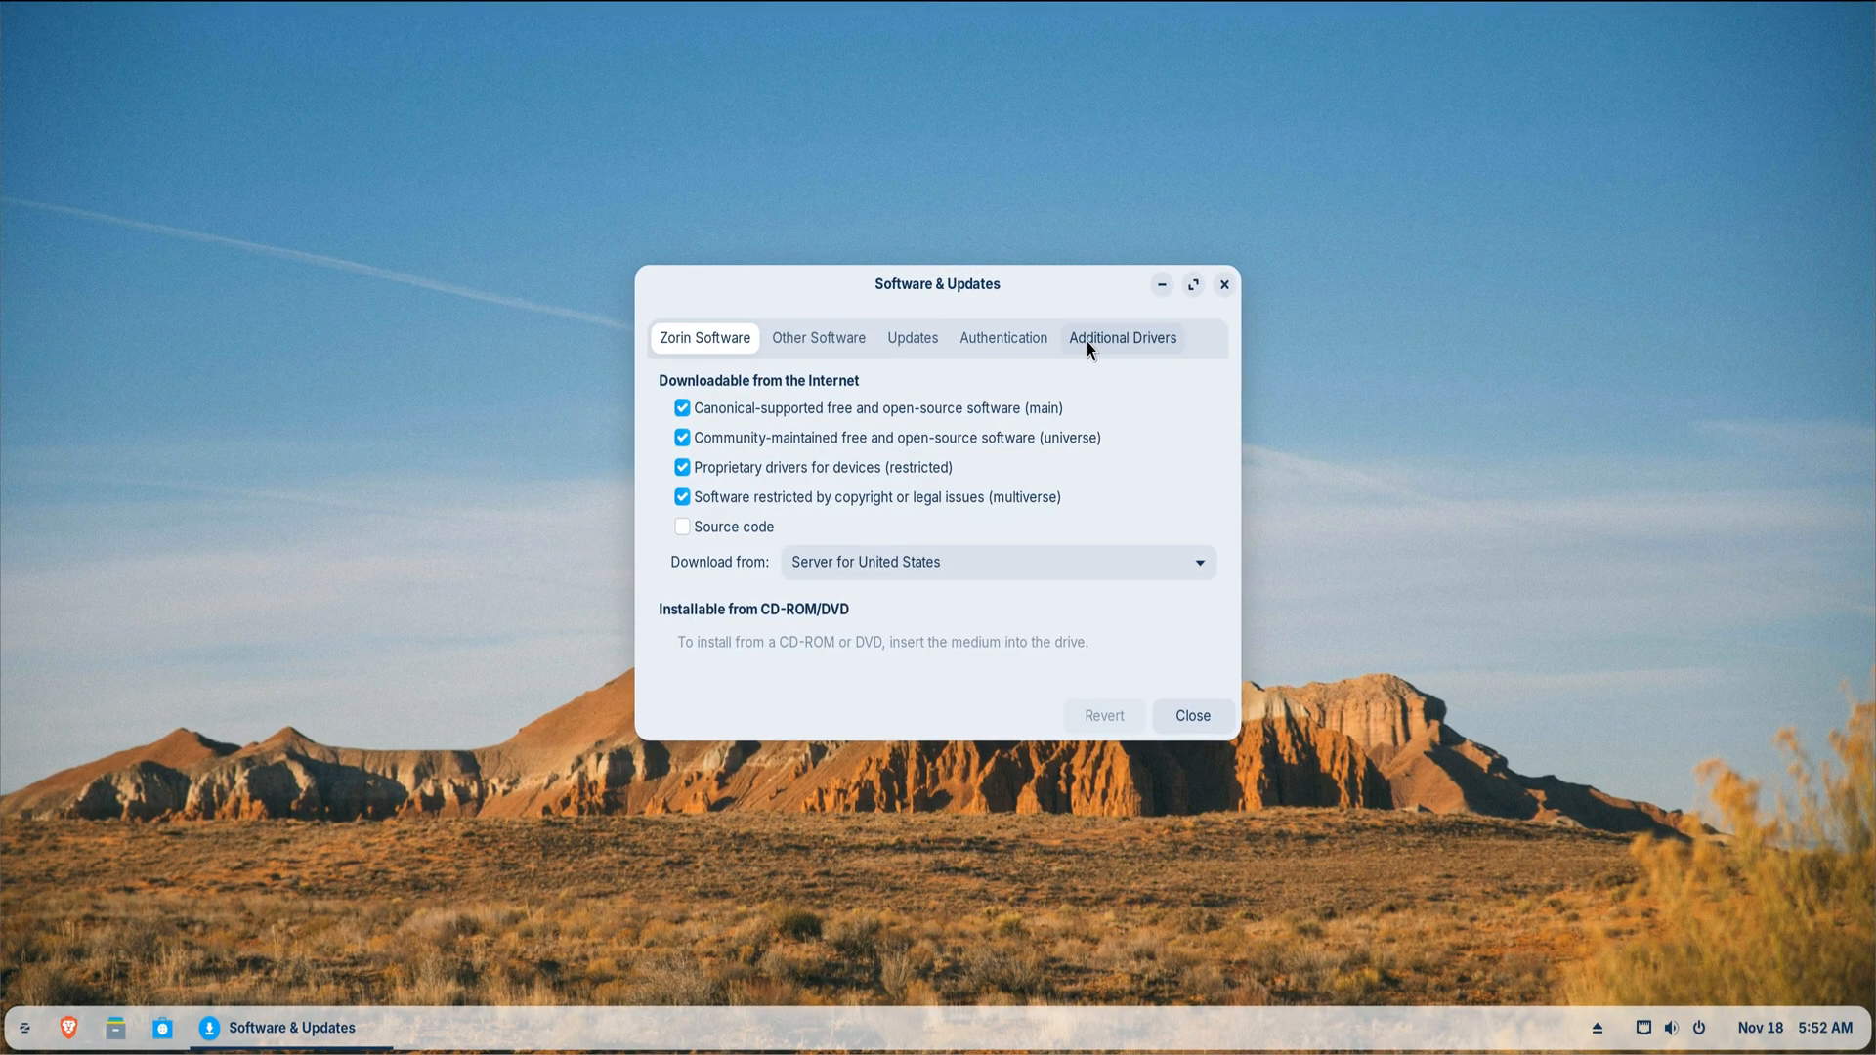
left_click(1122, 338)
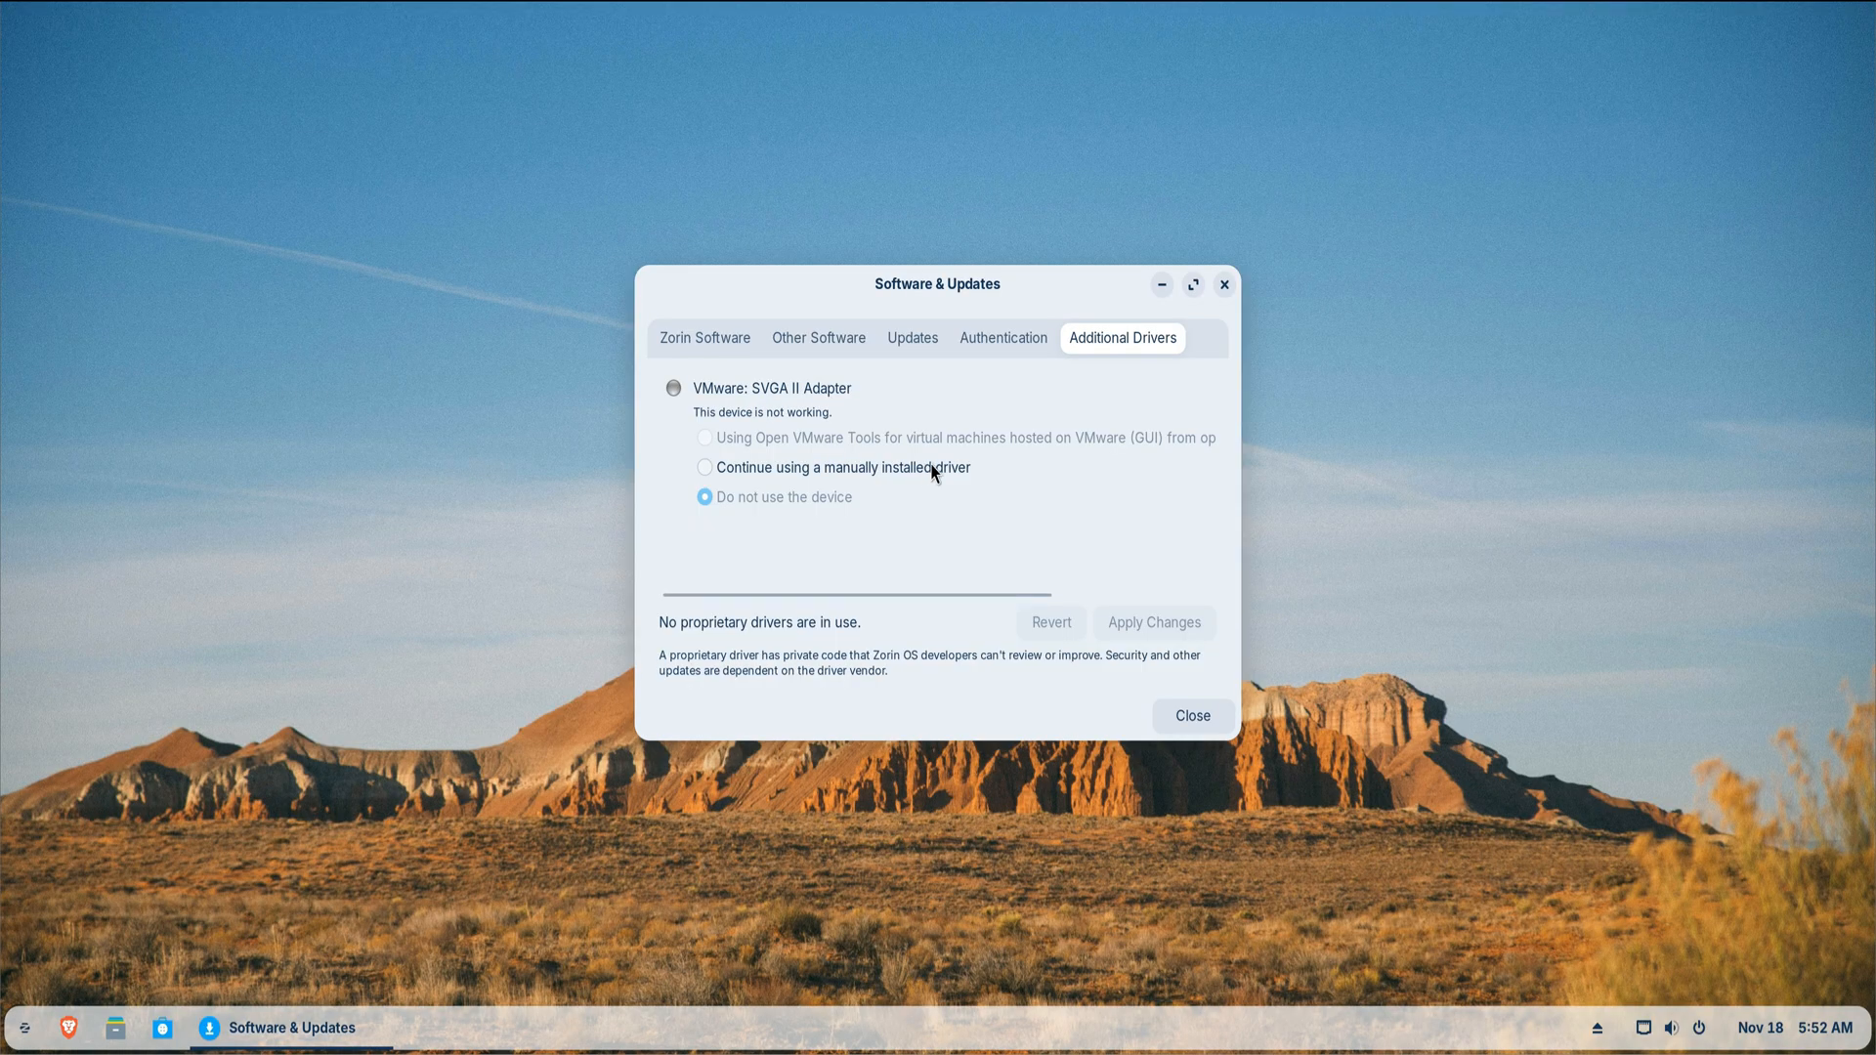
mouse_move(926, 471)
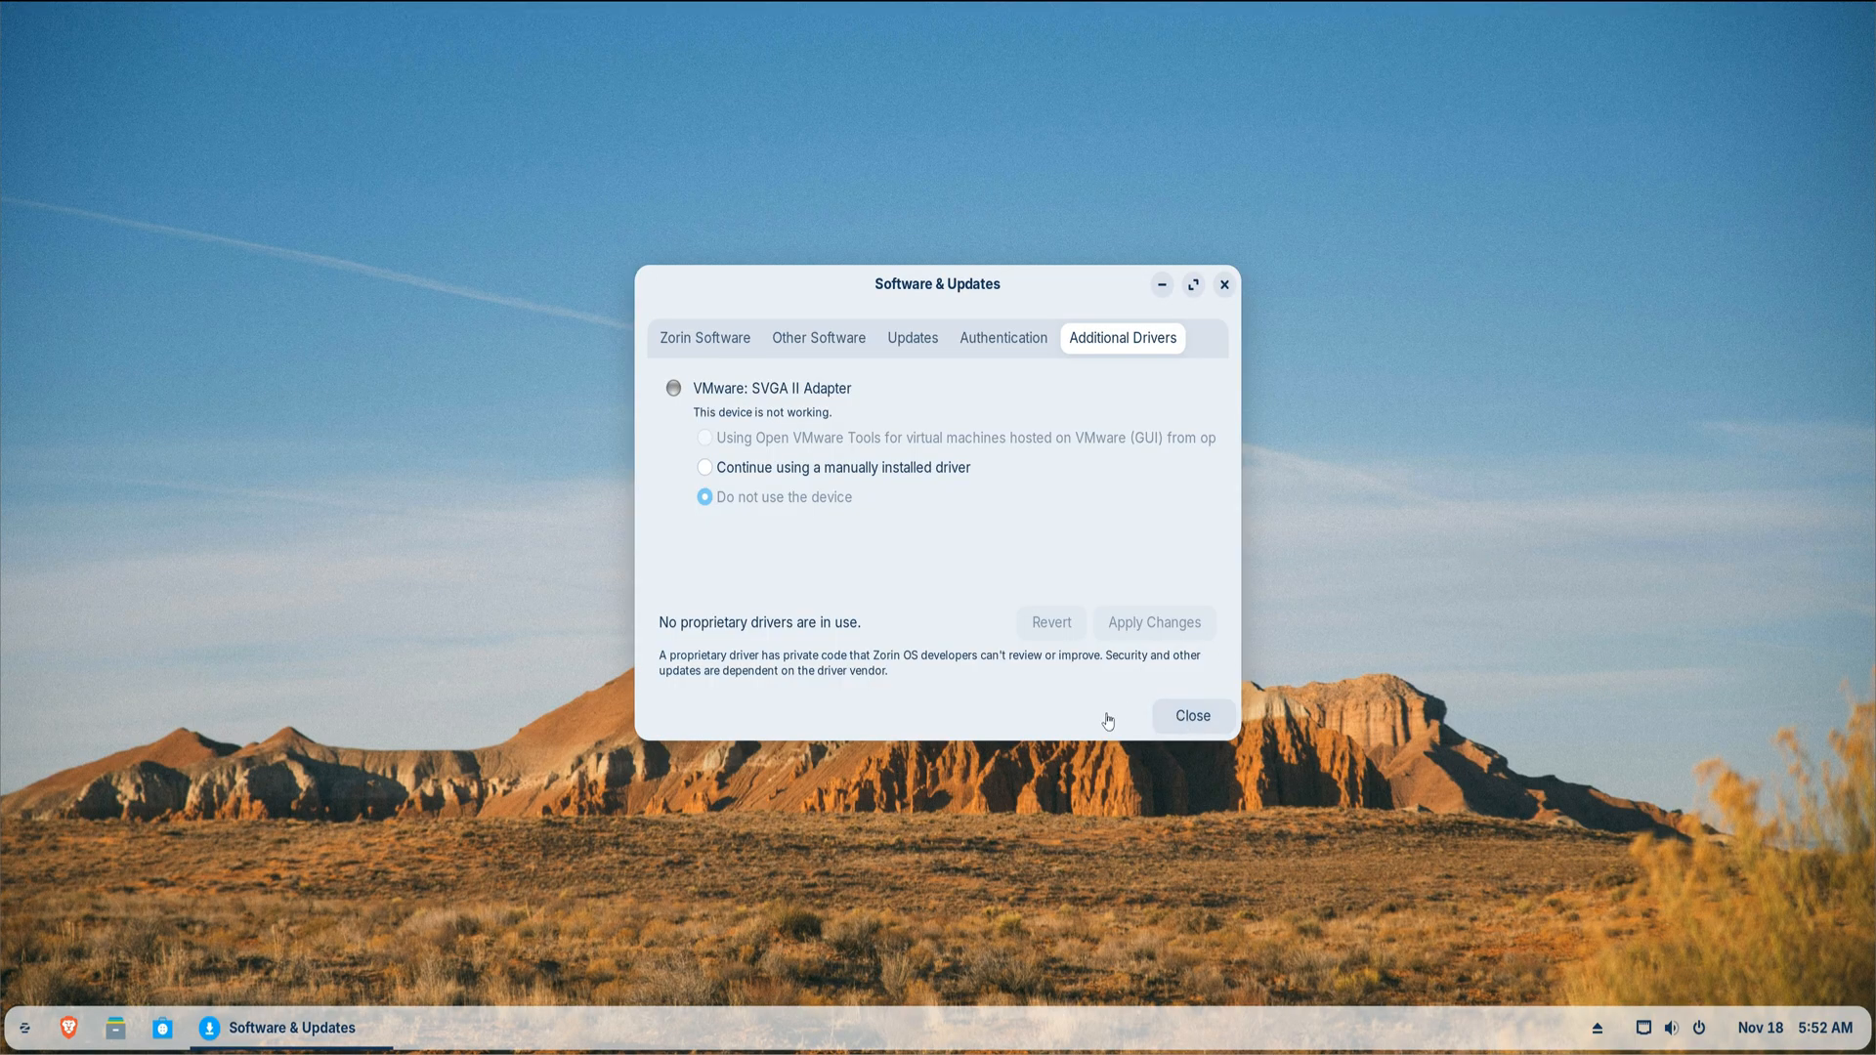
mouse_move(1190, 716)
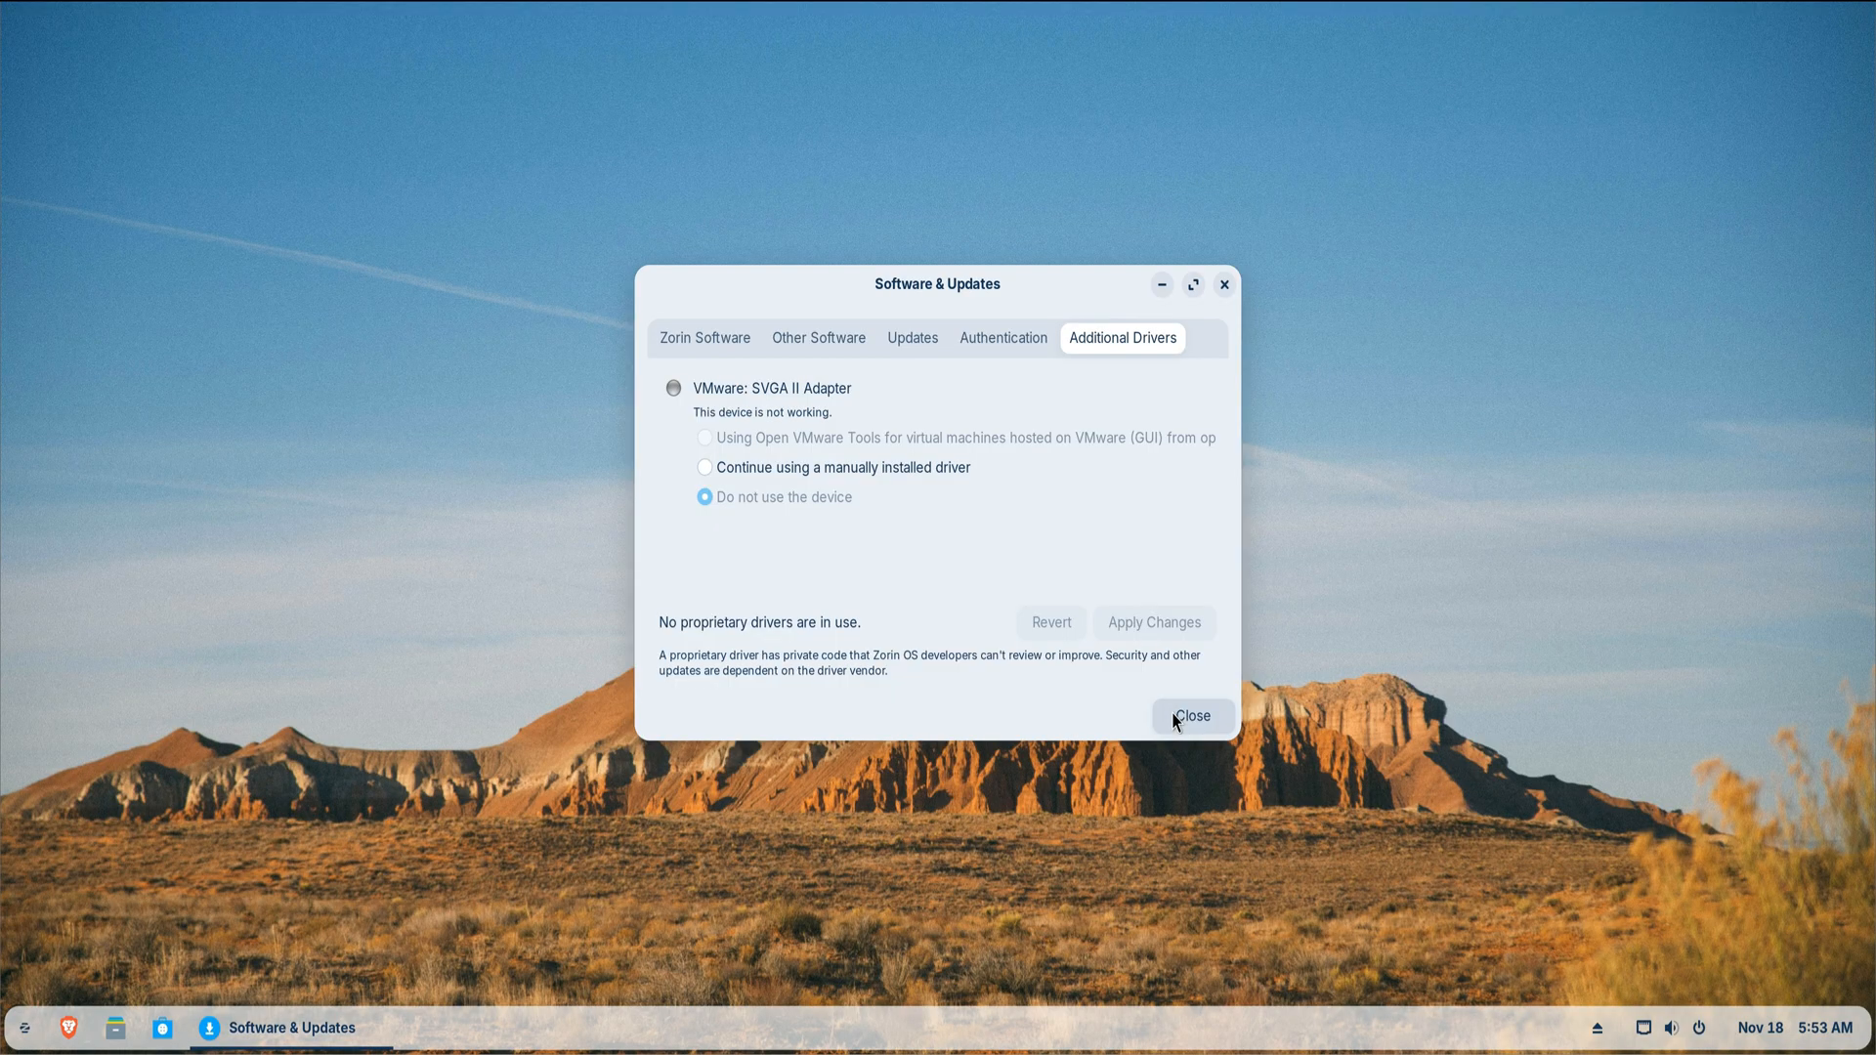
- Close Software & Updates and navigate to the Privacy & Security overview in Settings
left_click(1192, 715)
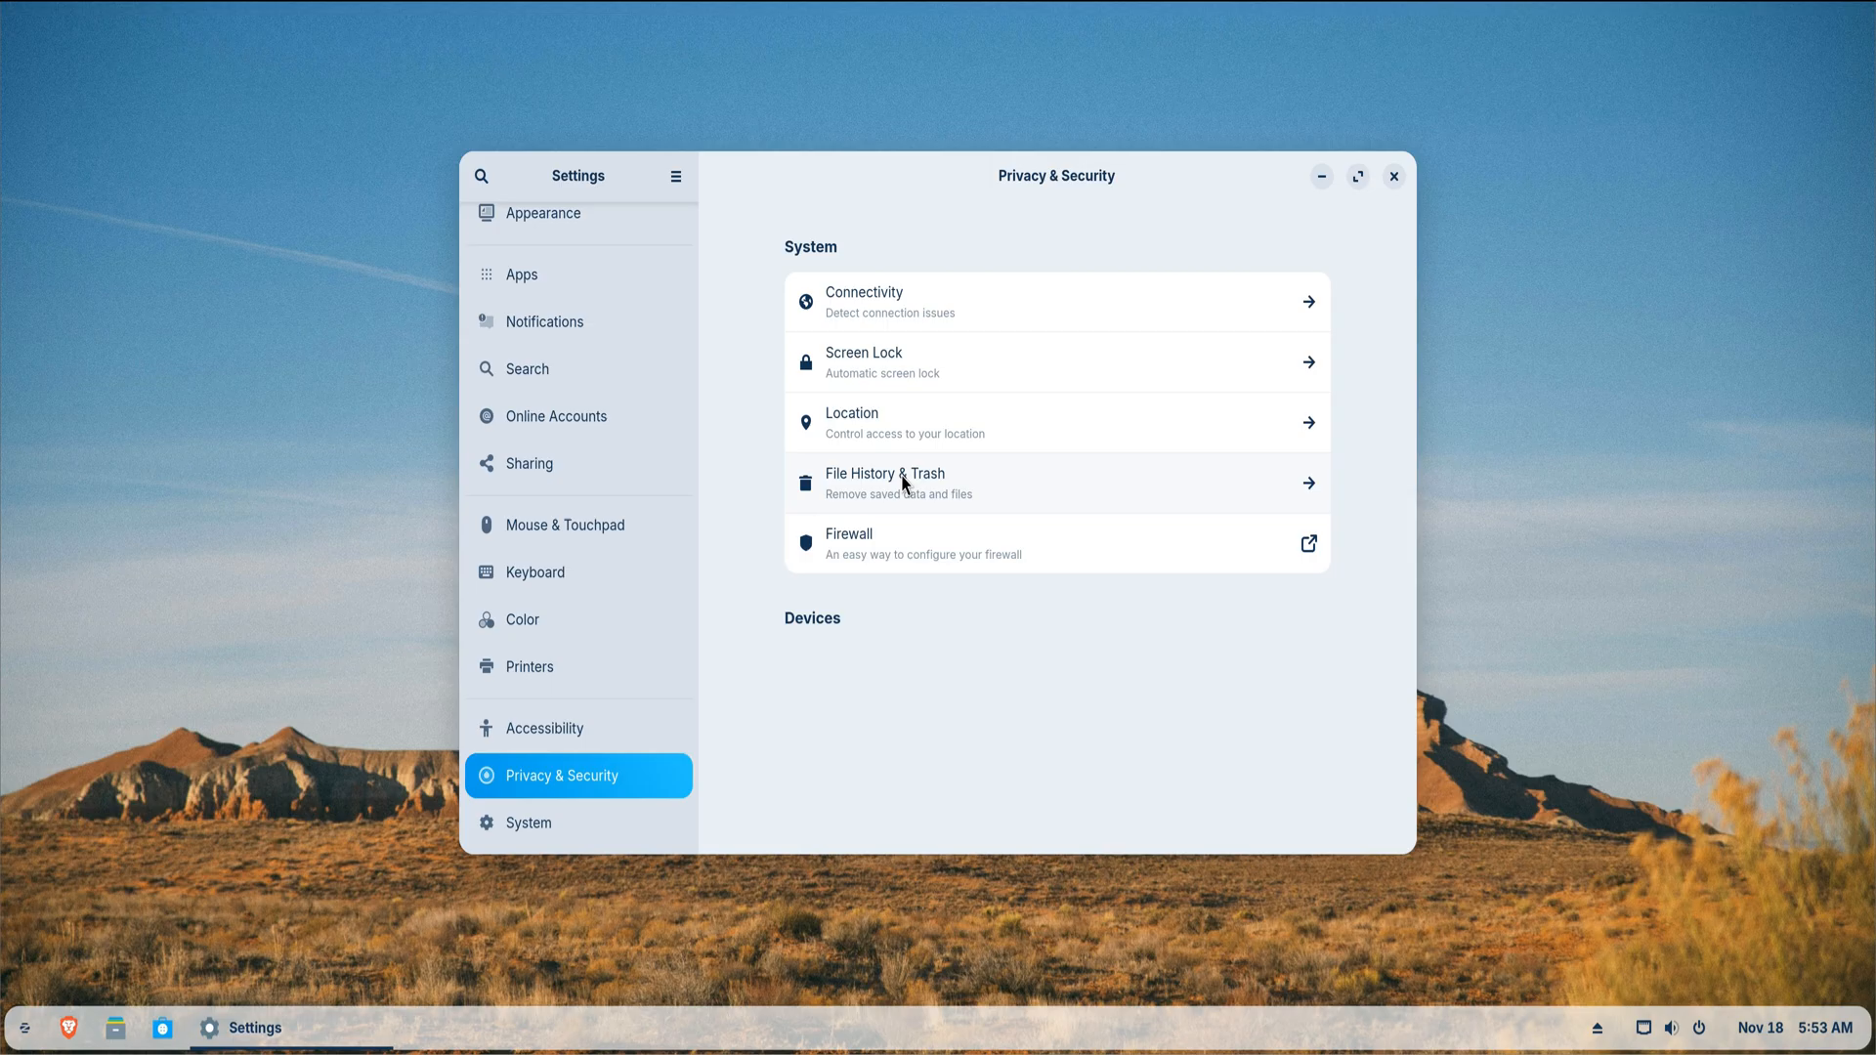
mouse_move(917, 377)
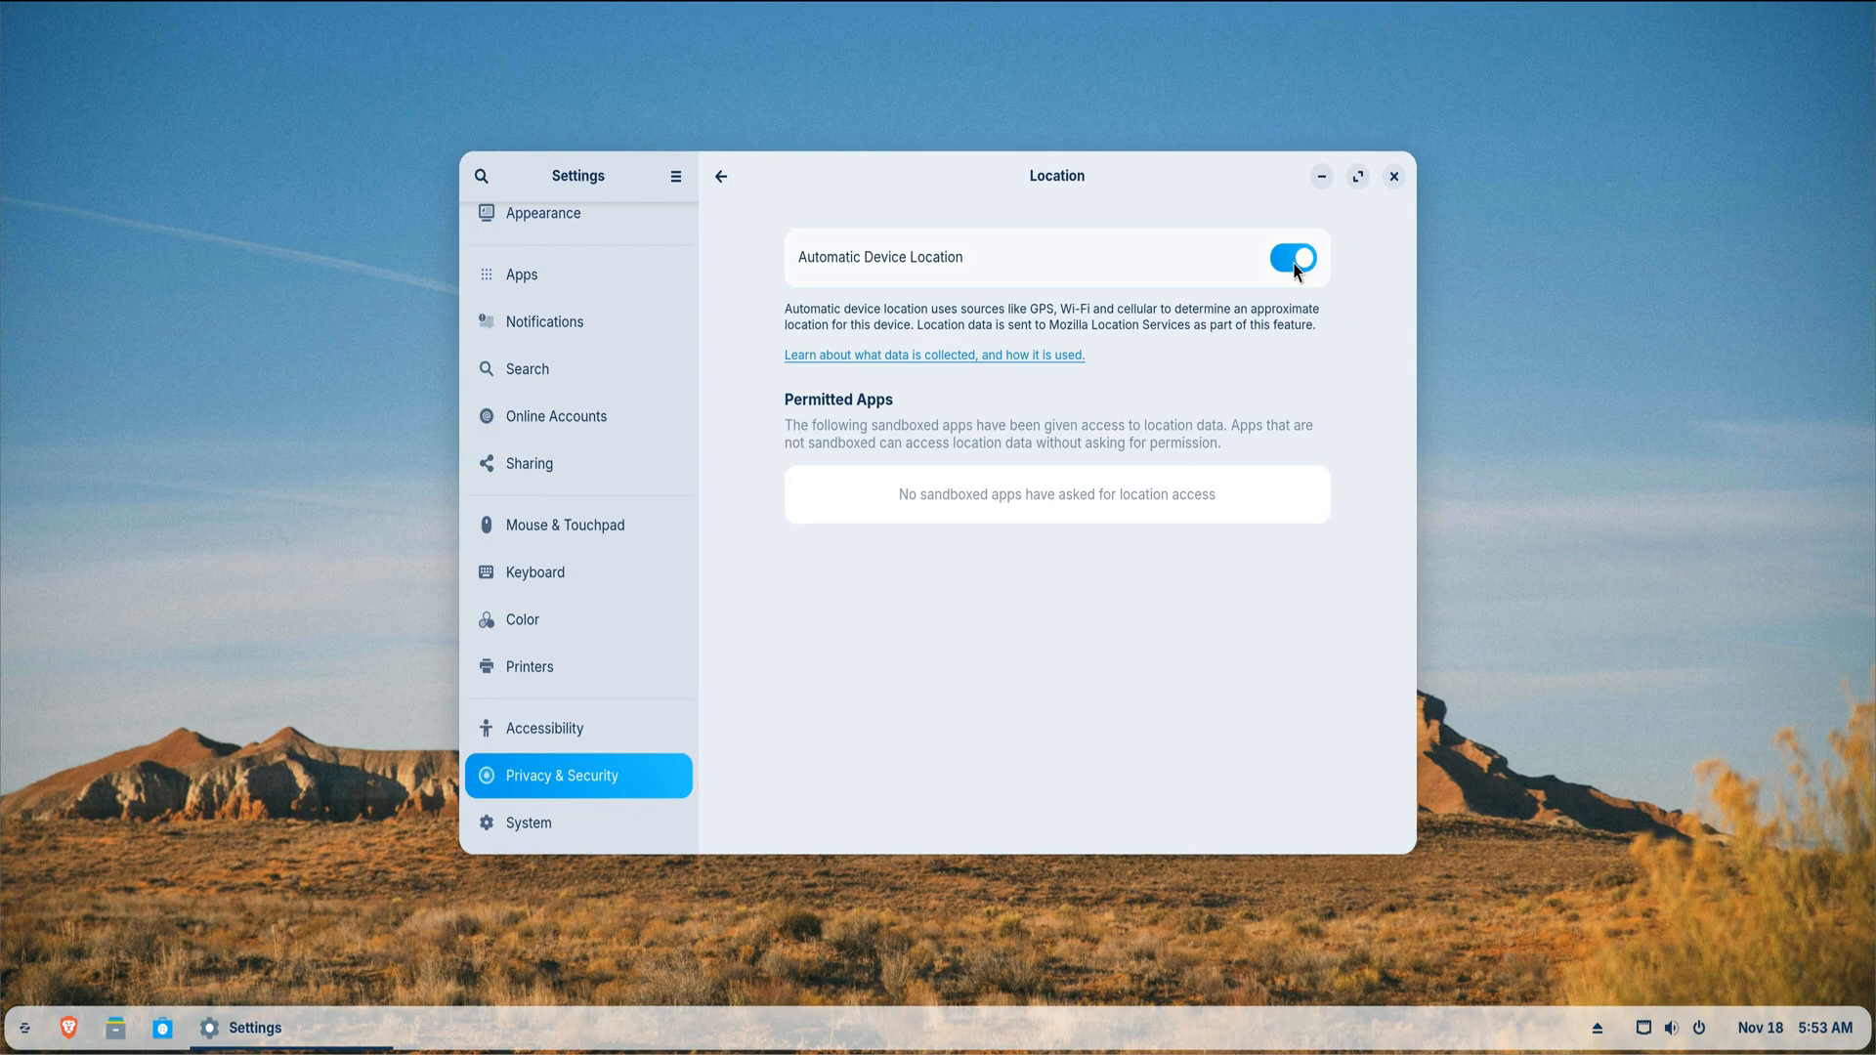
left_click(722, 175)
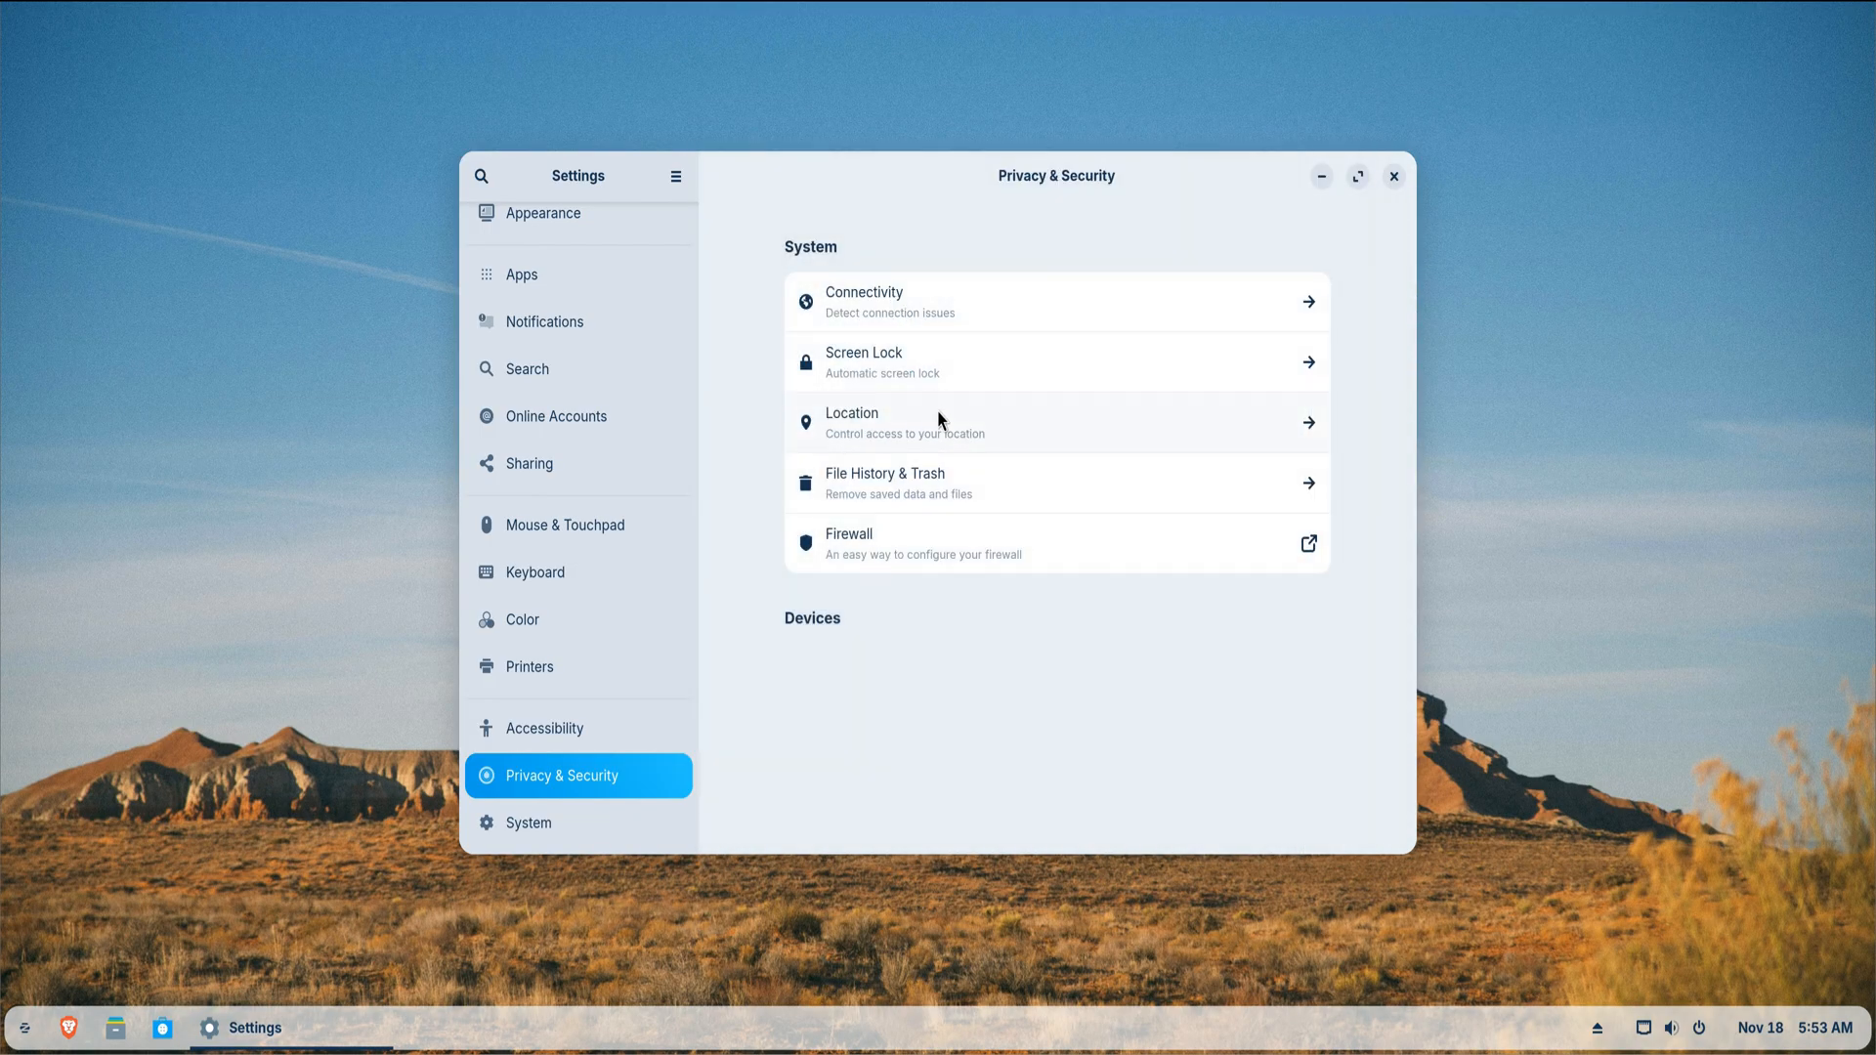
mouse_move(926, 410)
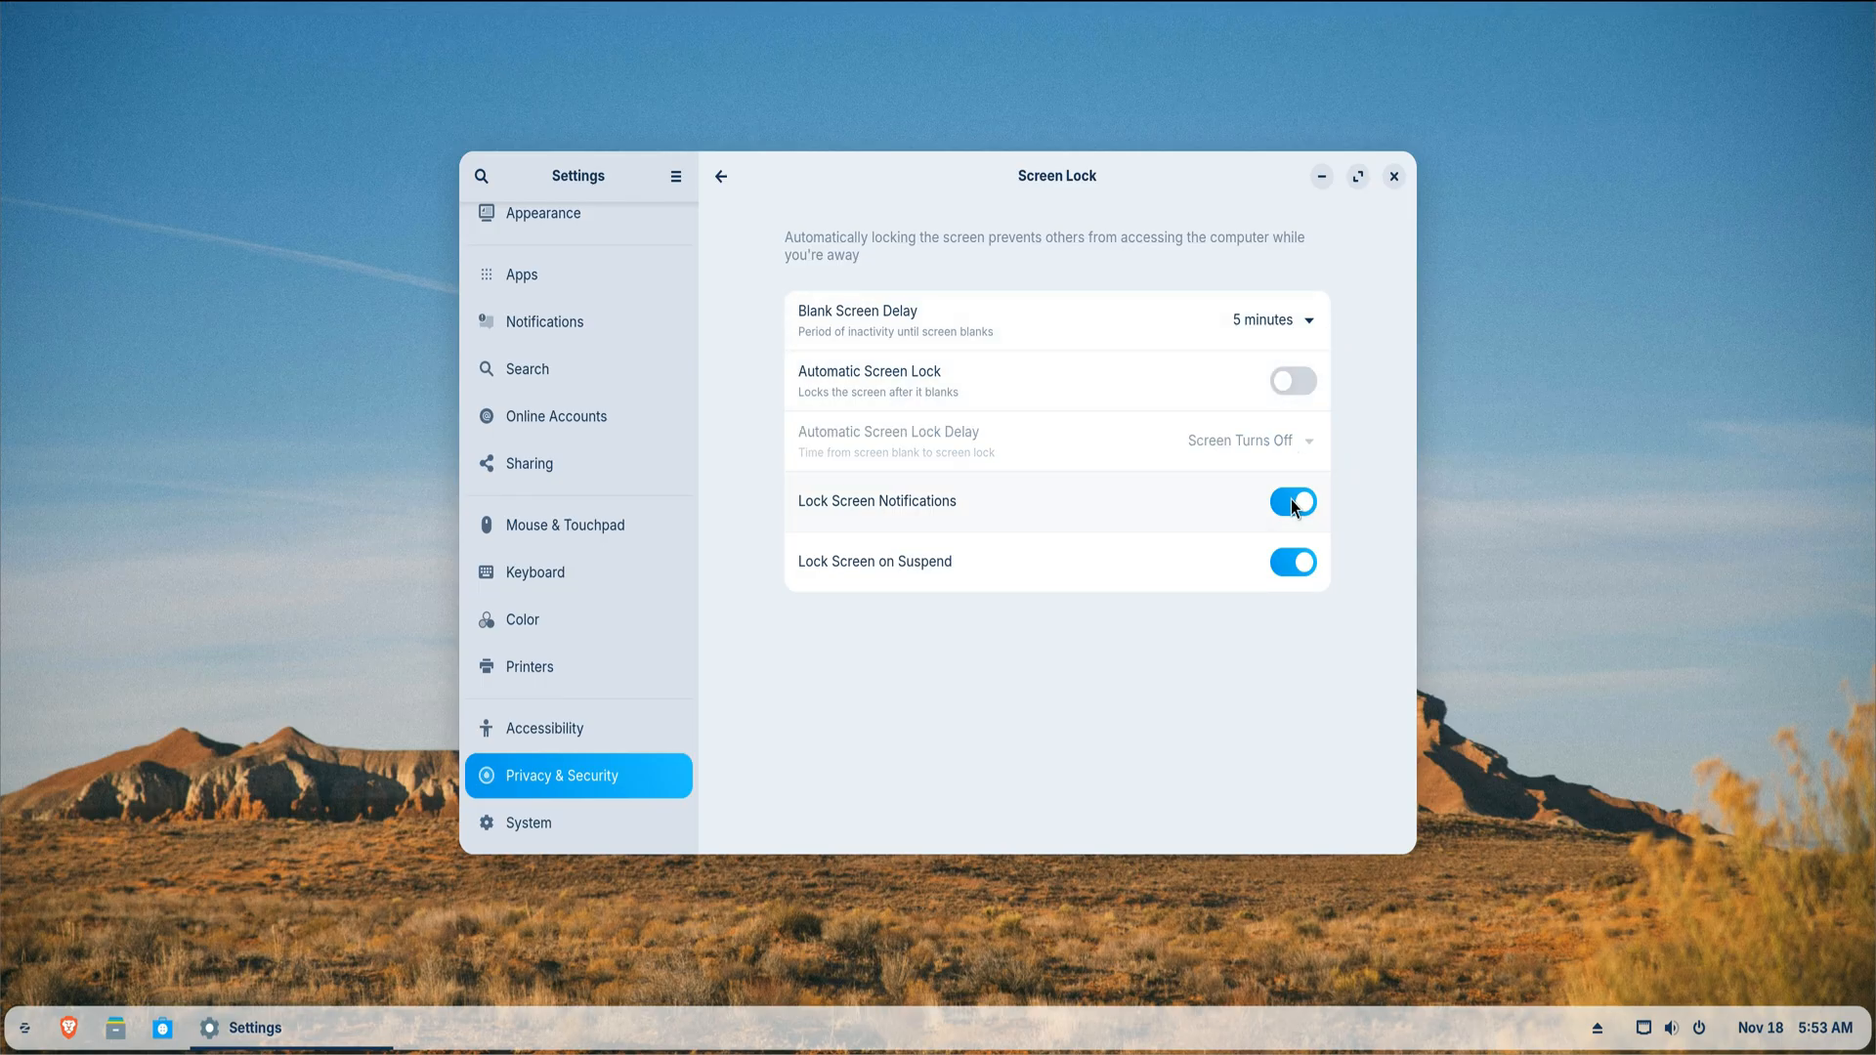
left_click(1272, 318)
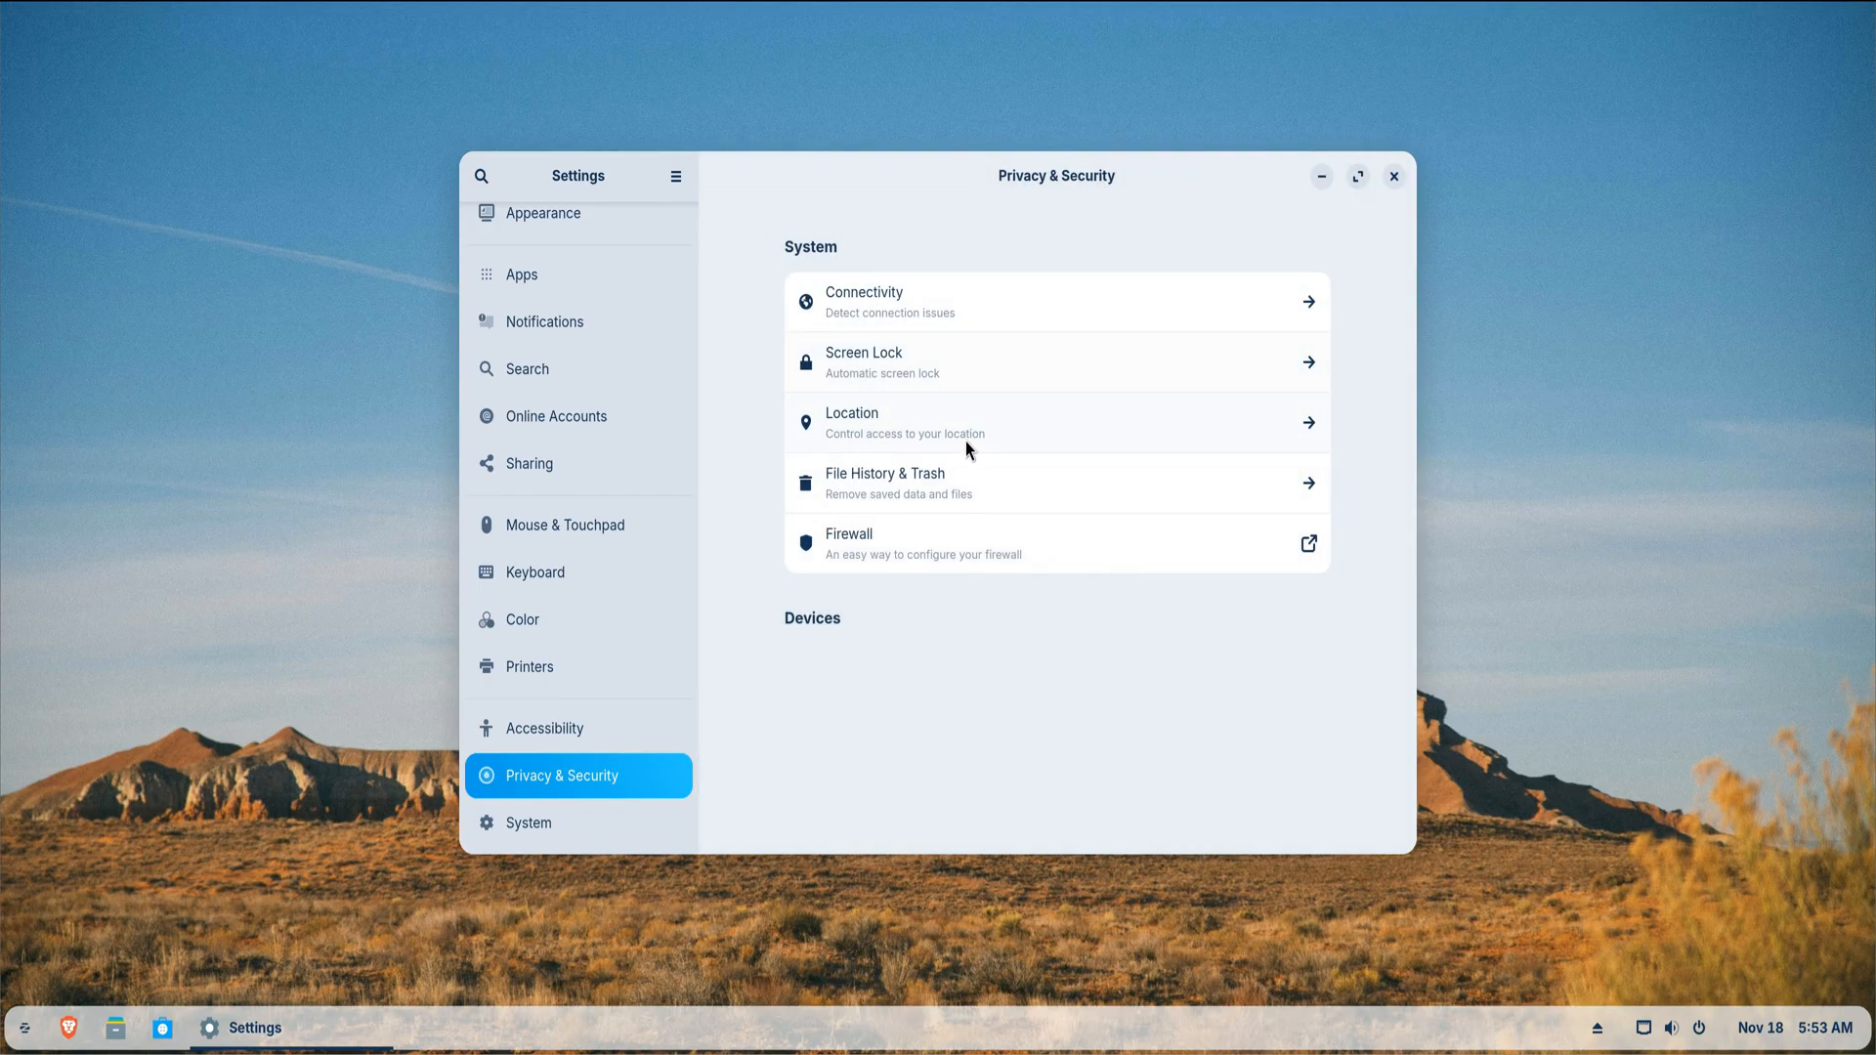
mouse_move(977, 491)
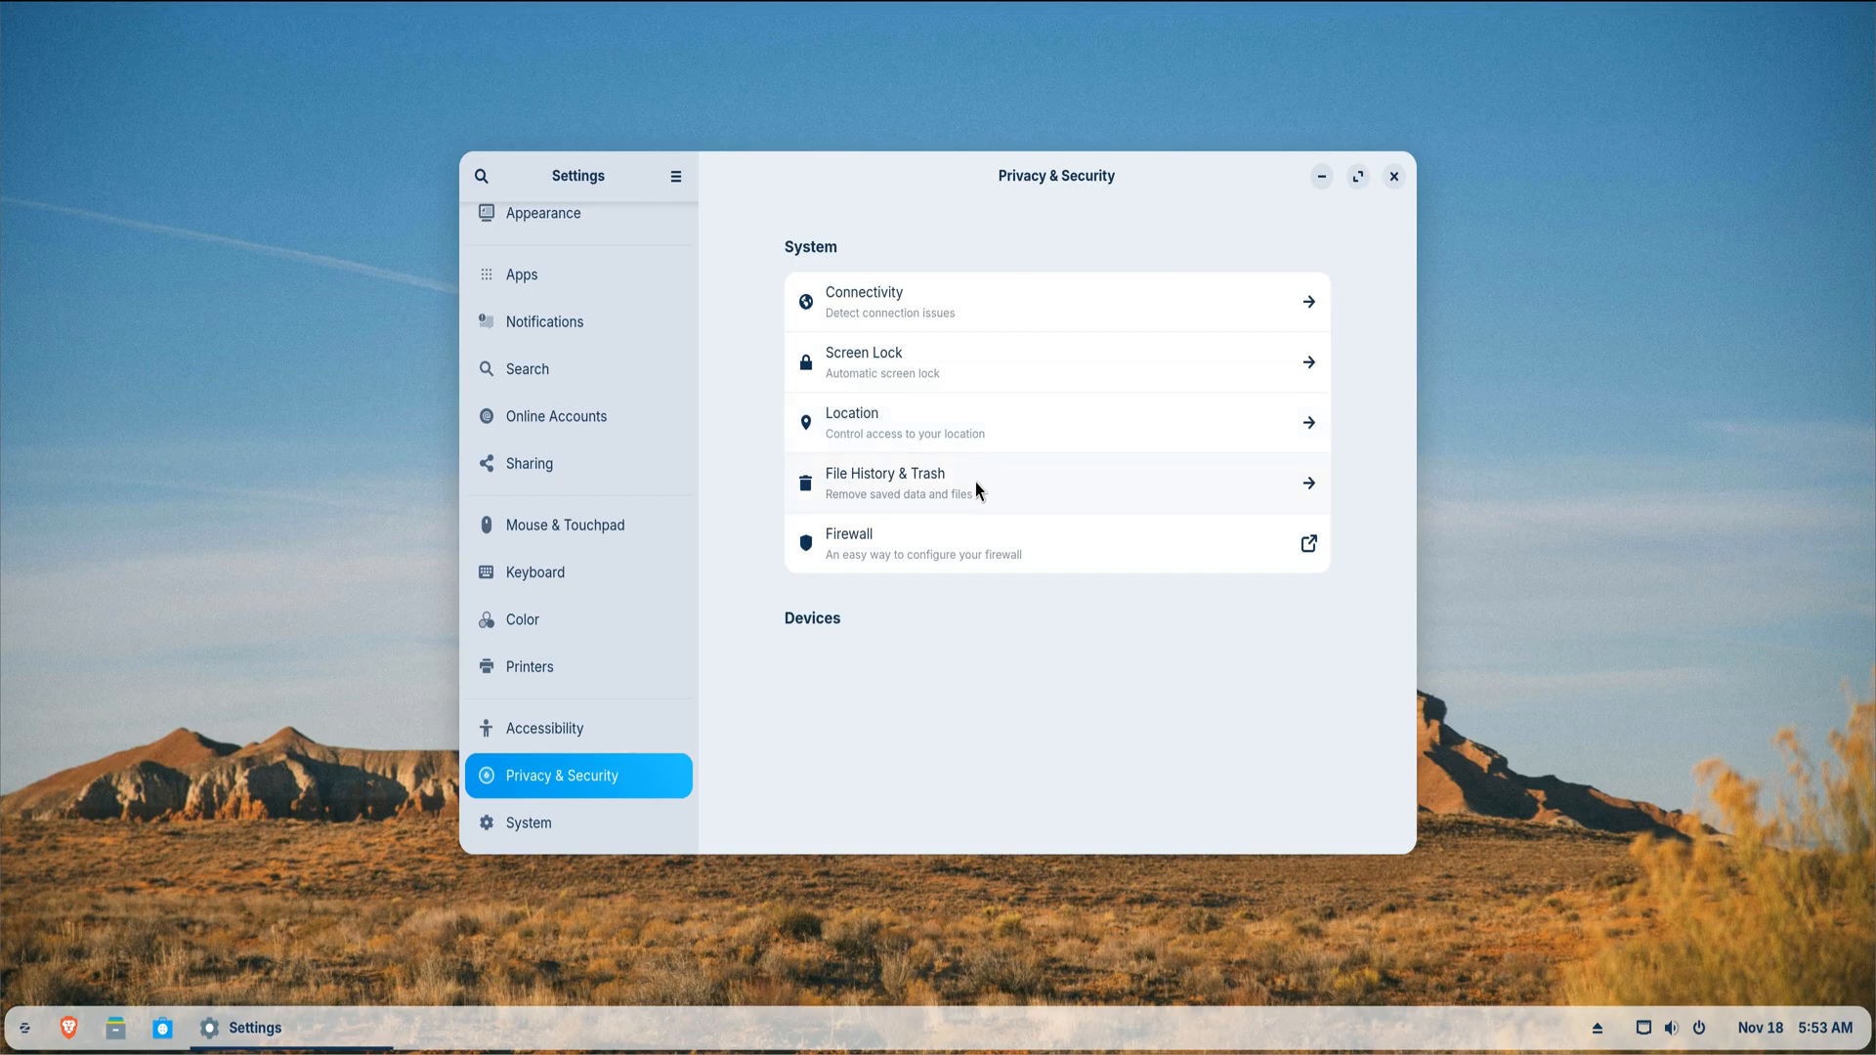
- Enable automatic deletion of trash content and temporary files under File History & Trash
left_click(1055, 483)
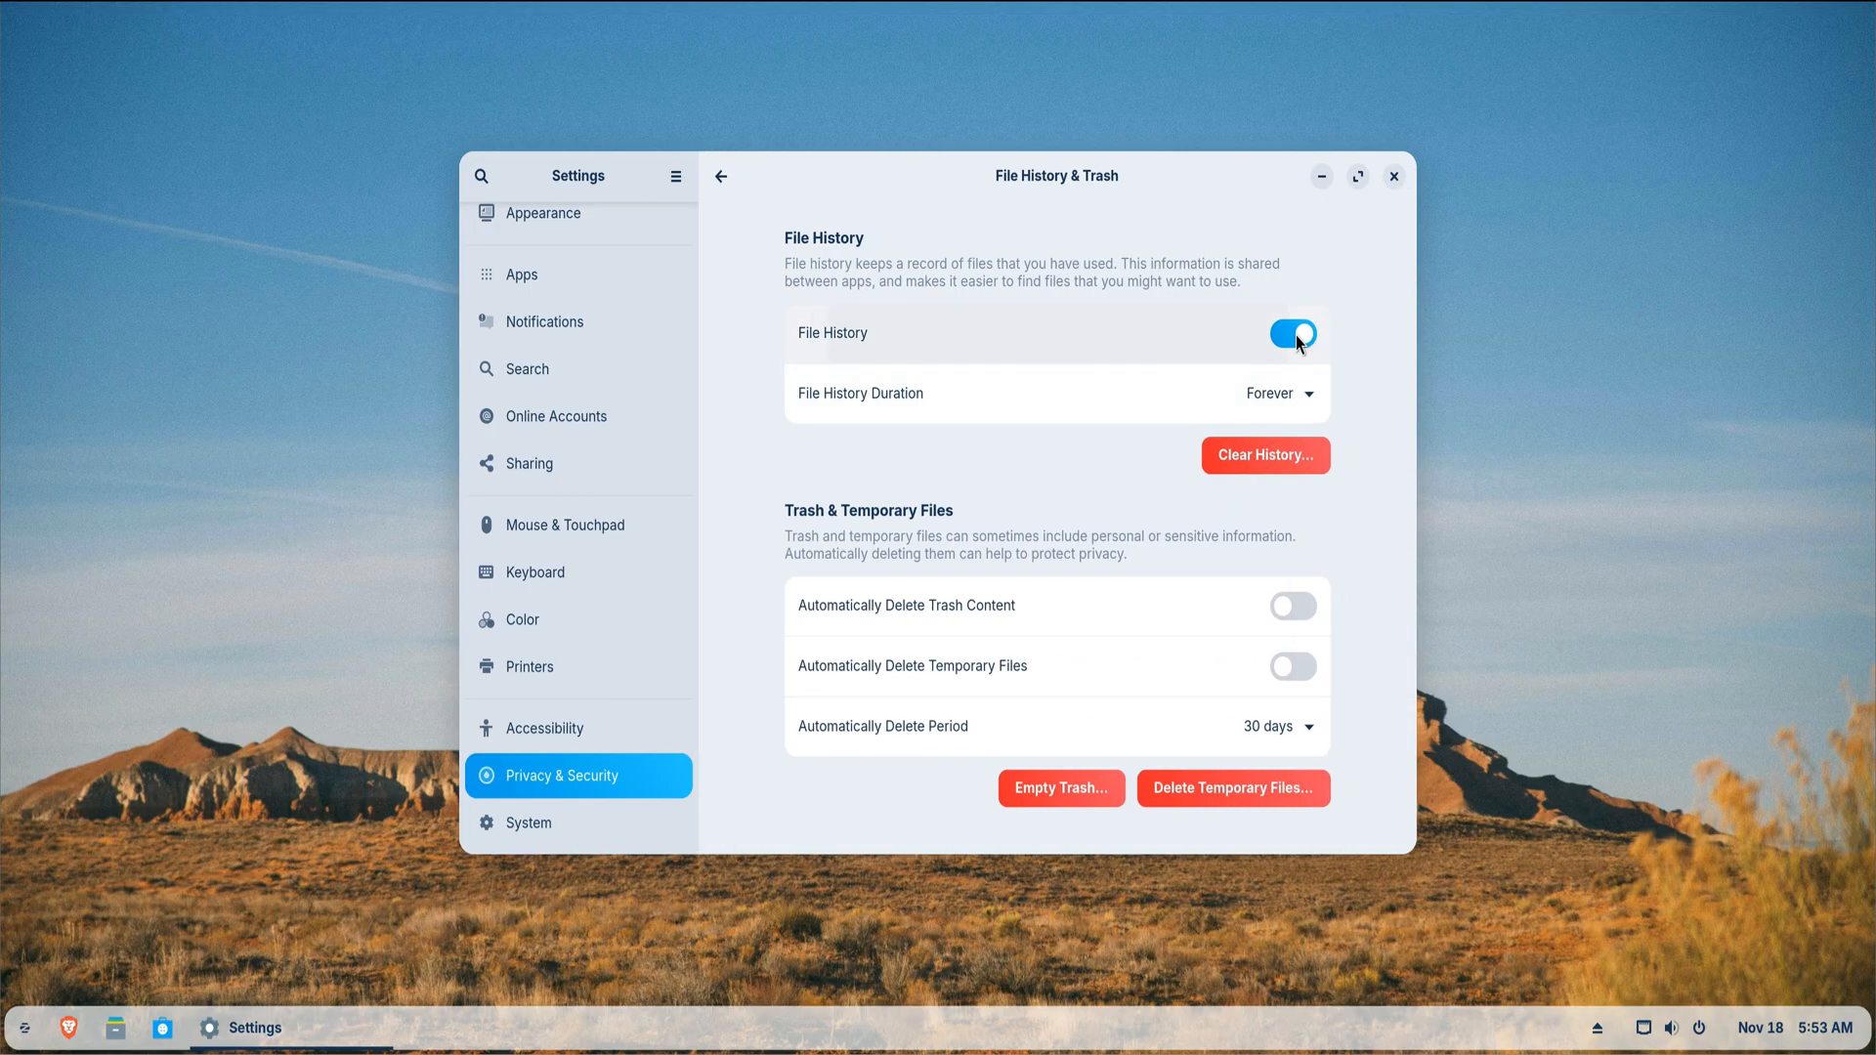
left_click(1292, 606)
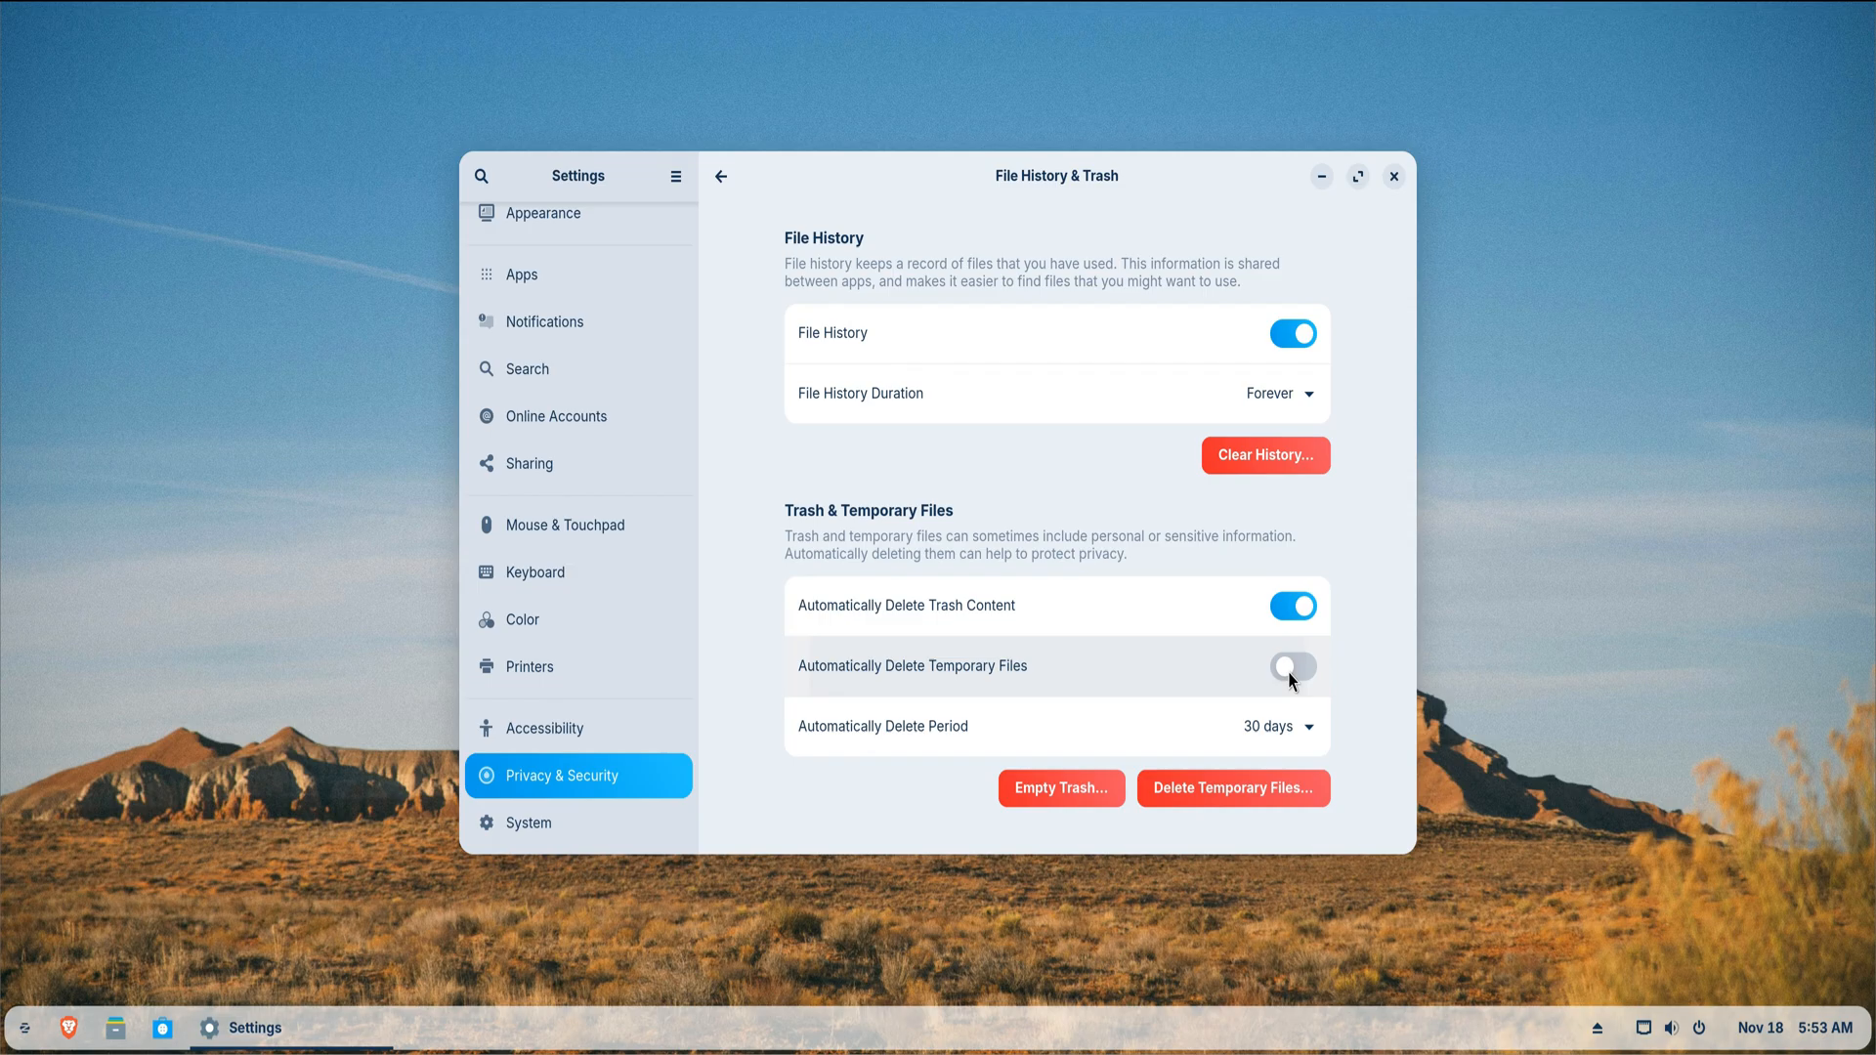
left_click(1292, 666)
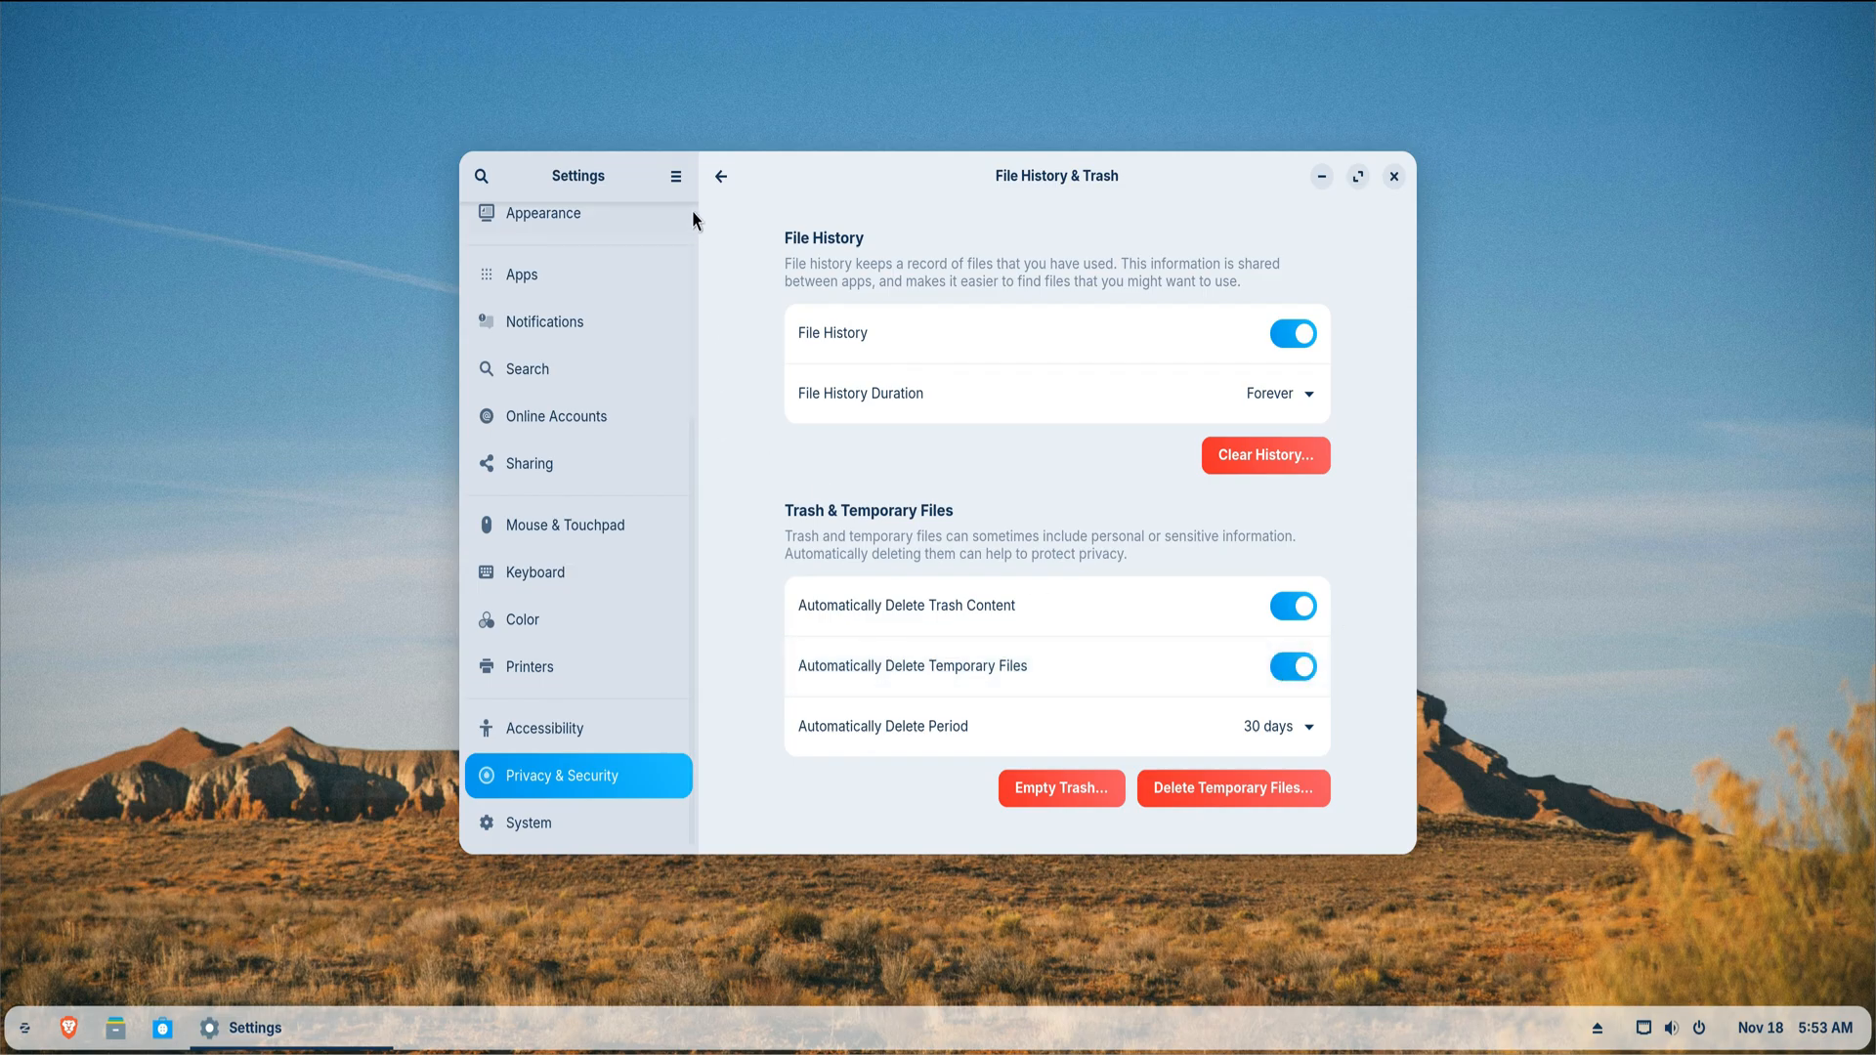
left_click(719, 176)
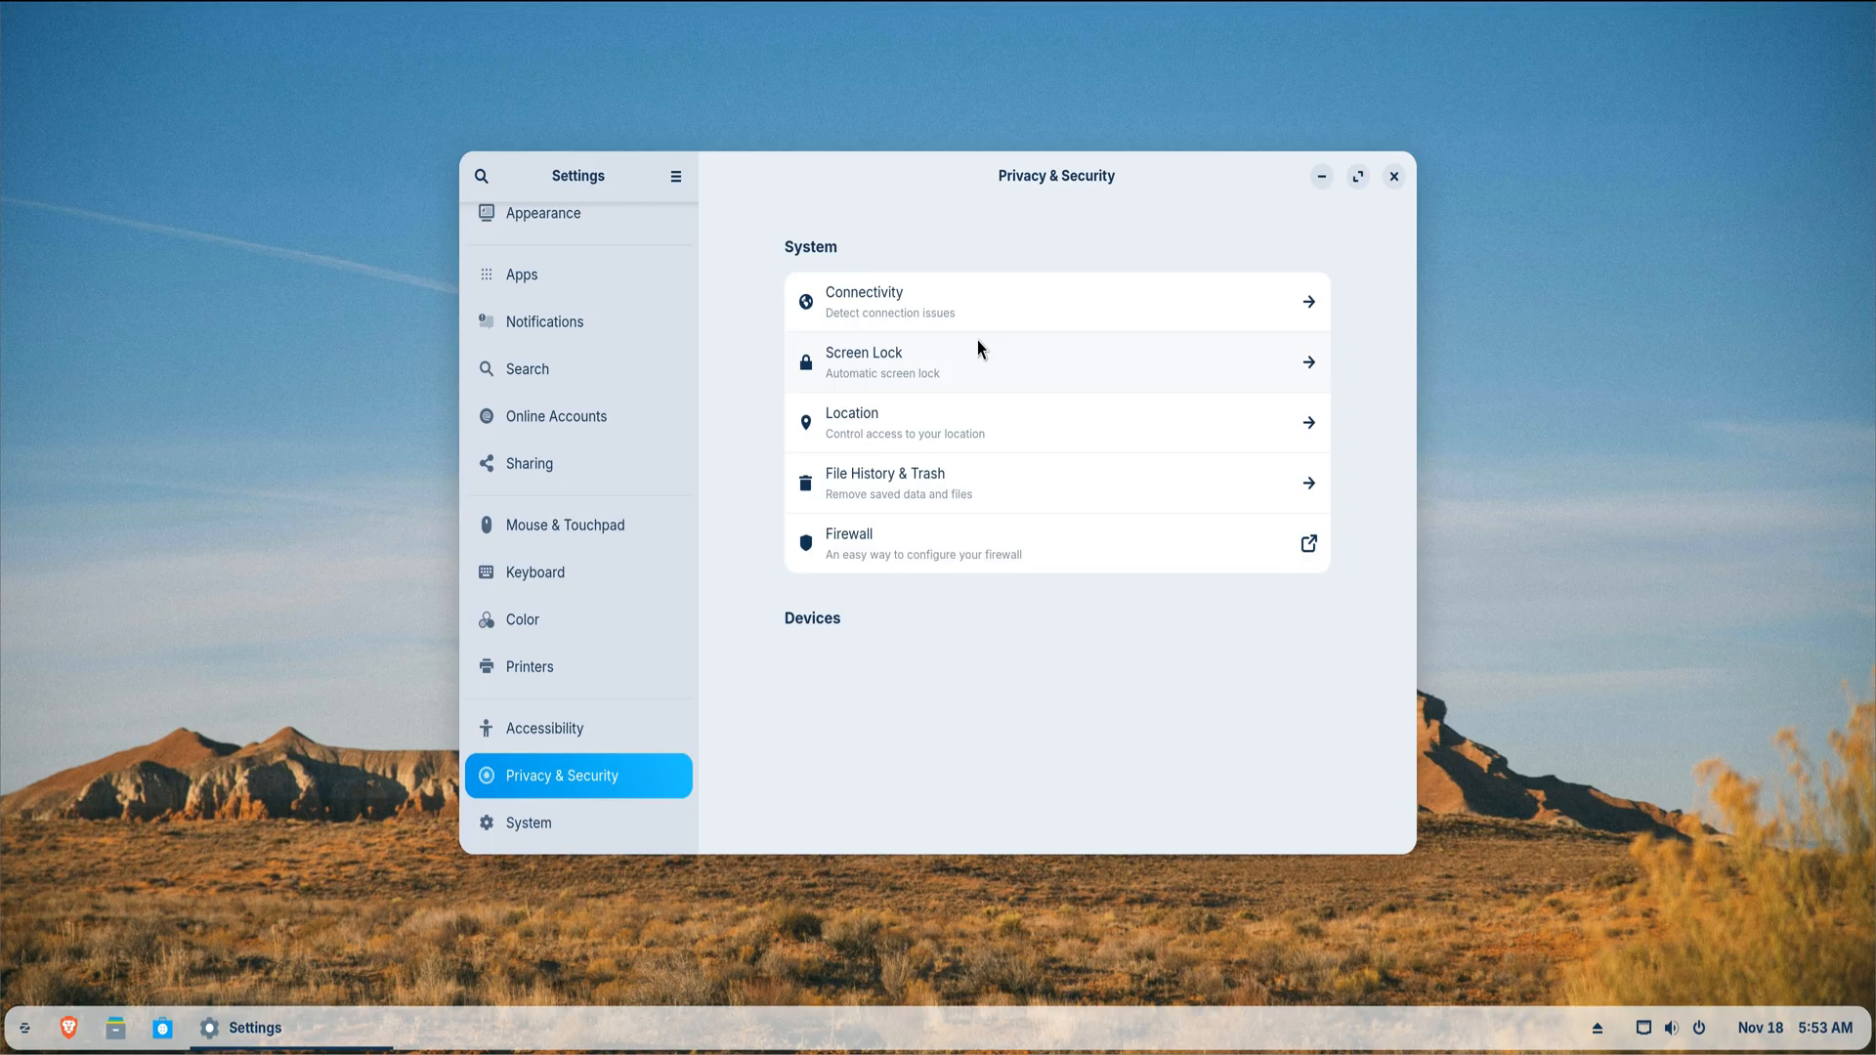
mouse_move(1399, 174)
type("t")
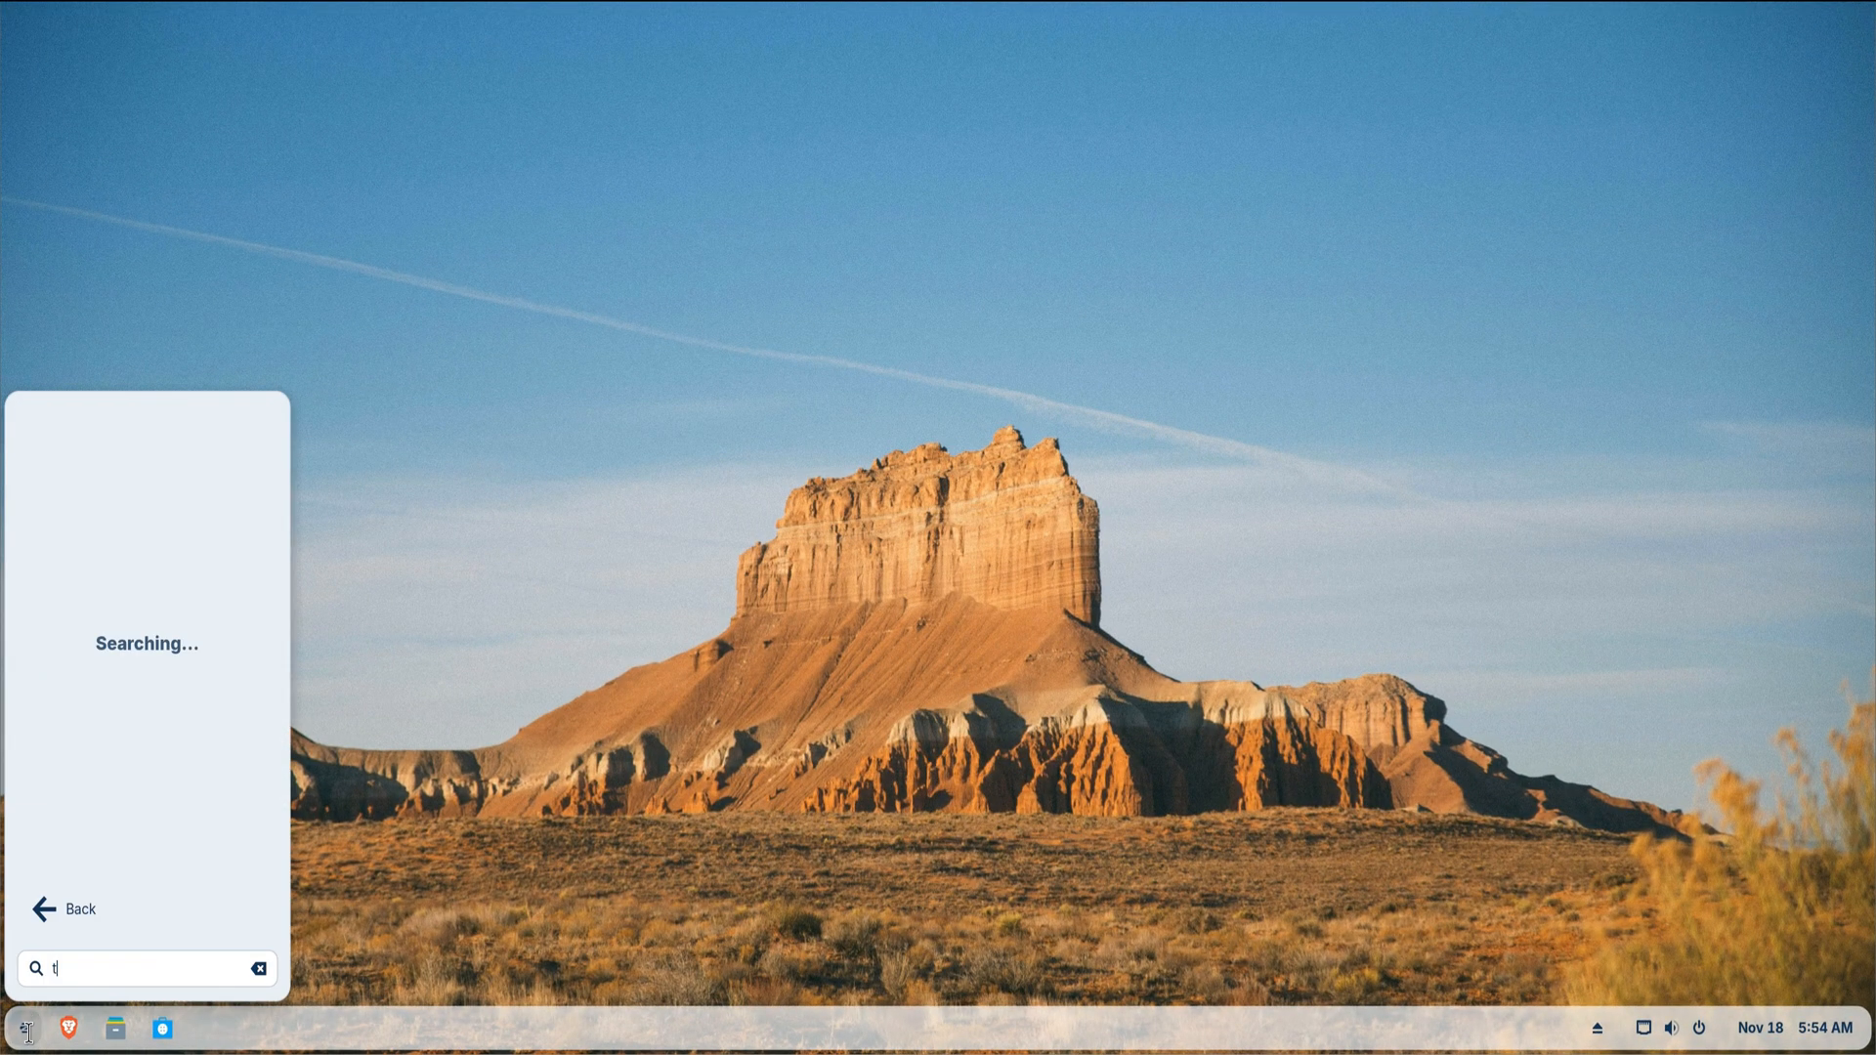
- Launch Timeshift from the app search, authenticate and finish the wizard with RSYNC snapshots
type("im")
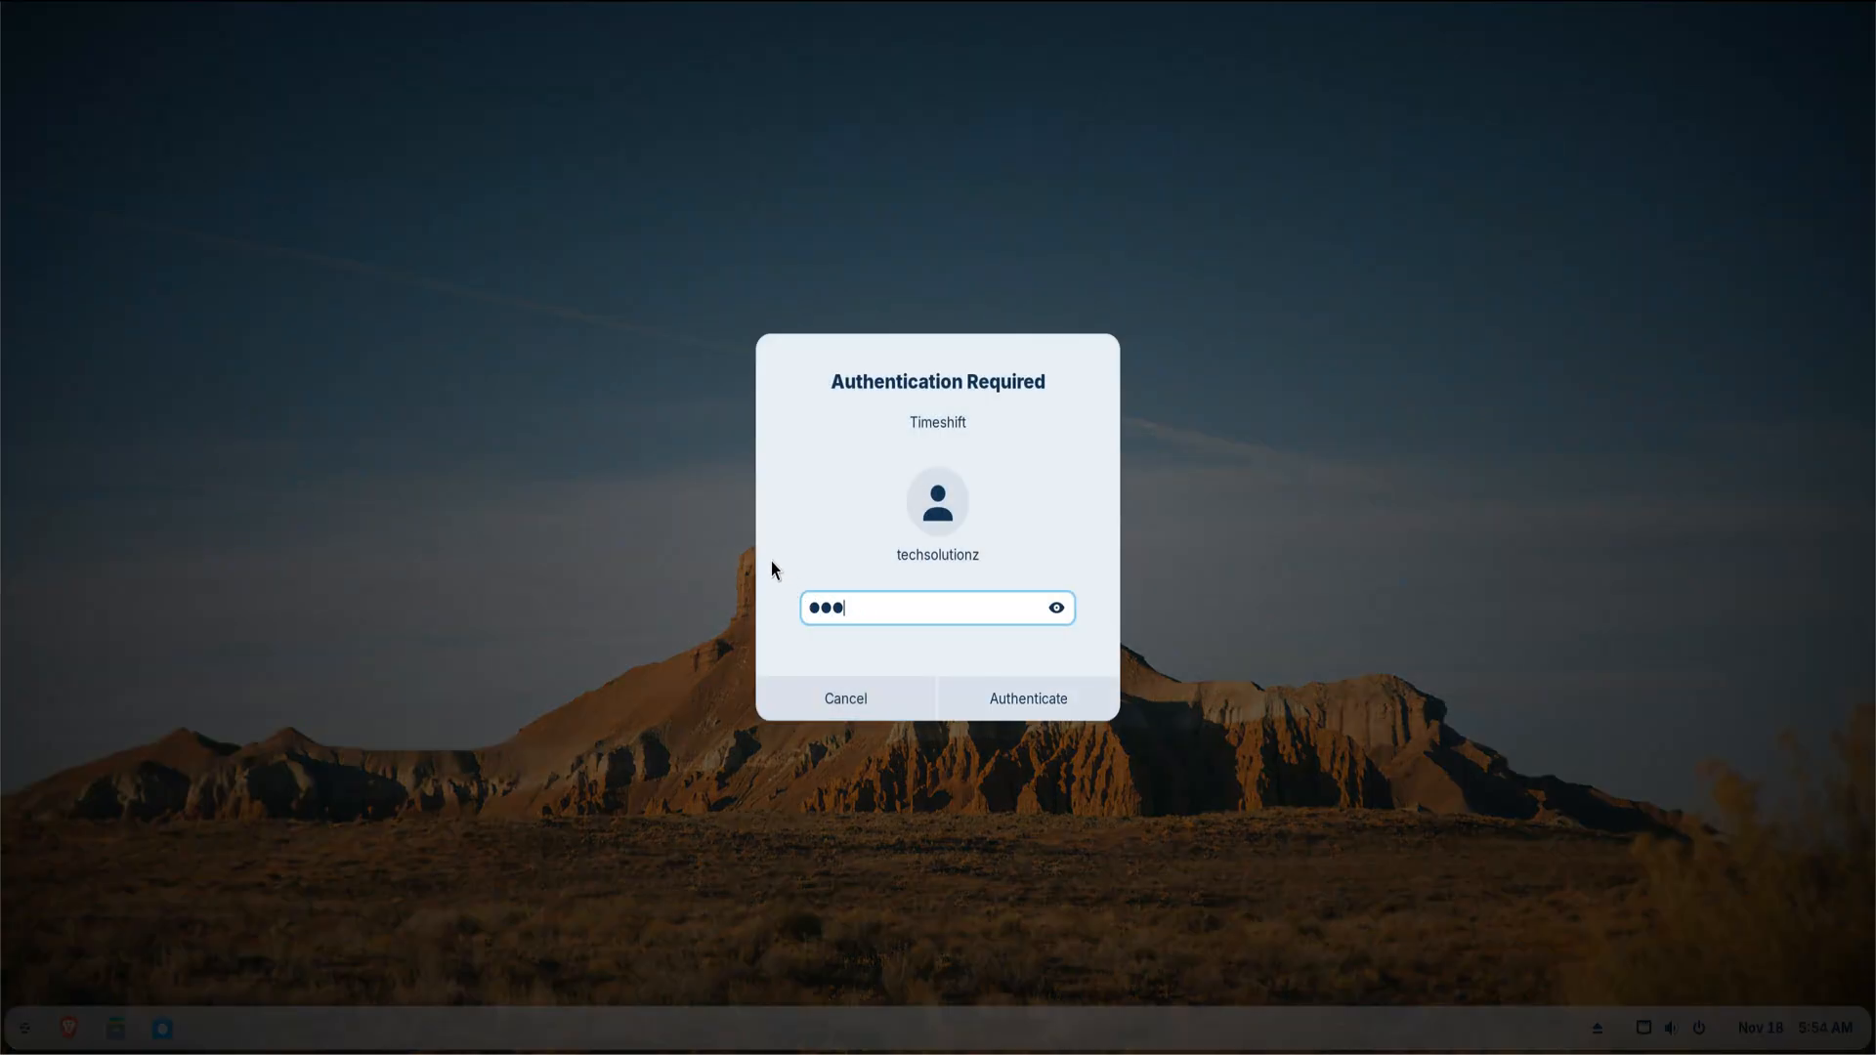
left_click(1026, 700)
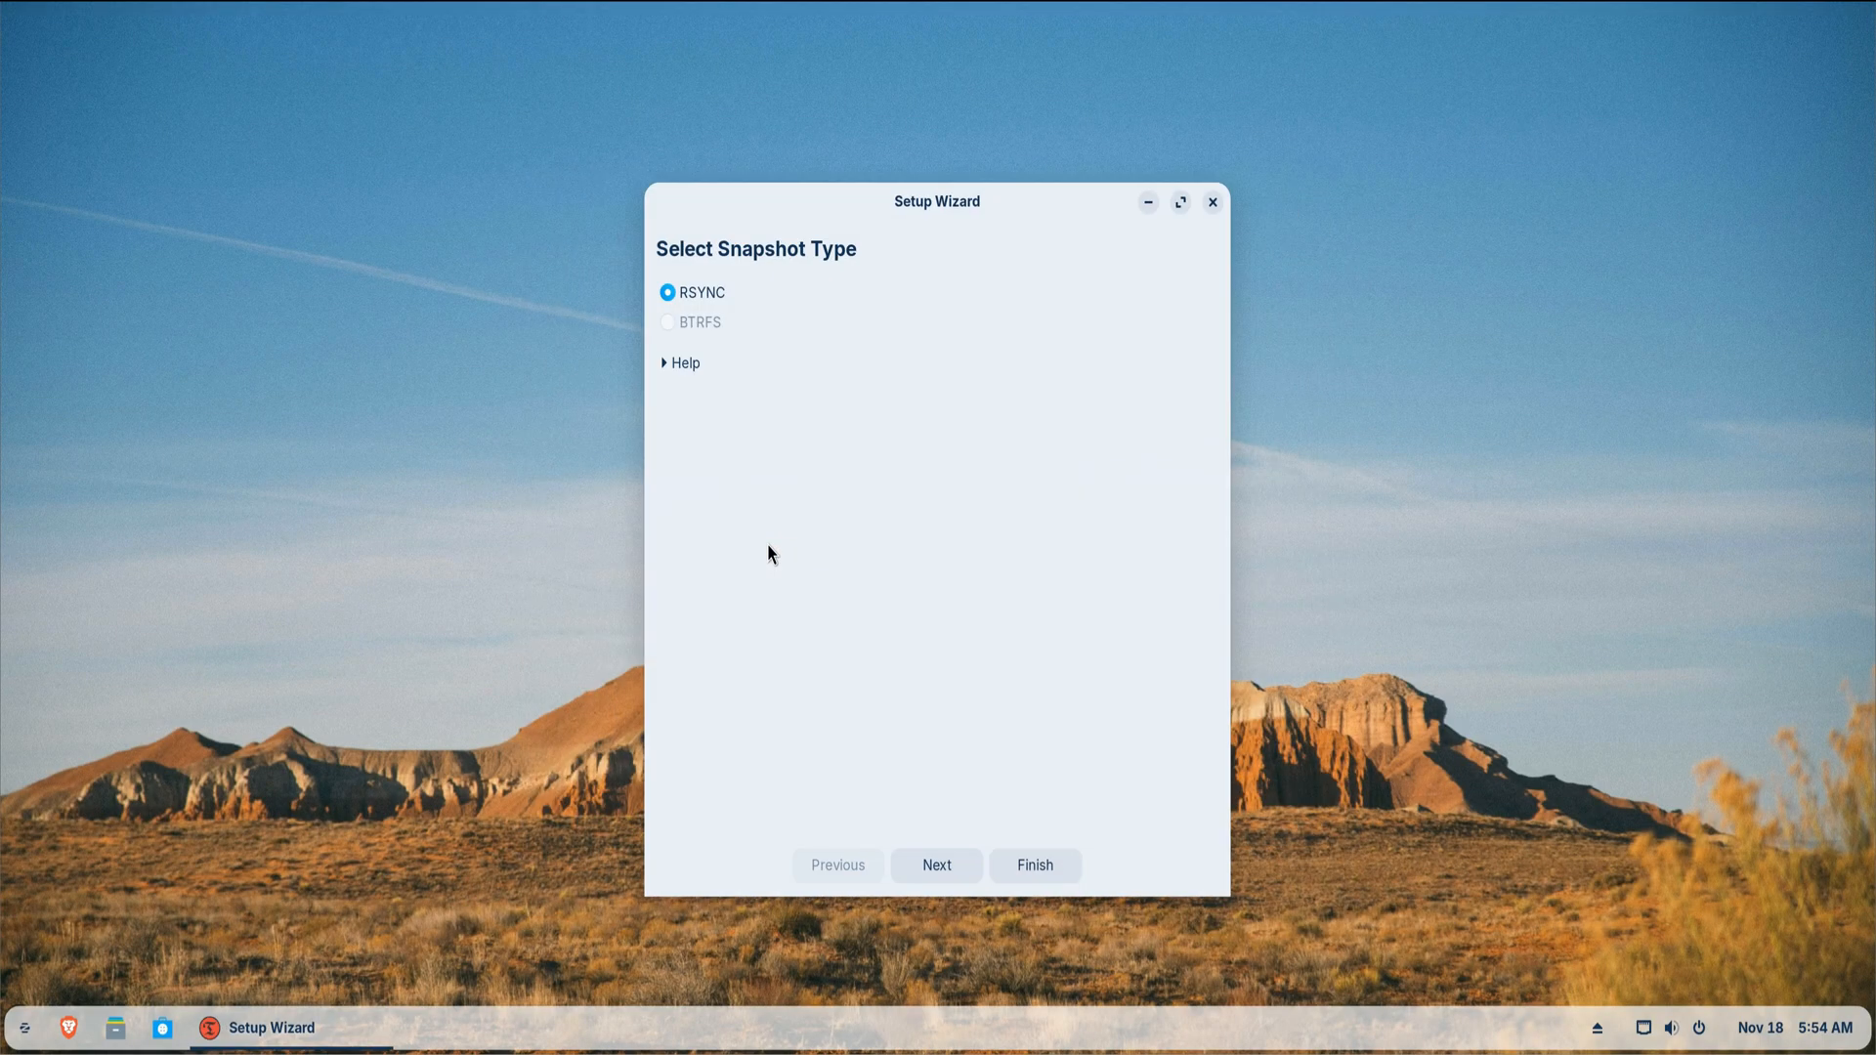
left_click(1035, 866)
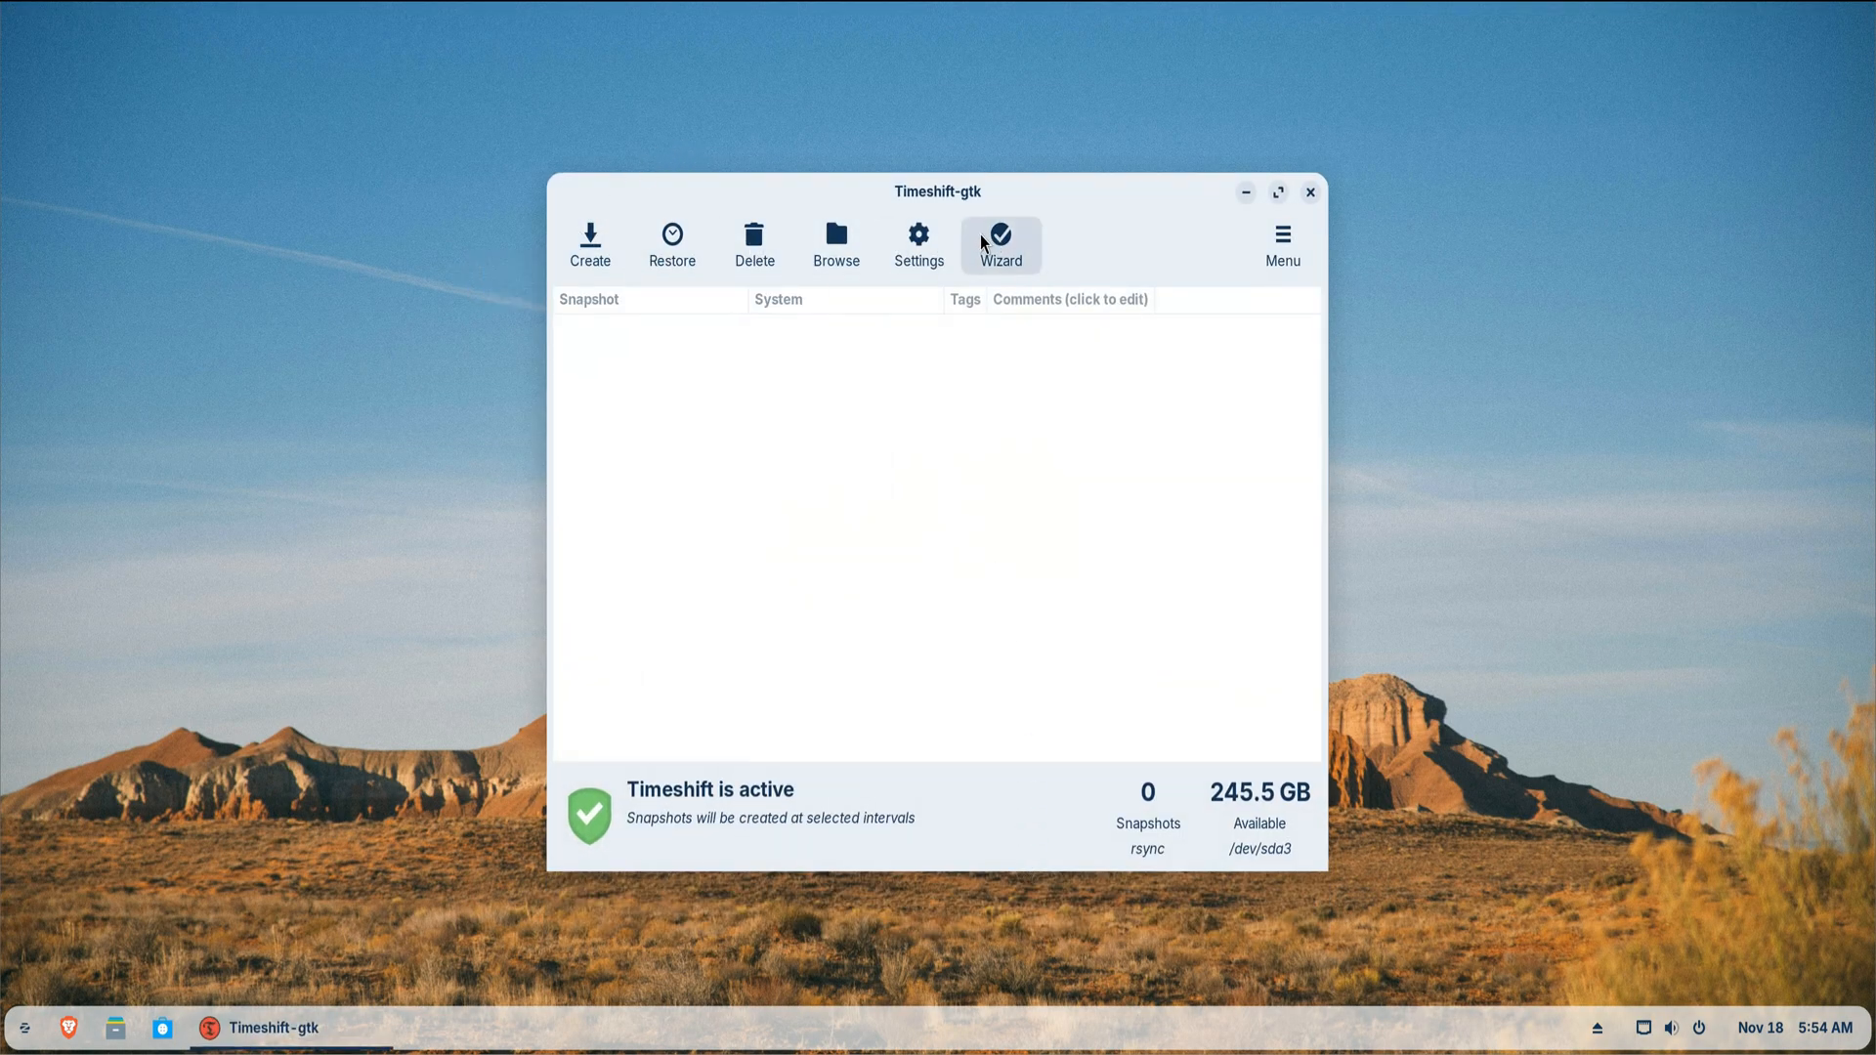
- Review Timeshift's Users, Filters and Misc settings tabs, then close Timeshift
left_click(918, 244)
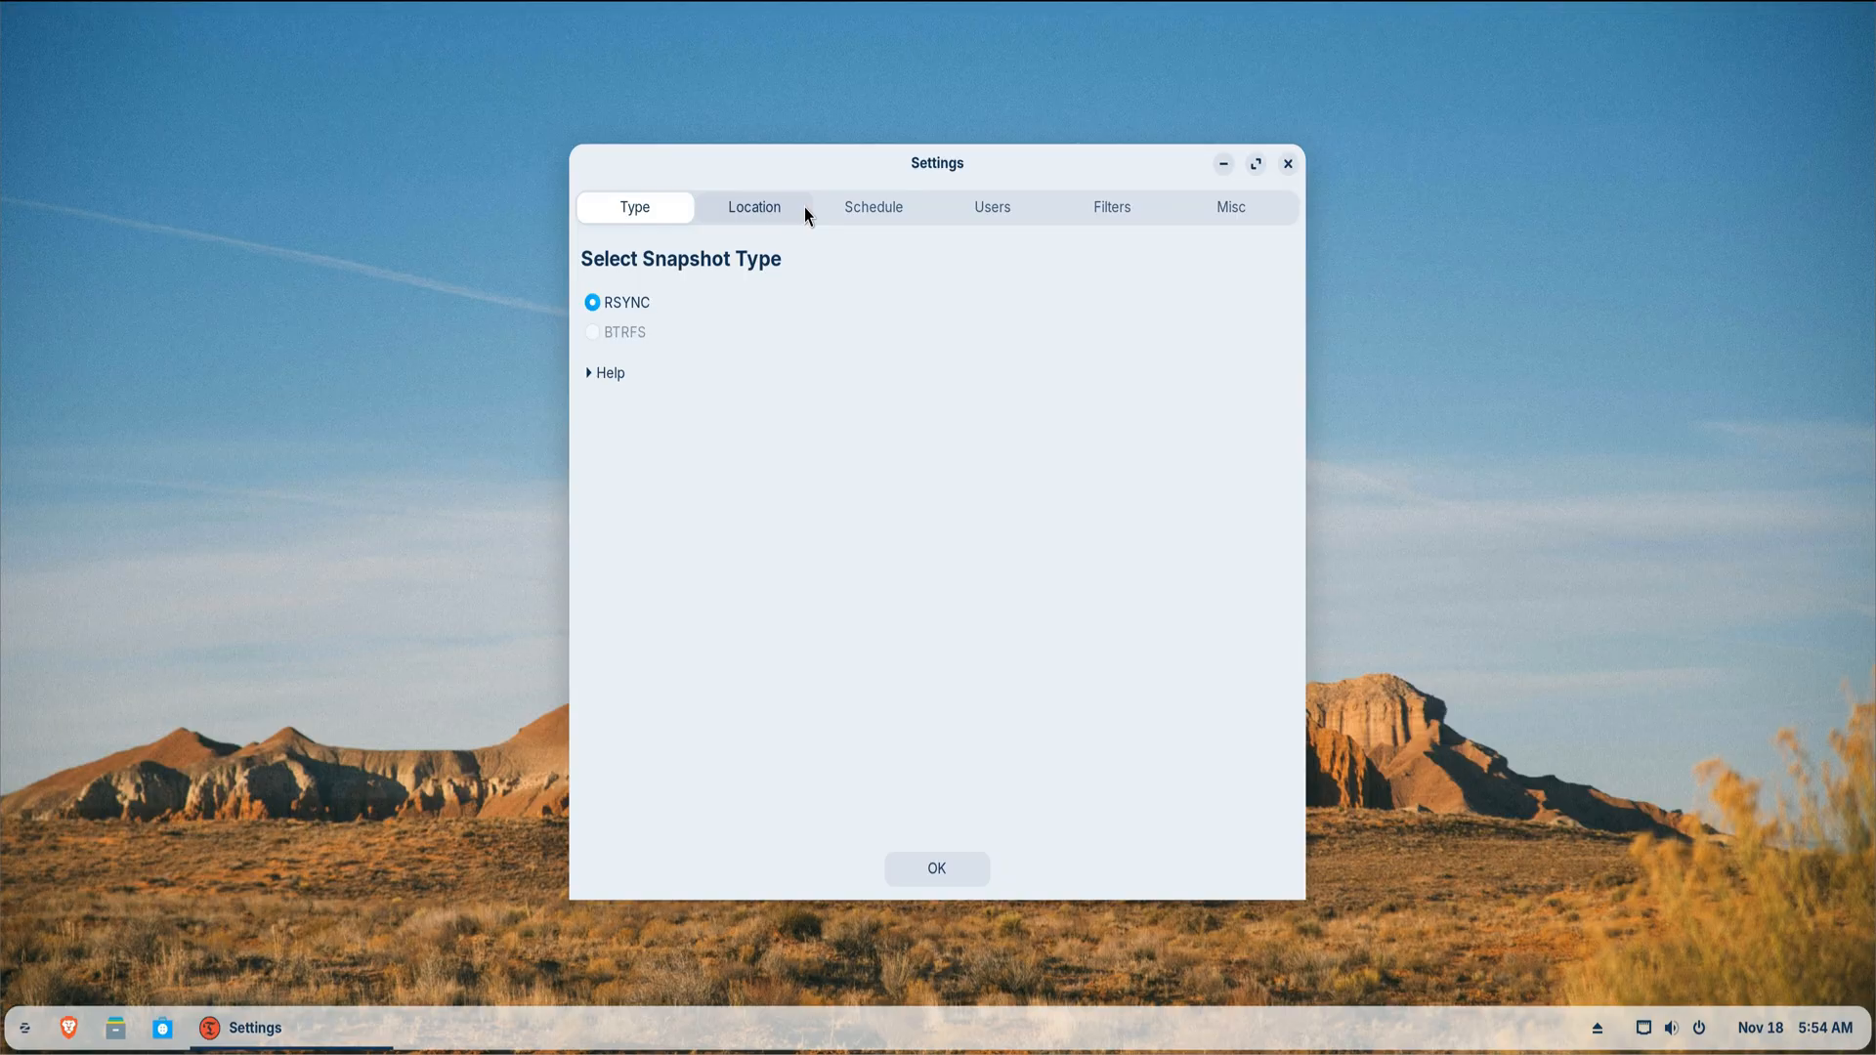
left_click(990, 207)
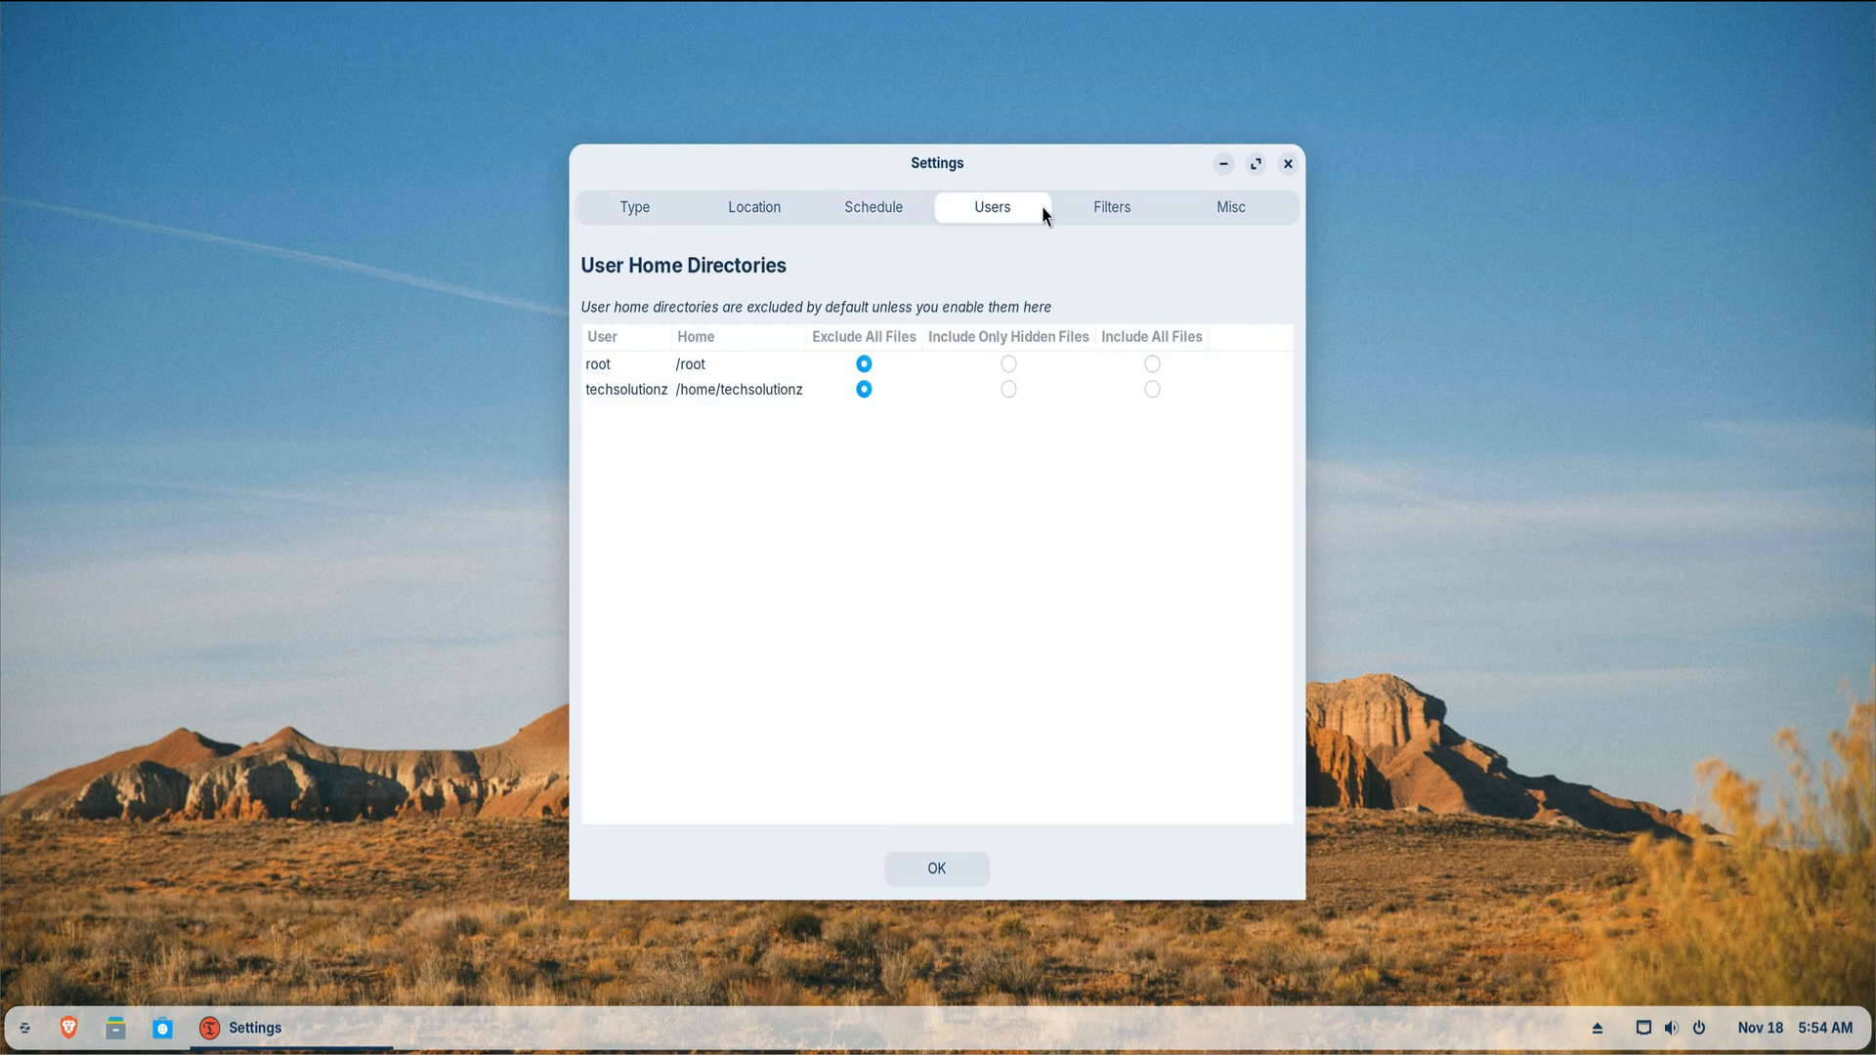
left_click(1110, 207)
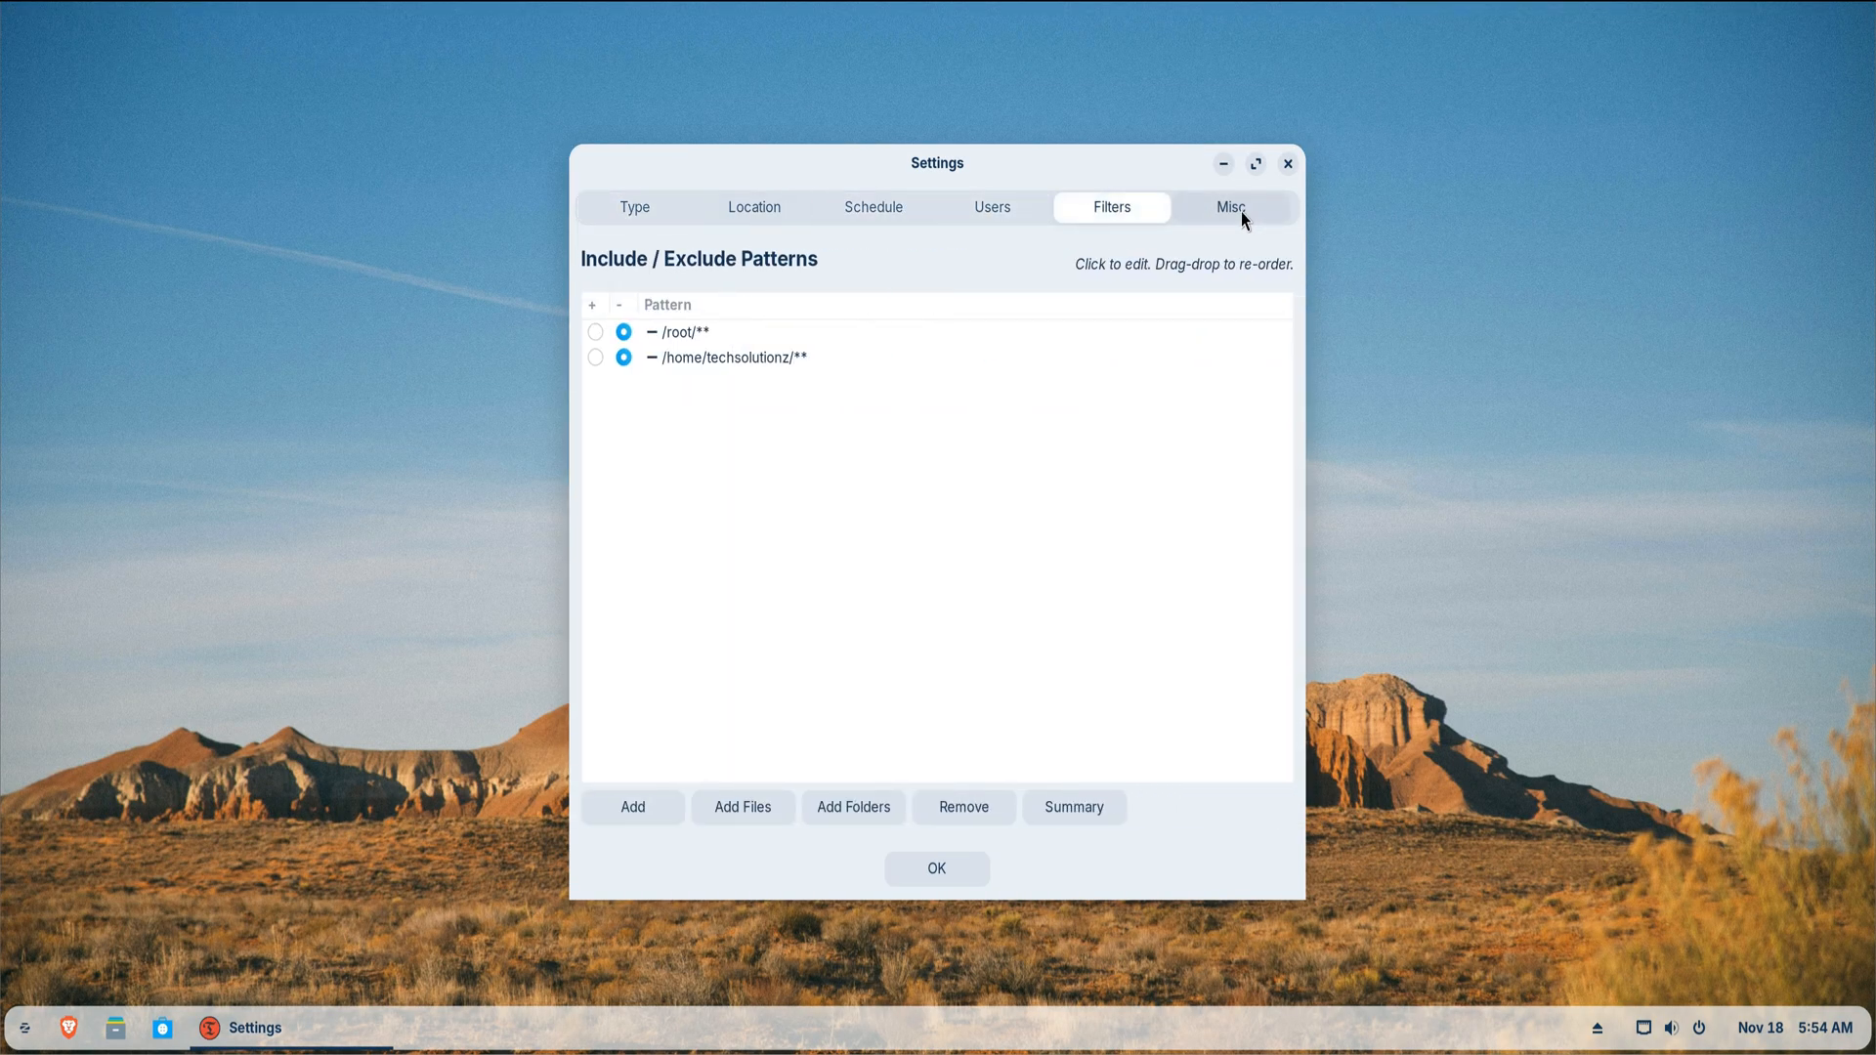
left_click(633, 207)
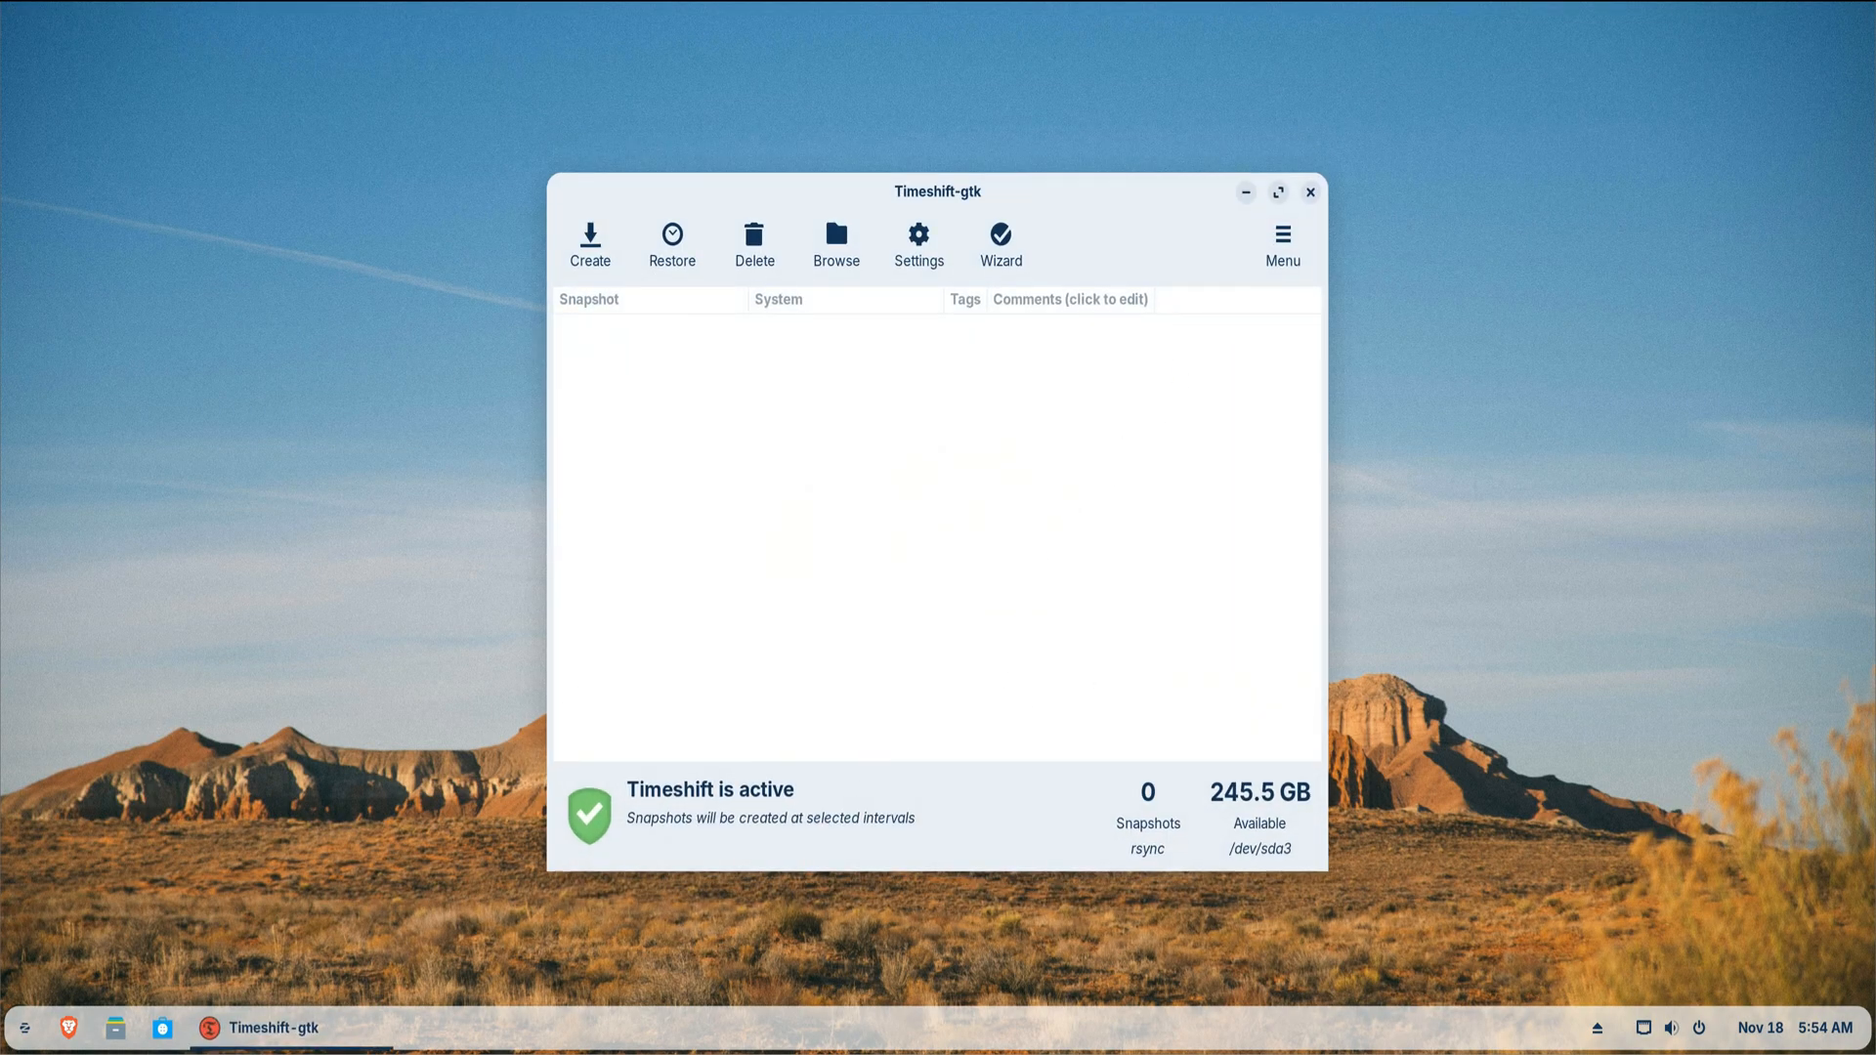
mouse_move(1593, 426)
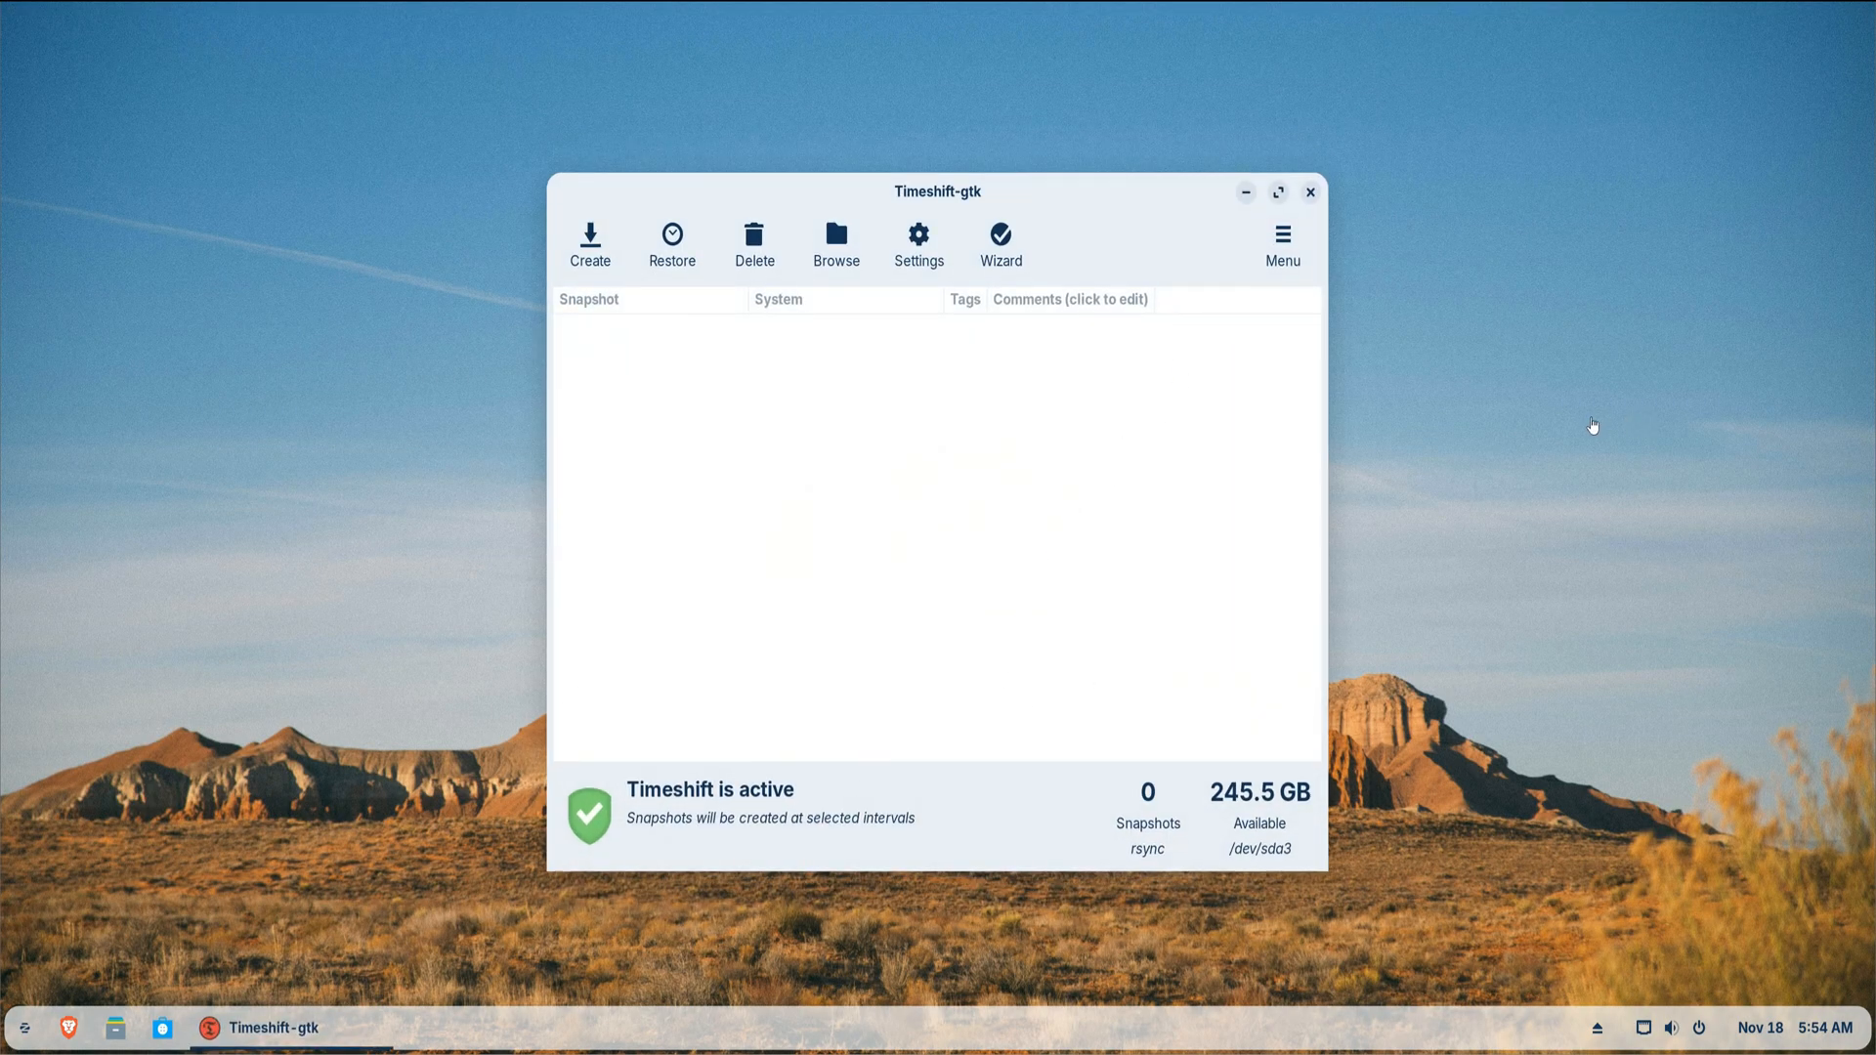
mouse_move(1585, 422)
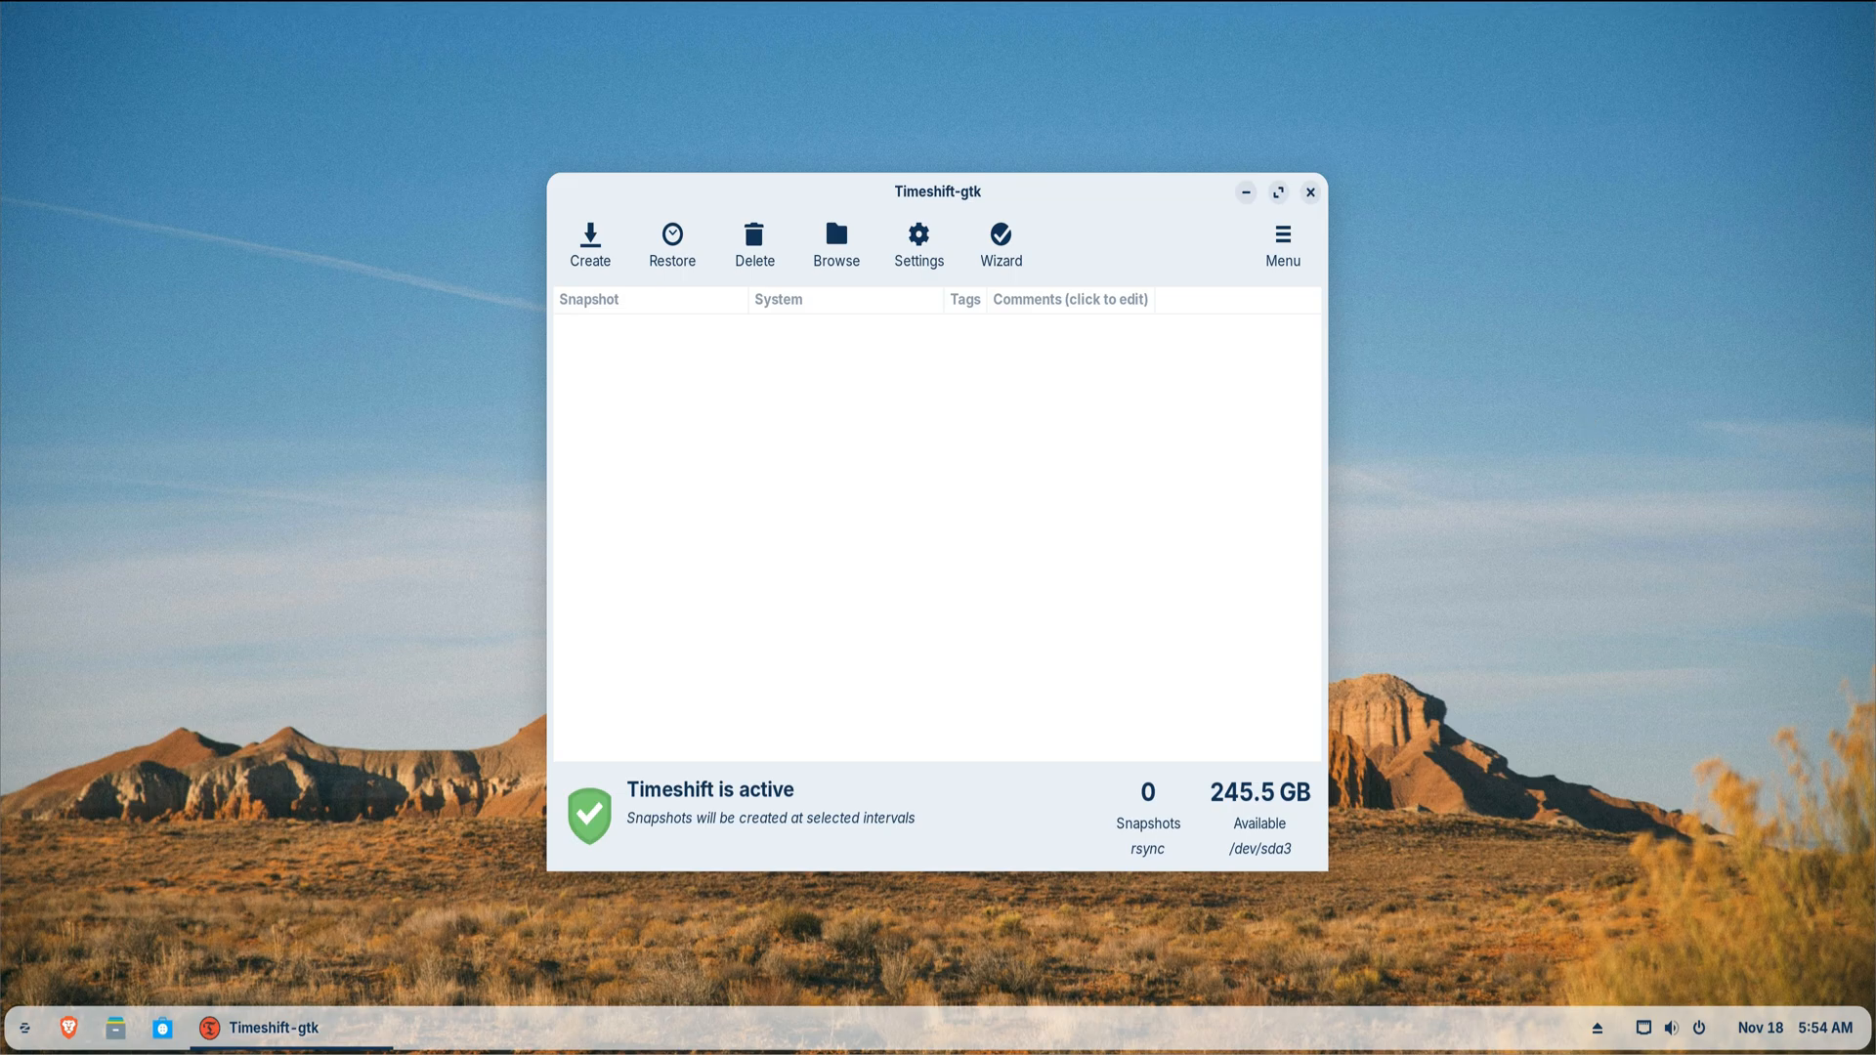
mouse_move(1566, 398)
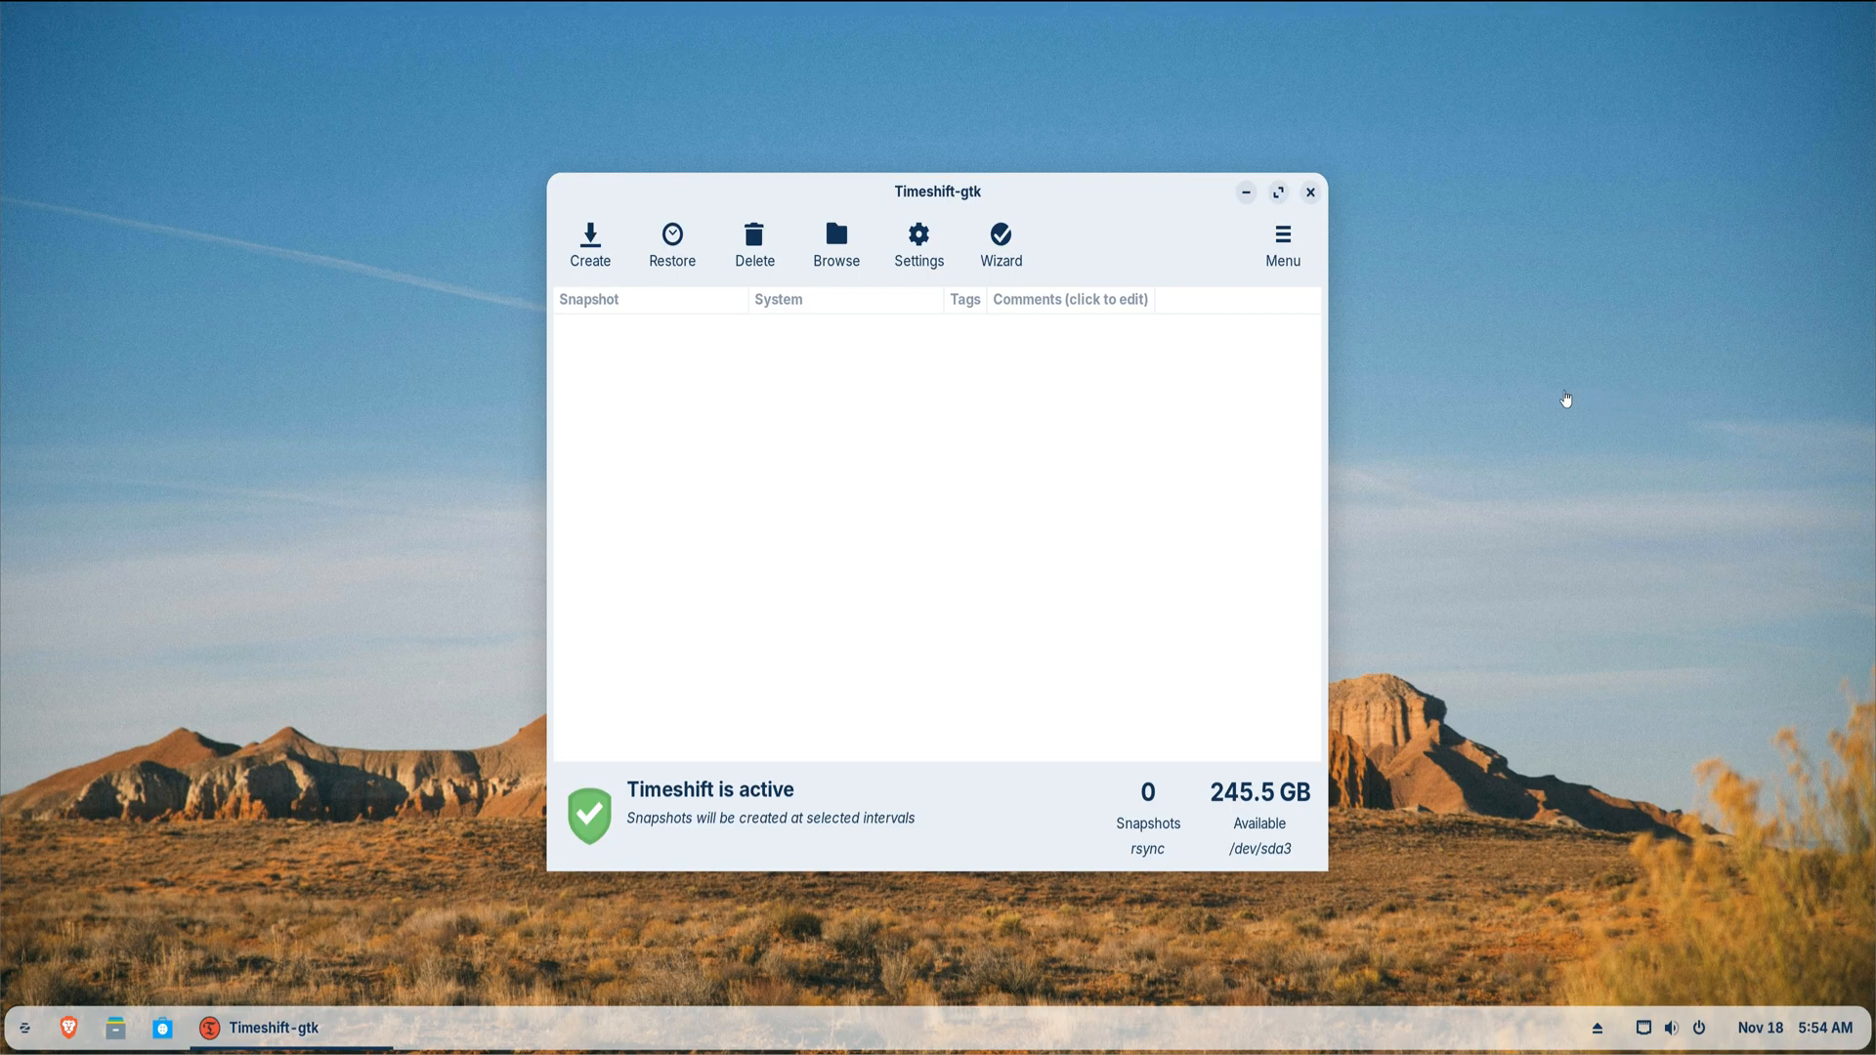
left_click(1309, 191)
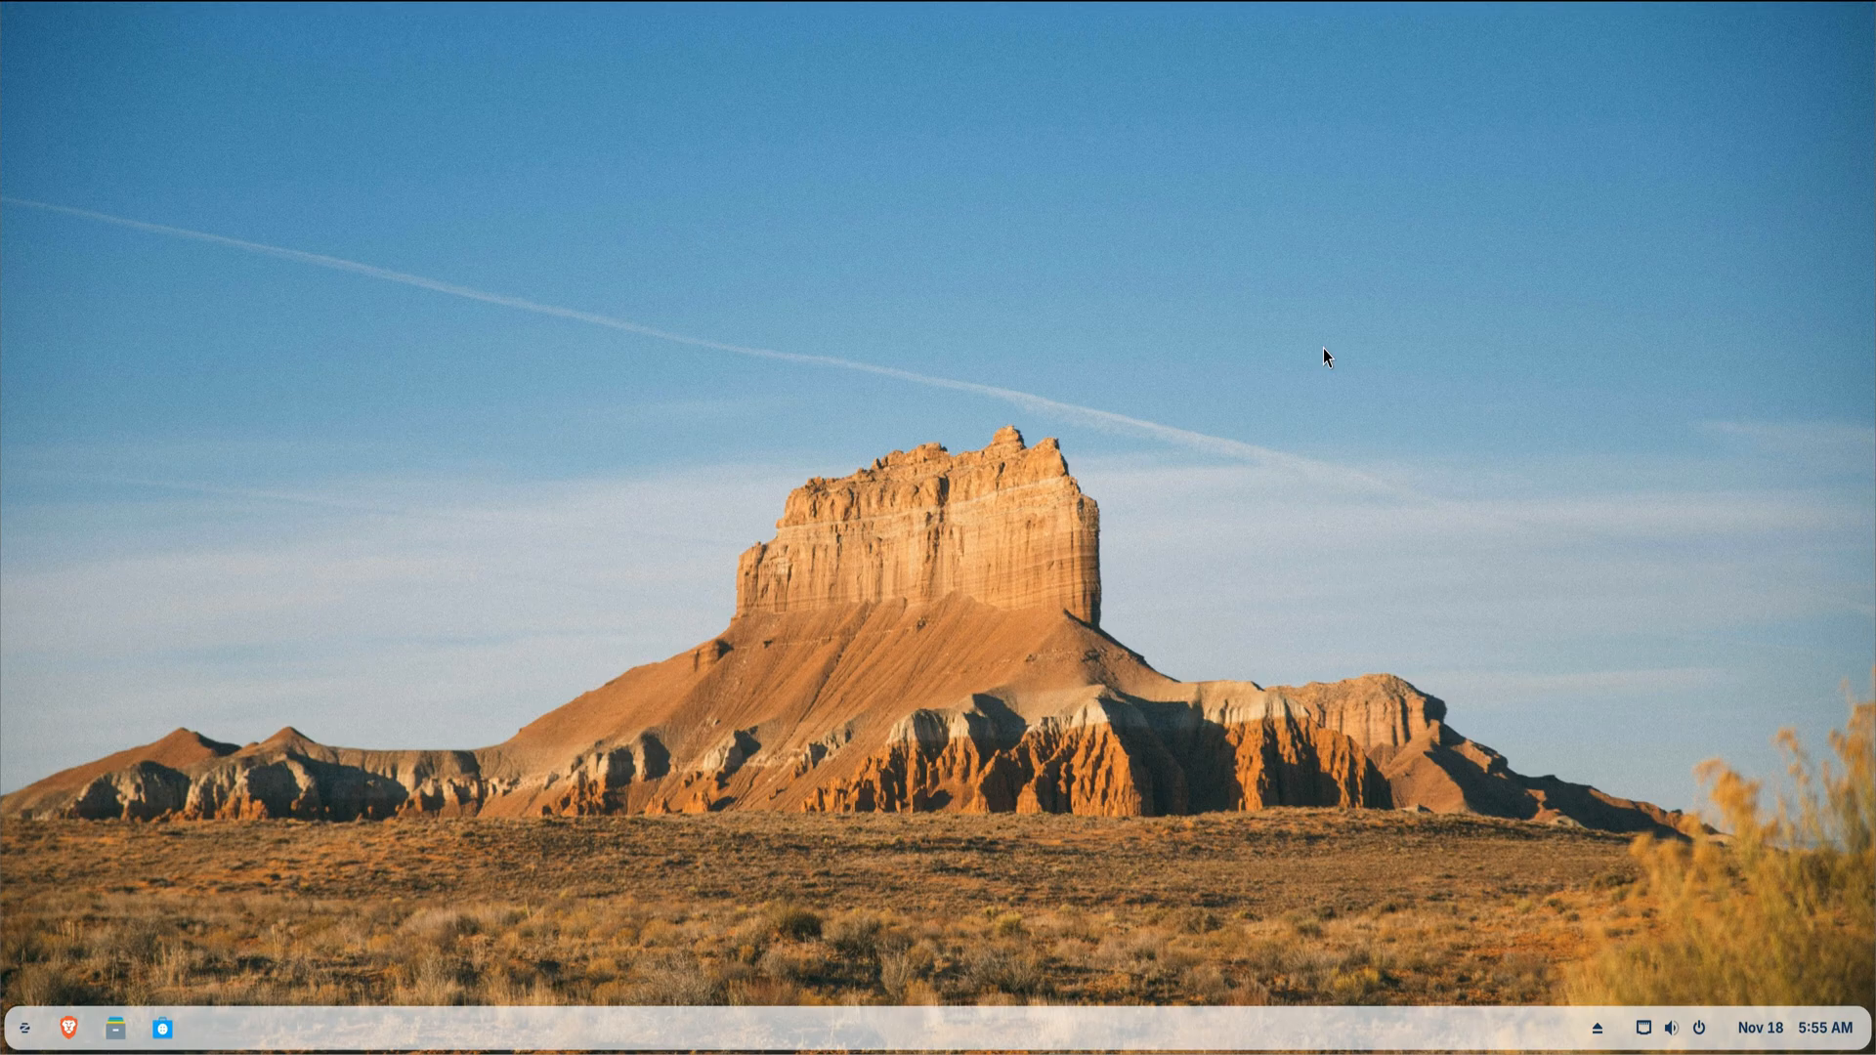
mouse_move(1325, 348)
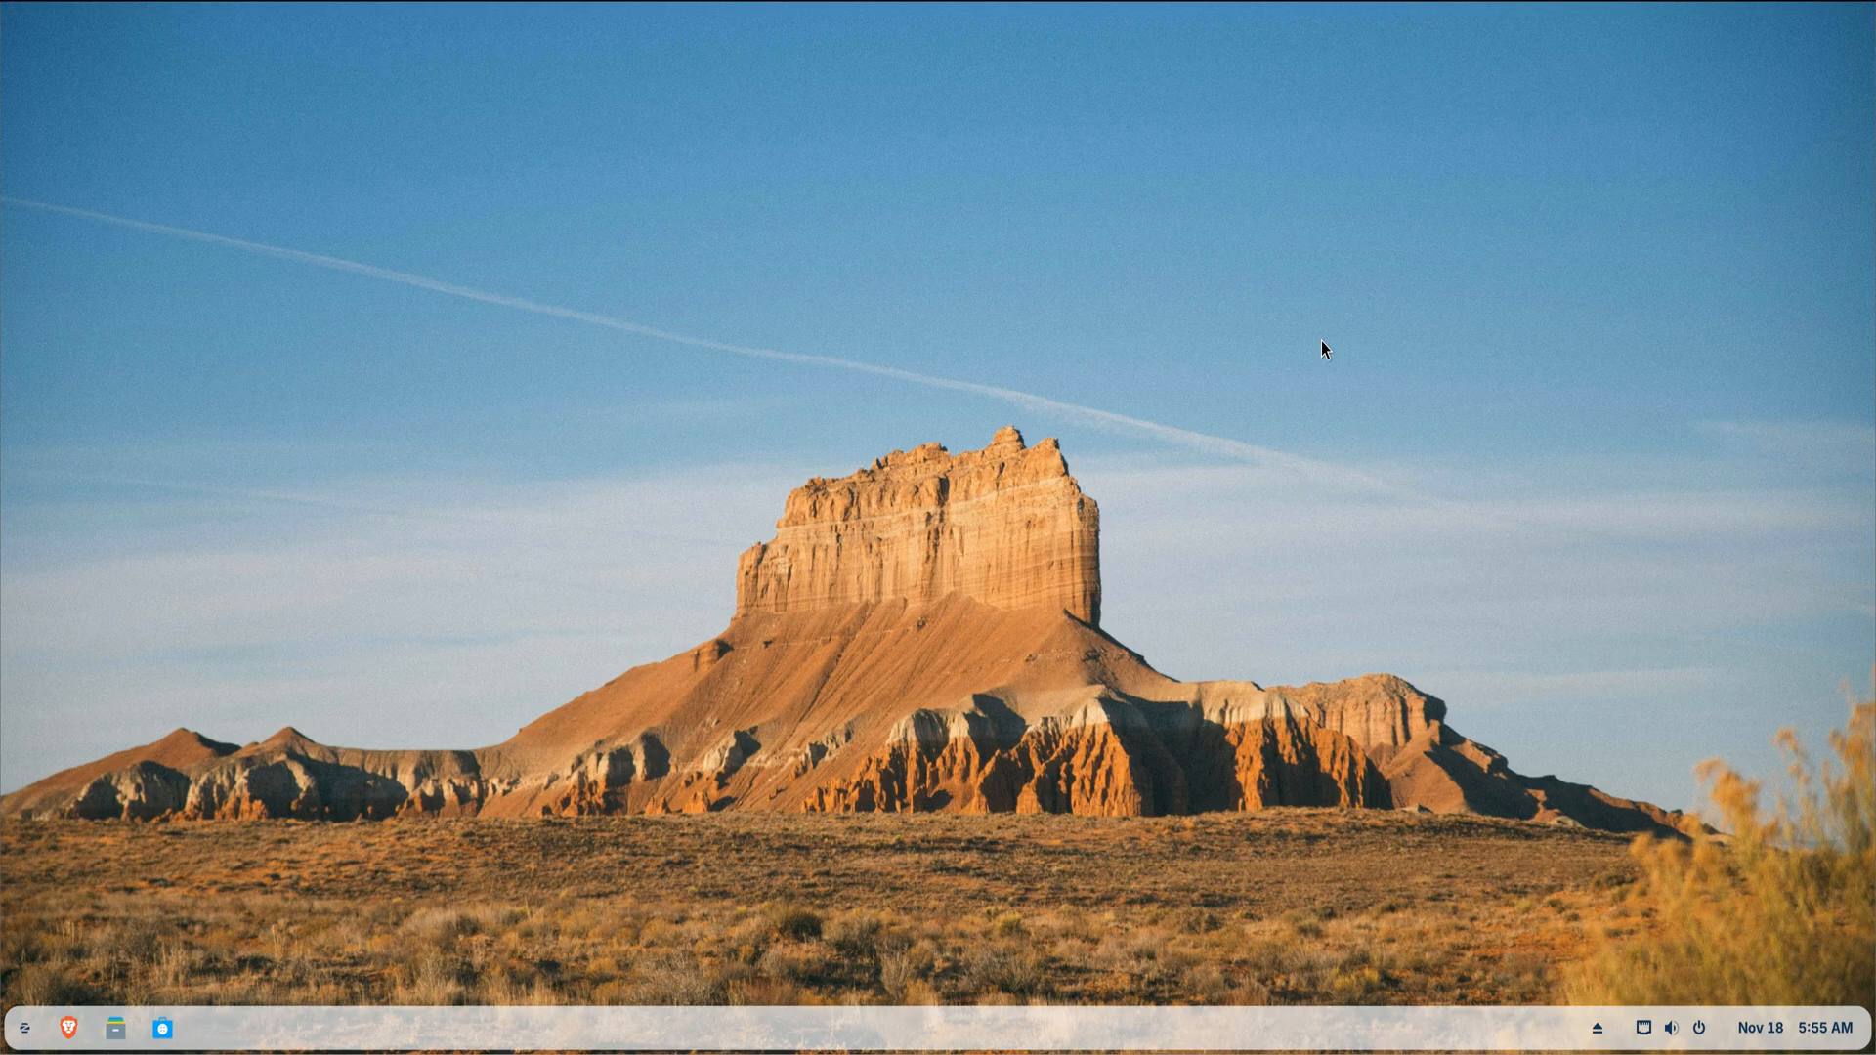
mouse_move(1323, 342)
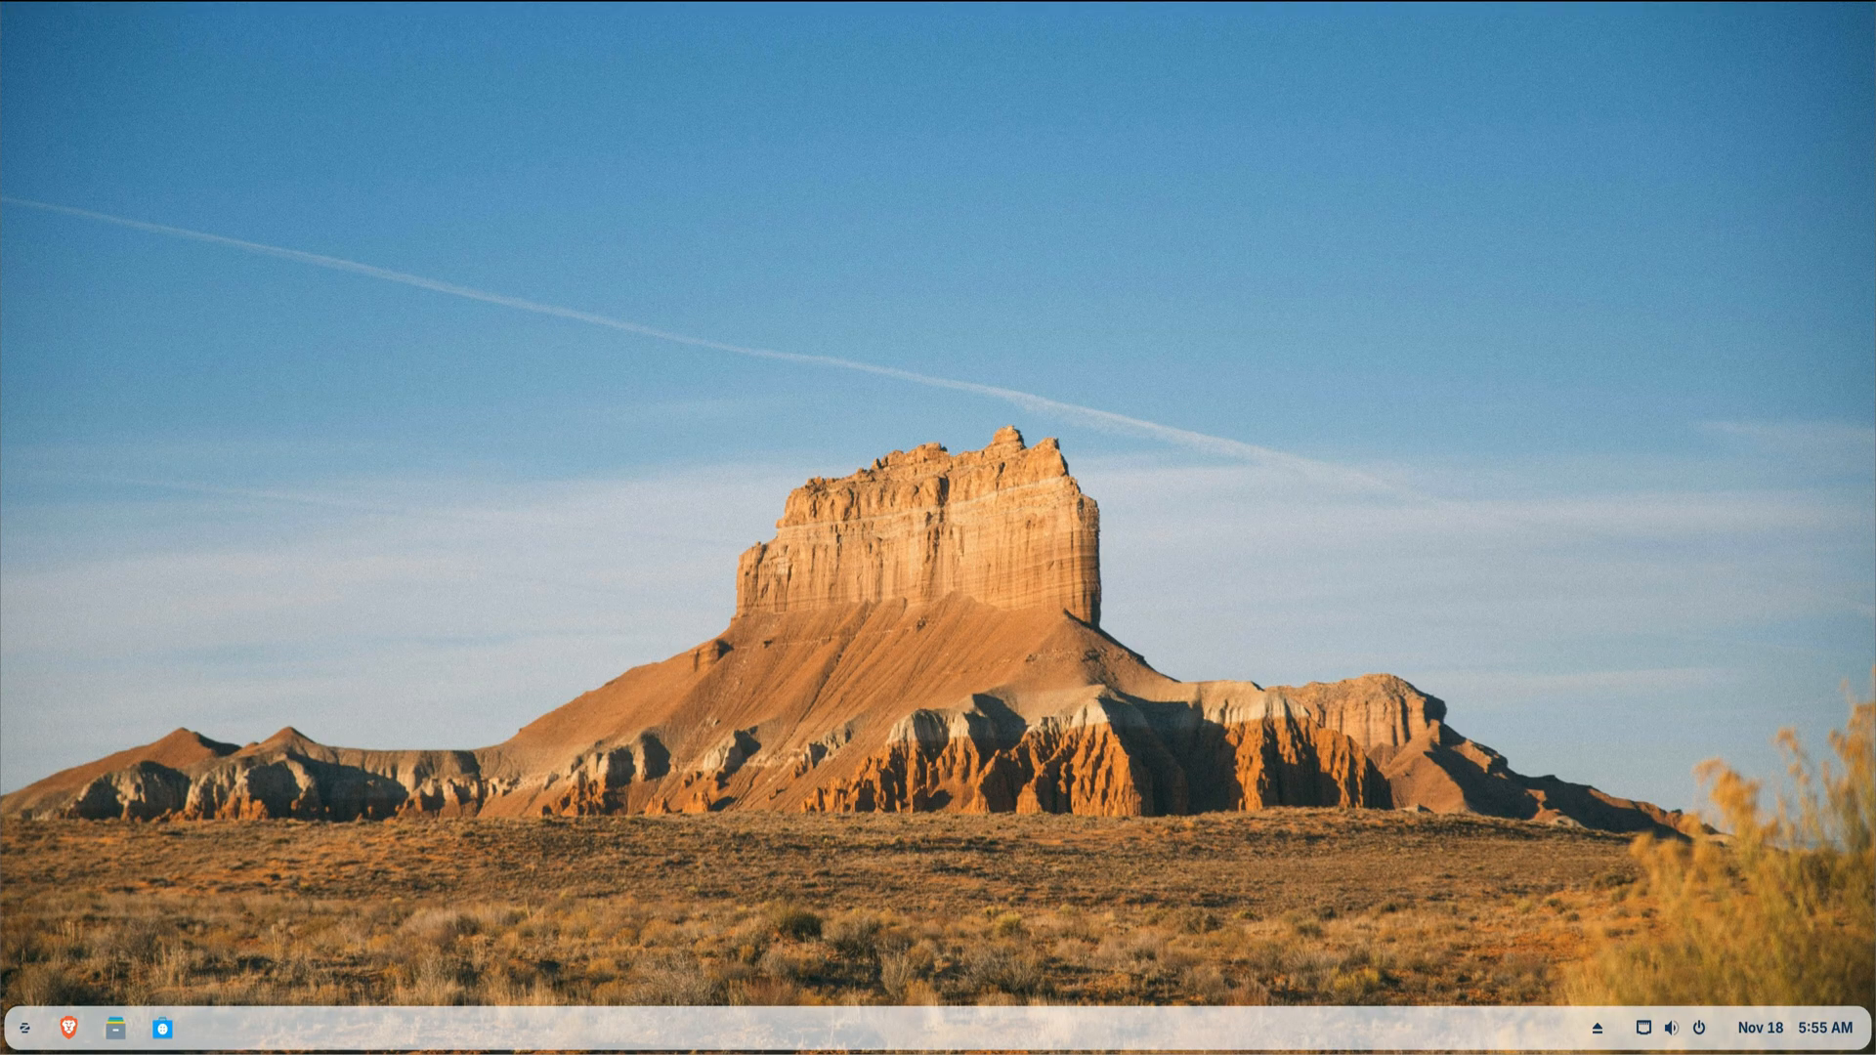
mouse_move(1325, 356)
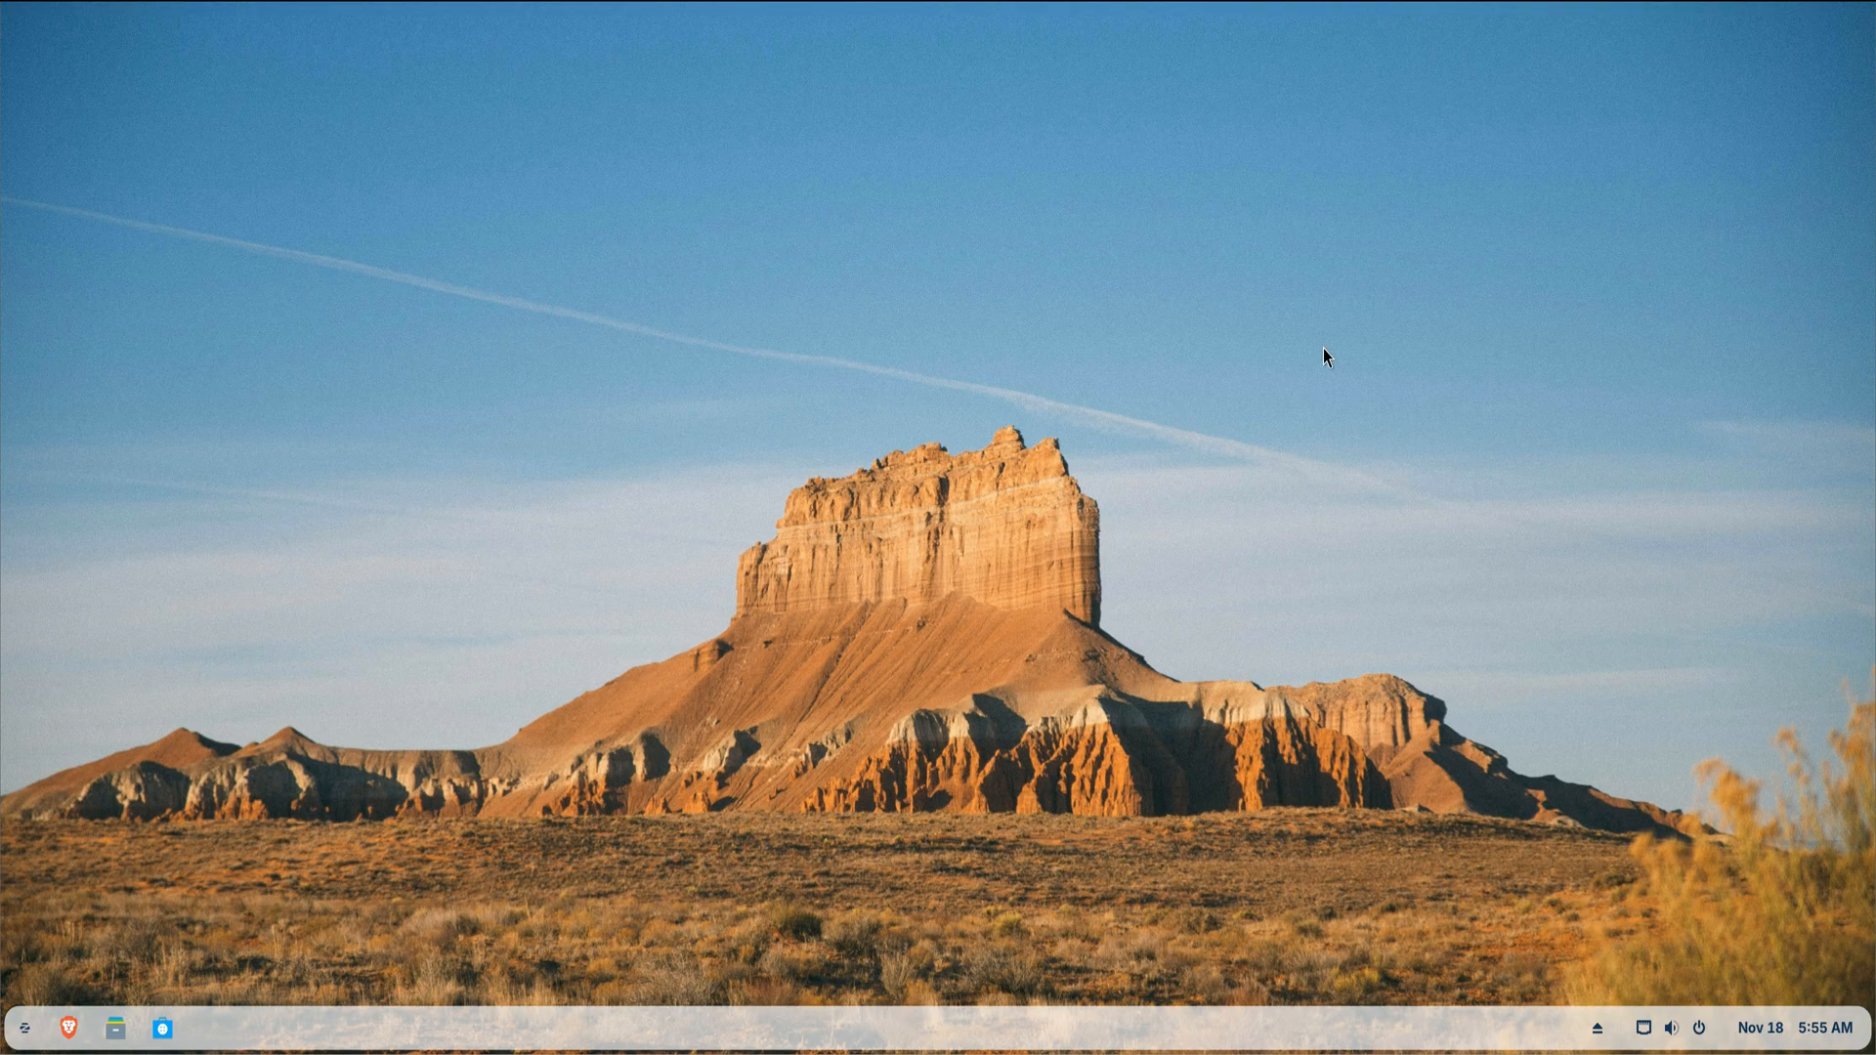